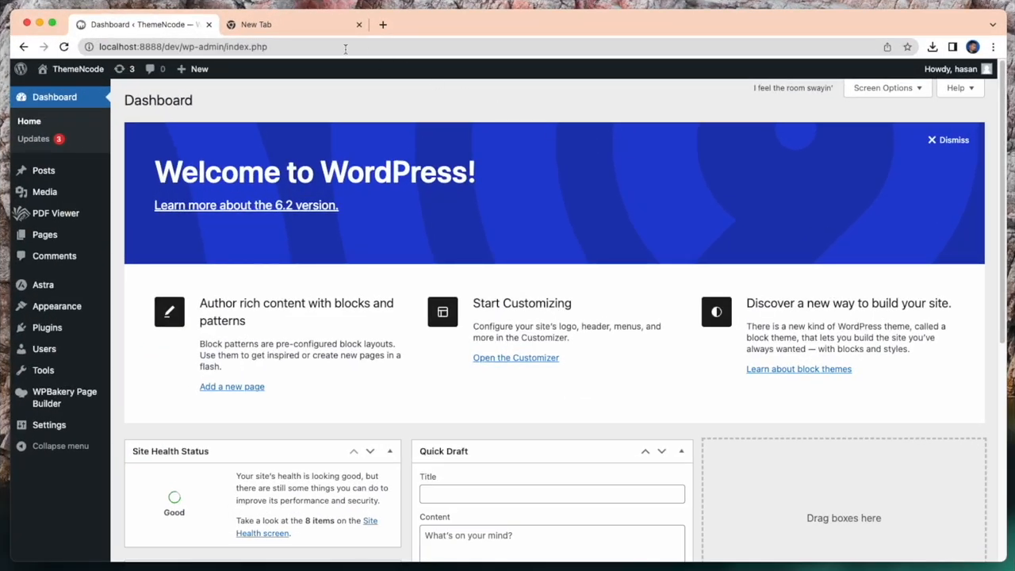
pyautogui.moveTo(286, 23)
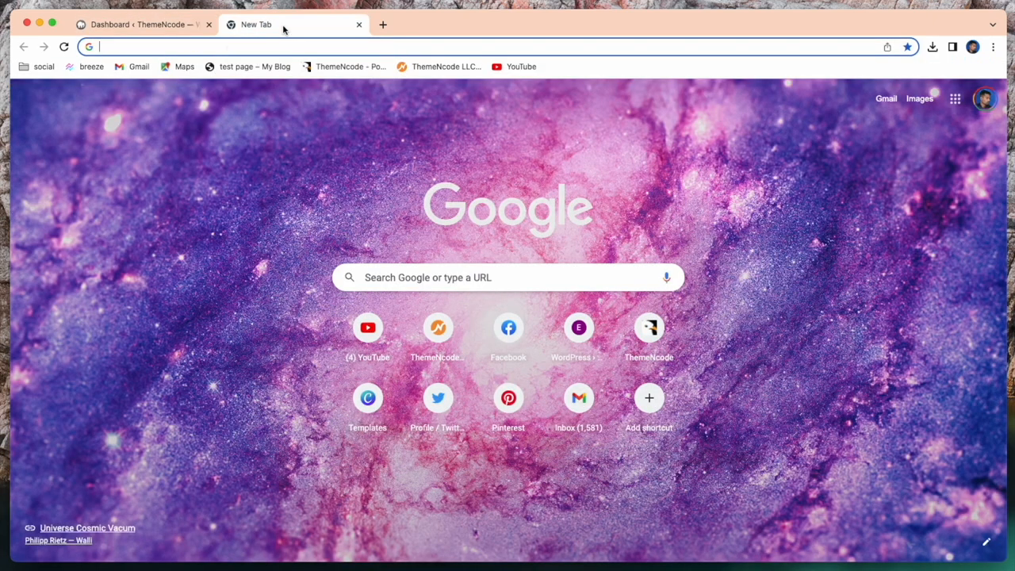
# Step: Search Google for 'wordpress download' and open the WordPress.org download result
pyautogui.click(507, 277)
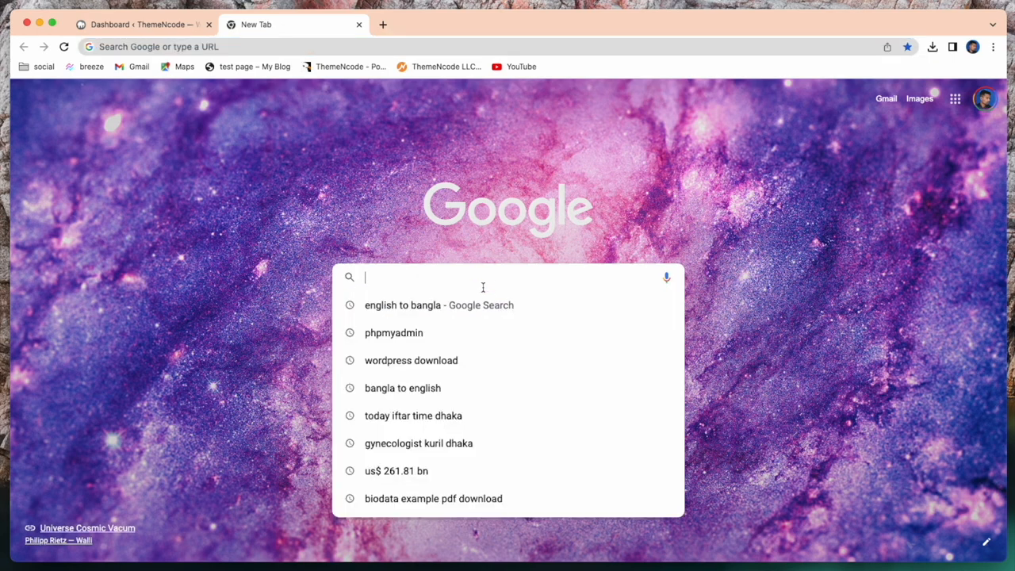
pyautogui.write('wordpress download')
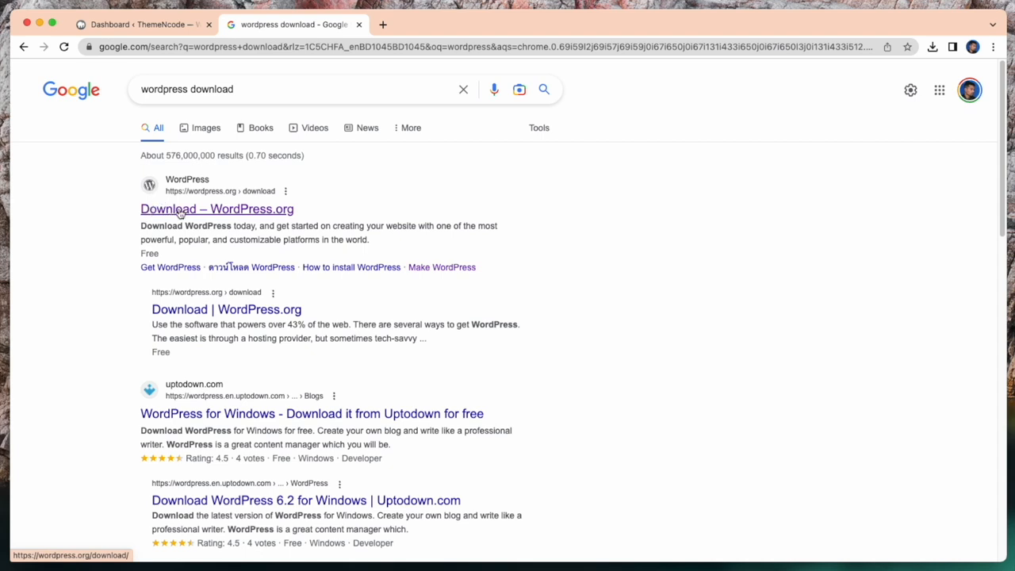
pyautogui.click(217, 209)
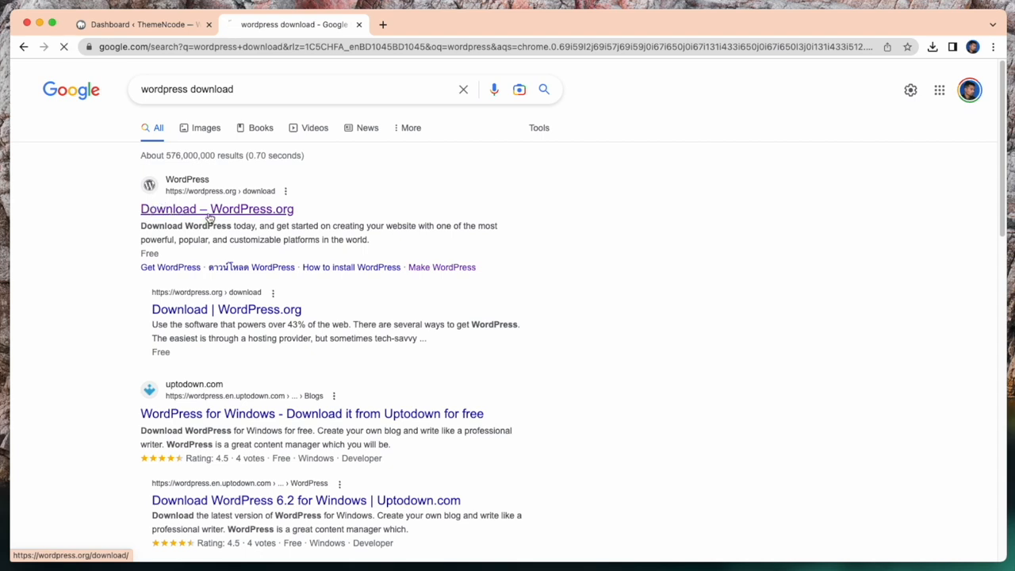
# Step: Download the WordPress 6.2 package from the Get WordPress page
pyautogui.click(217, 209)
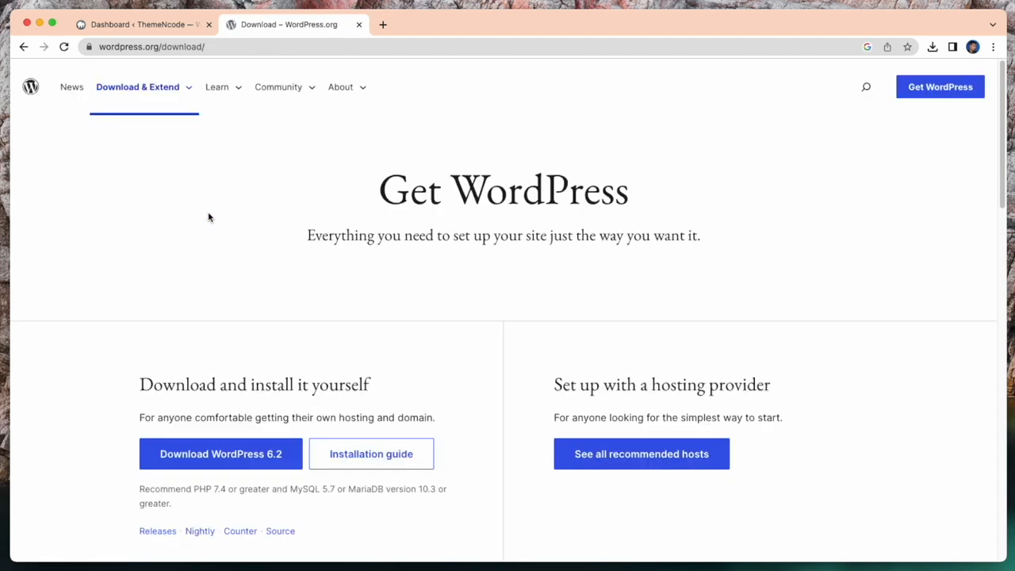
pyautogui.moveTo(210, 318)
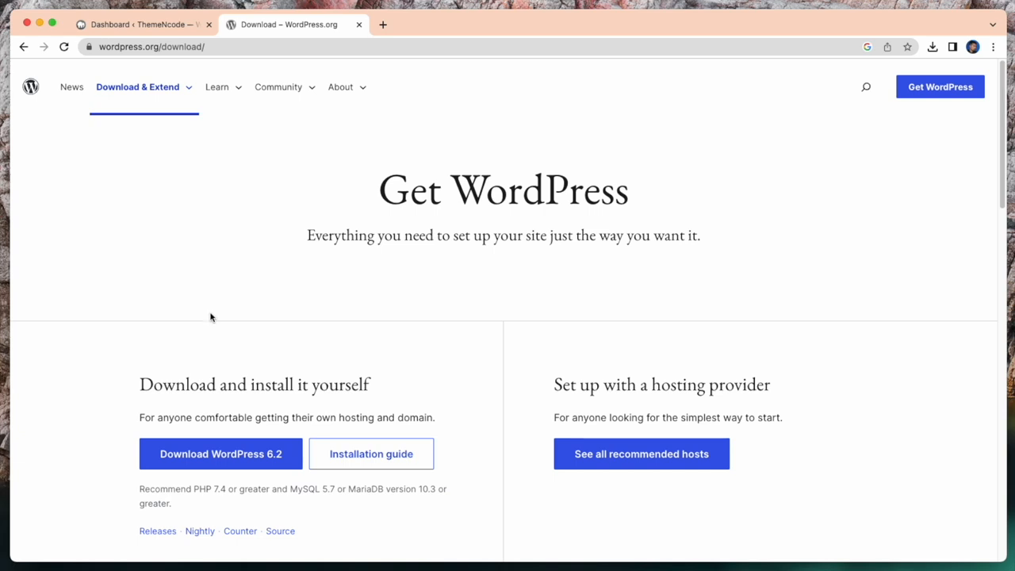
pyautogui.scroll(-3)
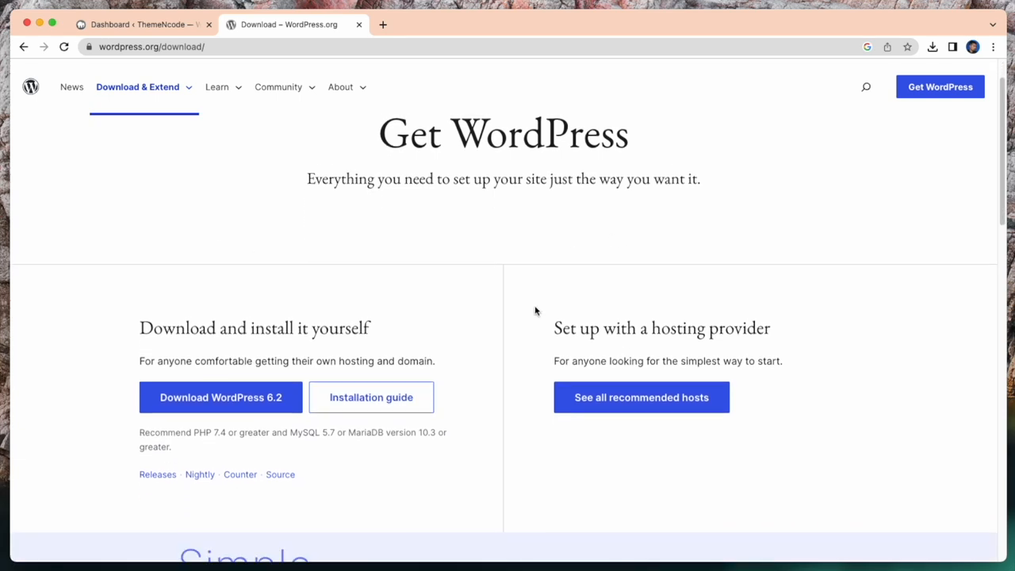
pyautogui.scroll(-3)
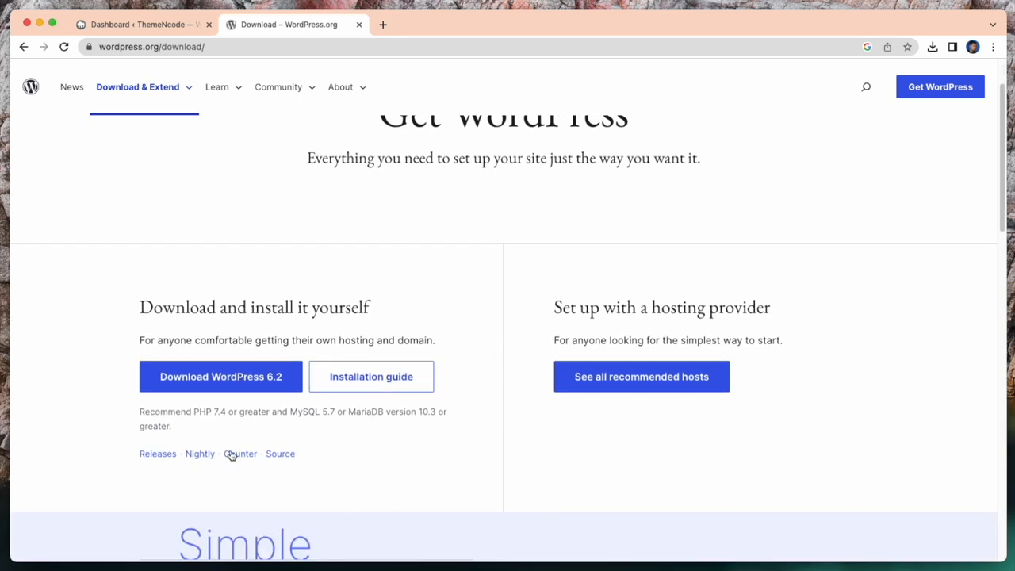
pyautogui.click(220, 376)
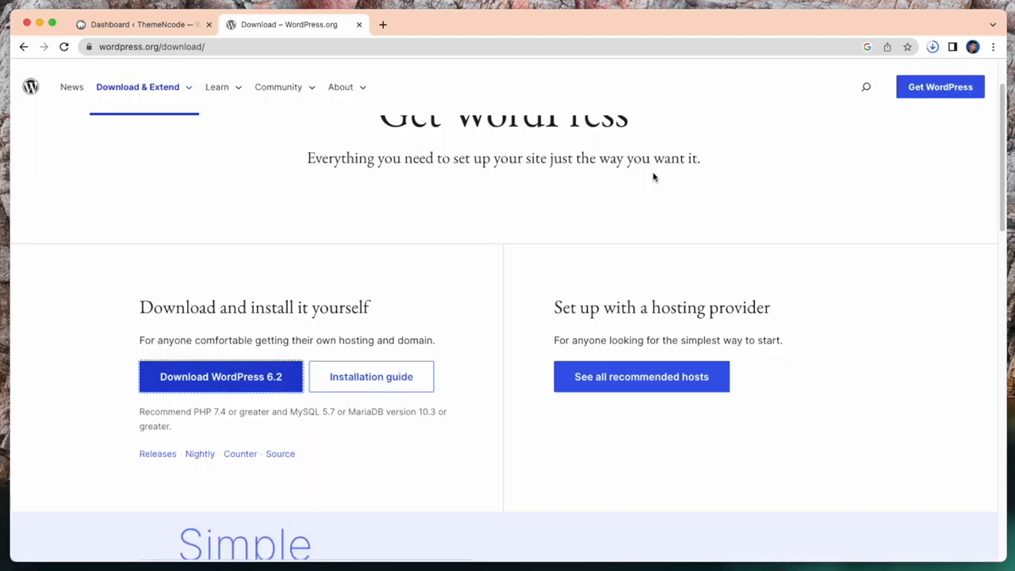
# Step: Go from Community > Make WordPress to the Core development team page
pyautogui.click(278, 87)
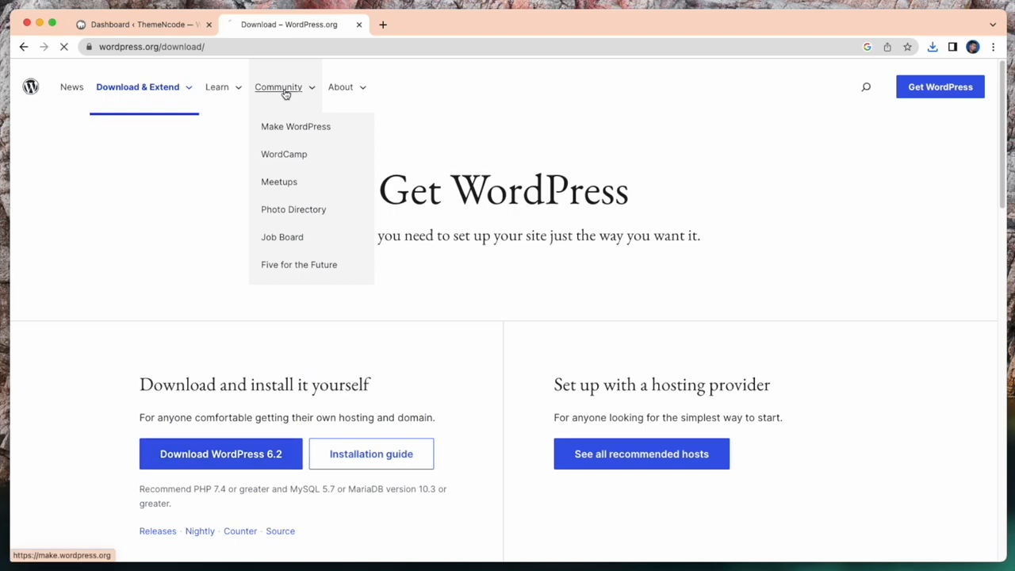
pyautogui.click(295, 126)
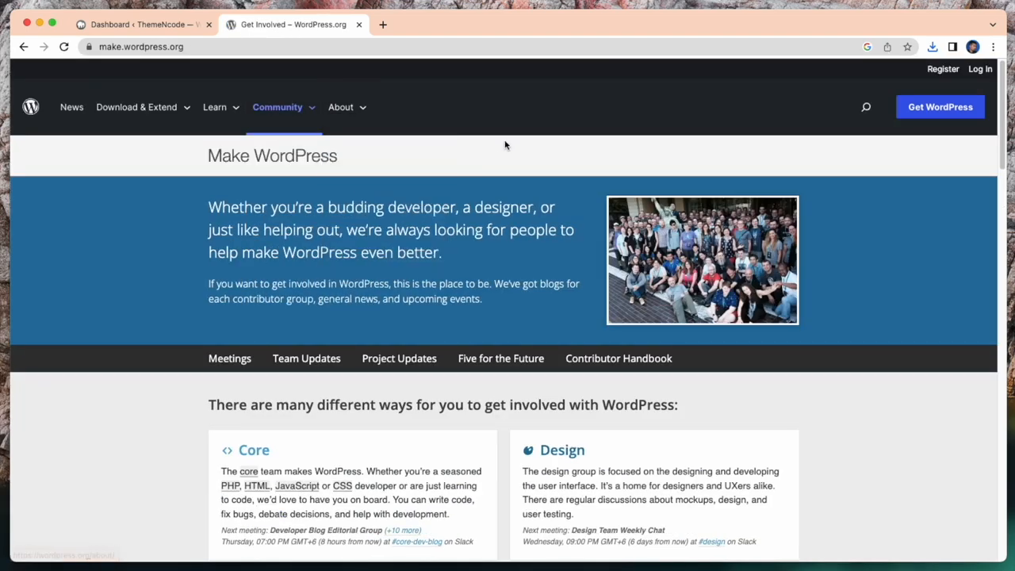
pyautogui.scroll(-3)
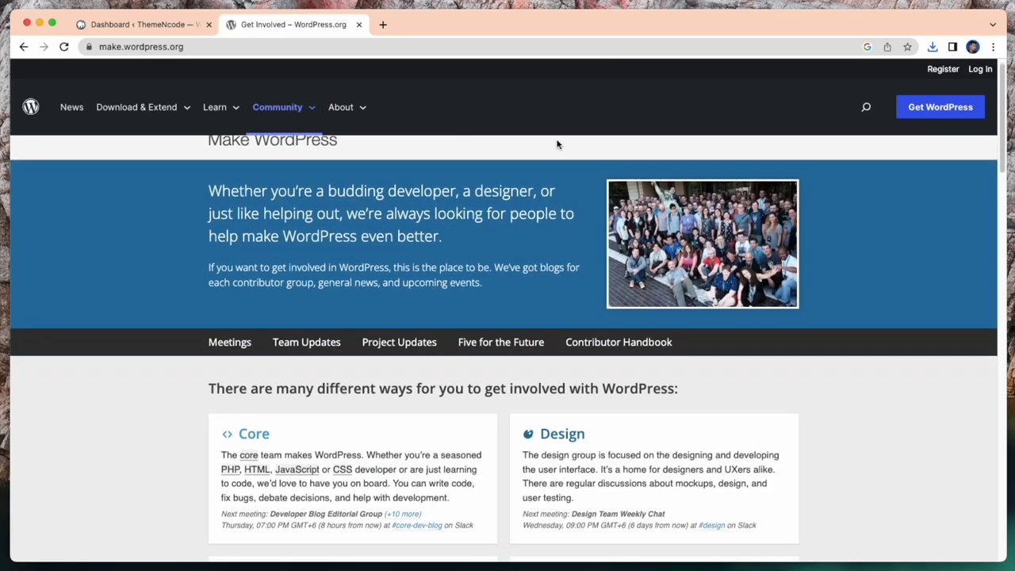
pyautogui.scroll(-3)
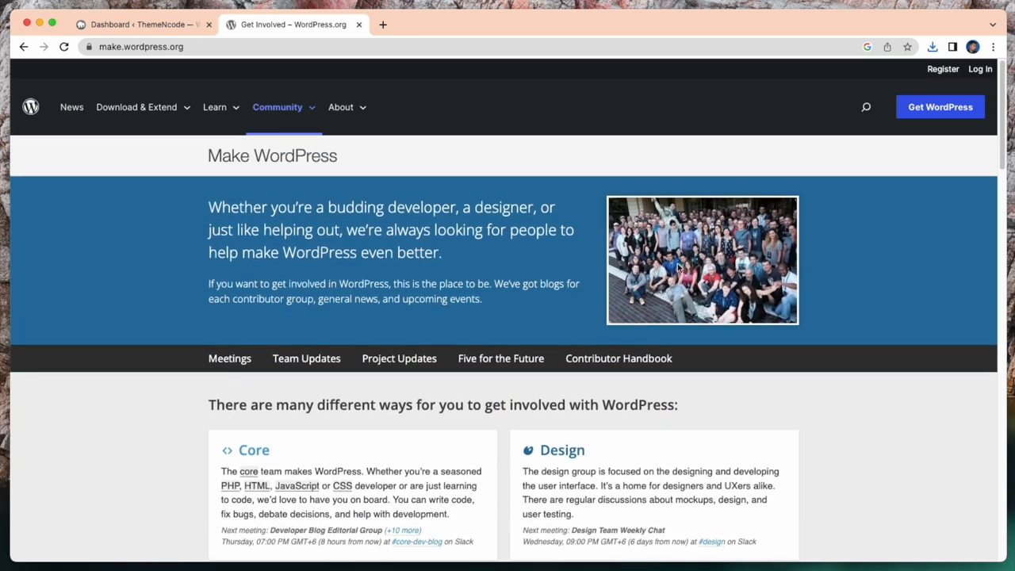
pyautogui.click(253, 449)
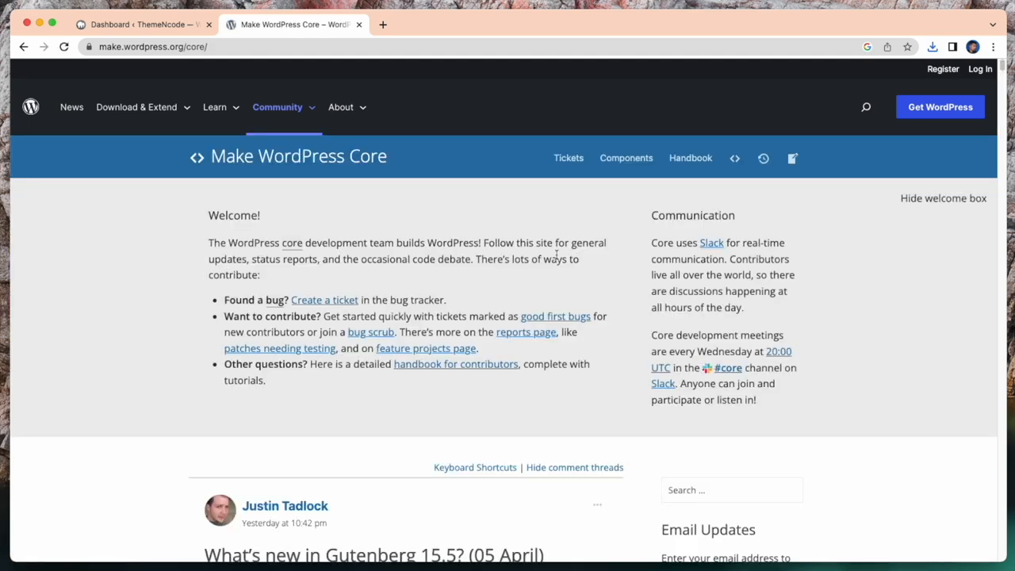
pyautogui.moveTo(690, 158)
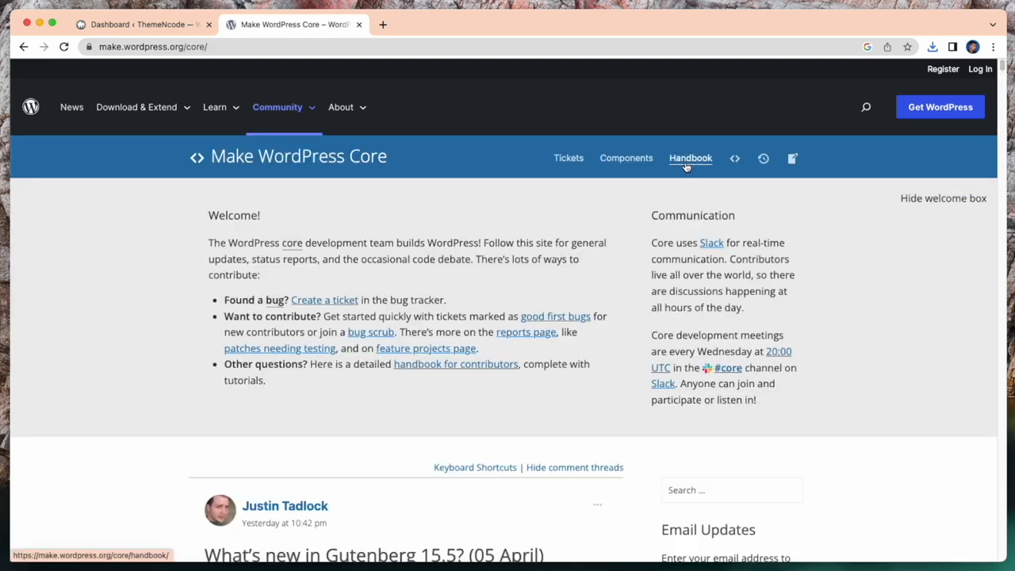
# Step: Open the Core Contributor Handbook's Tutorials & Guides chapter
pyautogui.click(690, 158)
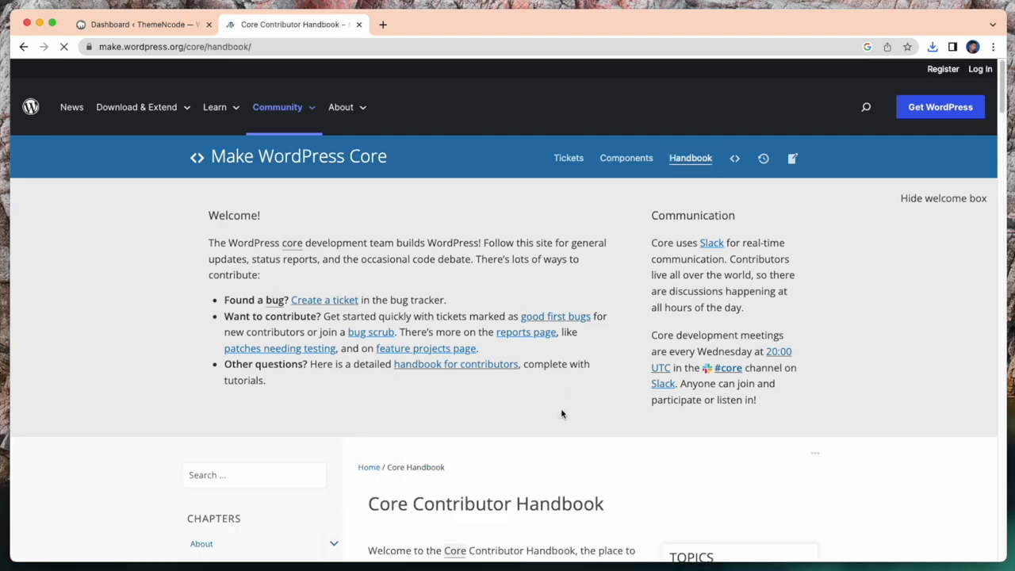
pyautogui.scroll(-3)
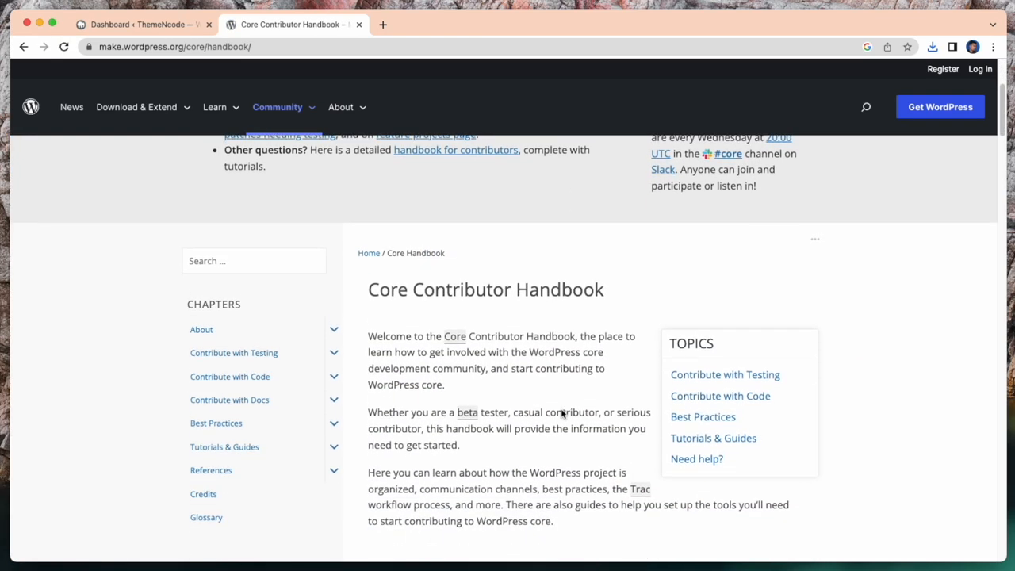
pyautogui.scroll(-3)
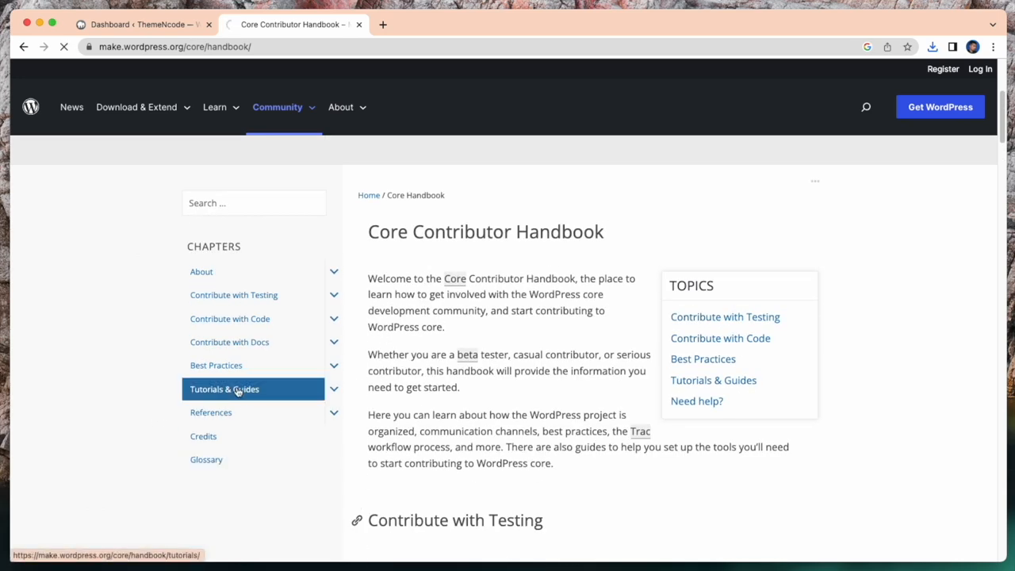
pyautogui.click(224, 388)
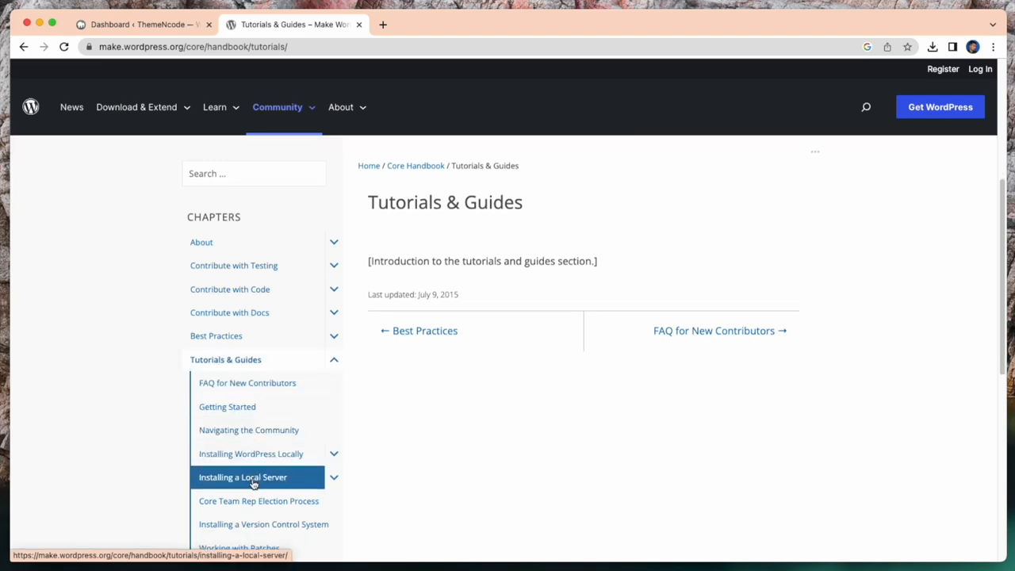
# Step: Open the Installing a Local Server guide and scroll to its list of local servers like MAMP
pyautogui.click(242, 476)
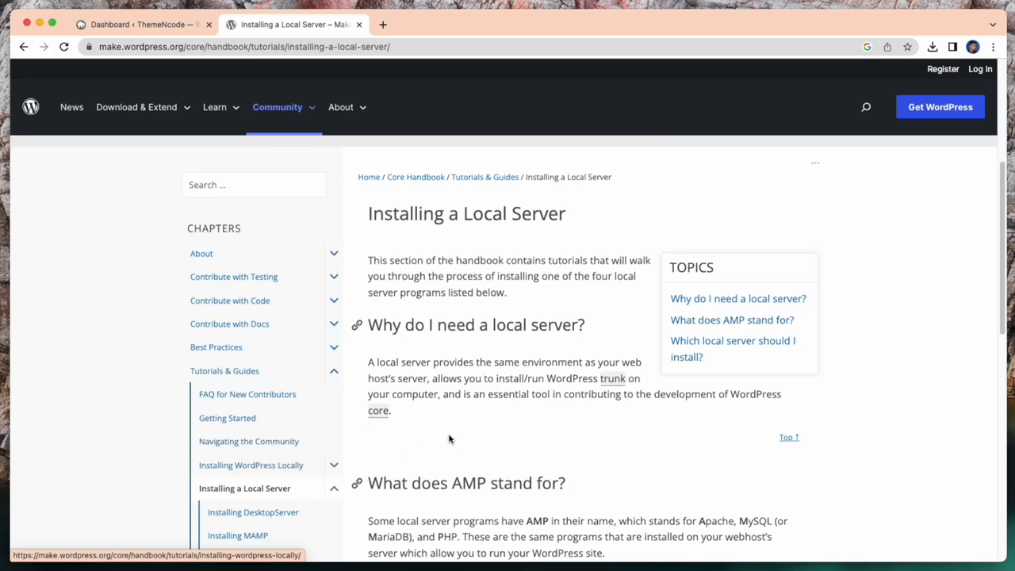
pyautogui.scroll(-3)
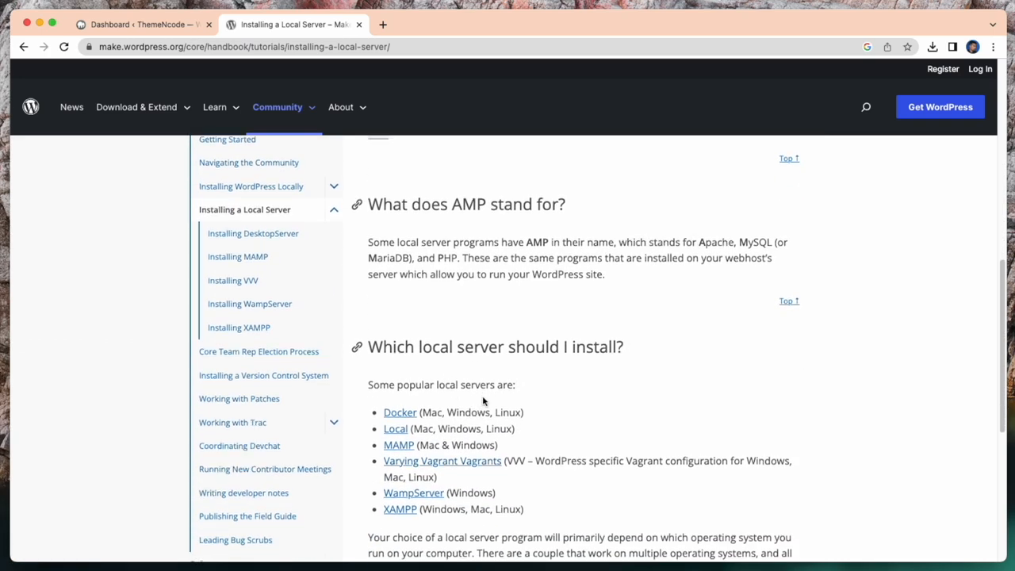
pyautogui.scroll(-3)
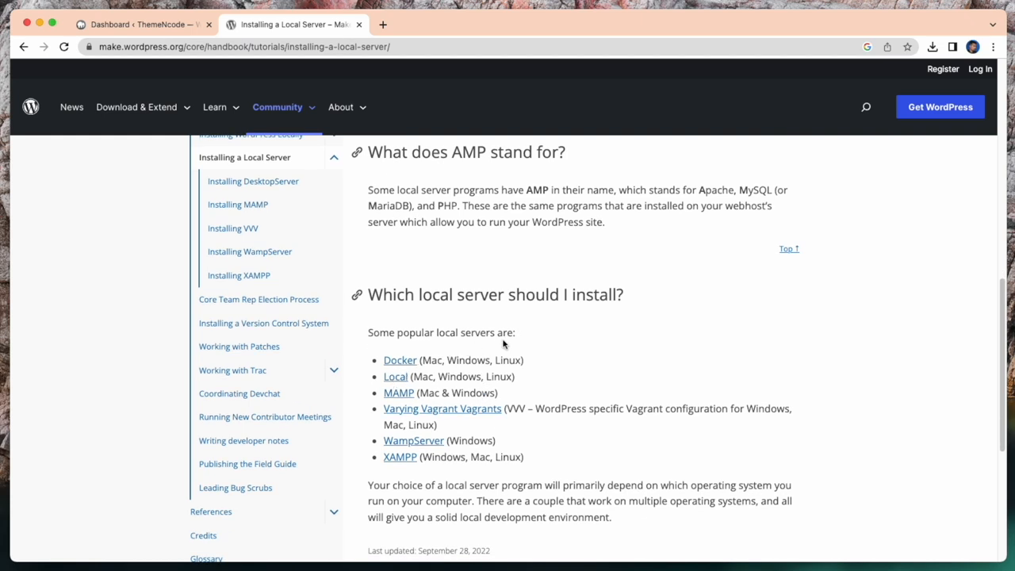
pyautogui.moveTo(416, 374)
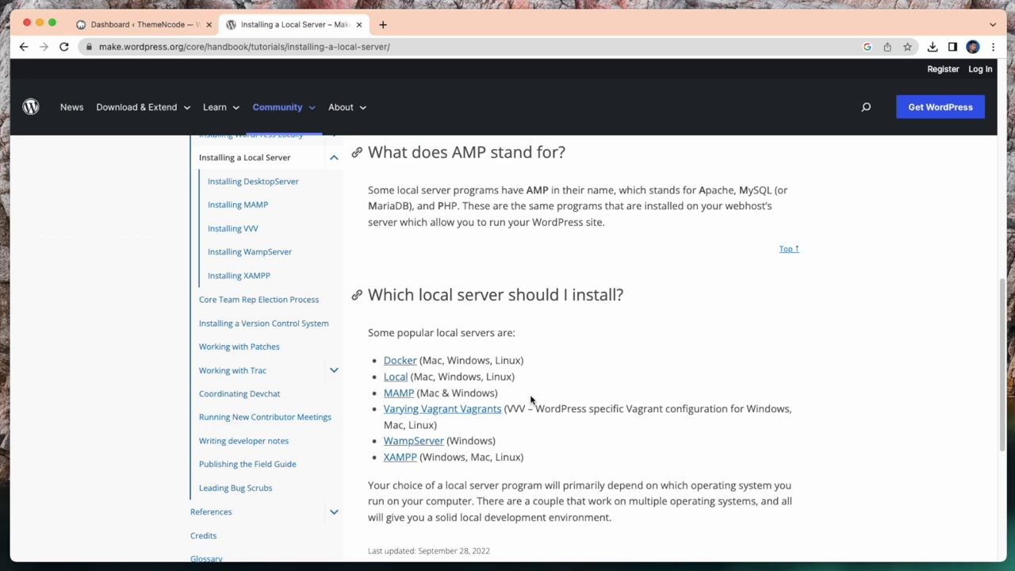
pyautogui.scroll(-3)
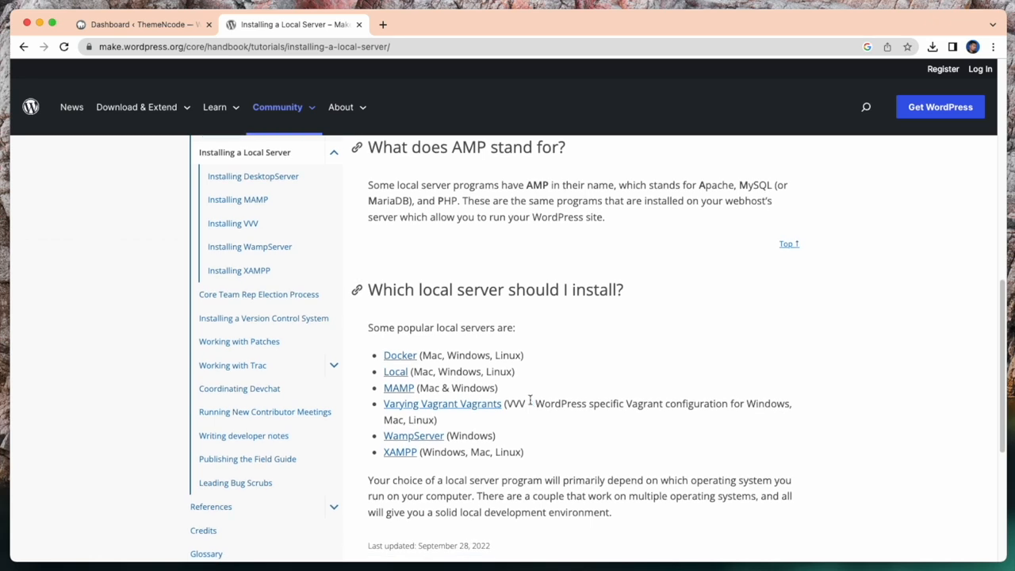
pyautogui.scroll(-3)
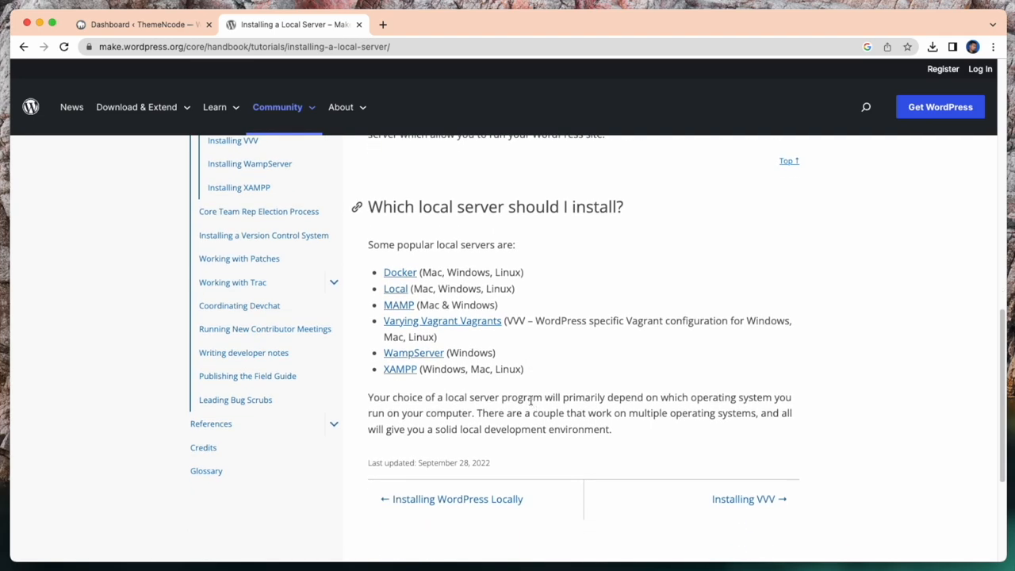
pyautogui.scroll(-3)
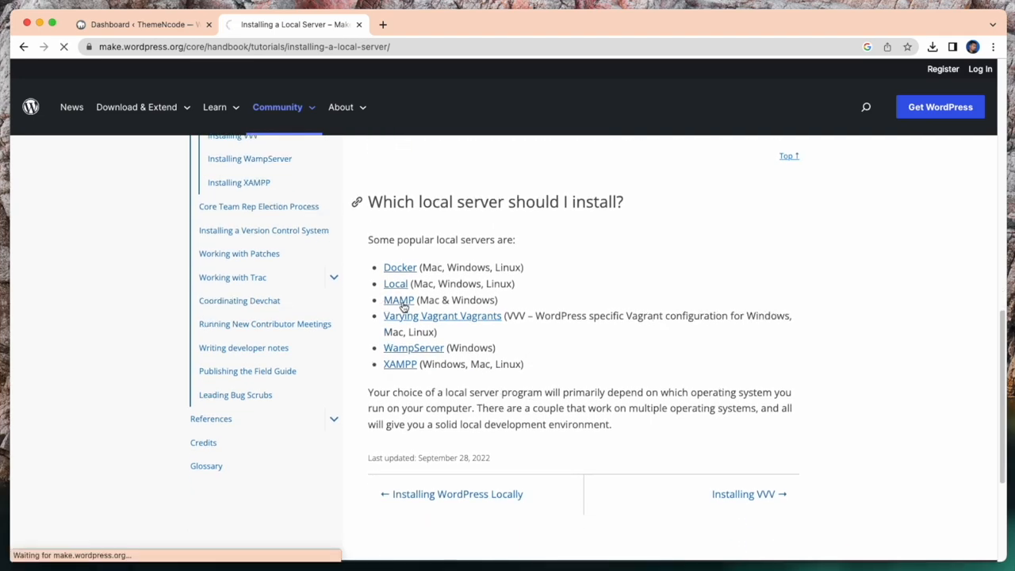
# Step: Go to the MAMP website and open its MAMP & MAMP PRO downloads page
pyautogui.click(398, 299)
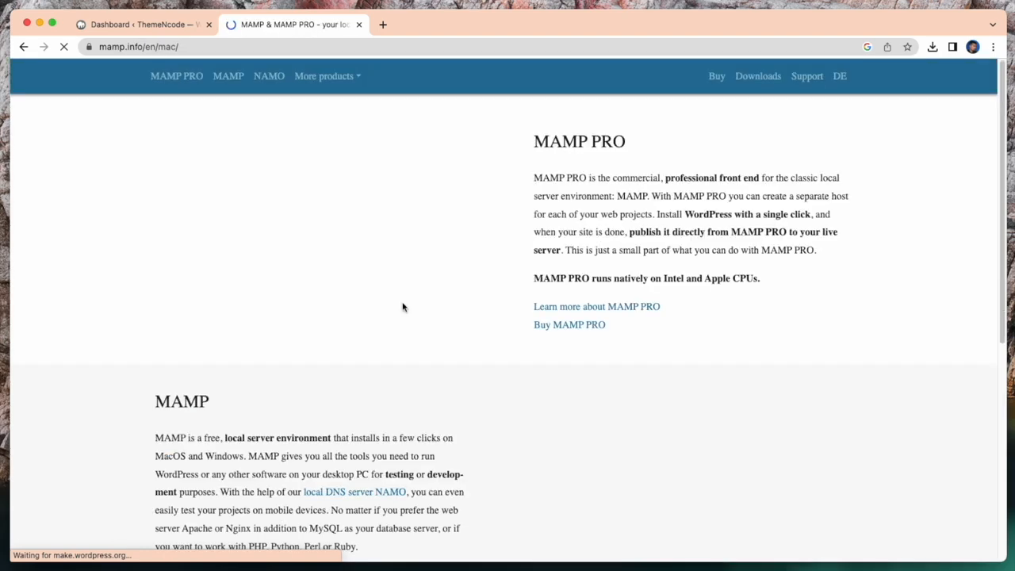
pyautogui.scroll(-3)
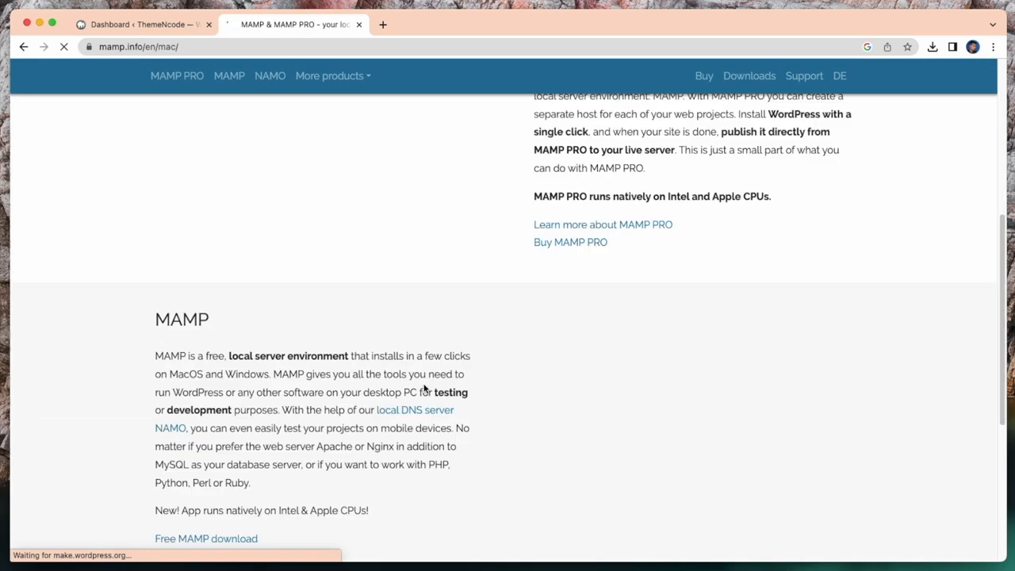
pyautogui.scroll(3)
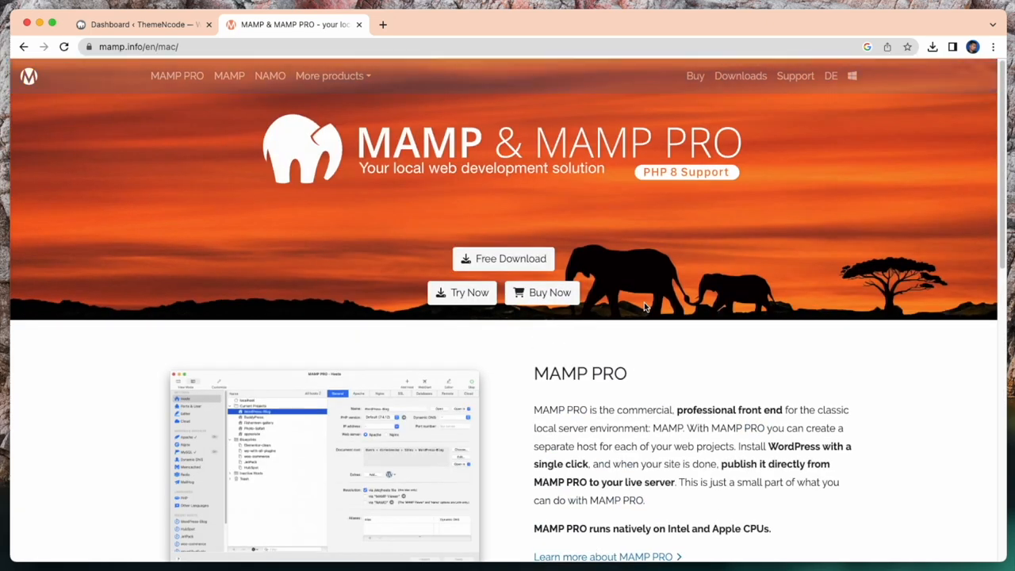
pyautogui.moveTo(479, 258)
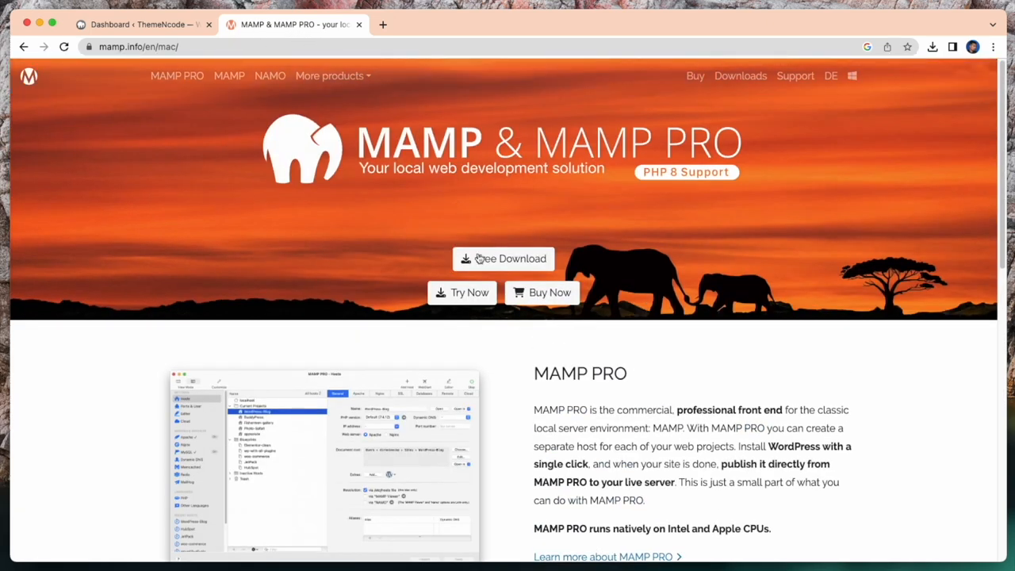
pyautogui.moveTo(487, 266)
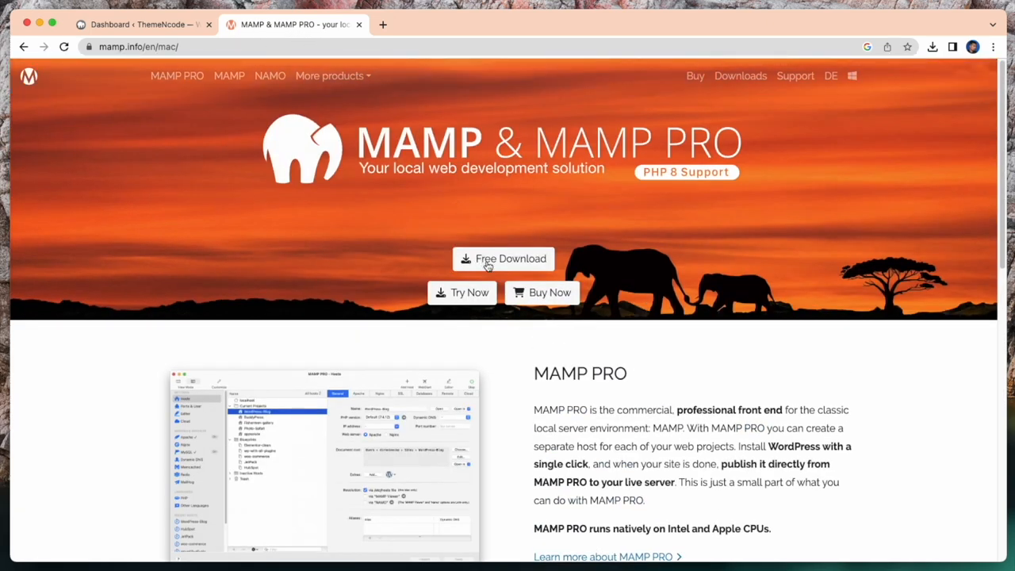
pyautogui.moveTo(454, 324)
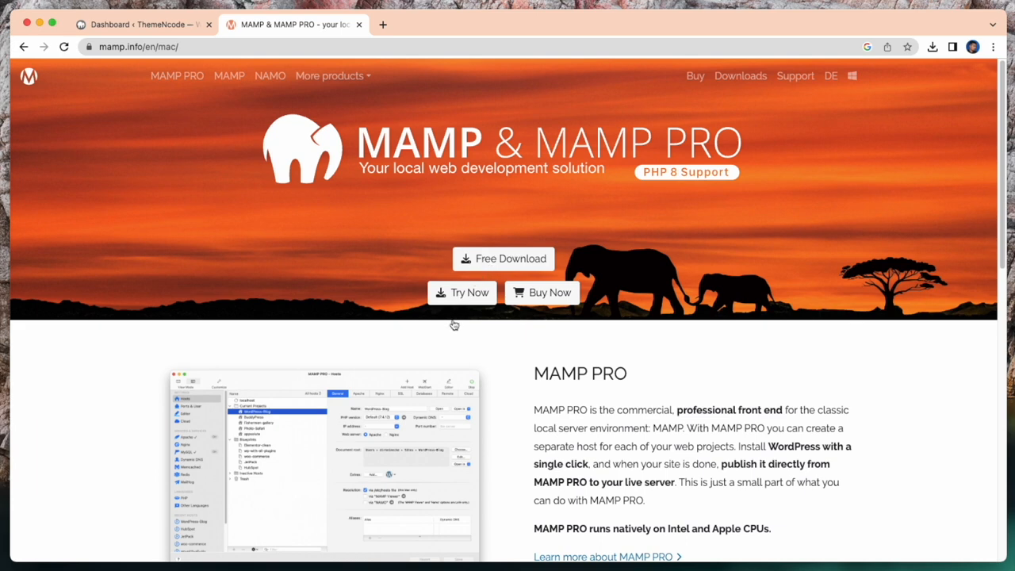
pyautogui.moveTo(489, 263)
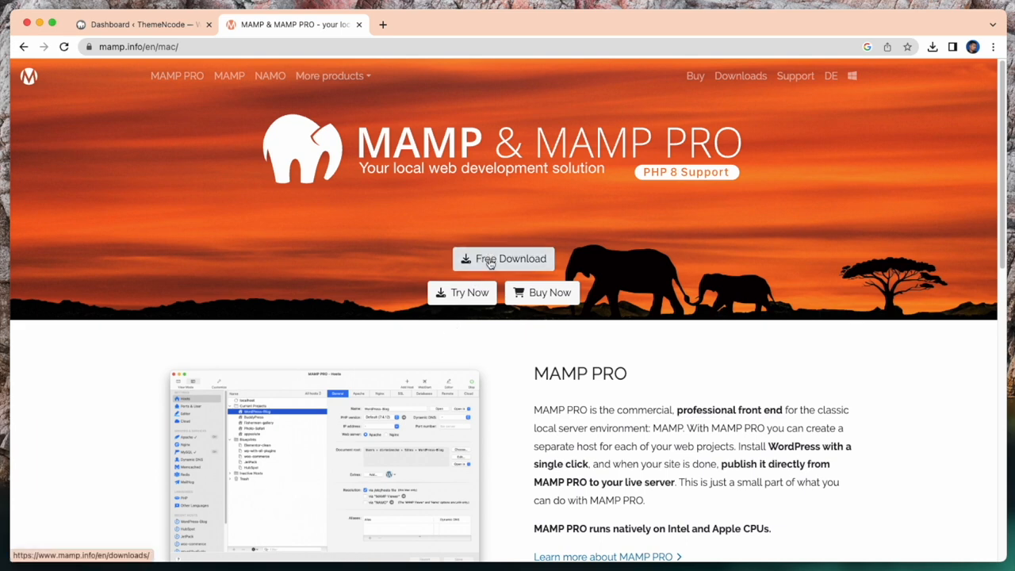
pyautogui.click(504, 258)
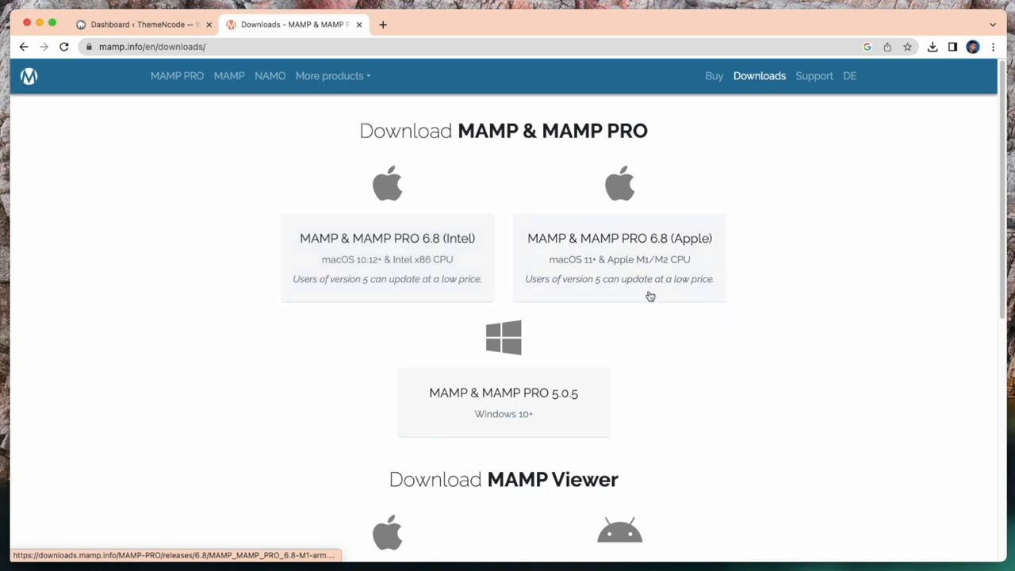
pyautogui.moveTo(522, 321)
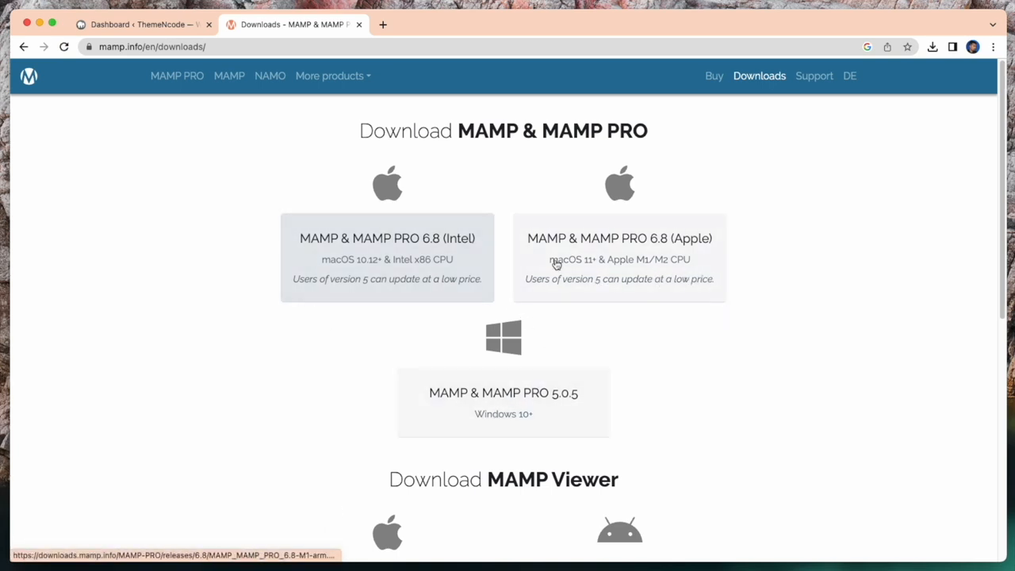
pyautogui.scroll(-3)
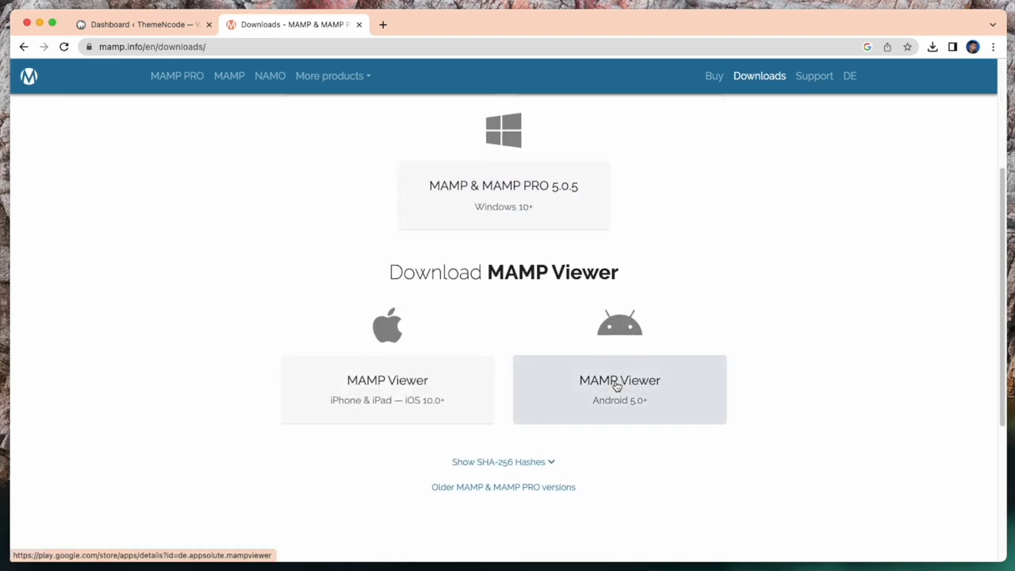
pyautogui.scroll(3)
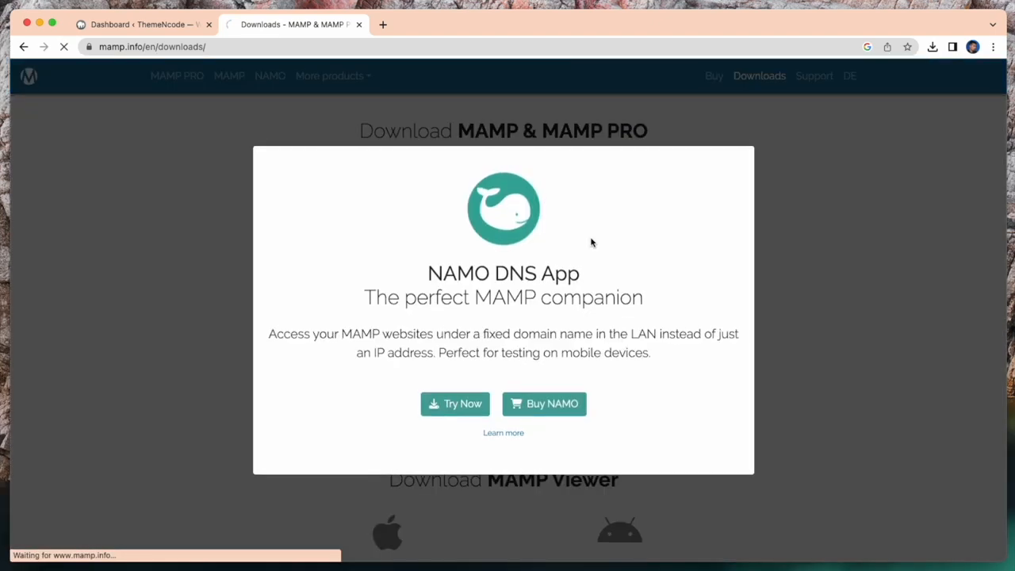
# Step: Dismiss the NAMO DNS App promotion pop-up on the MAMP downloads page
pyautogui.click(932, 46)
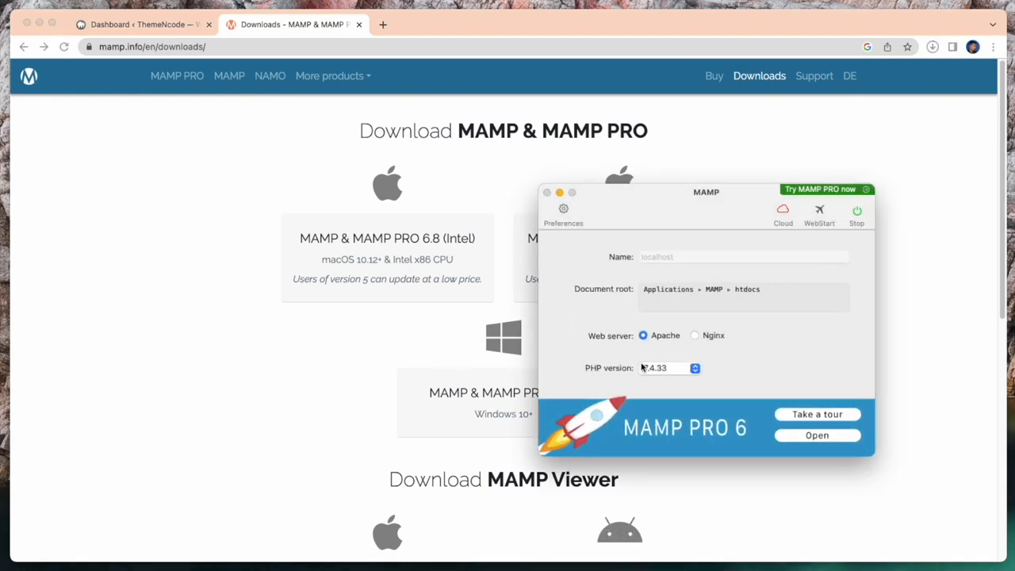
pyautogui.moveTo(788, 240)
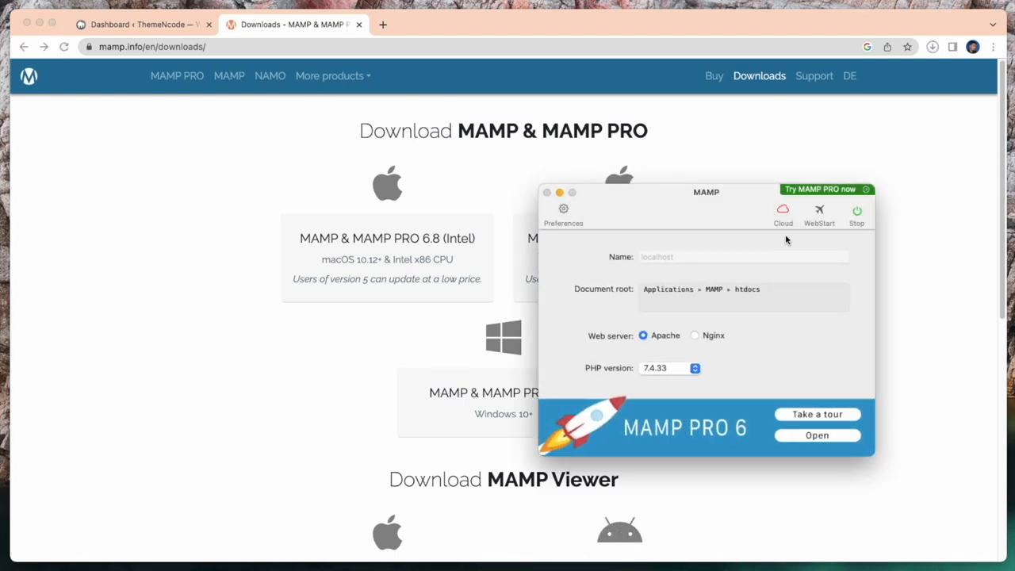
pyautogui.moveTo(644, 284)
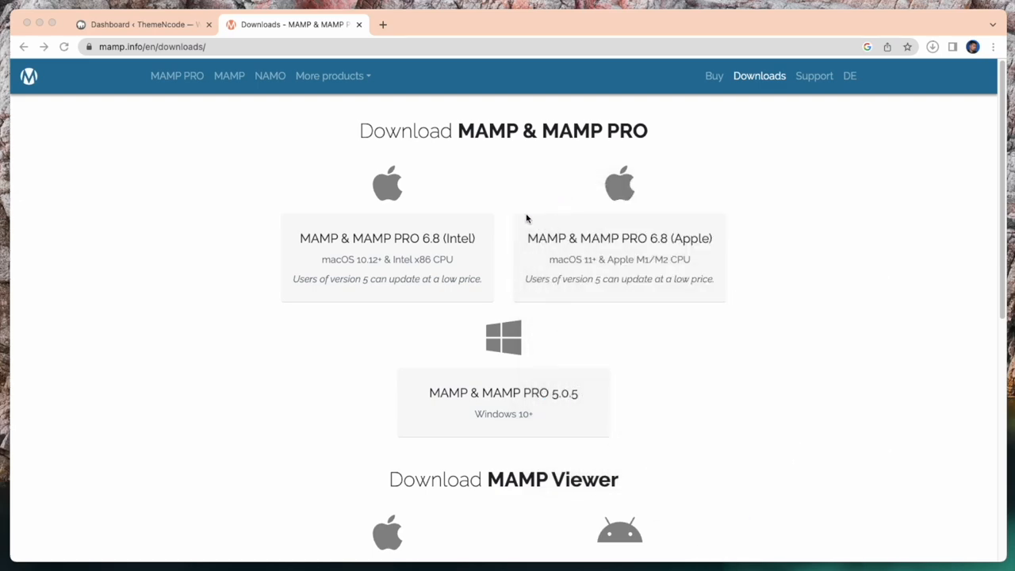
# Step: In the WordPress dashboard, open Appearance > Themes > Add New and browse Popular themes
pyautogui.click(143, 24)
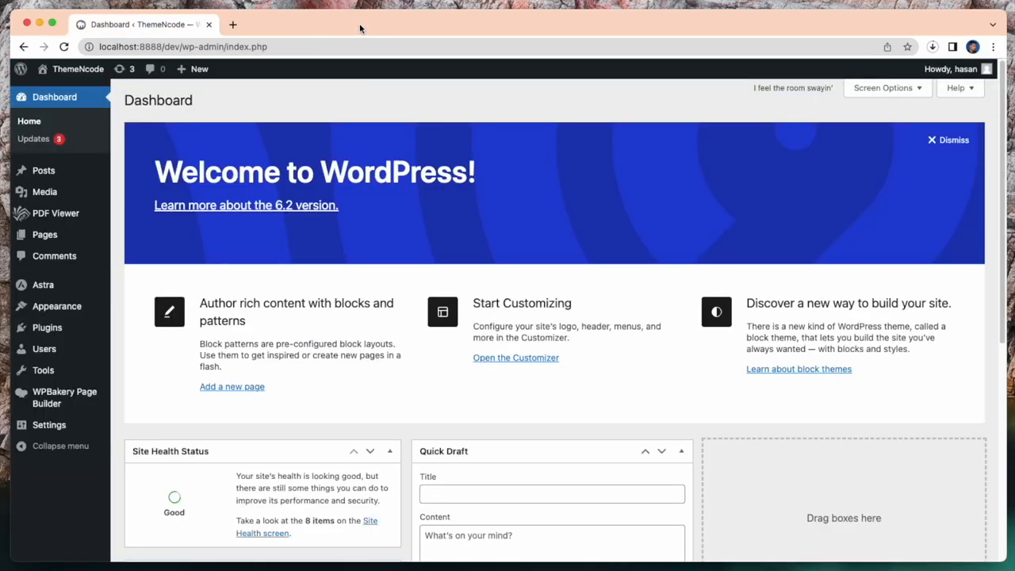
pyautogui.click(233, 24)
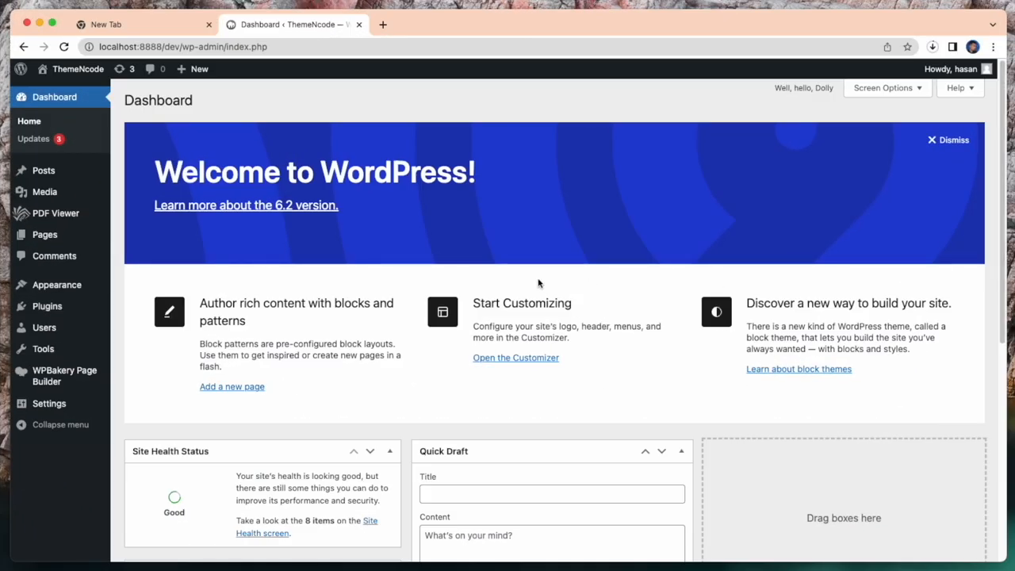
pyautogui.moveTo(45, 233)
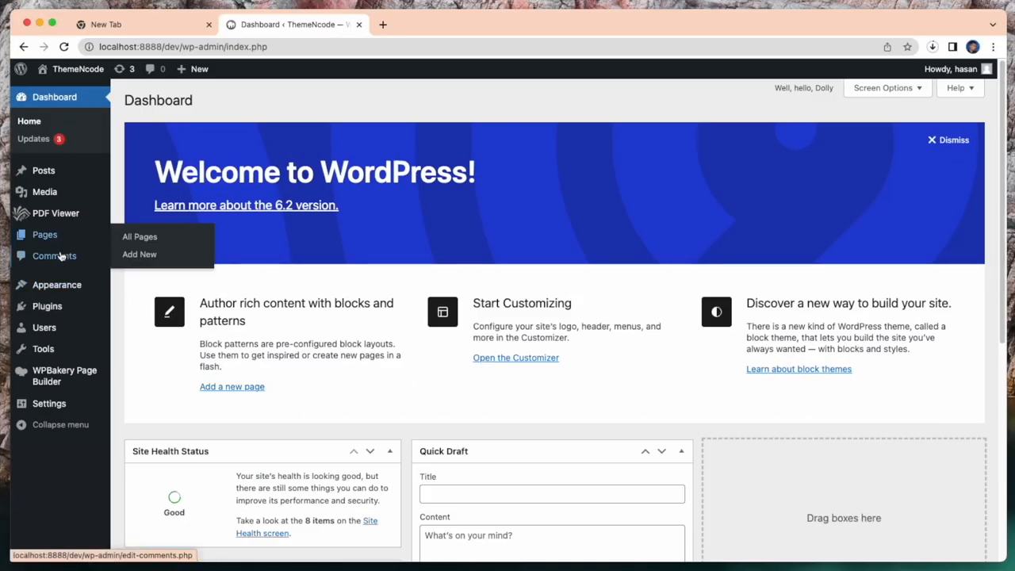
pyautogui.moveTo(57, 284)
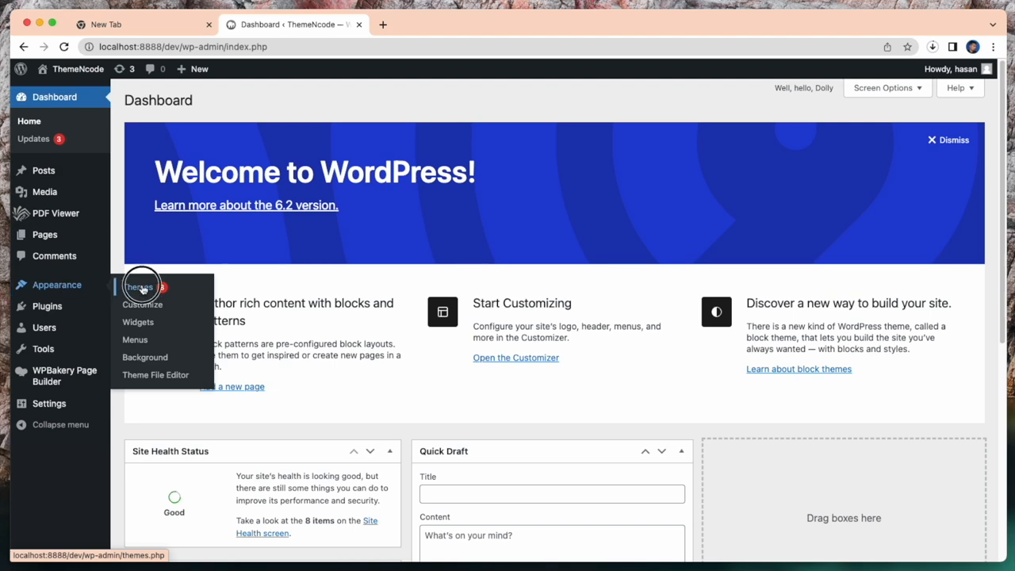
pyautogui.click(140, 287)
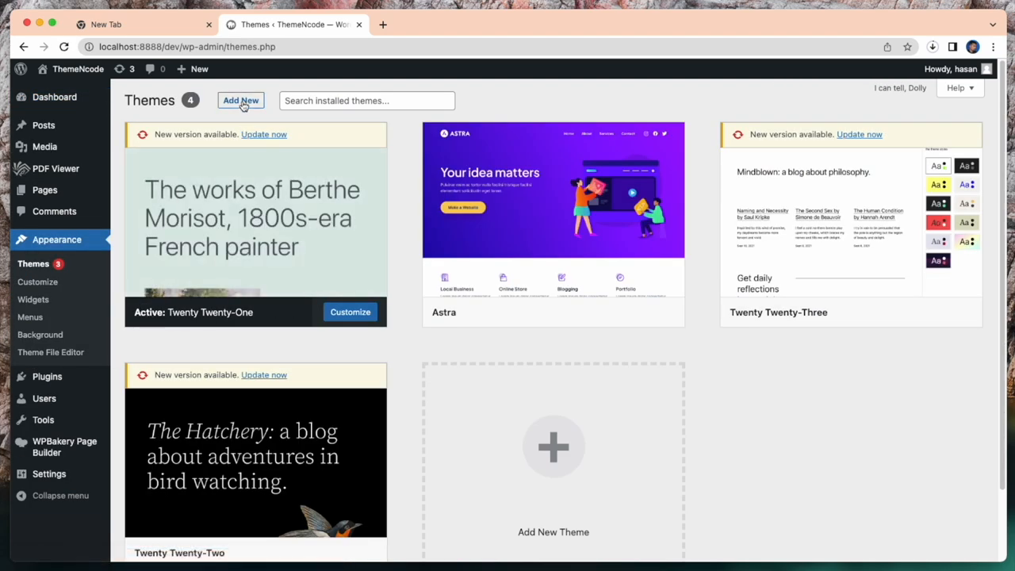
pyautogui.click(241, 100)
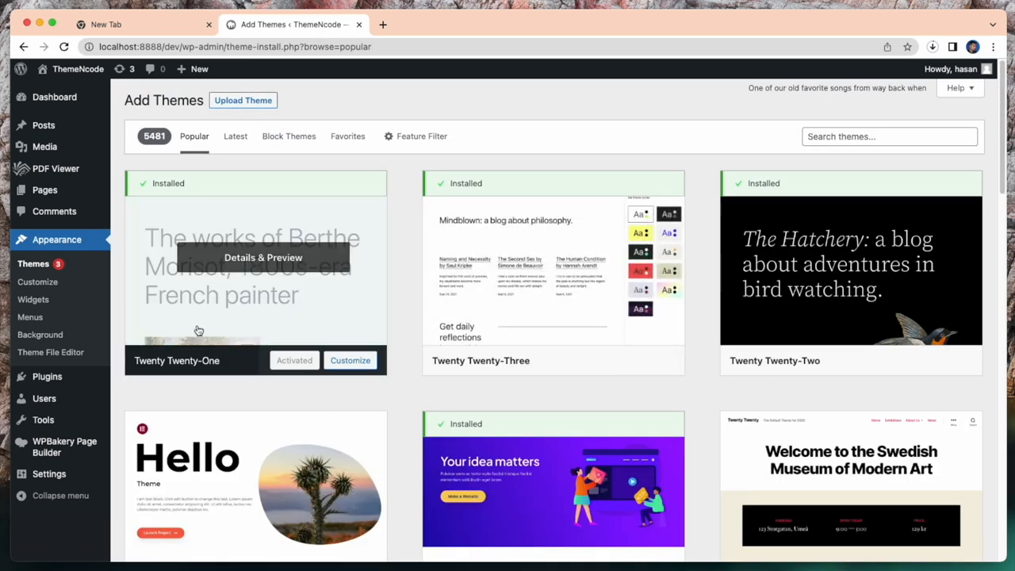
pyautogui.scroll(-3)
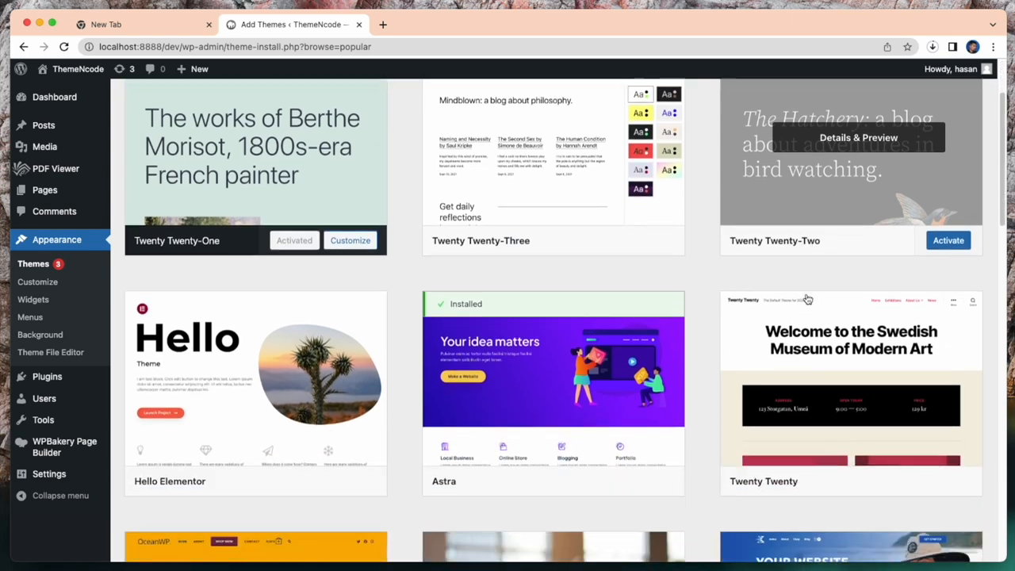
pyautogui.scroll(-3)
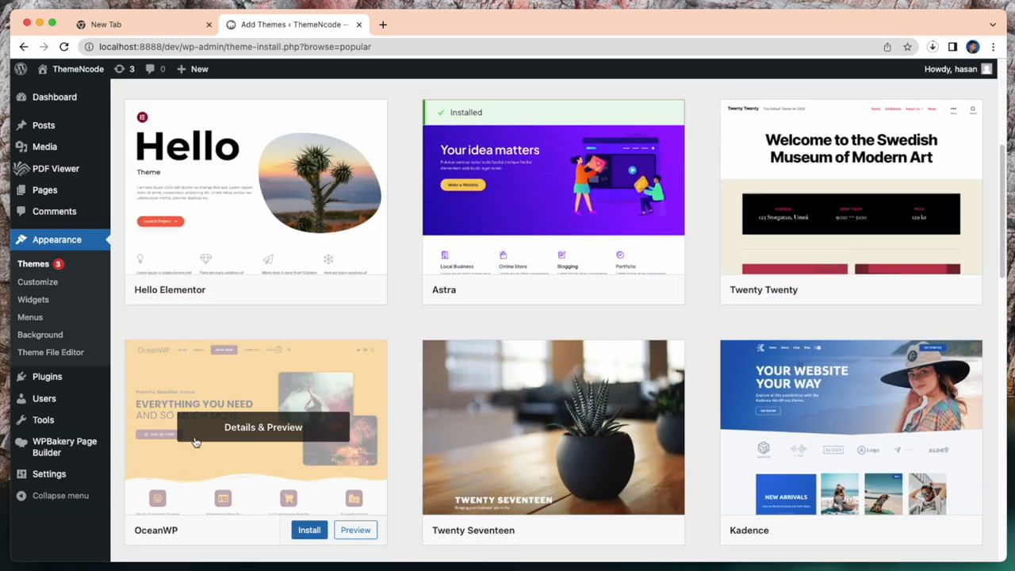
pyautogui.scroll(-3)
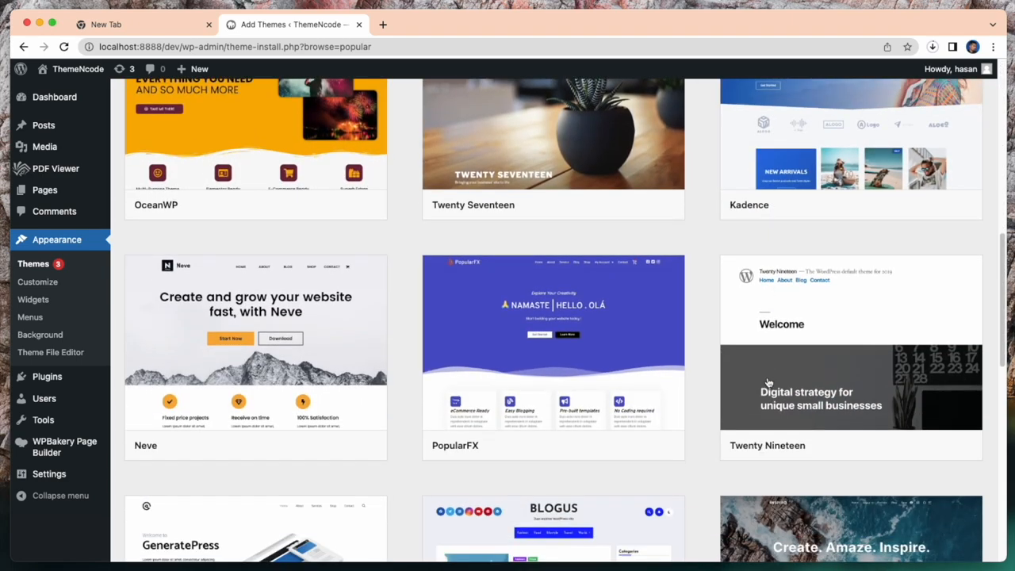
pyautogui.scroll(-3)
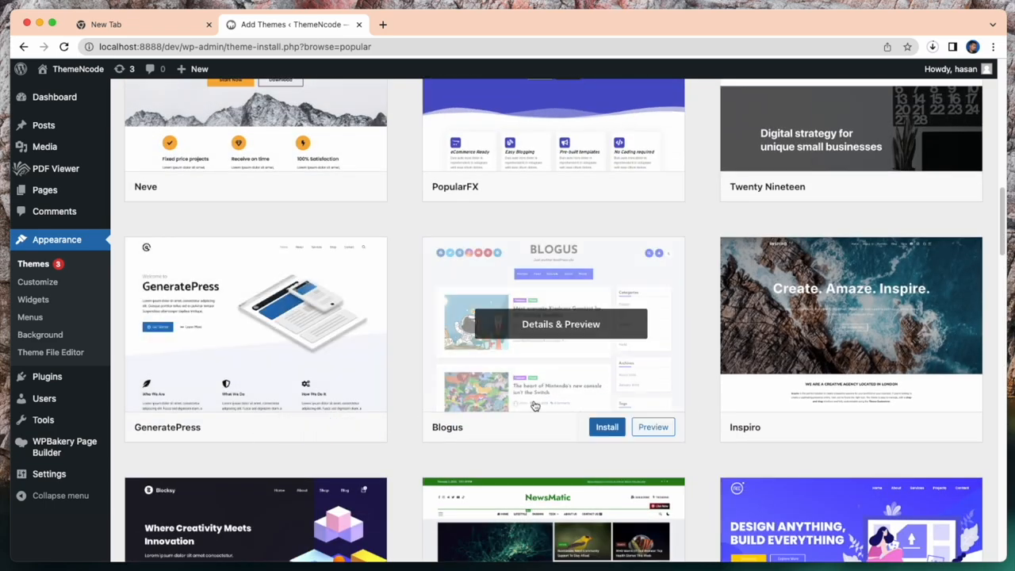
pyautogui.scroll(-3)
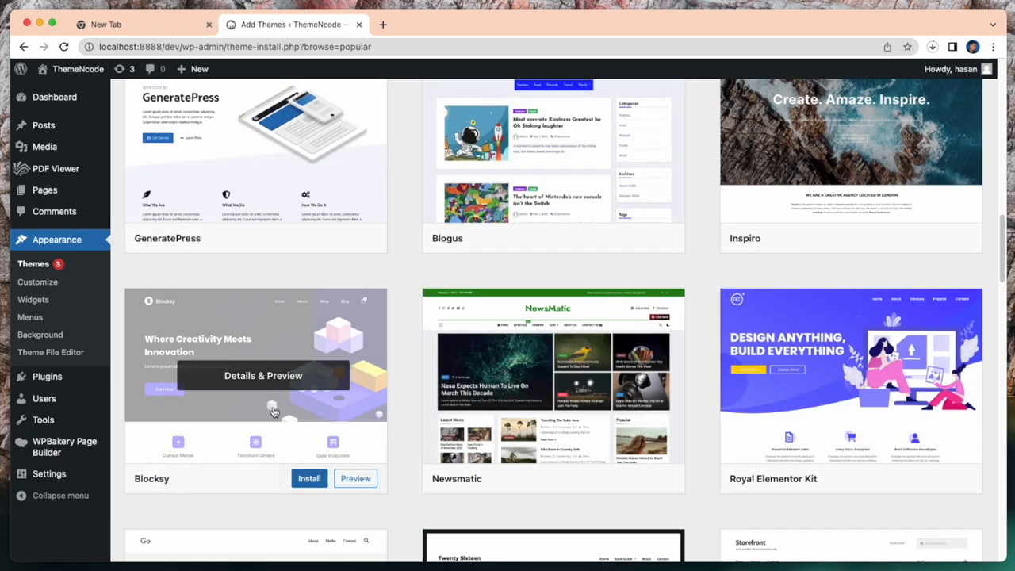
pyautogui.scroll(-3)
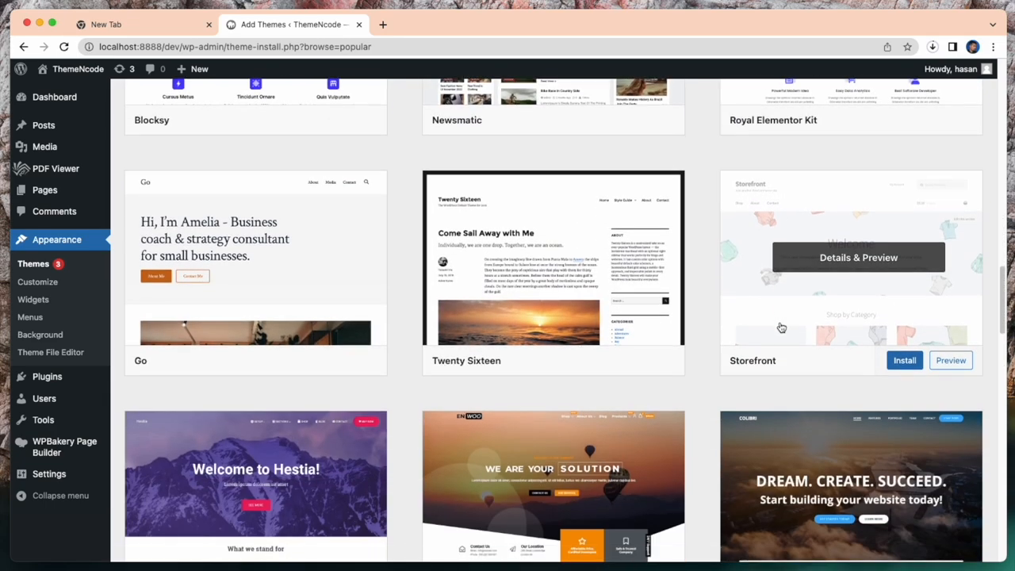
pyautogui.scroll(-3)
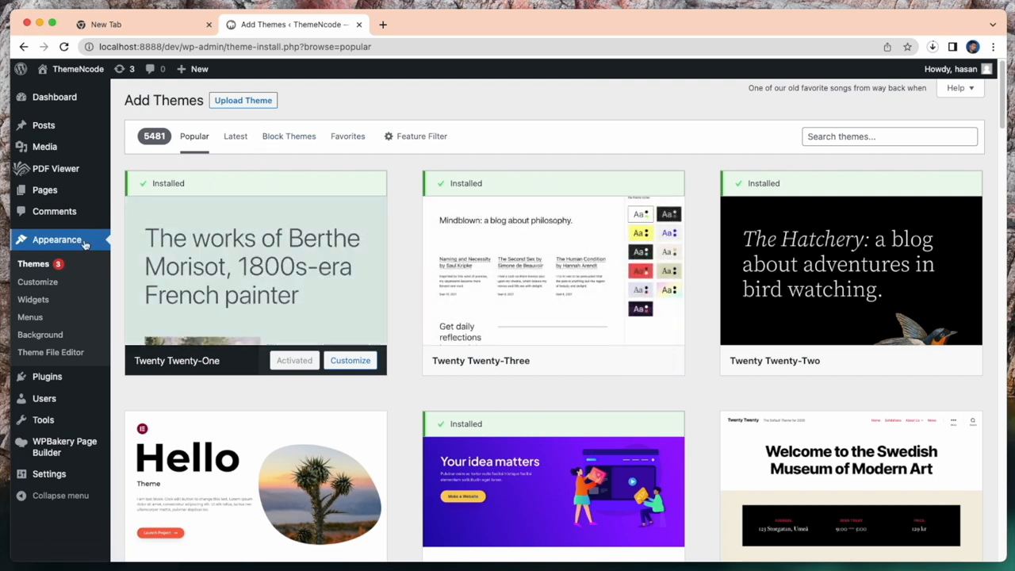
# Step: Activate the Astra theme and open its Welcome to Astra customization page
pyautogui.click(33, 263)
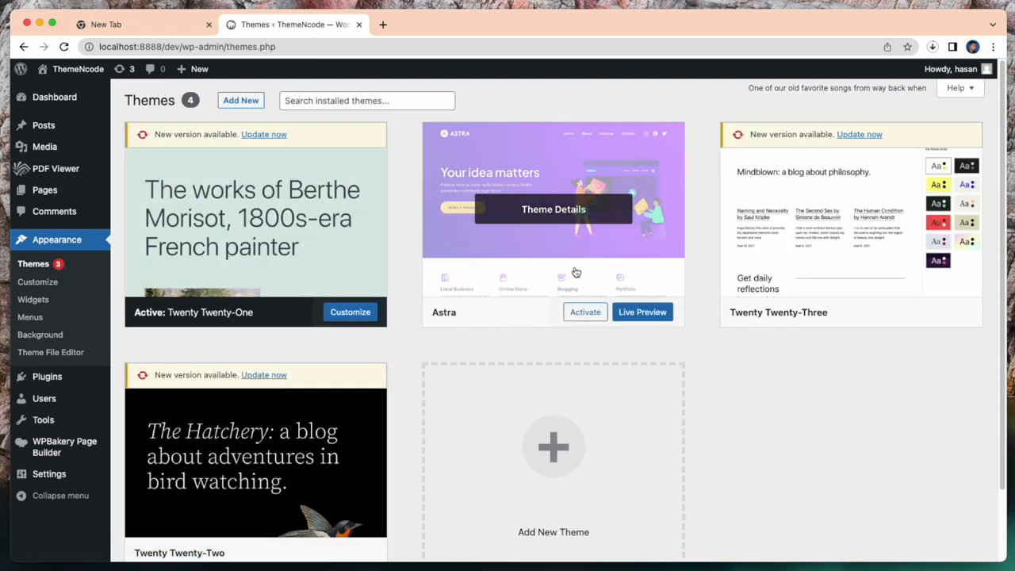
pyautogui.click(586, 312)
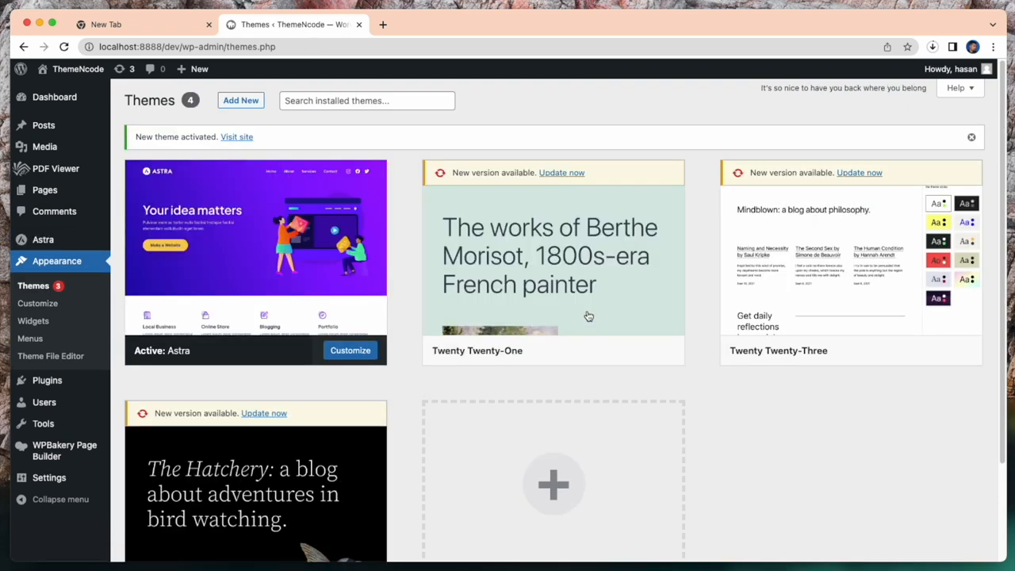
pyautogui.moveTo(255, 476)
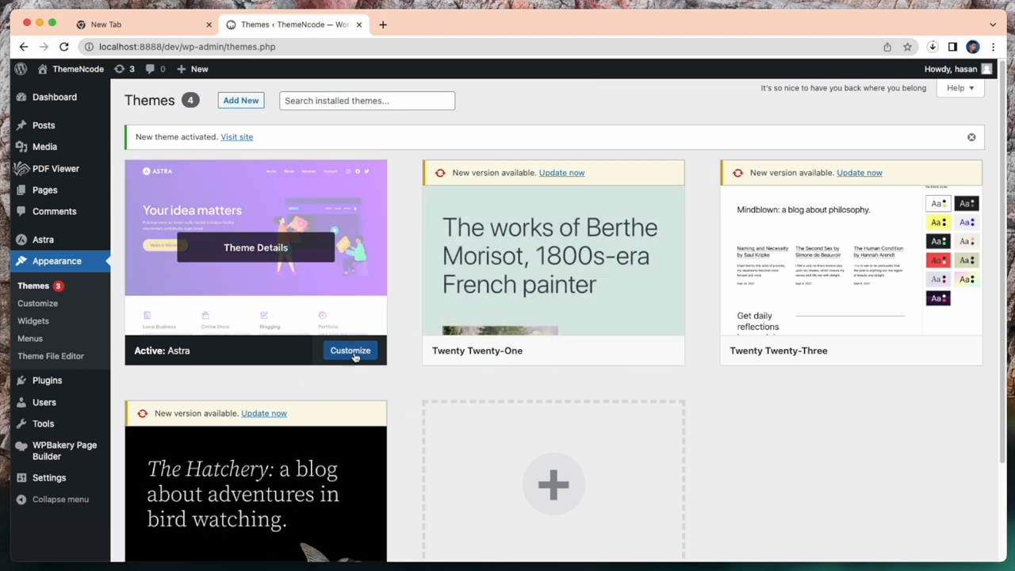
pyautogui.click(349, 351)
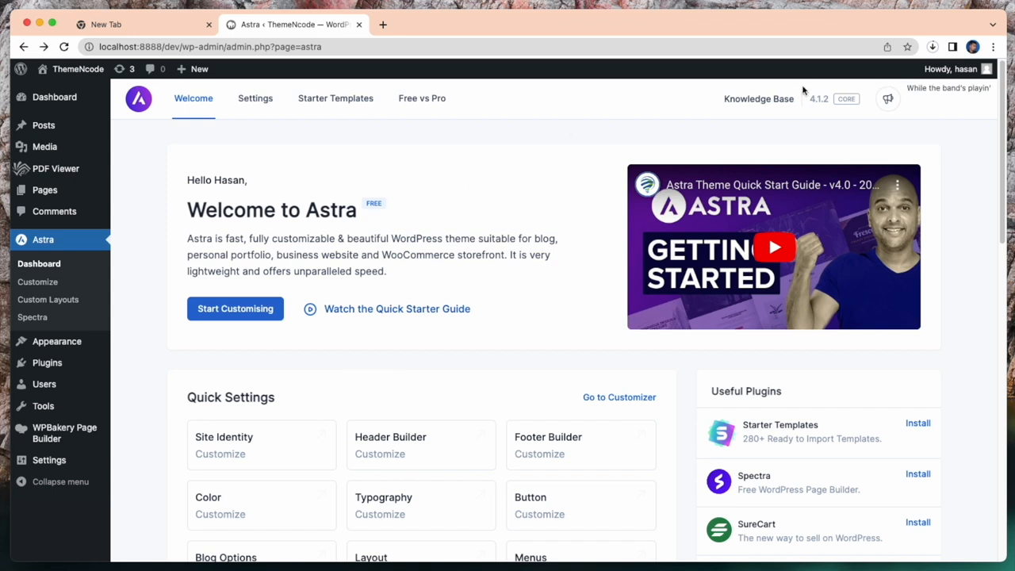
pyautogui.moveTo(256, 98)
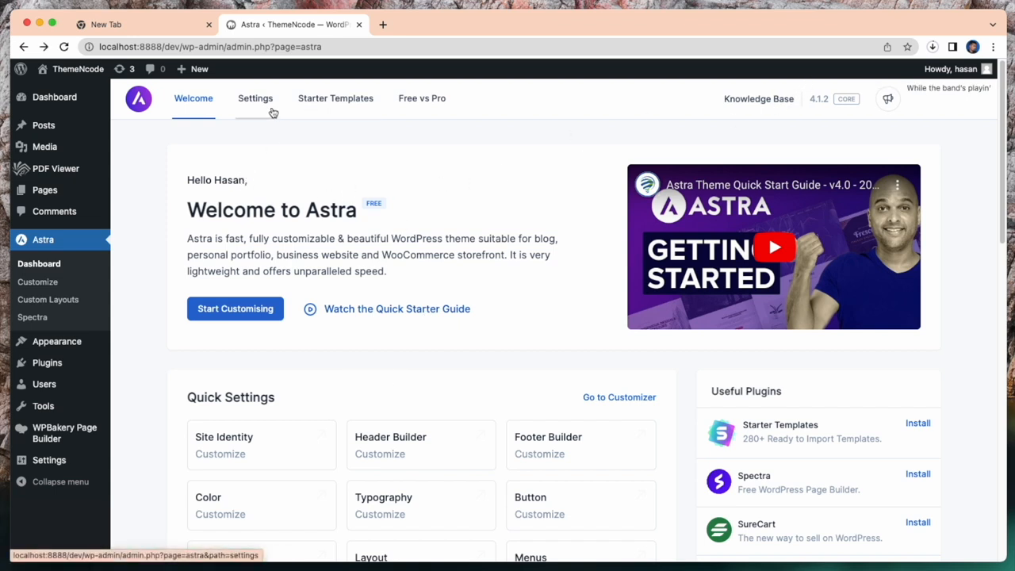
# Step: Install and activate the Starter Templates plugin from the Astra dashboard's Starter Templates section
pyautogui.click(335, 97)
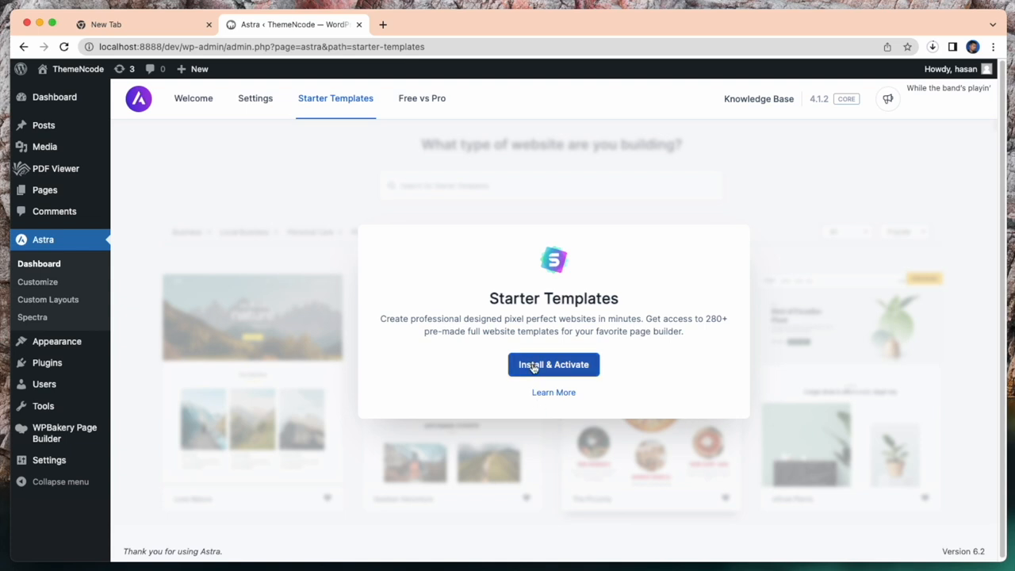
pyautogui.click(554, 364)
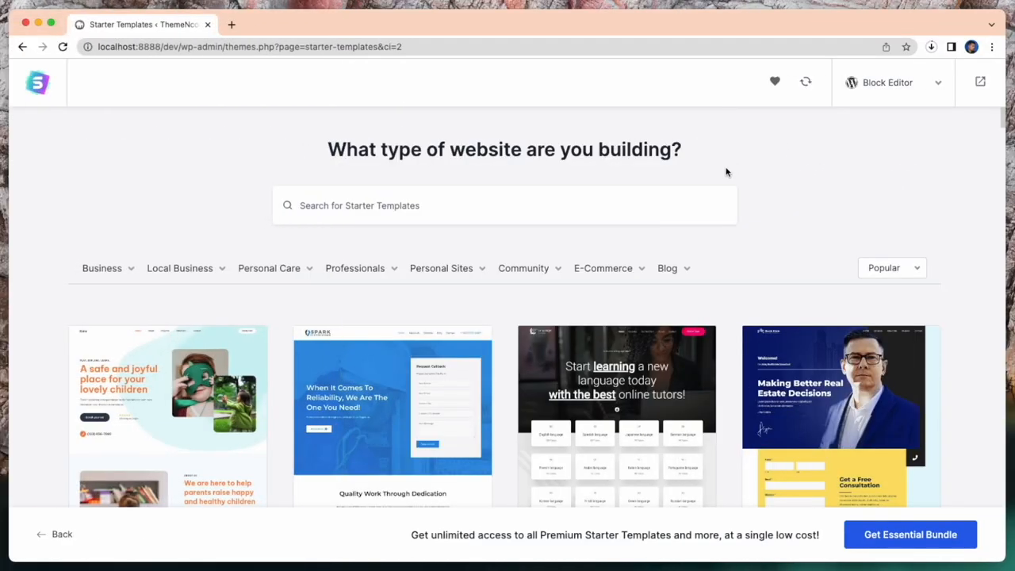
pyautogui.scroll(-3)
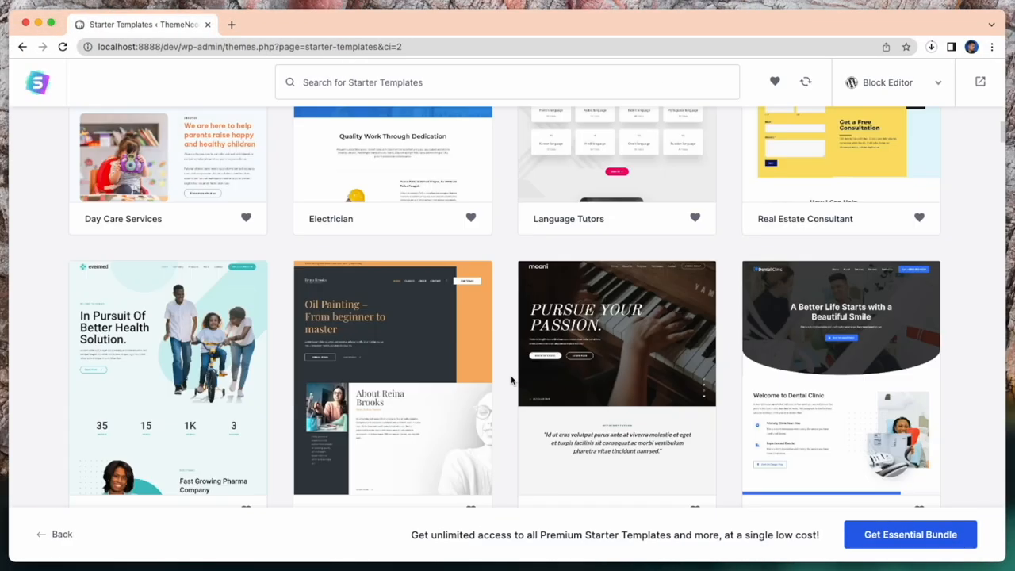
pyautogui.scroll(-3)
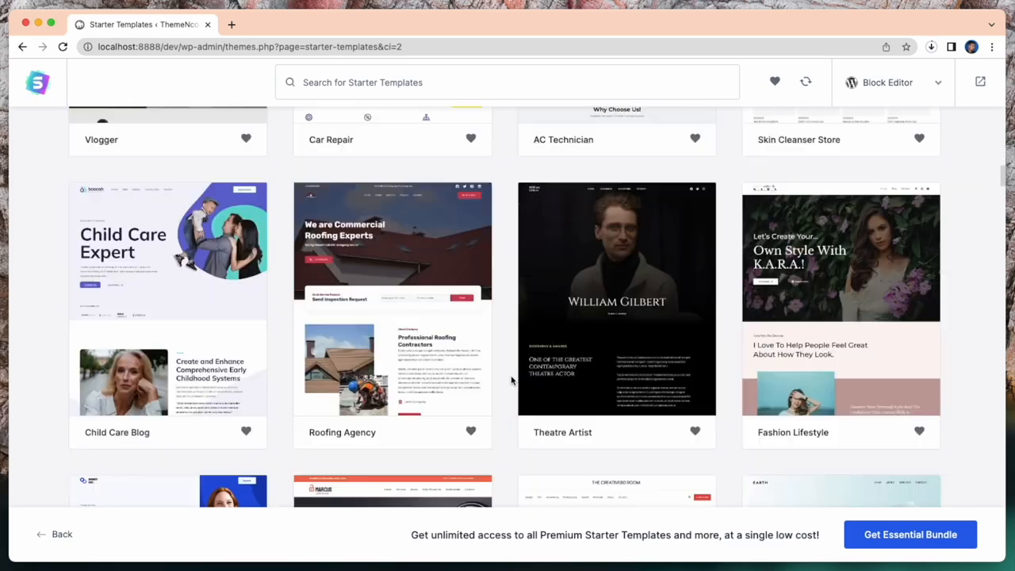
pyautogui.scroll(-3)
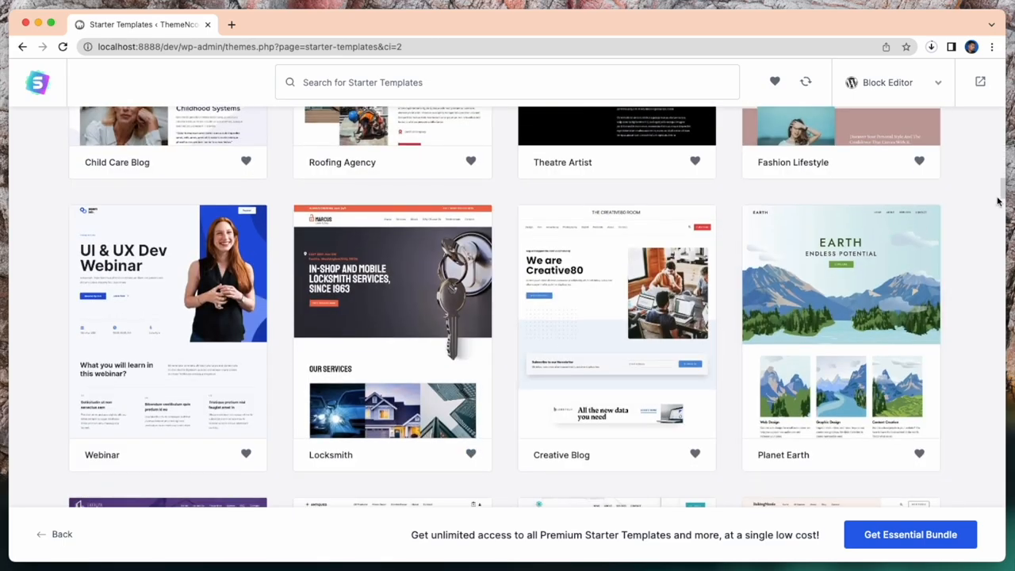
pyautogui.scroll(-3)
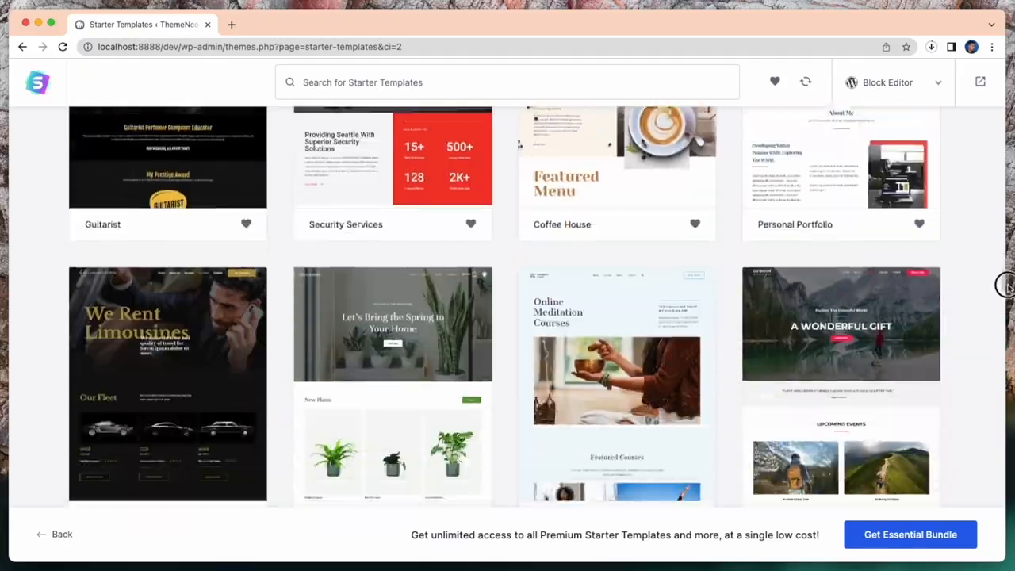
pyautogui.scroll(-3)
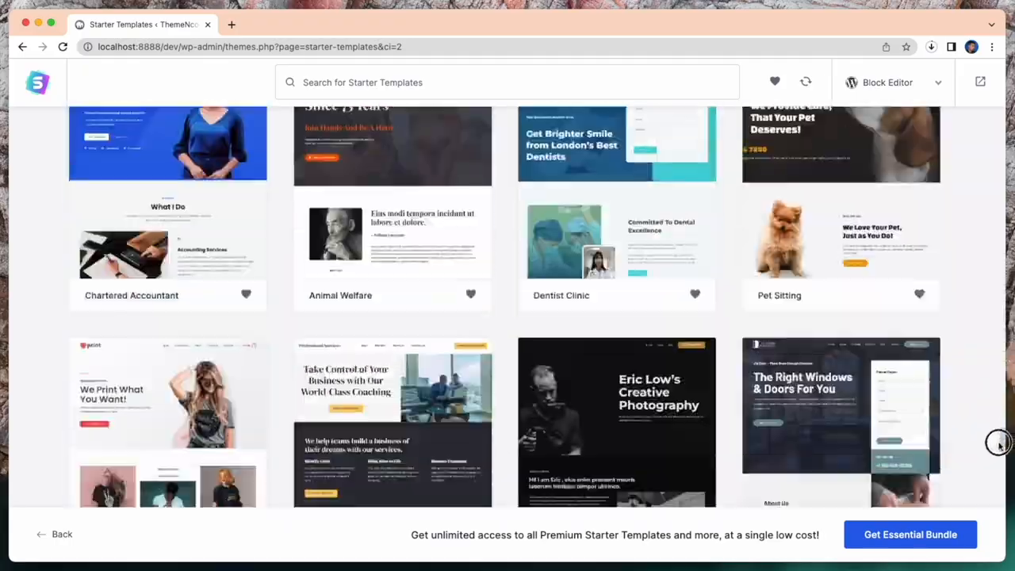
pyautogui.scroll(-3)
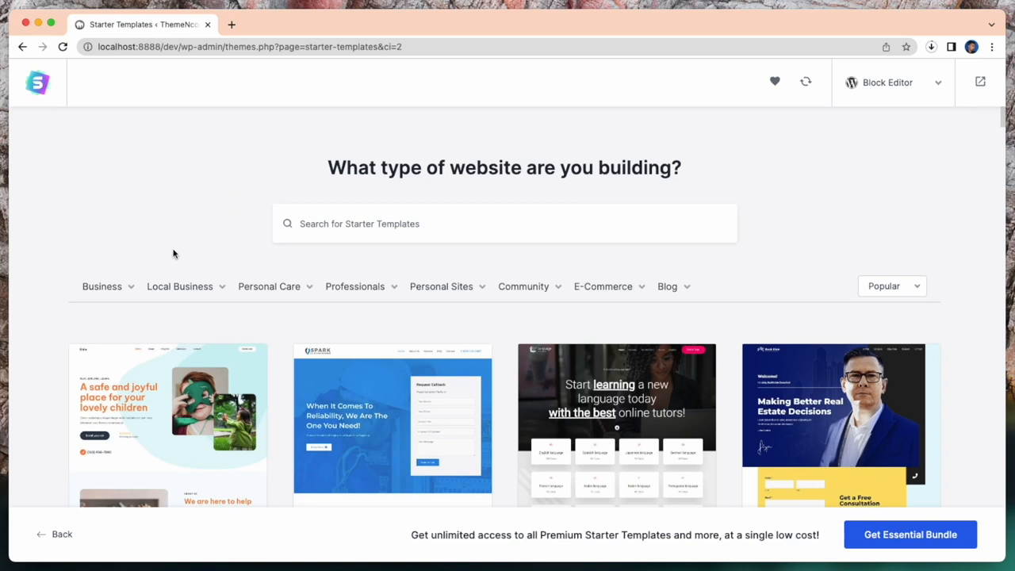
pyautogui.click(180, 286)
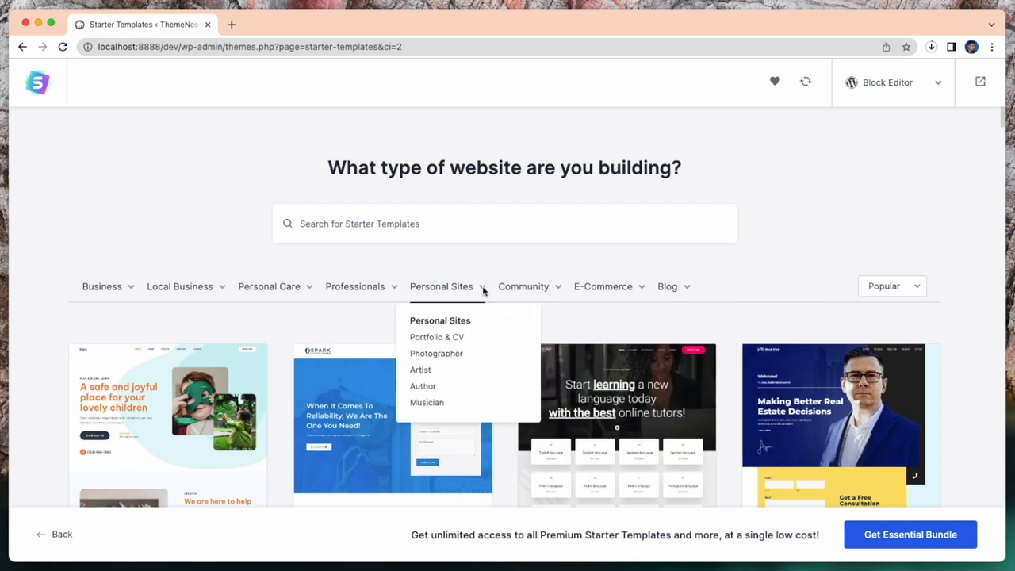
# Step: Filter templates to Business > Restaurant and pick the Coffee Shop template
pyautogui.click(102, 286)
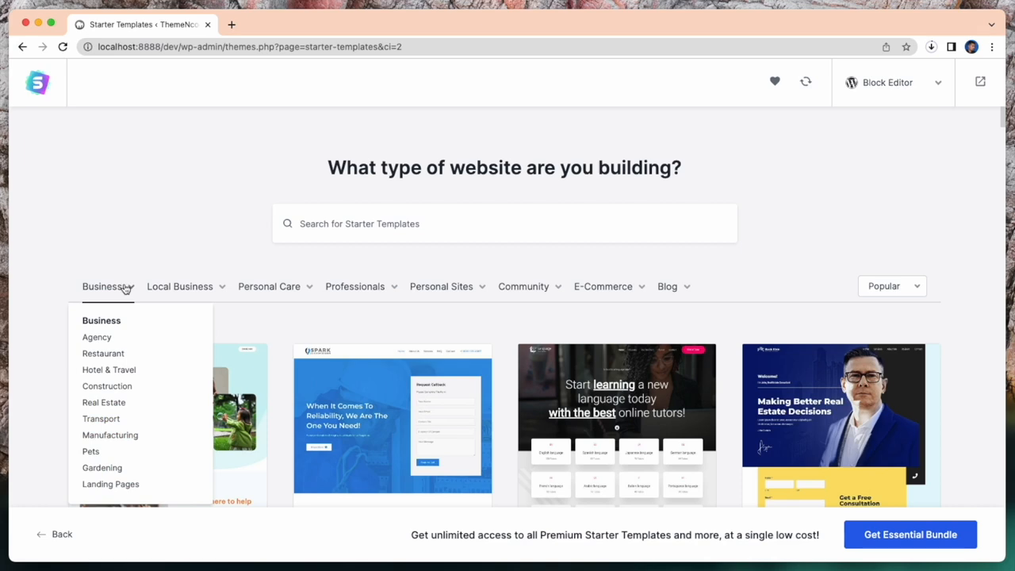
pyautogui.click(102, 353)
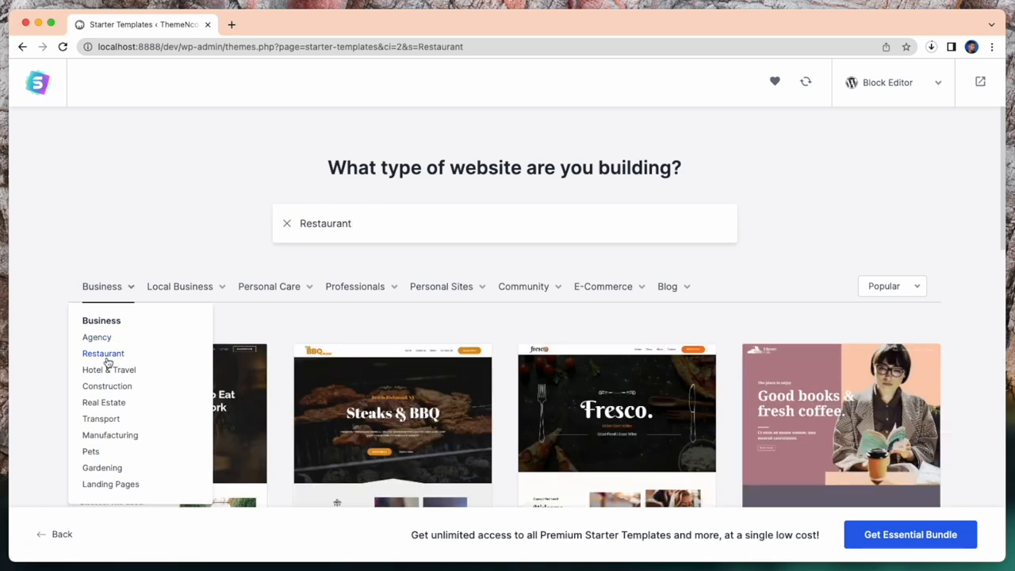
pyautogui.scroll(-3)
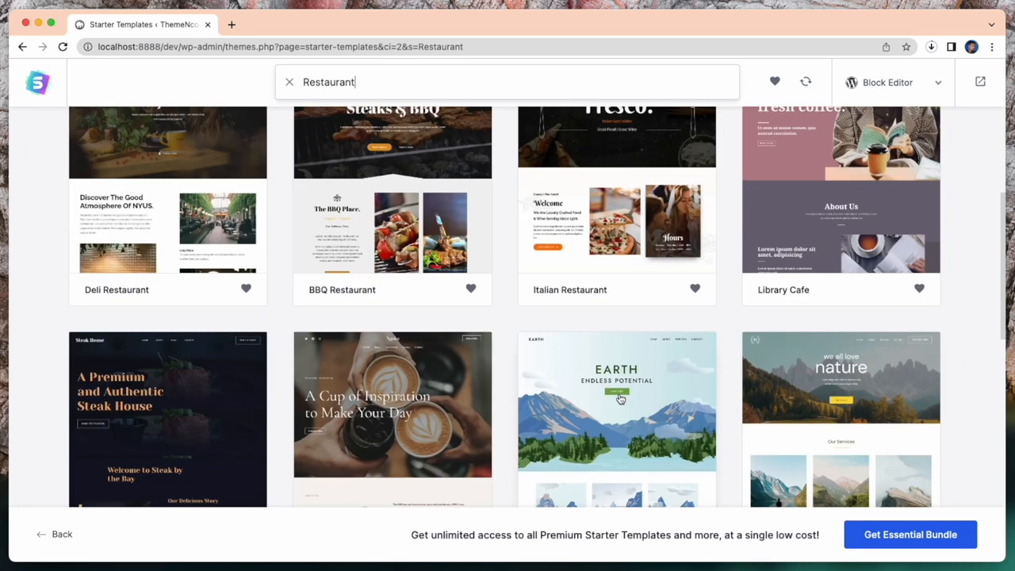
pyautogui.scroll(-3)
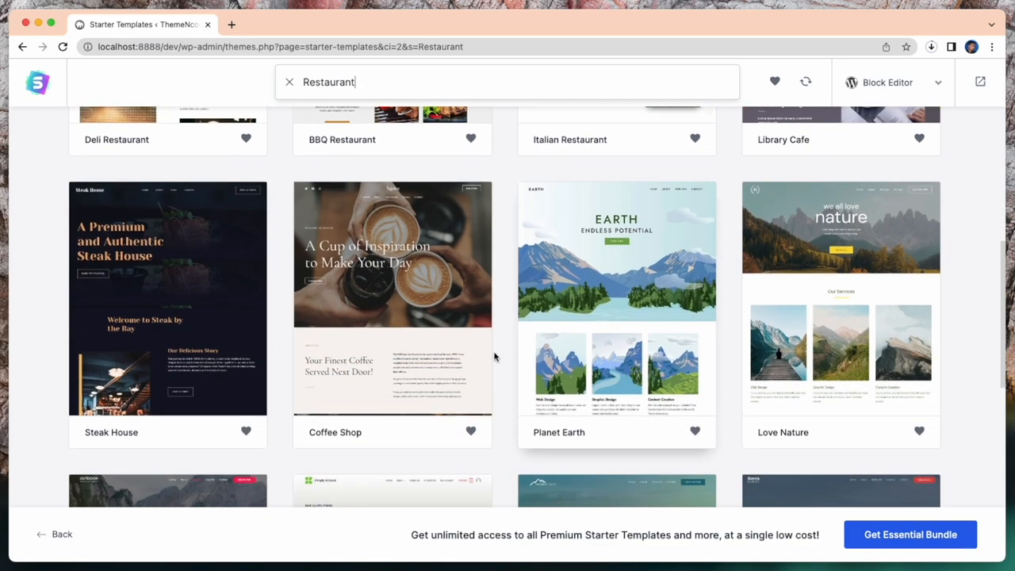
pyautogui.scroll(-3)
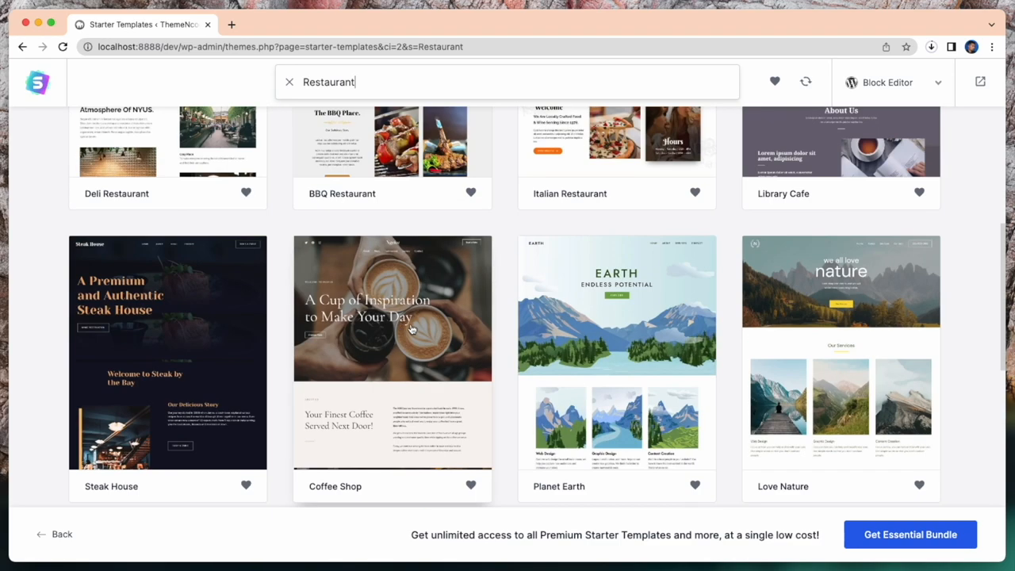
pyautogui.click(392, 307)
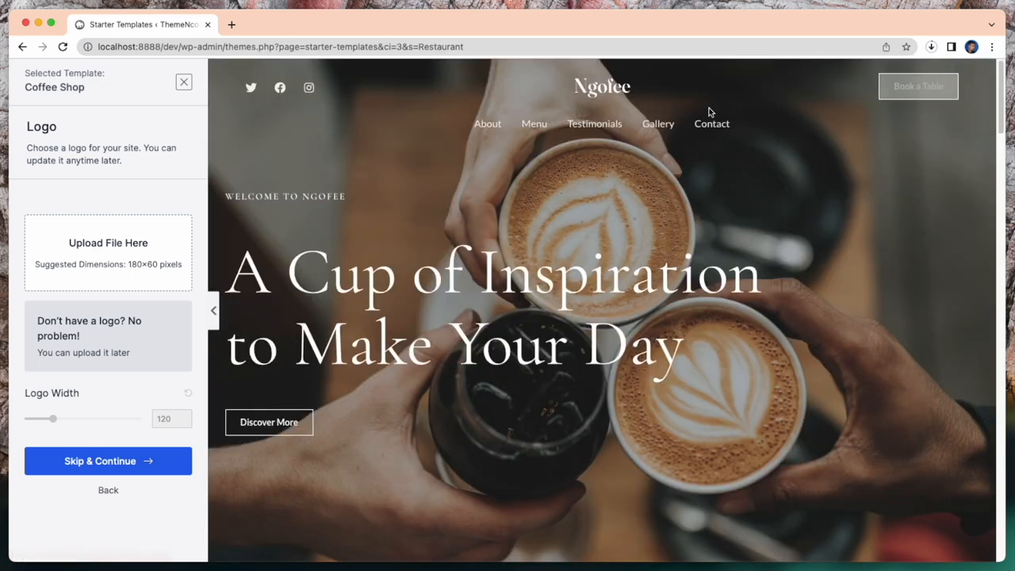
pyautogui.scroll(-3)
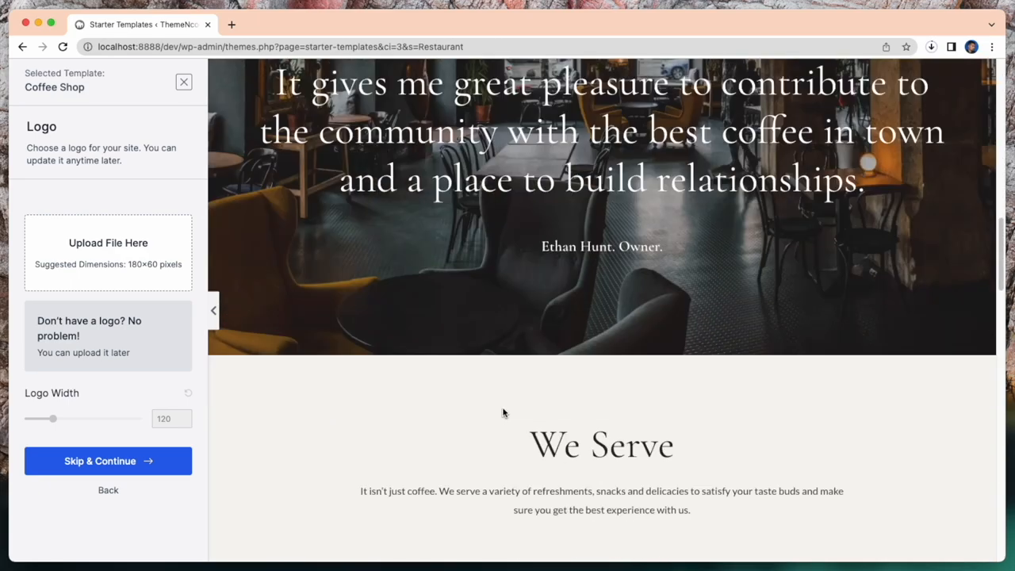
pyautogui.scroll(-3)
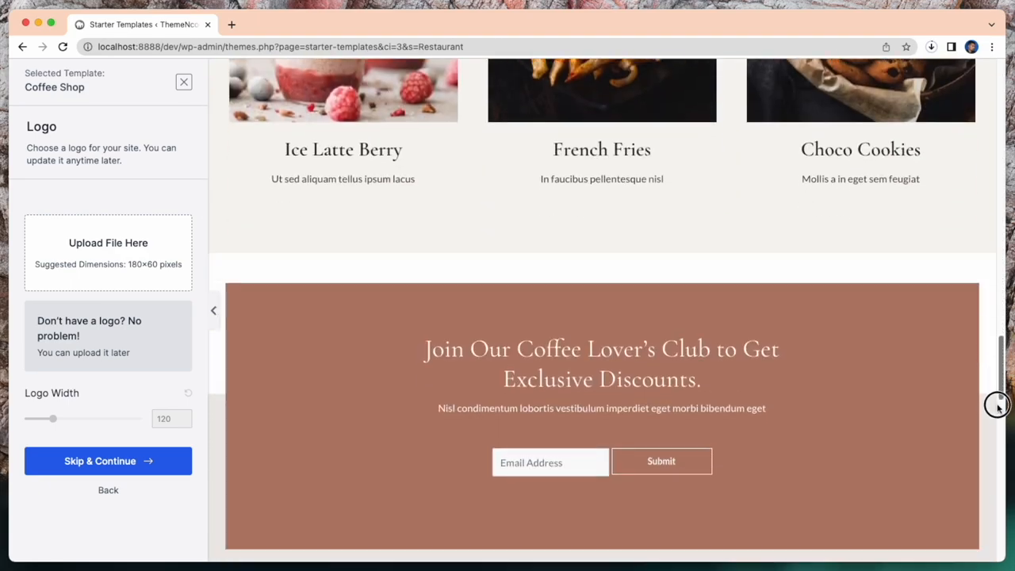
pyautogui.scroll(-3)
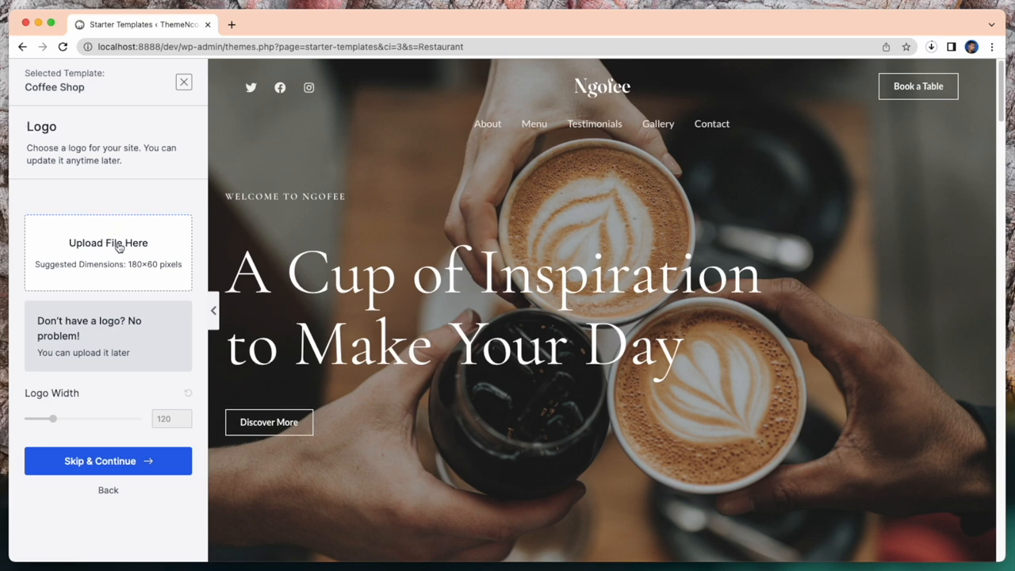
pyautogui.moveTo(108, 461)
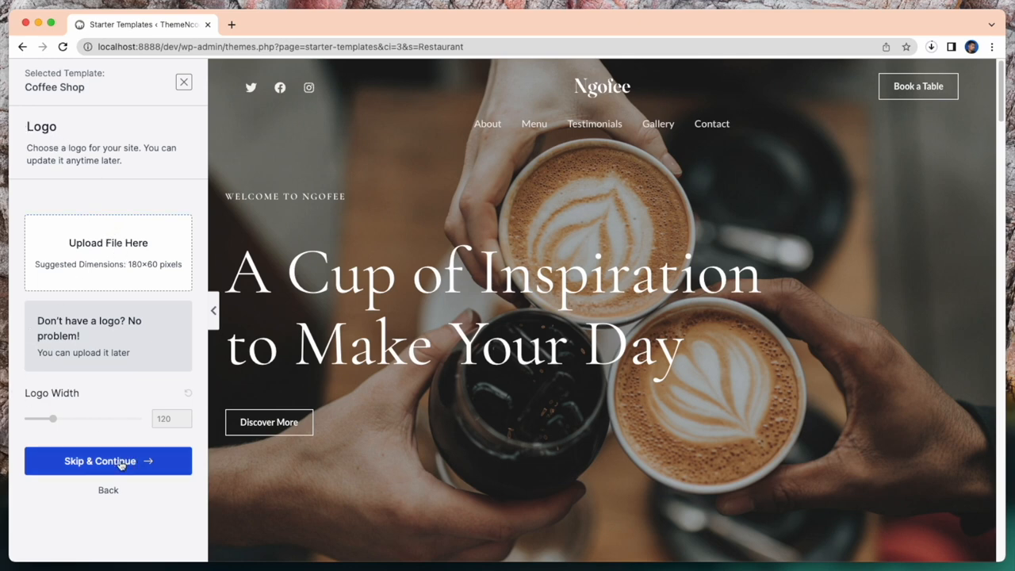
# Step: Skip the Logo step without adding a logo
pyautogui.click(107, 460)
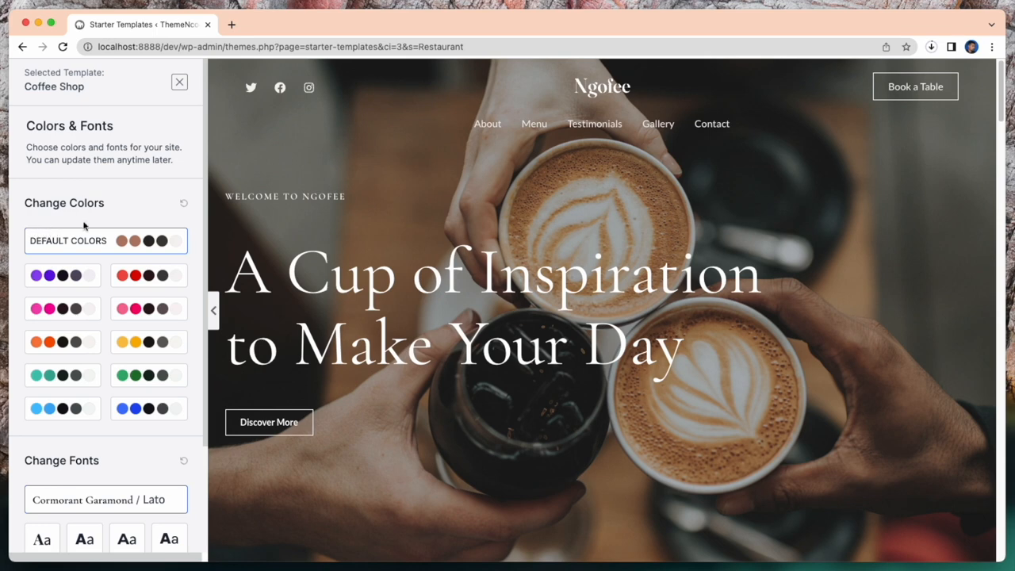
pyautogui.moveTo(51, 149)
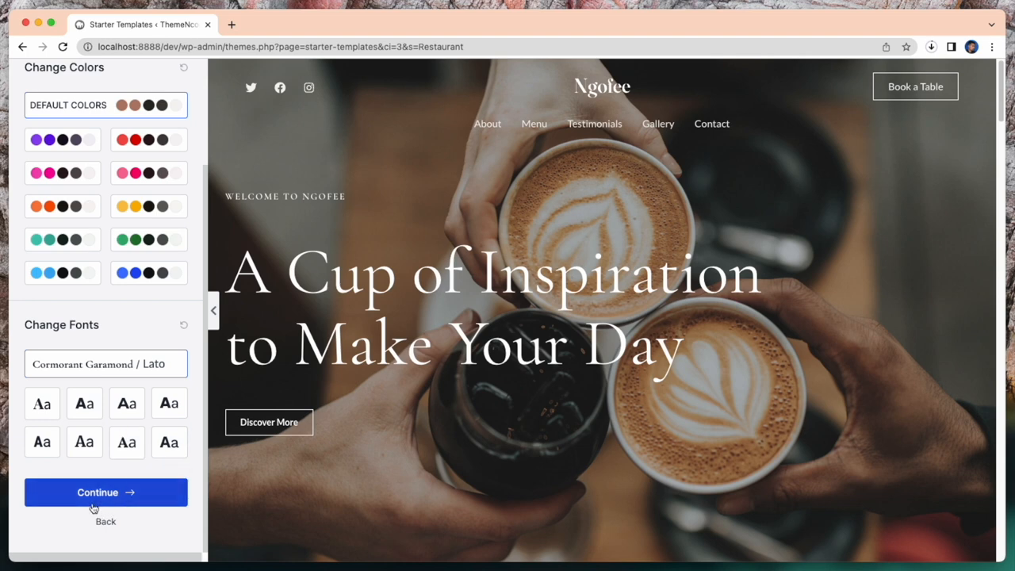
# Step: Keep the default colours and fonts, enter the name 'Jhon', and choose Beginner experience
pyautogui.click(106, 492)
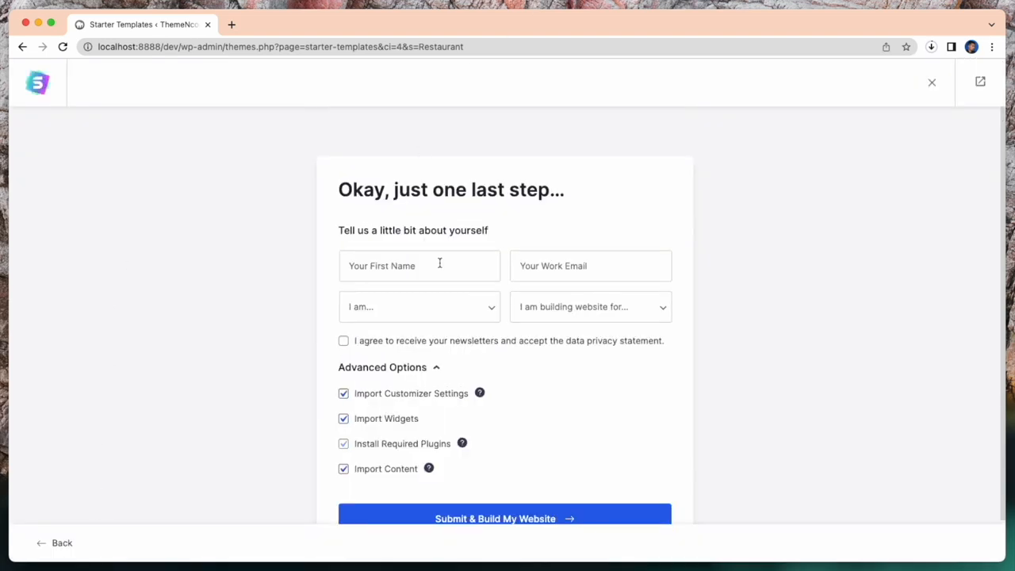
pyautogui.write('Jhon')
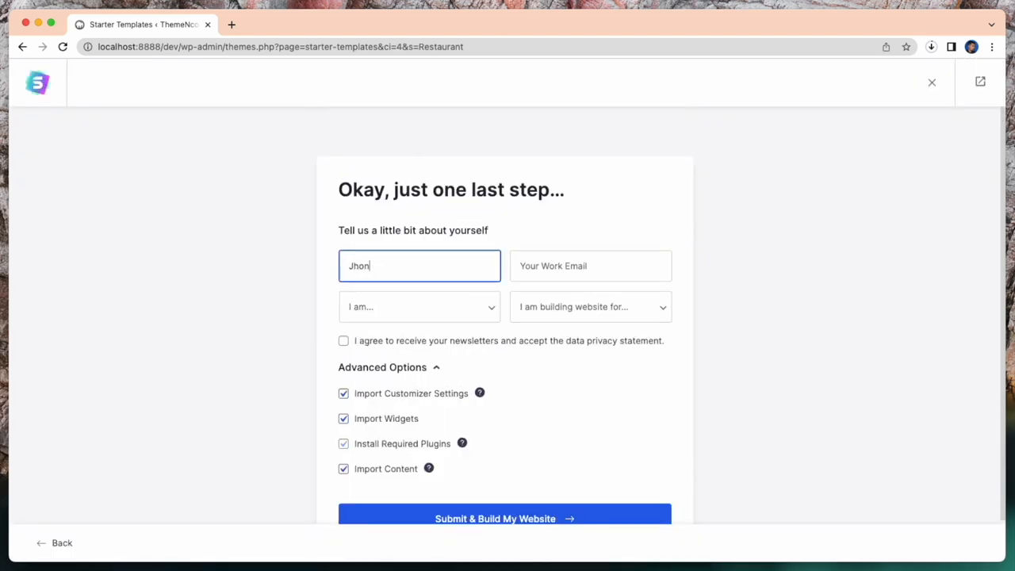
pyautogui.click(419, 307)
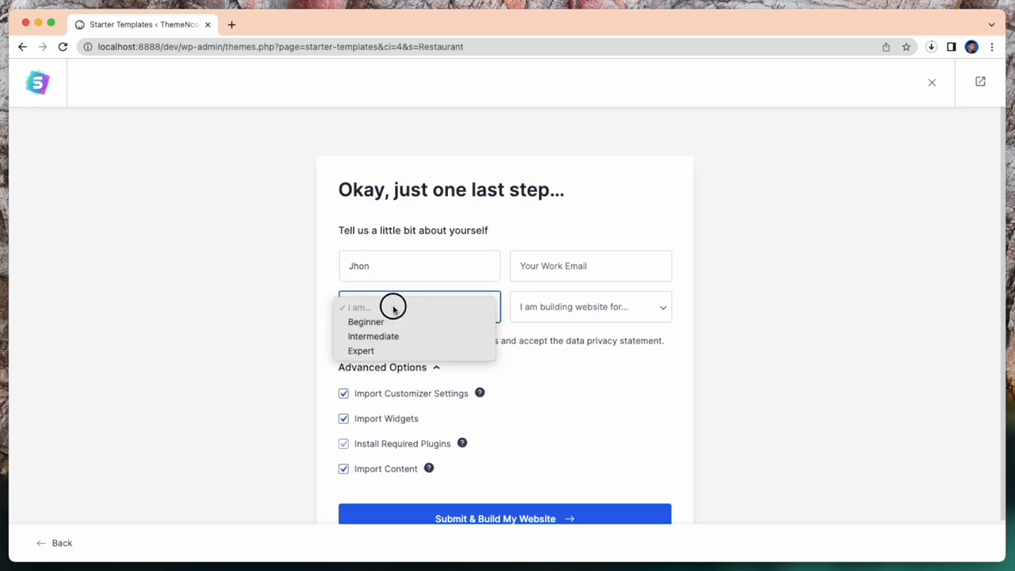
pyautogui.click(365, 321)
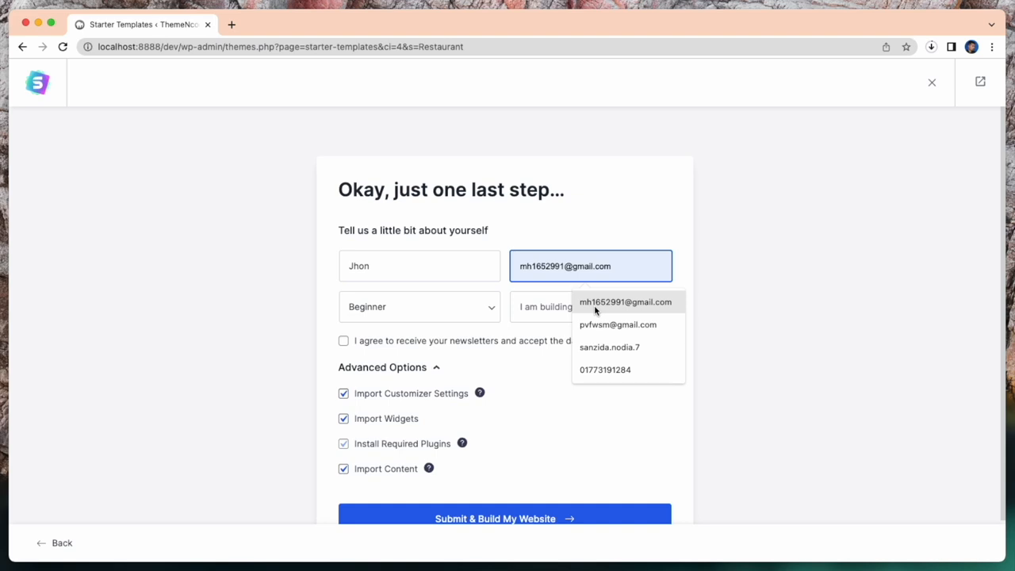
# Step: Fill the work email, choose Myself/My Company, accept newsletter terms, and build the website
pyautogui.click(618, 324)
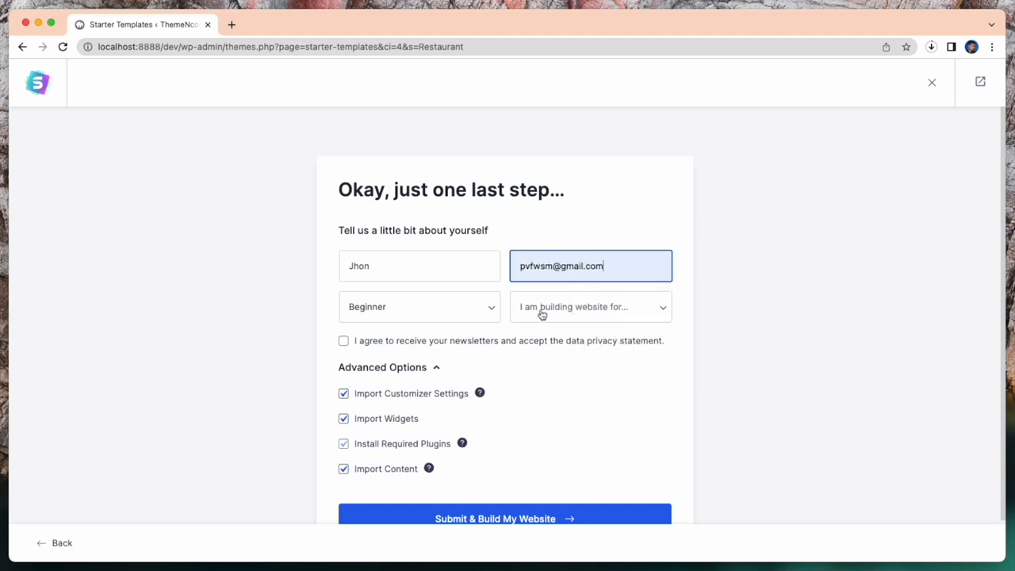
pyautogui.click(590, 307)
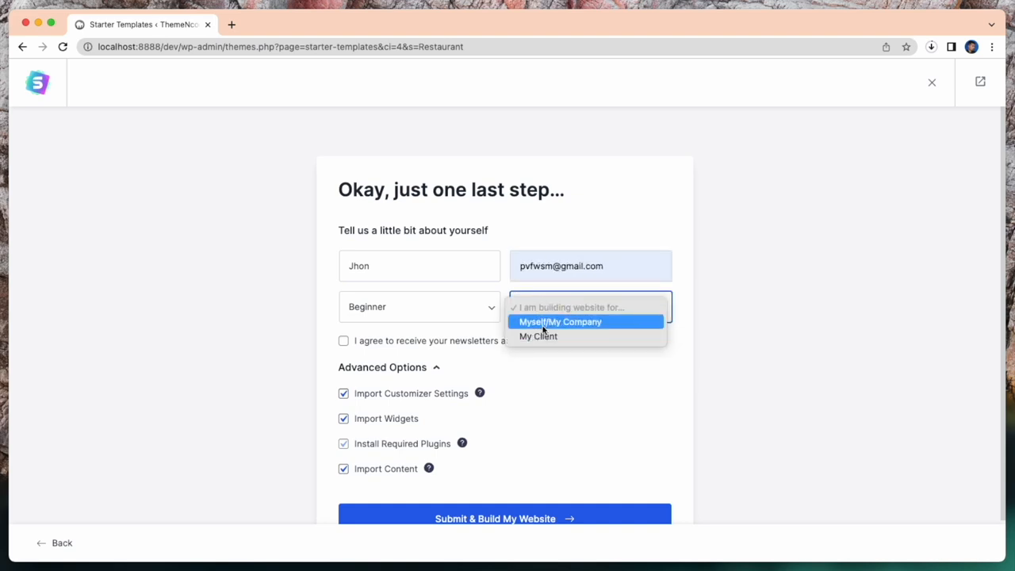
pyautogui.click(560, 321)
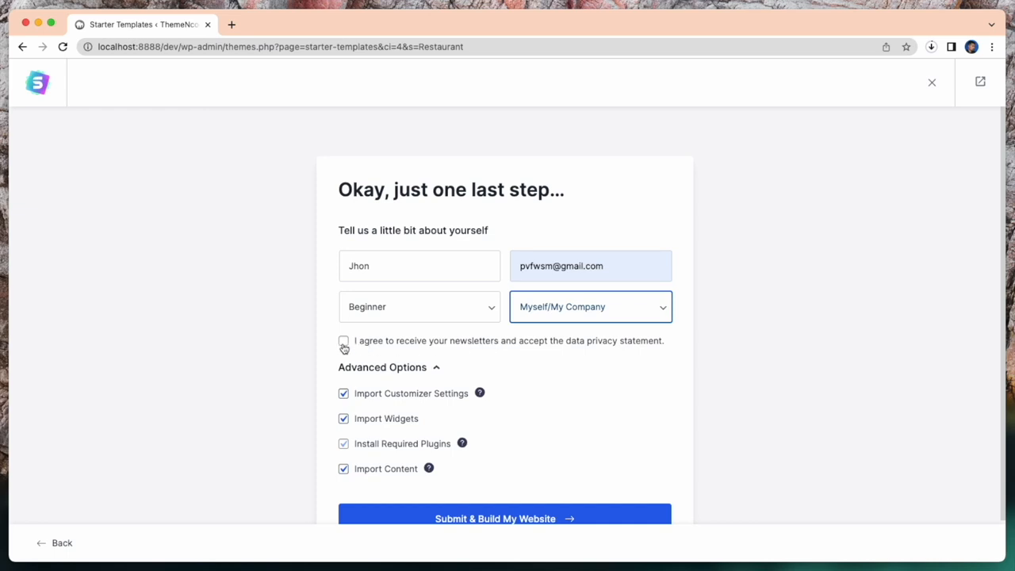
pyautogui.moveTo(344, 349)
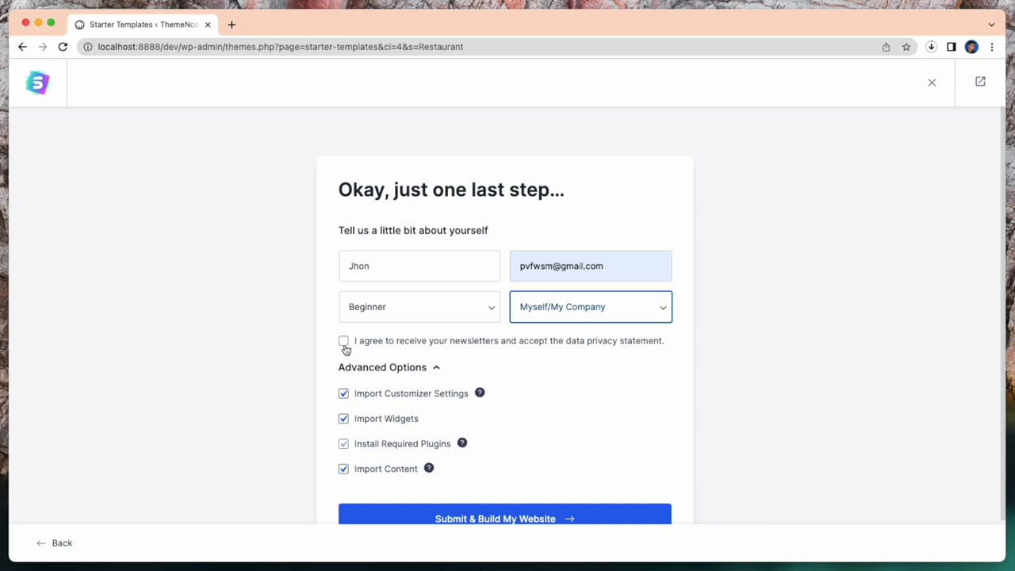
pyautogui.click(343, 340)
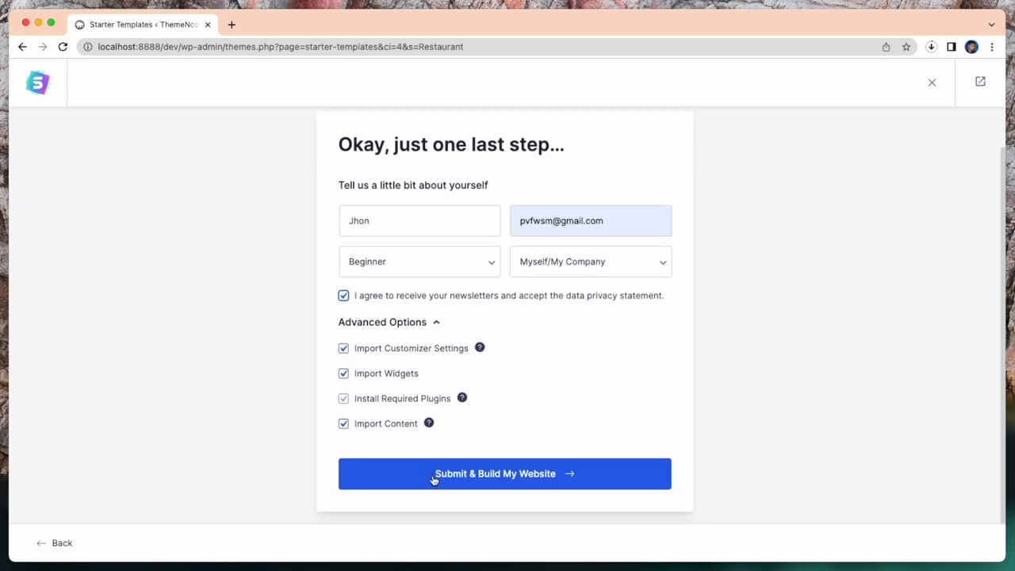
pyautogui.click(504, 474)
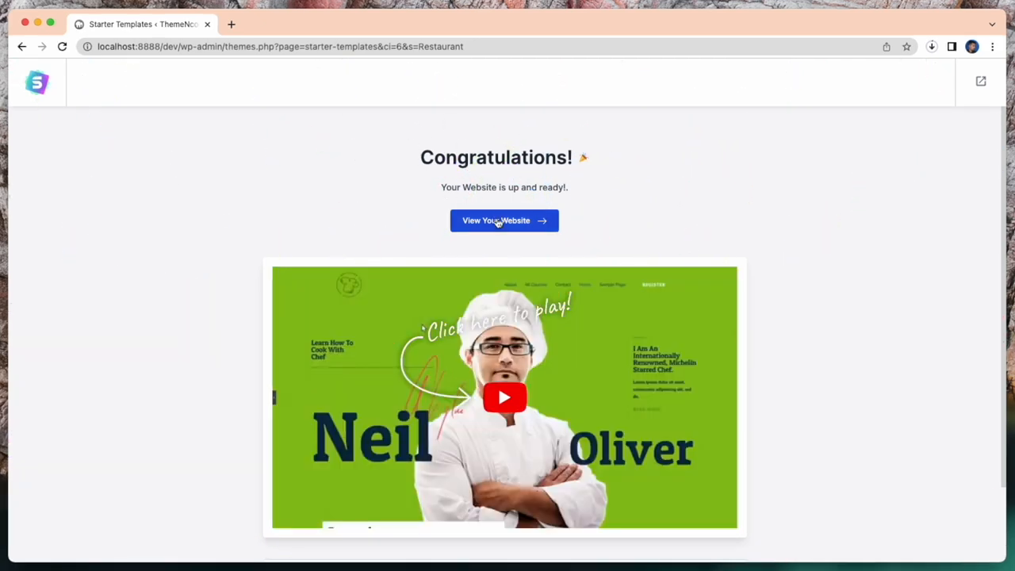
# Step: Open the finished Ngofee site in a new tab and browse its homepage
pyautogui.click(505, 220)
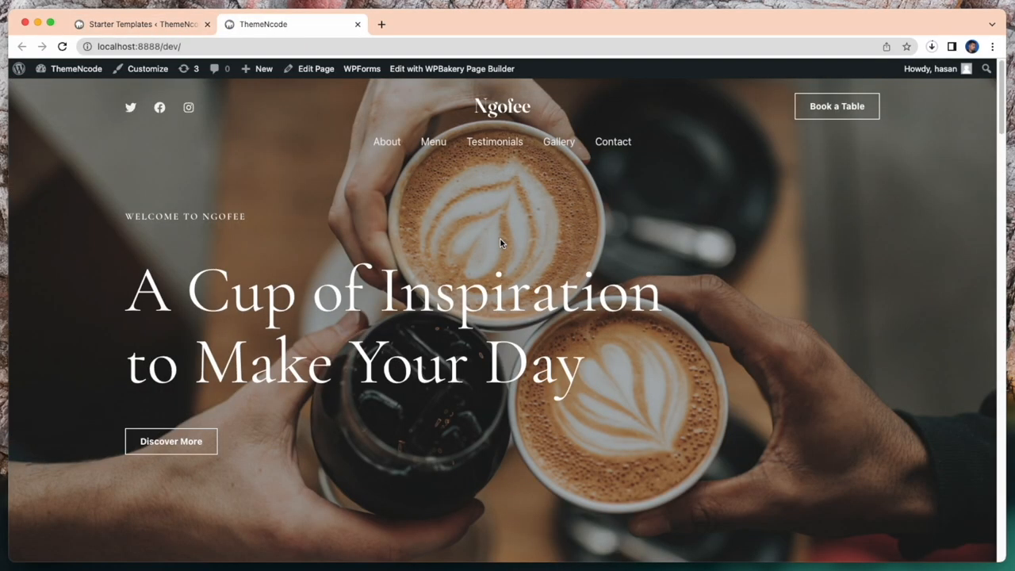
pyautogui.moveTo(521, 287)
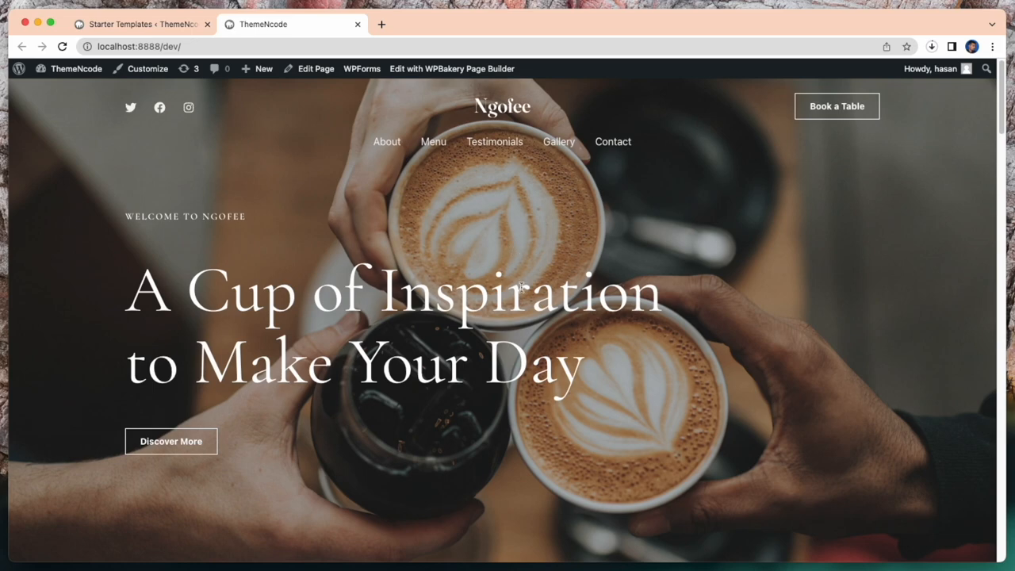
pyautogui.scroll(-3)
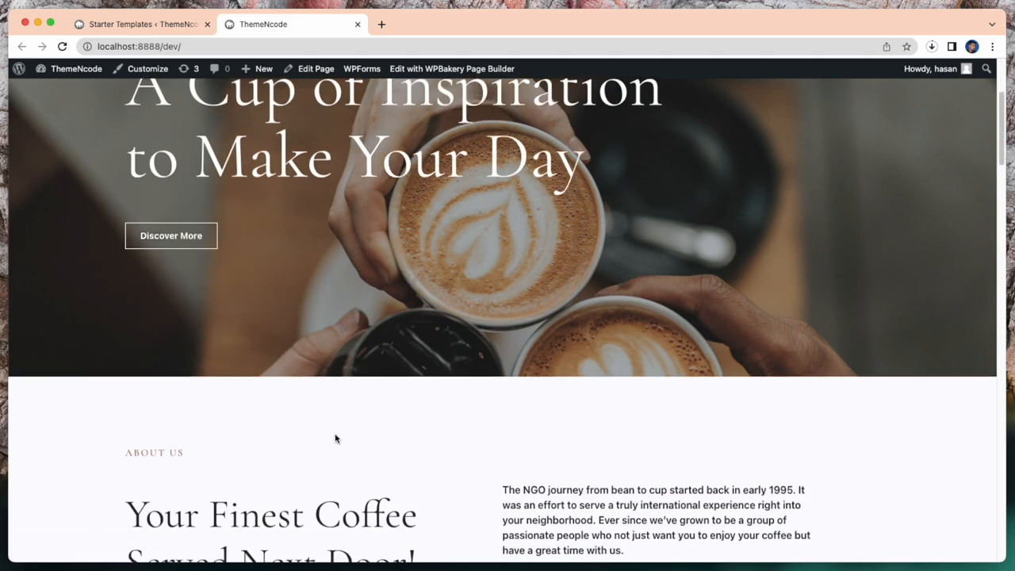
pyautogui.scroll(-3)
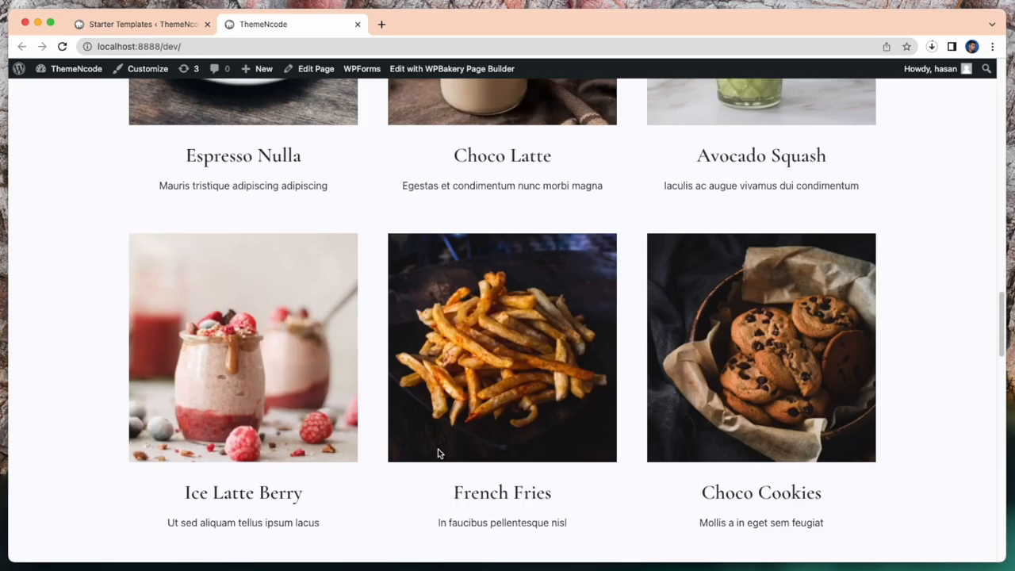
pyautogui.scroll(-3)
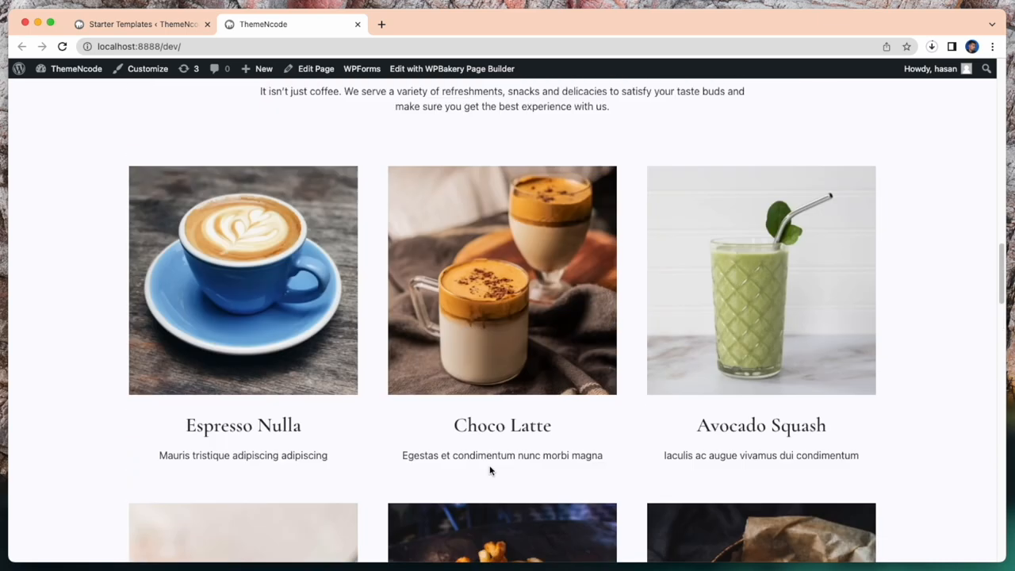
pyautogui.scroll(3)
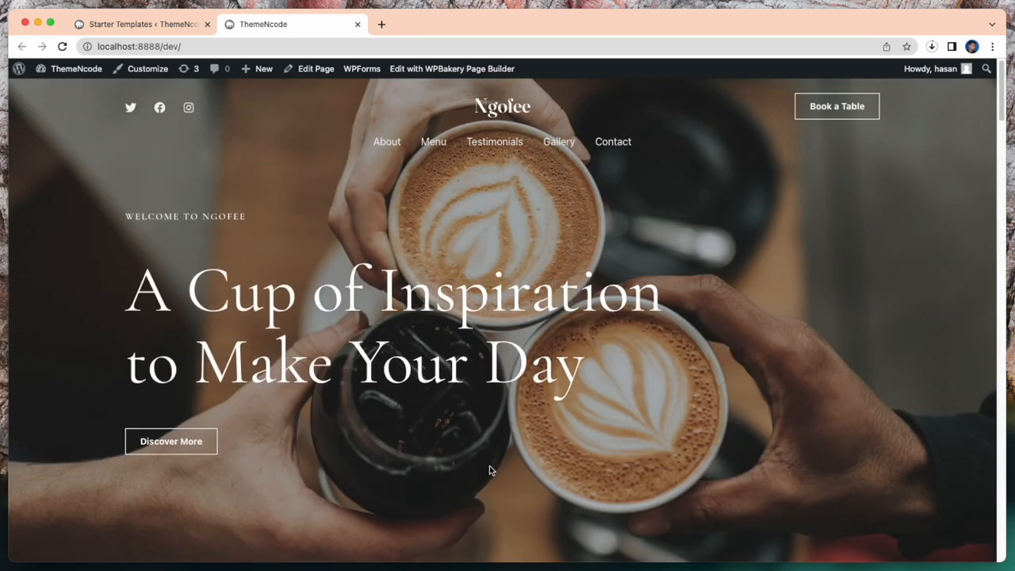
pyautogui.moveTo(148, 68)
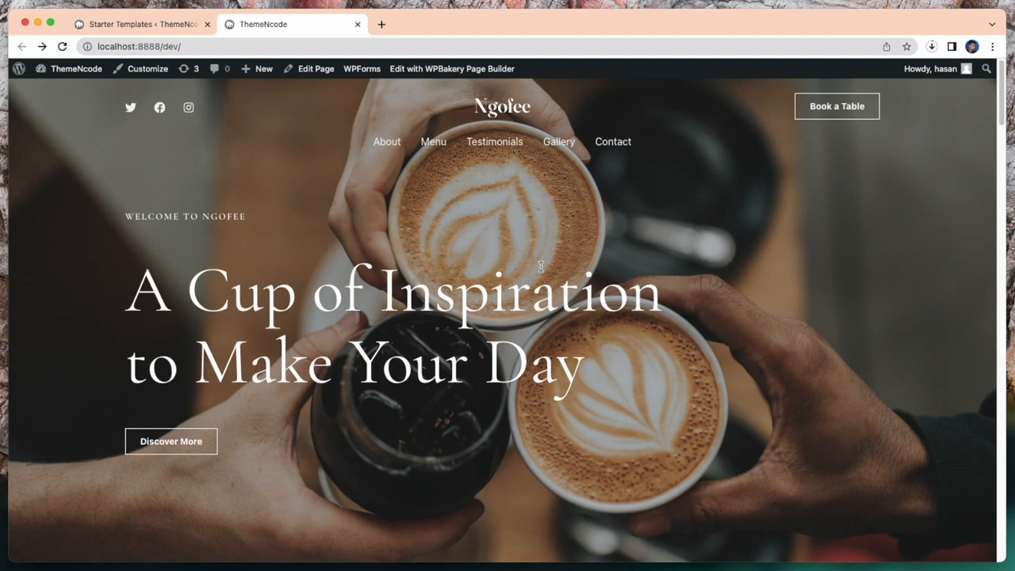
pyautogui.moveTo(267, 84)
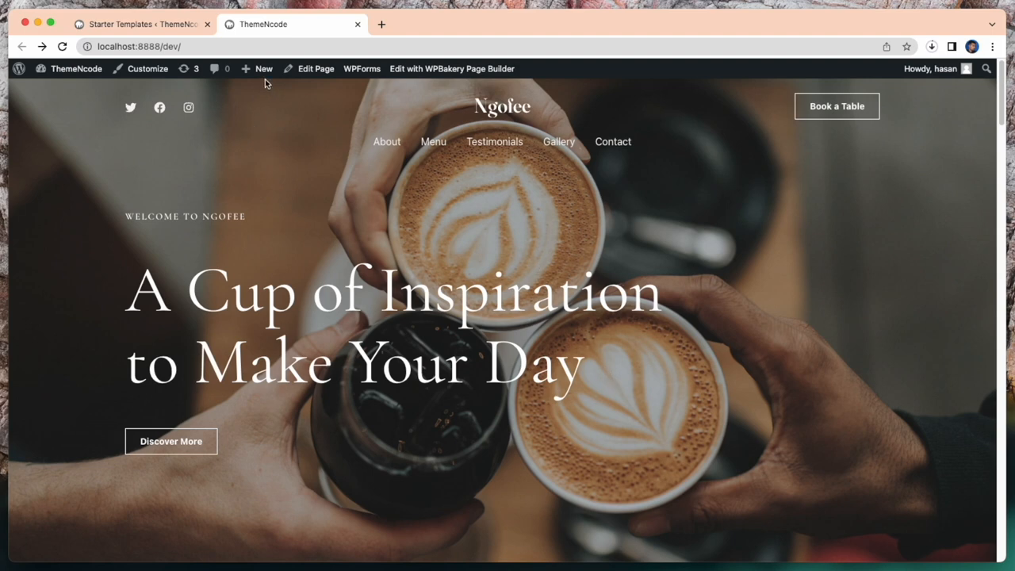
# Step: Create a new page from the admin bar's New menu
pyautogui.click(250, 123)
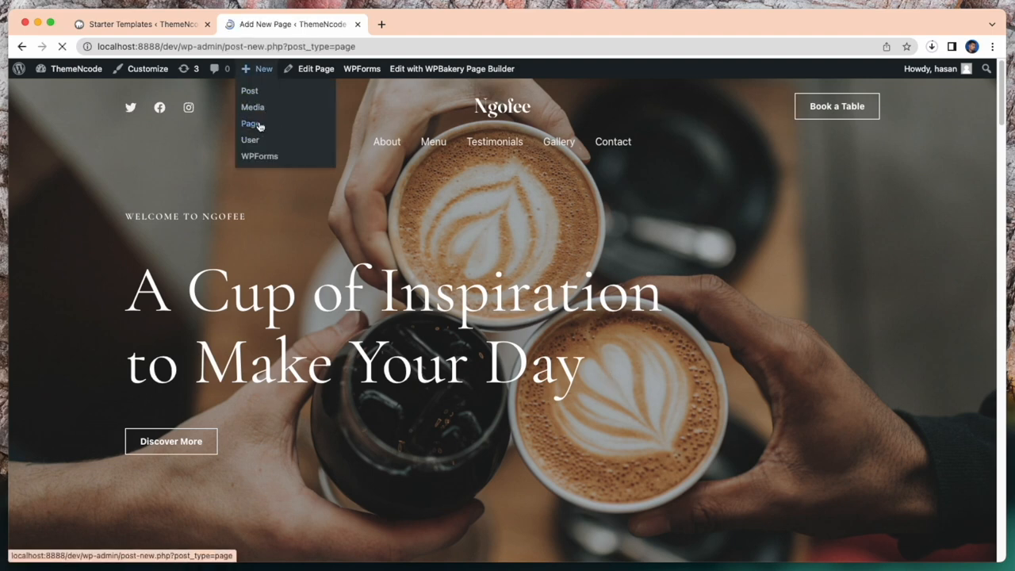
pyautogui.click(249, 123)
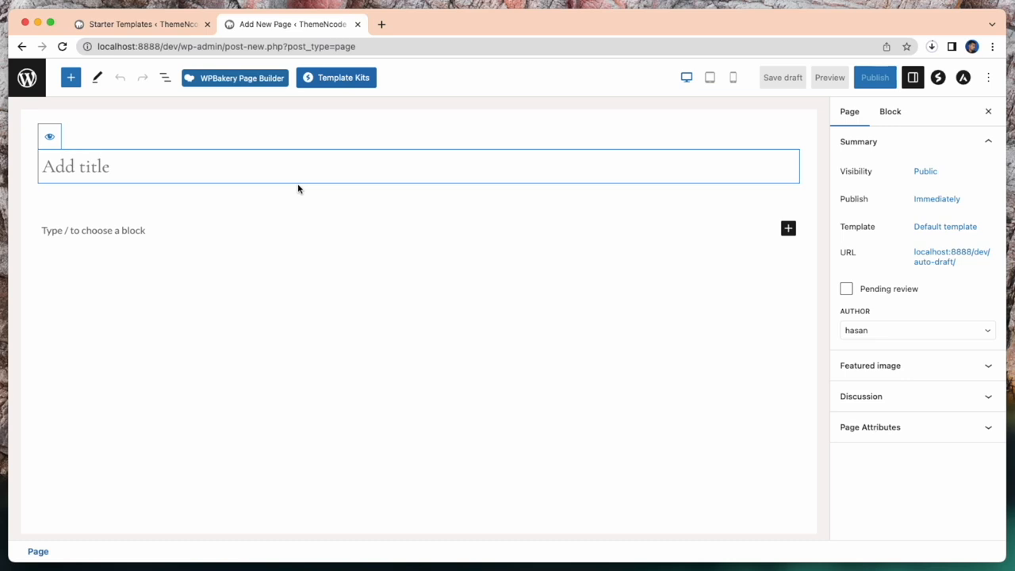
pyautogui.moveTo(211, 298)
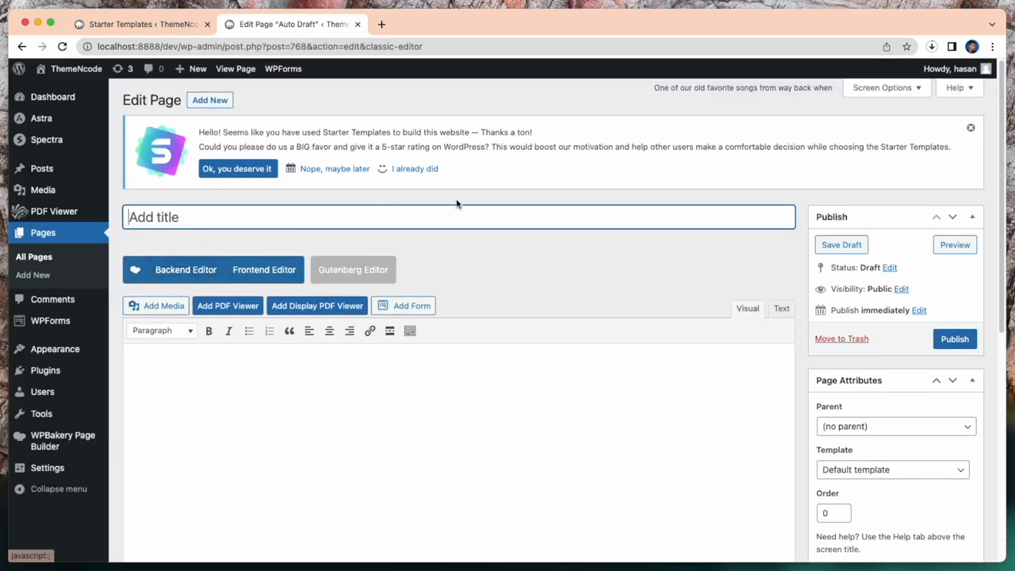
pyautogui.scroll(-3)
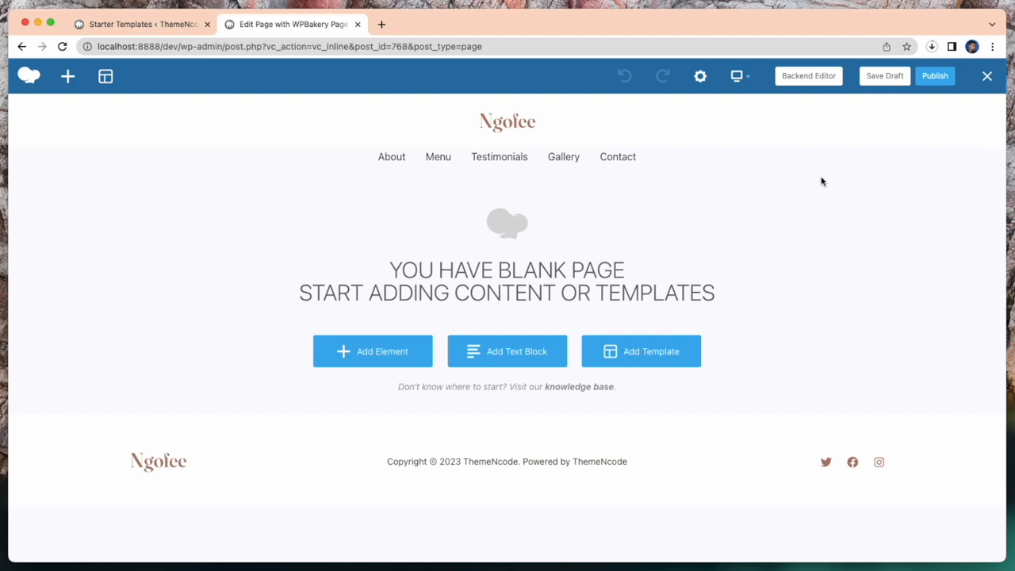
pyautogui.moveTo(249, 314)
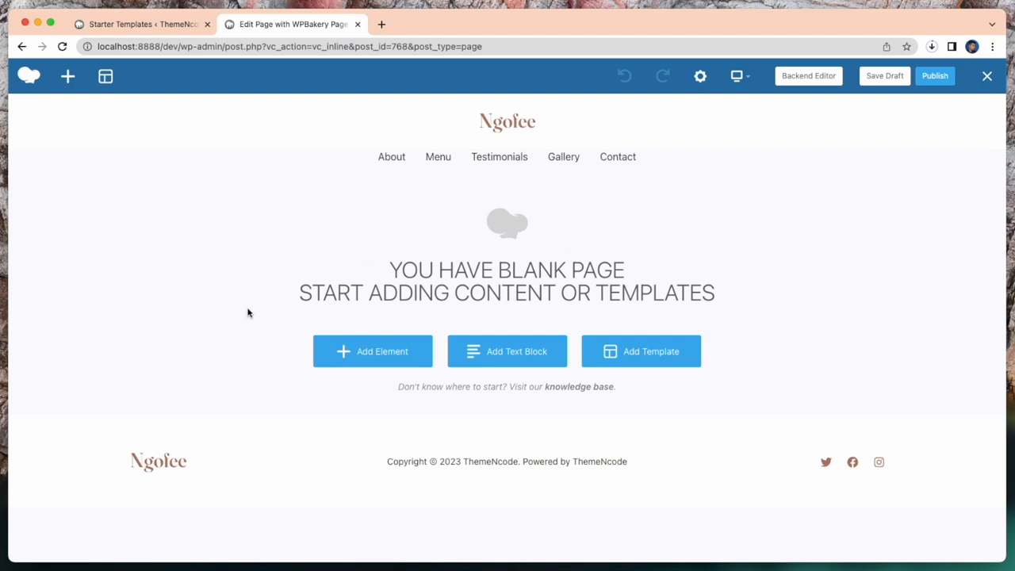
# Step: Add a PDF Viewer Embed element with the coffeeshop viewer, found by searching 'pdf'
pyautogui.click(372, 351)
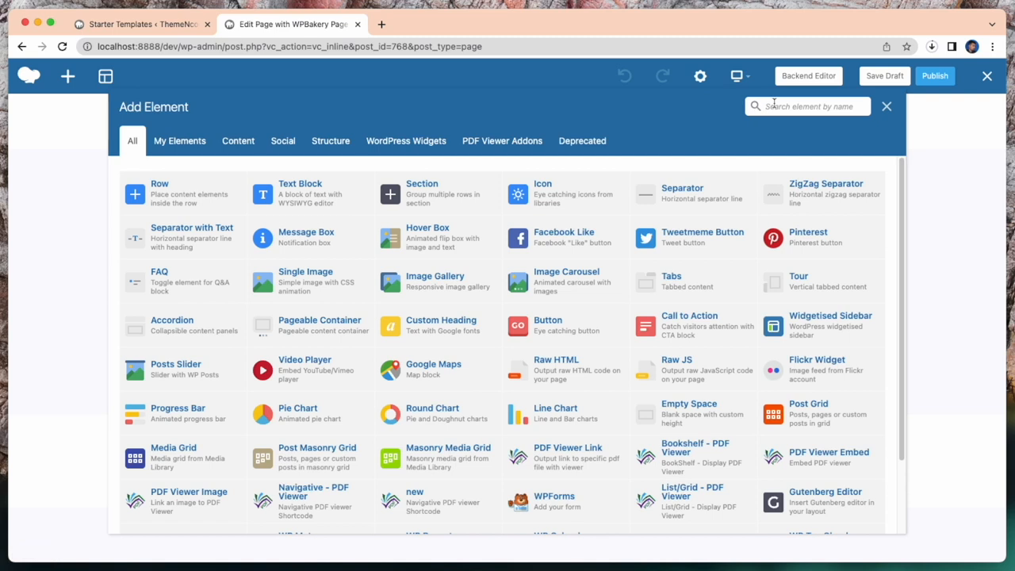
pyautogui.moveTo(773, 106)
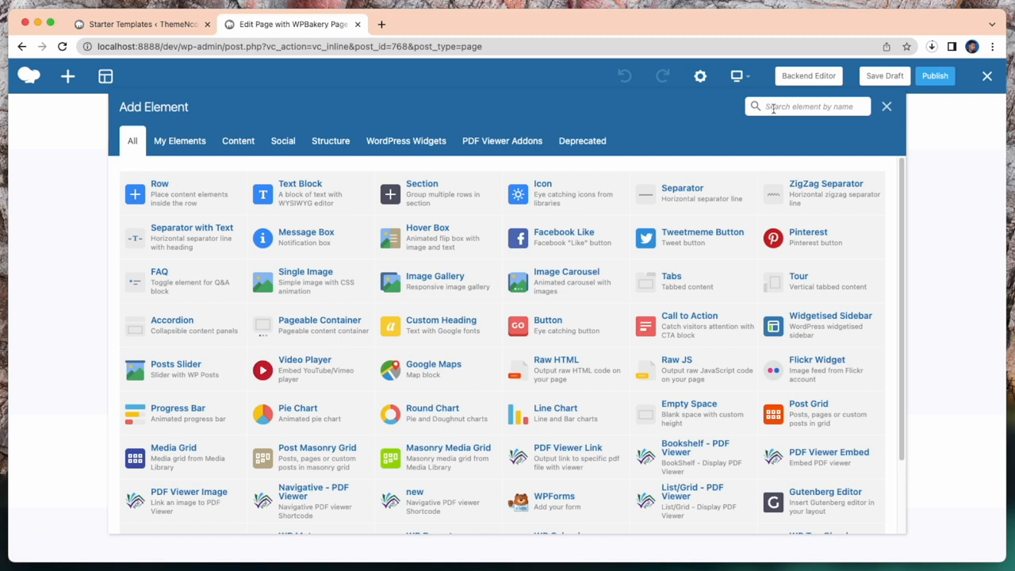
pyautogui.click(807, 106)
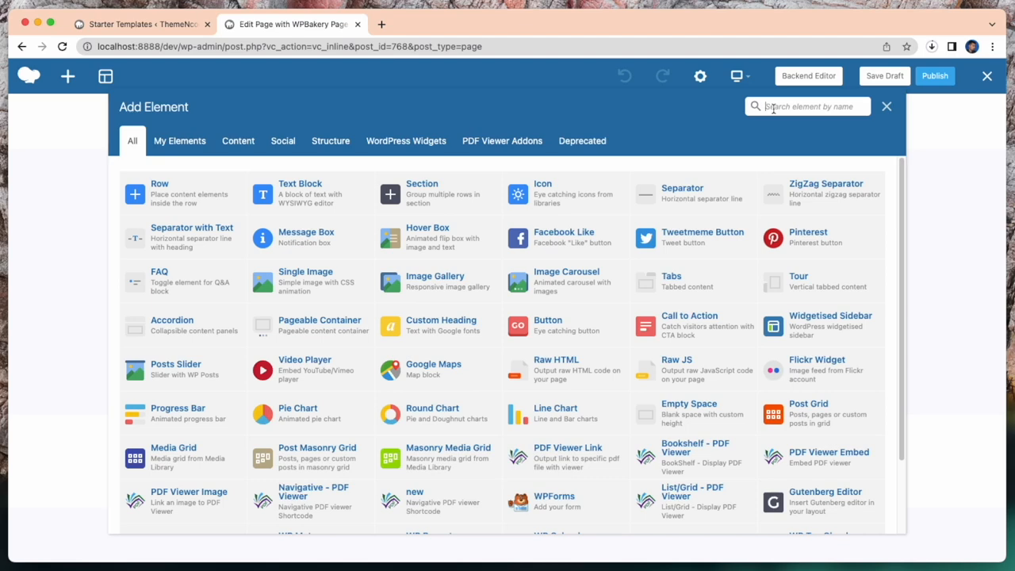
pyautogui.write('pi')
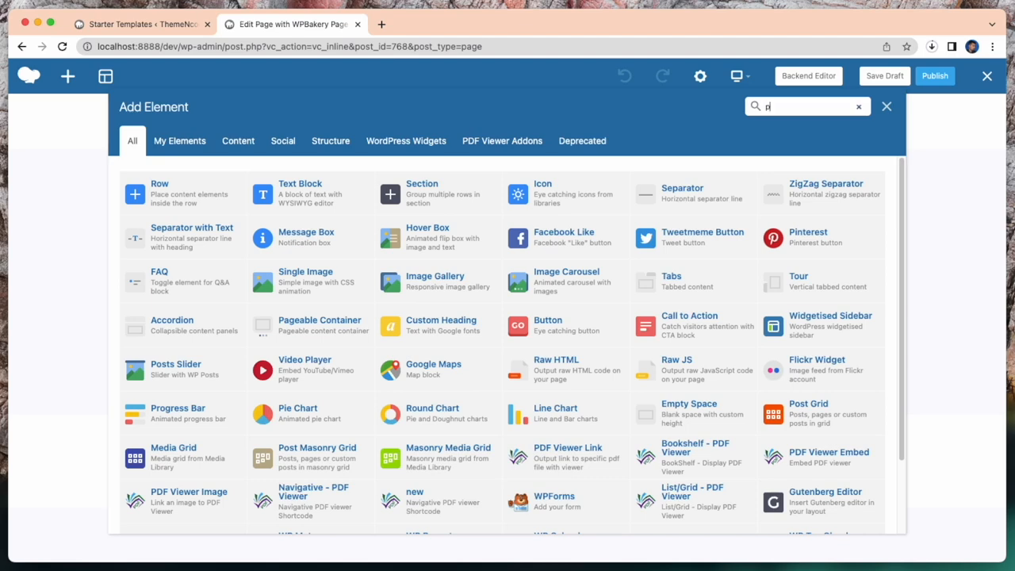
pyautogui.write('pdf')
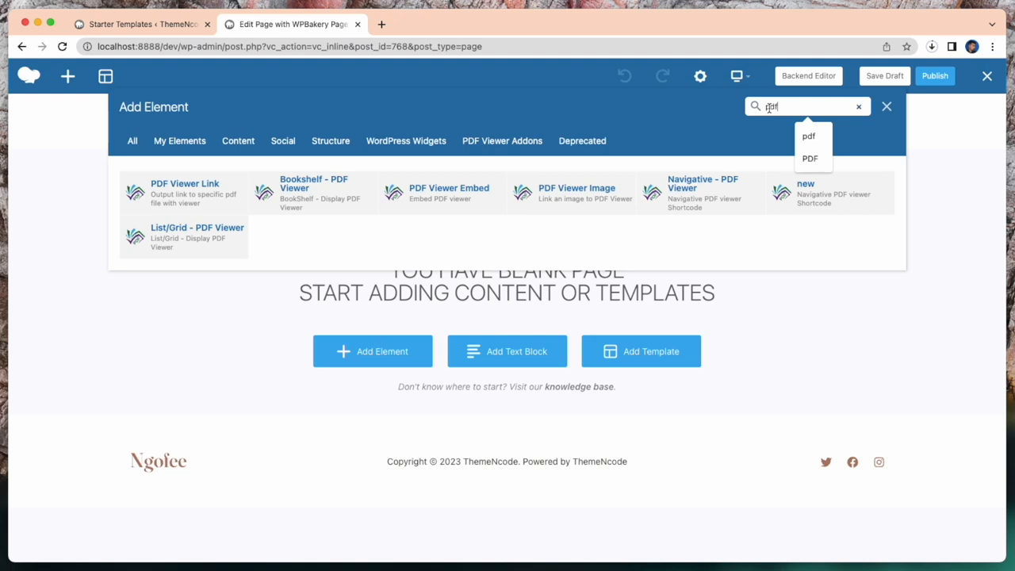
pyautogui.click(441, 193)
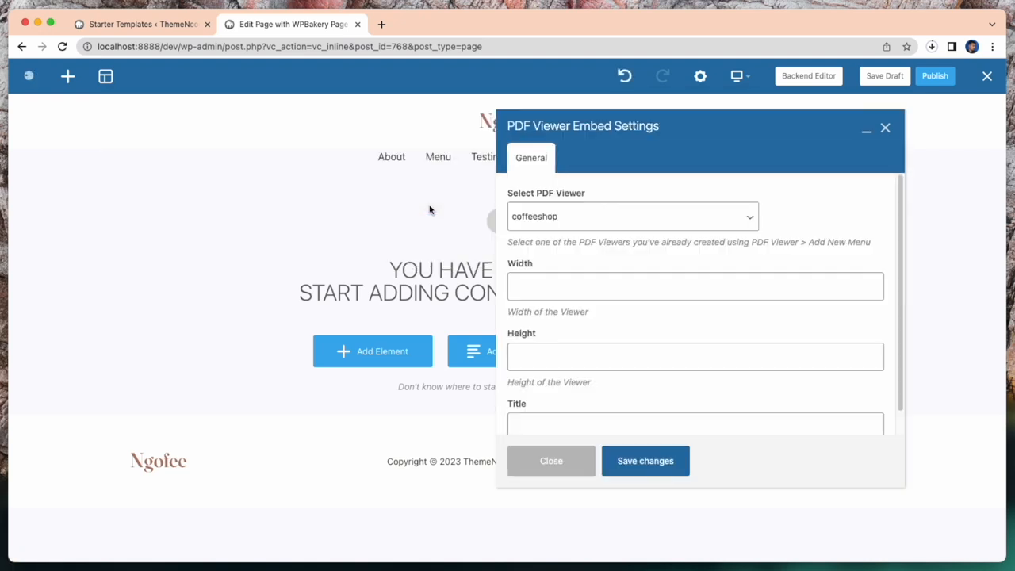
pyautogui.moveTo(582, 353)
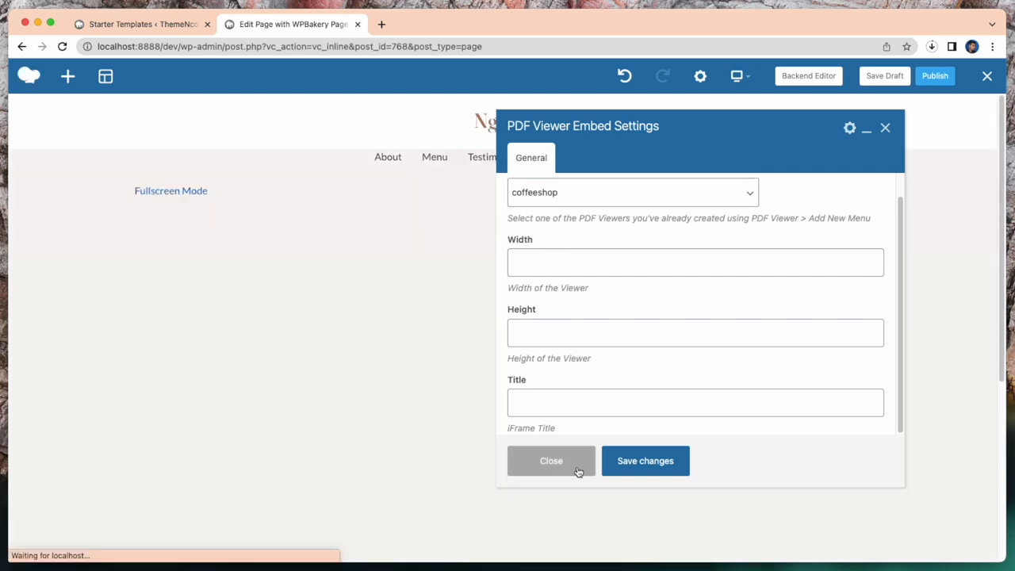
pyautogui.click(644, 461)
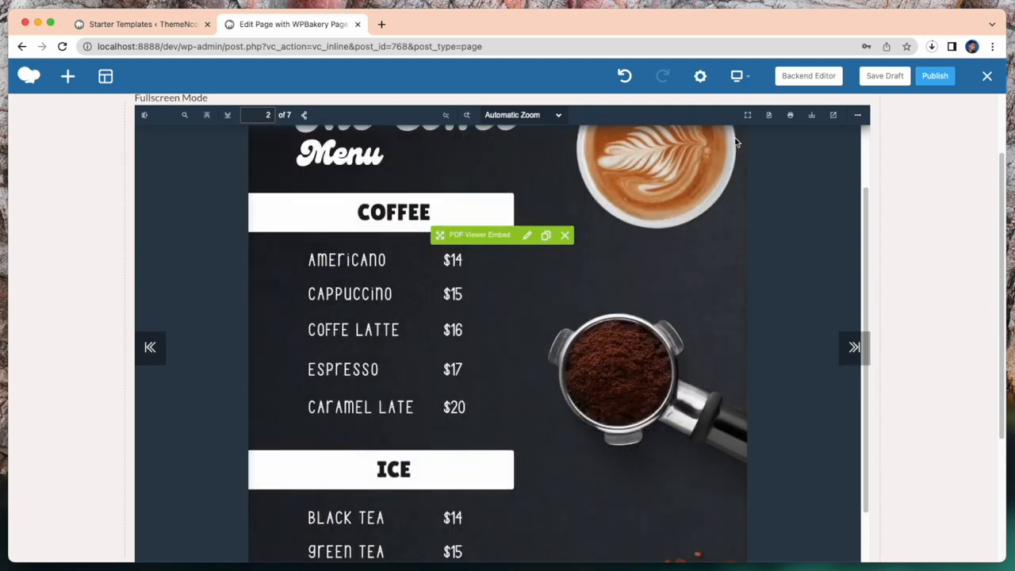
# Step: Set the embedded menu viewer's zoom to fit the whole page
pyautogui.click(524, 115)
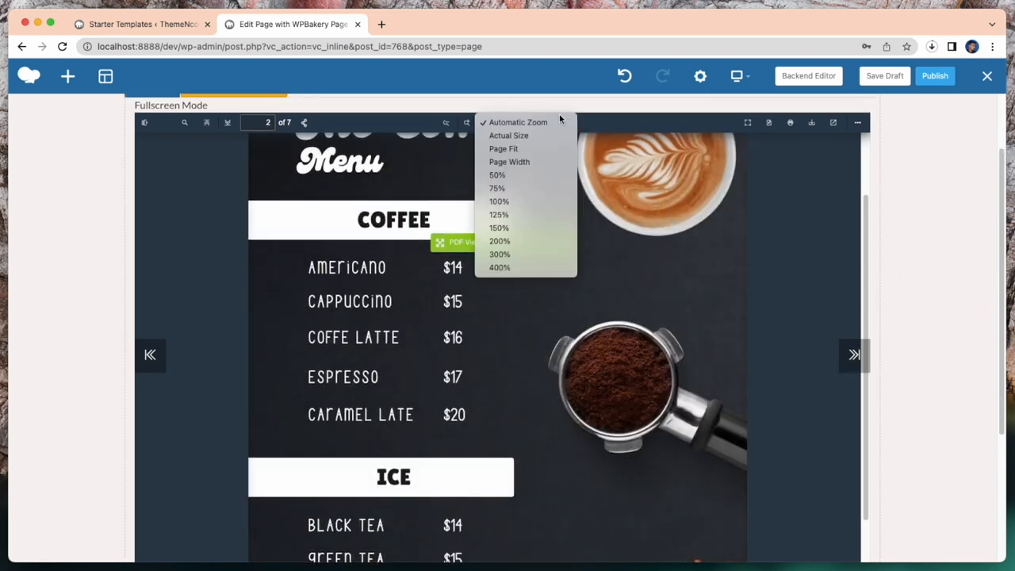
pyautogui.click(503, 149)
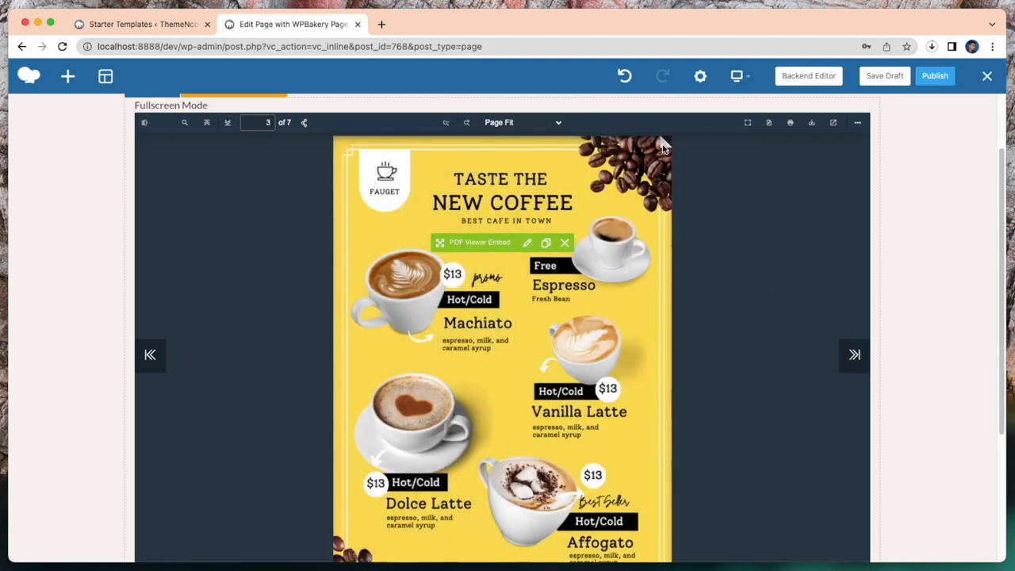
pyautogui.click(854, 355)
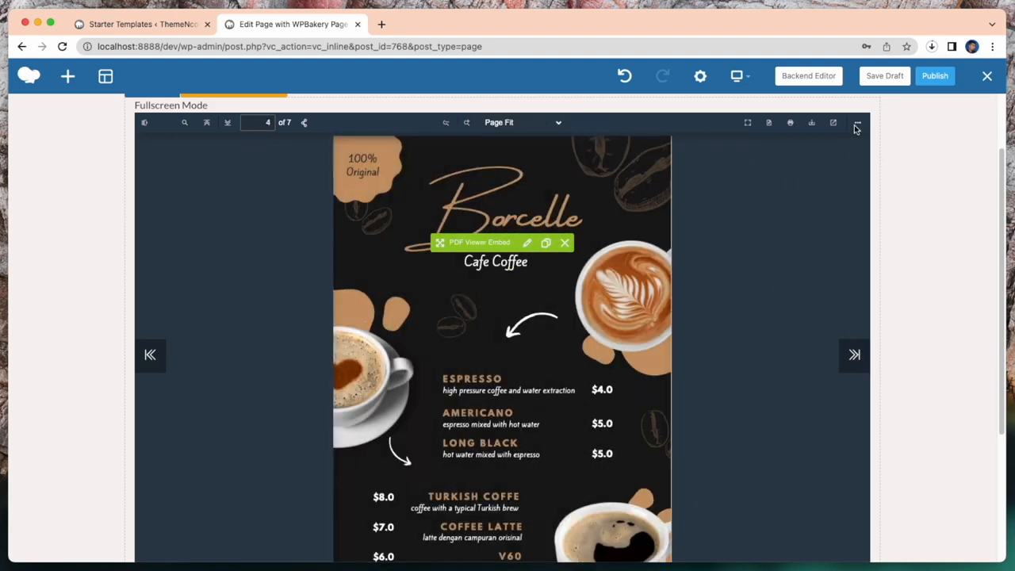
# Step: Show the menu as two-page spreads and open a new blank browser tab
pyautogui.click(857, 122)
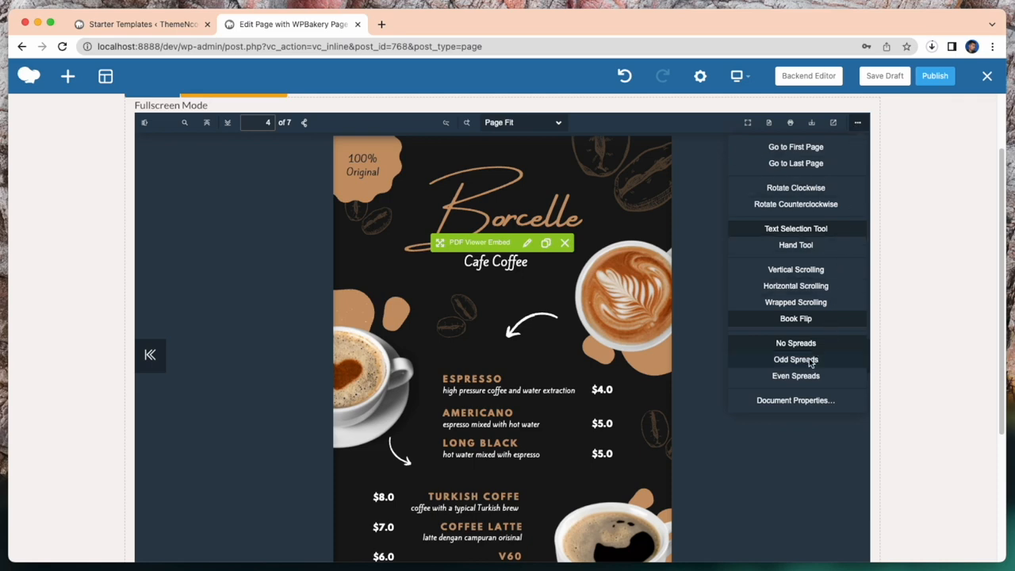
pyautogui.click(796, 375)
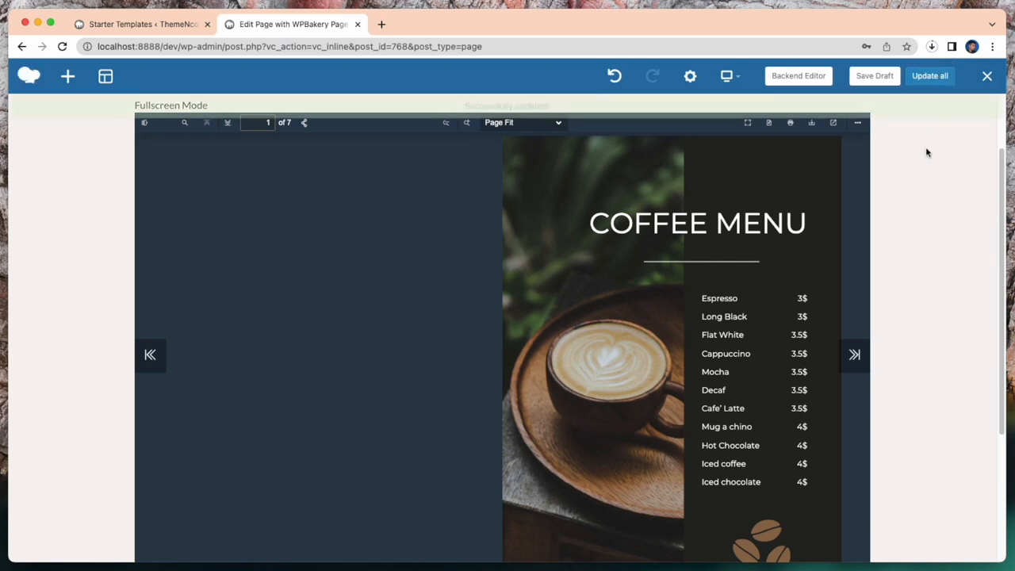
pyautogui.click(929, 76)
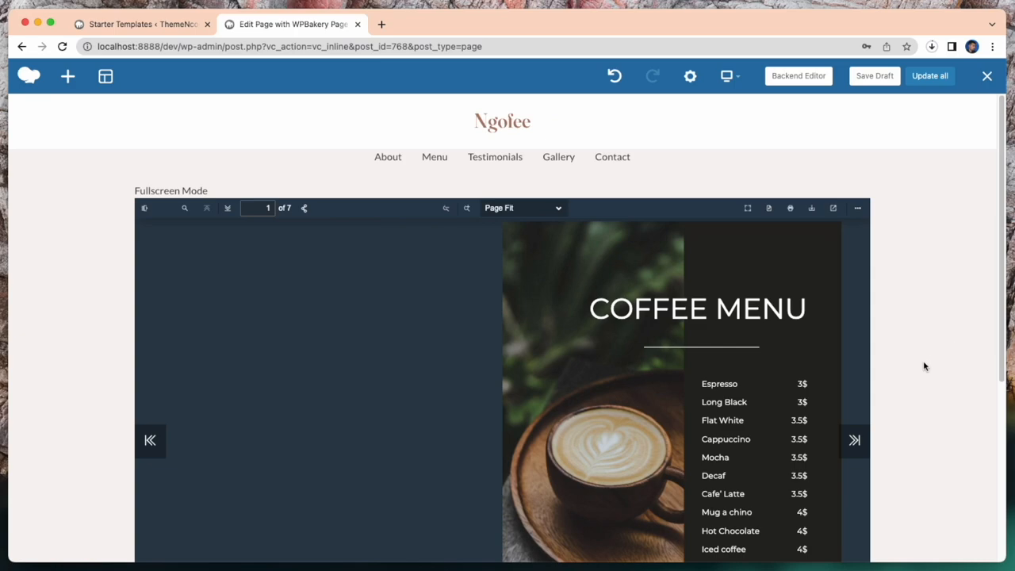
pyautogui.click(382, 23)
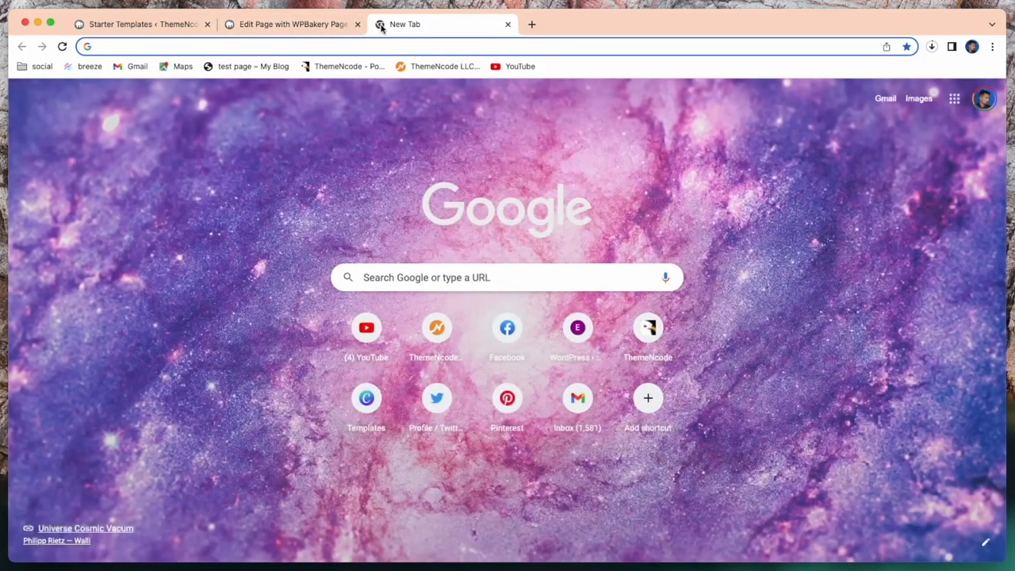
# Step: Review ThemeNcode's PDF Viewer for WordPress pricing and buy the $40 Regular License
pyautogui.click(648, 328)
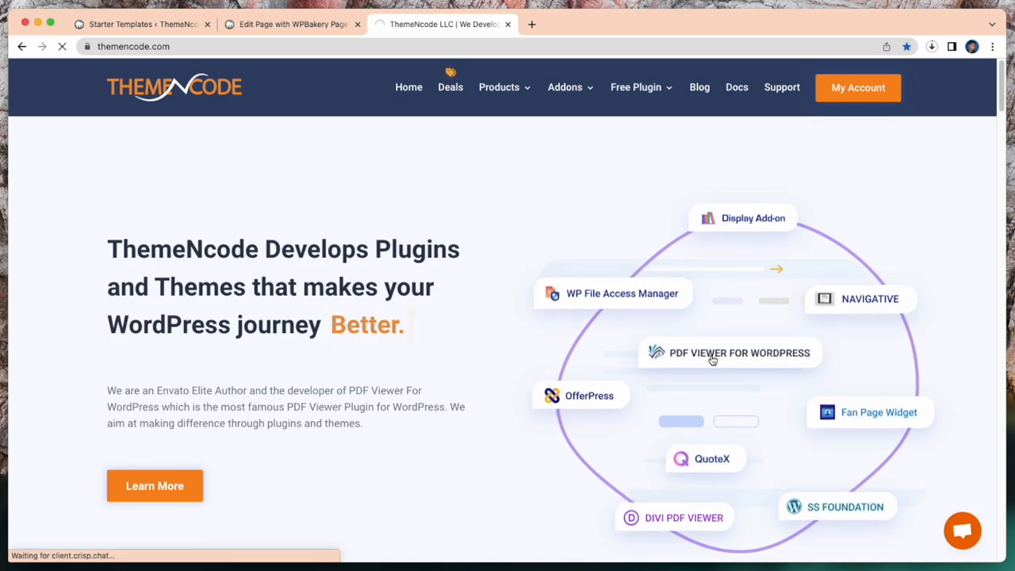
pyautogui.click(728, 353)
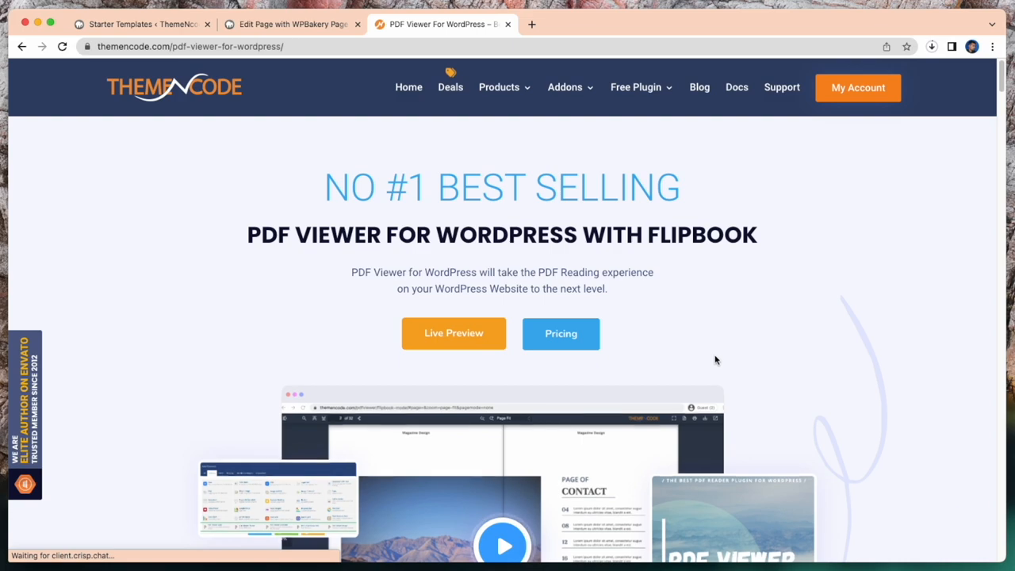
pyautogui.scroll(-3)
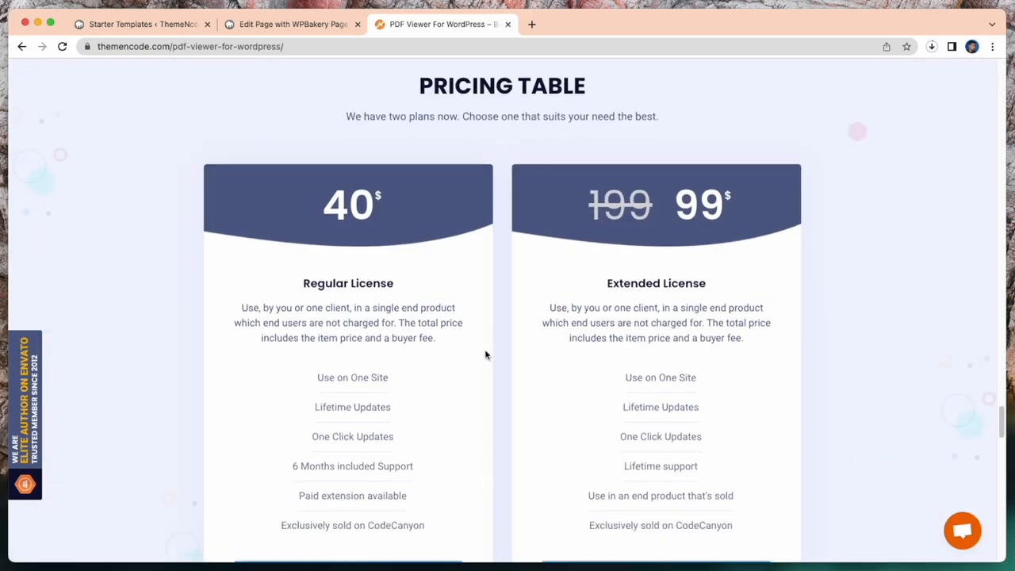
pyautogui.scroll(-3)
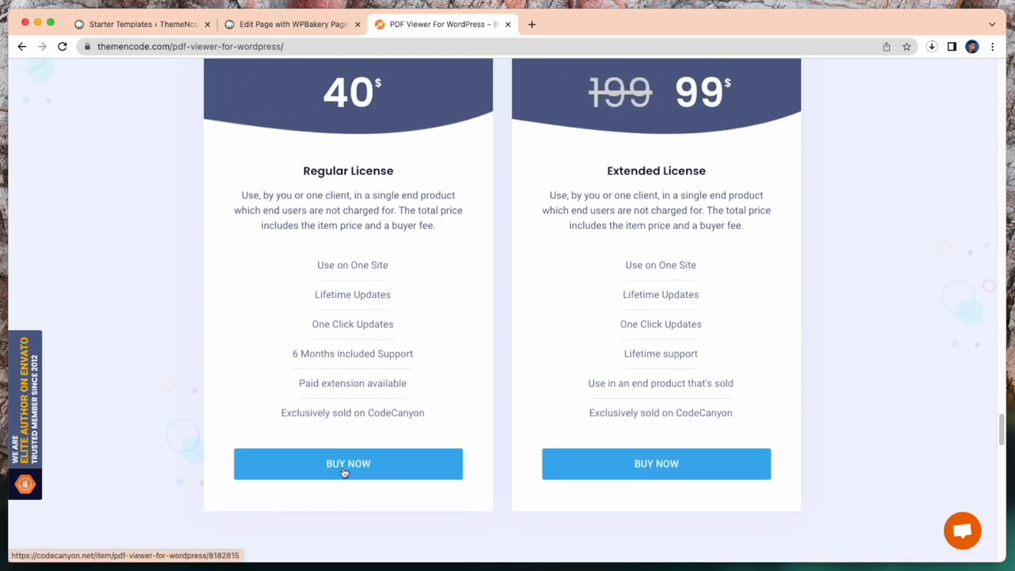
pyautogui.click(347, 464)
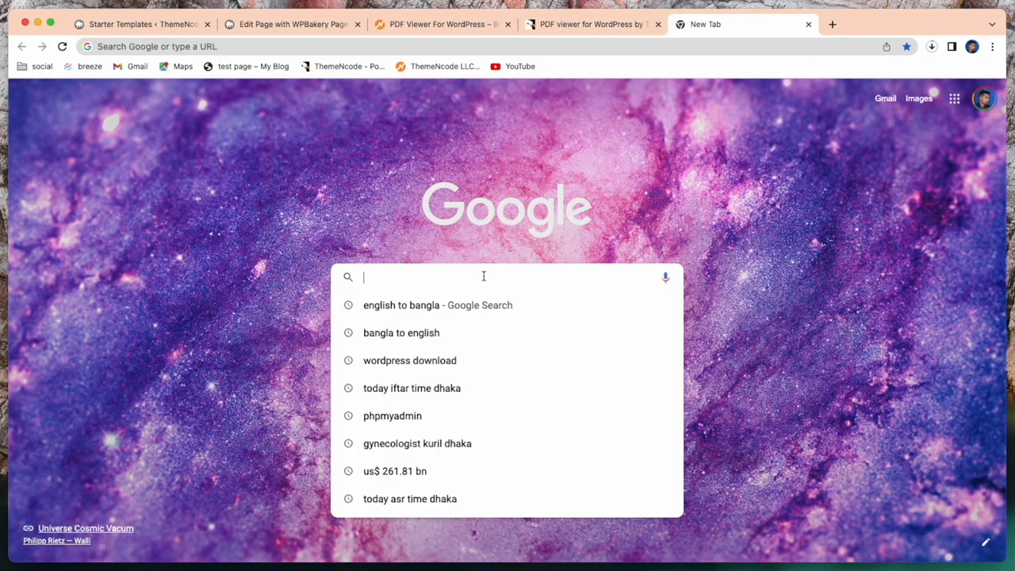
# Step: Search Google for 'best pdf viewer for wordpress' and open the sponsored CodeCanyon result
pyautogui.write('best pdf viewer for wordpress')
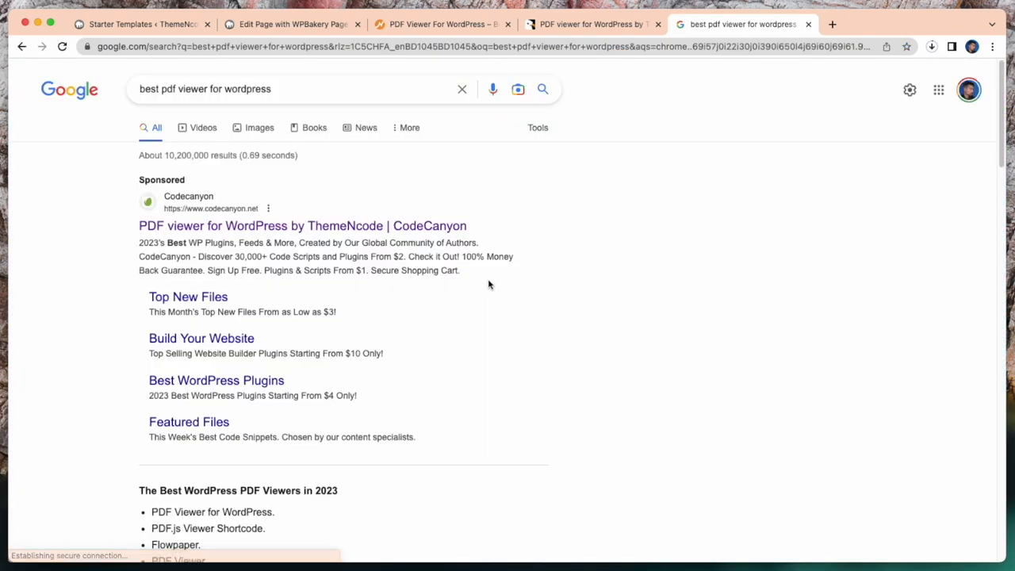
pyautogui.moveTo(208, 203)
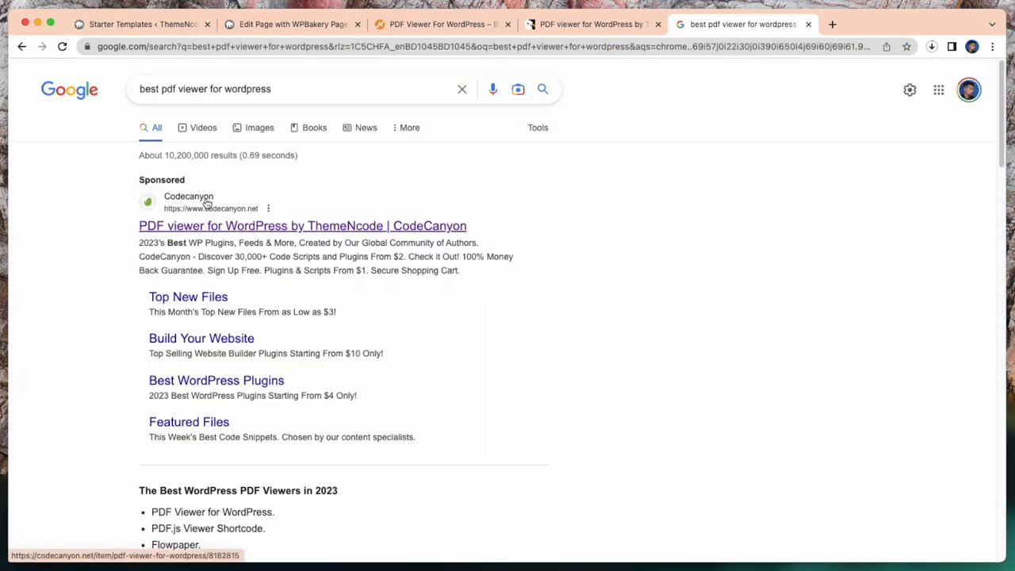
pyautogui.click(302, 225)
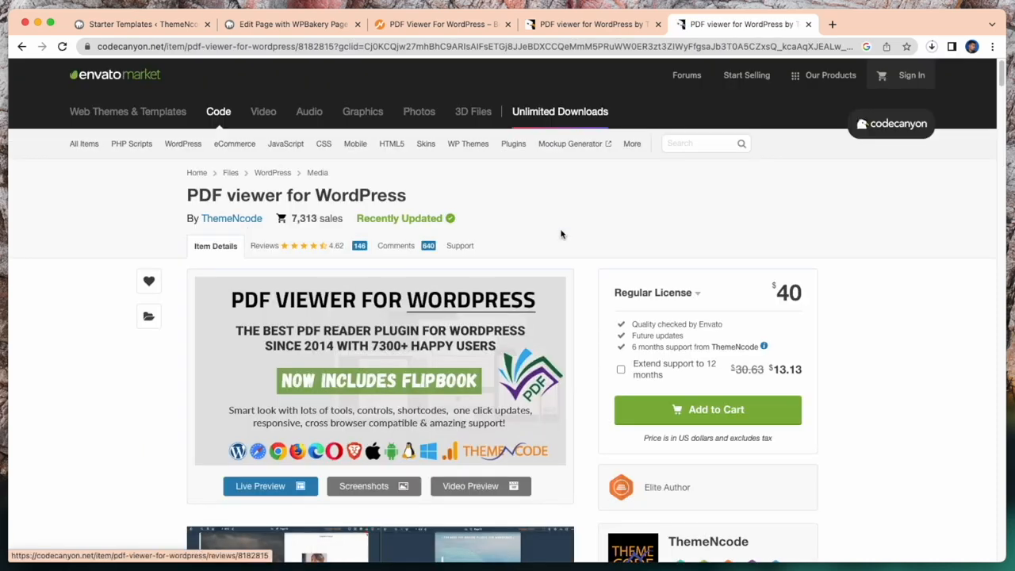
# Step: Close the duplicate tabs and read through the CodeCanyon PDF viewer description
pyautogui.click(590, 24)
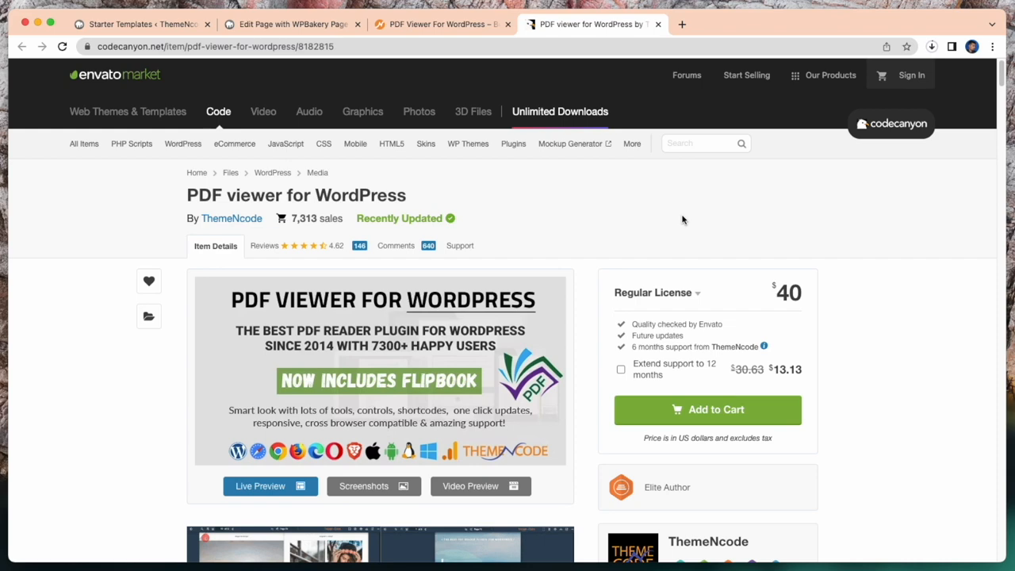
pyautogui.scroll(-3)
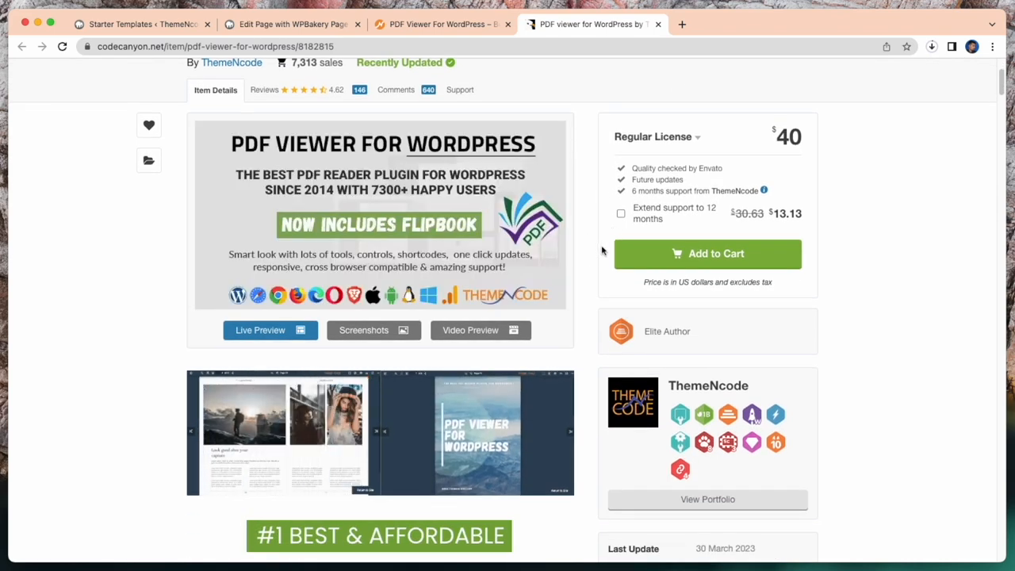
pyautogui.scroll(-3)
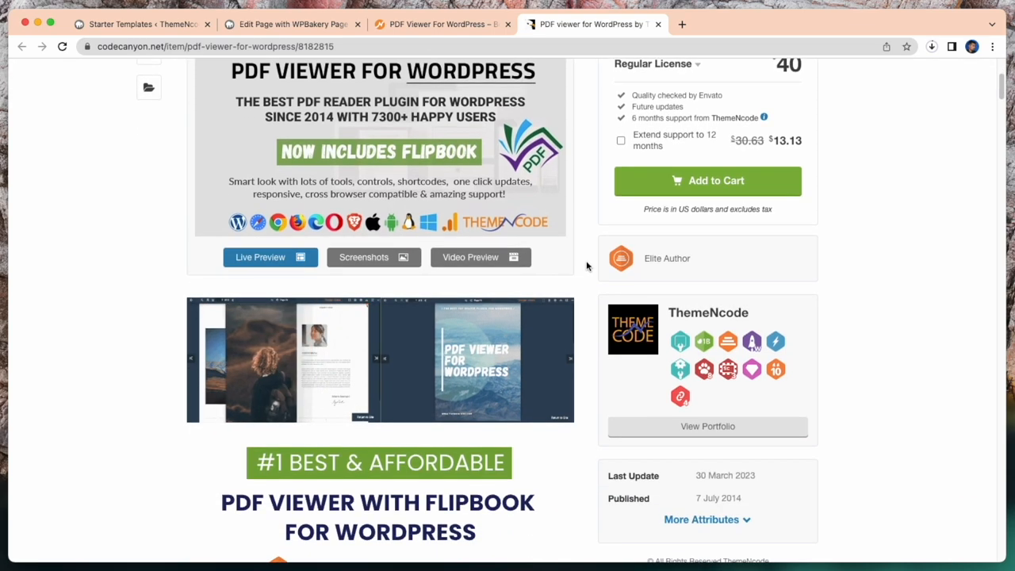
pyautogui.scroll(-3)
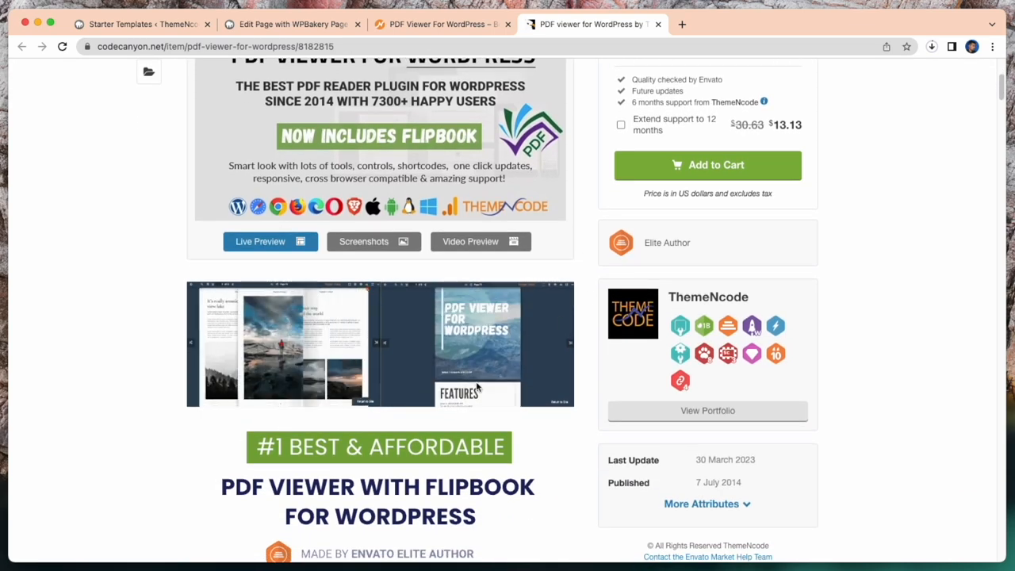
pyautogui.scroll(-3)
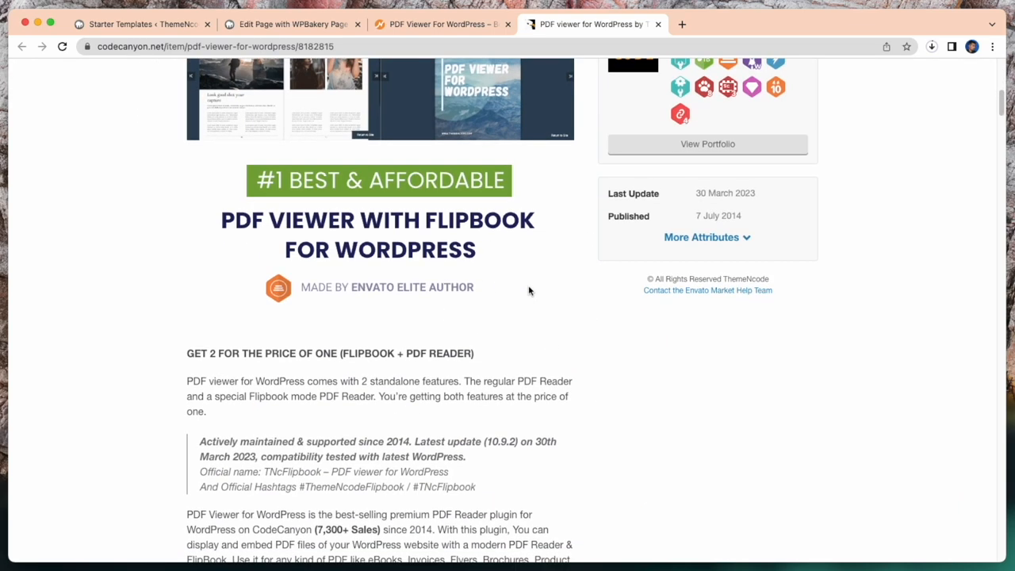
pyautogui.scroll(-3)
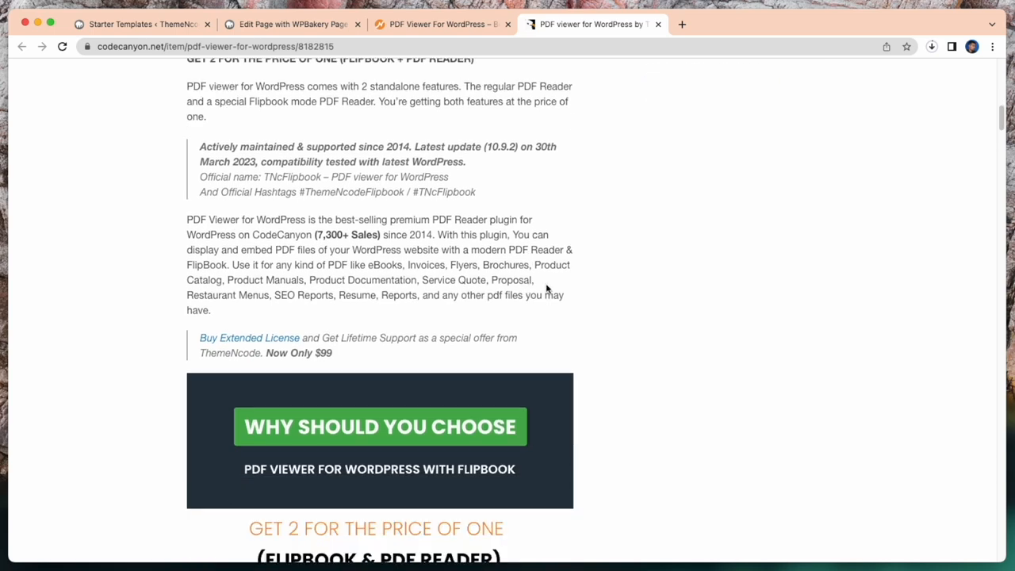
pyautogui.scroll(-3)
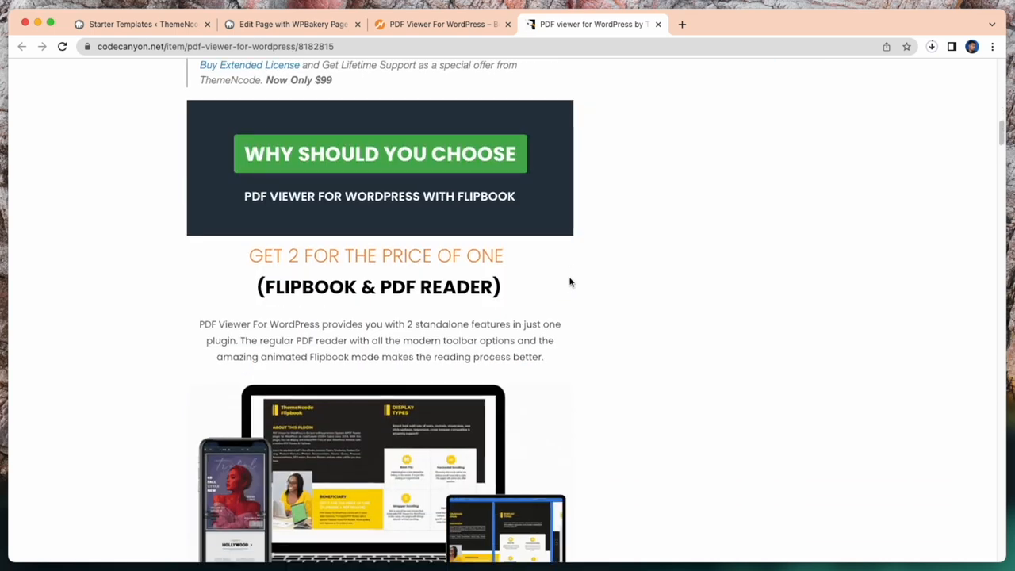
pyautogui.scroll(-3)
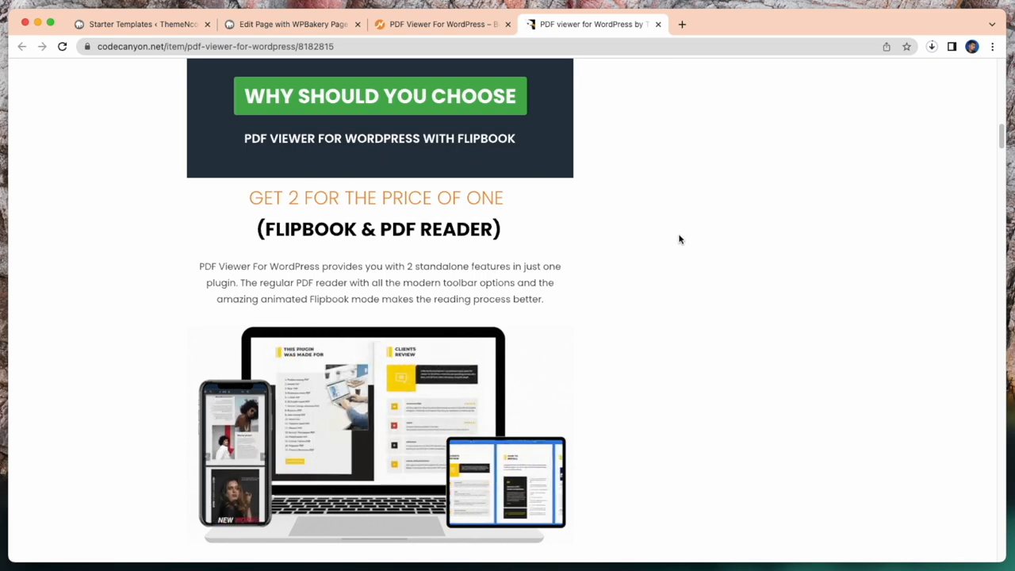
pyautogui.scroll(-3)
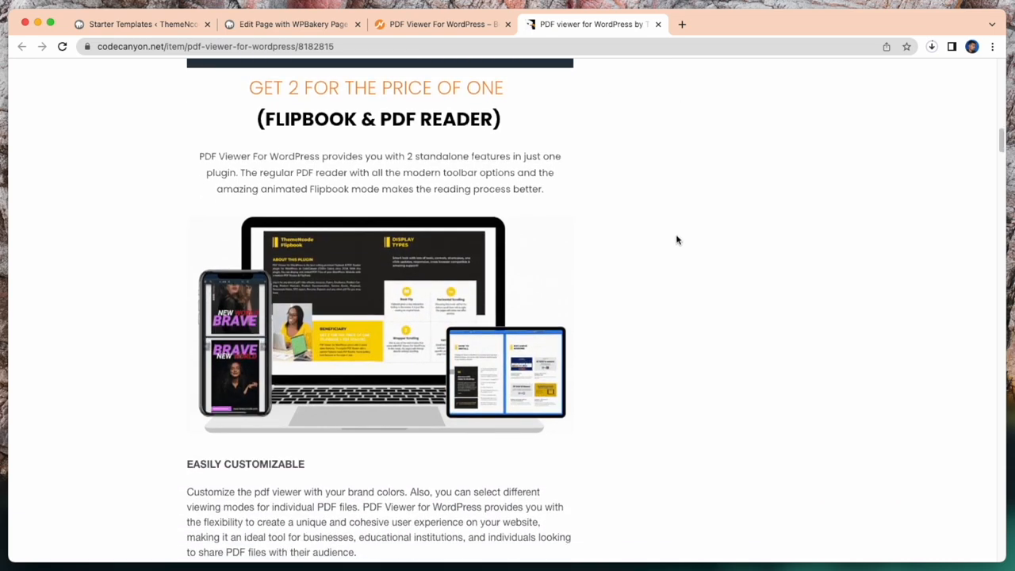
pyautogui.scroll(-3)
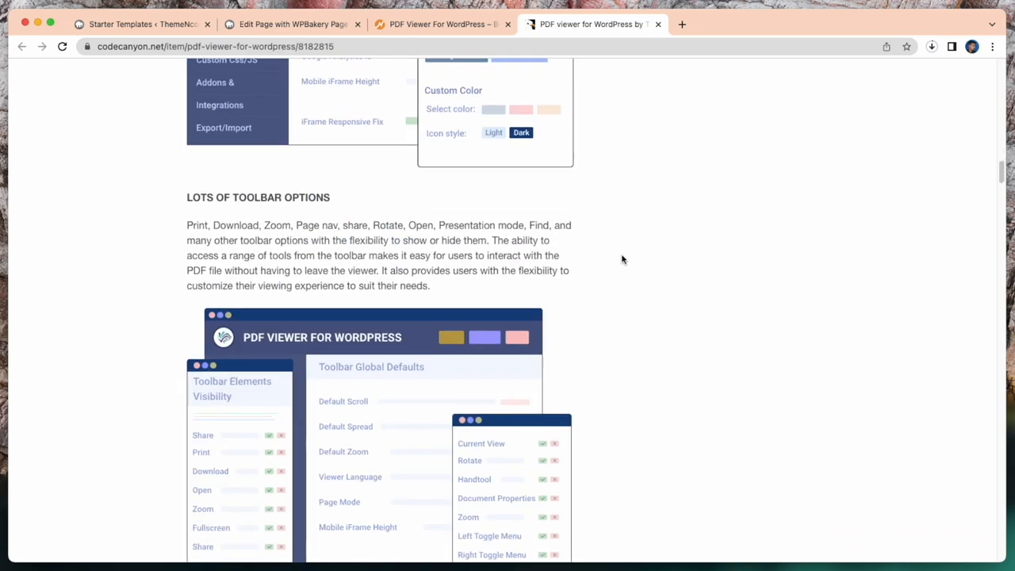
pyautogui.scroll(-3)
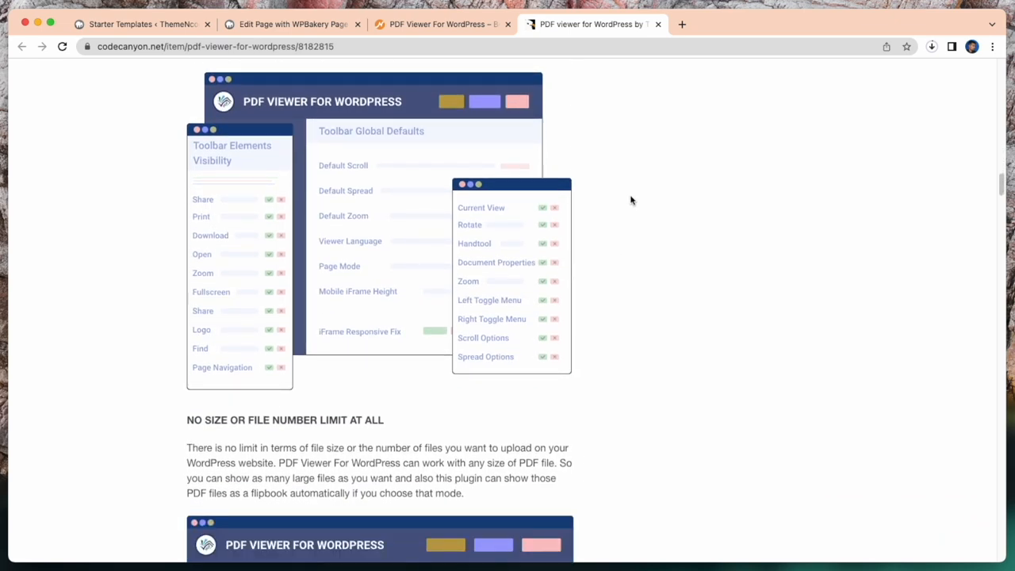
pyautogui.click(440, 24)
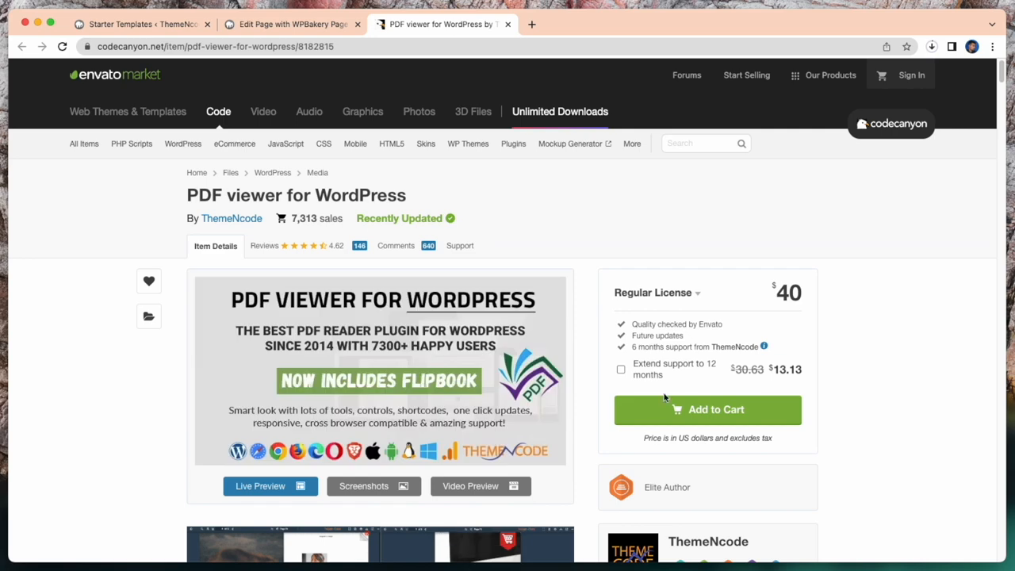
# Step: Add the $40 Regular License to the cart, keep browsing, and return to the page editor
pyautogui.click(707, 409)
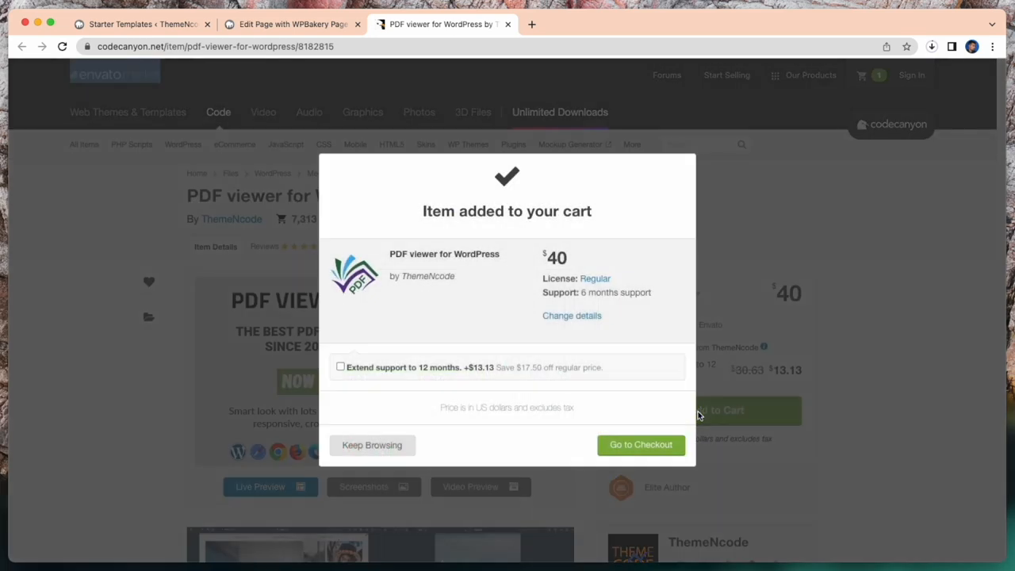
pyautogui.moveTo(336, 399)
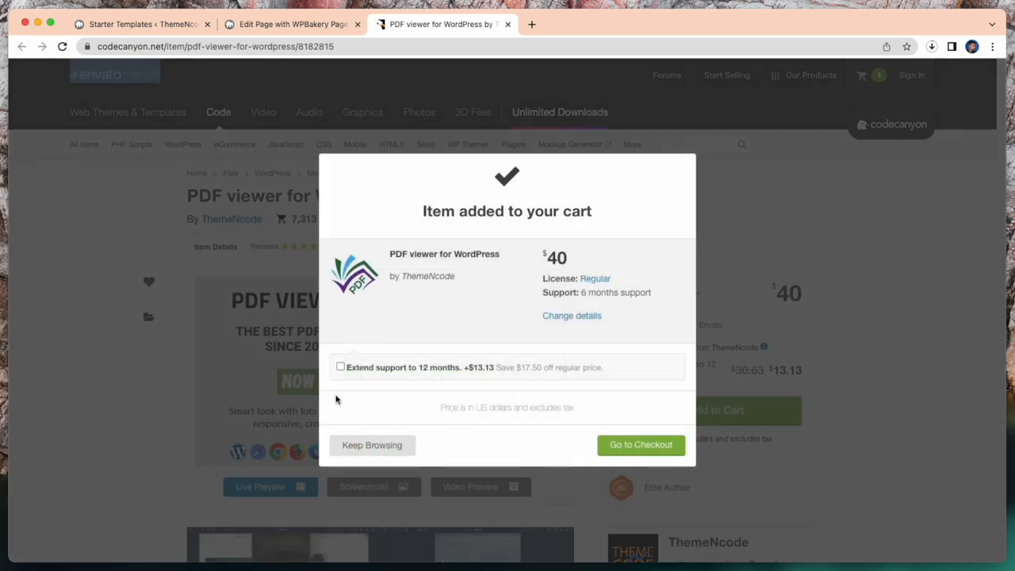
pyautogui.moveTo(372, 445)
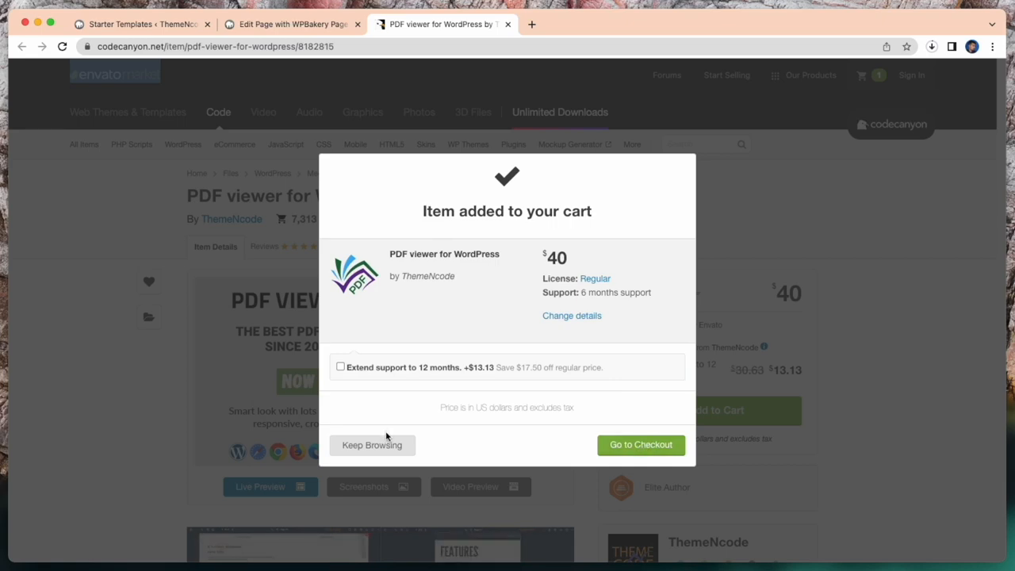
pyautogui.click(371, 445)
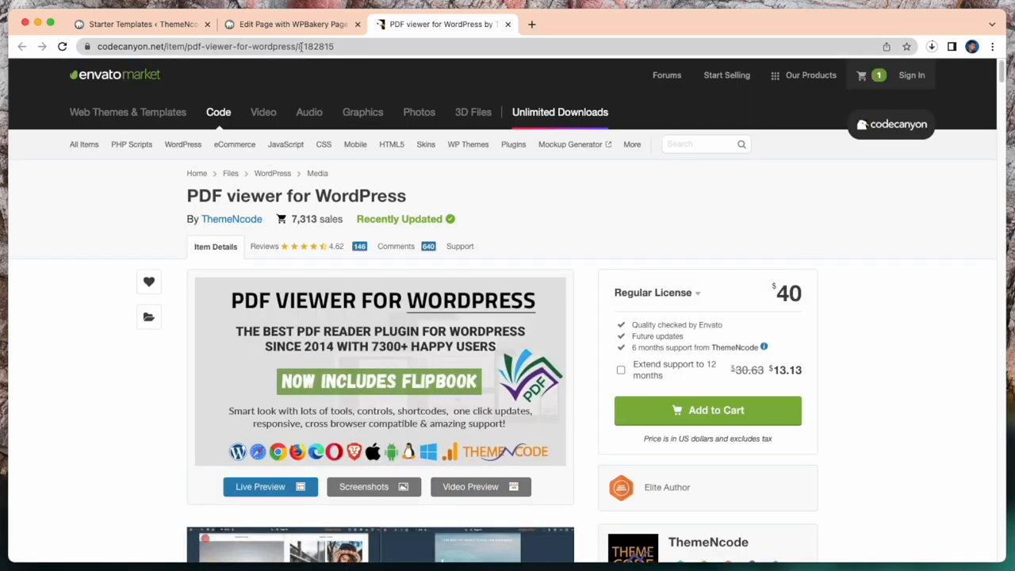
pyautogui.click(291, 24)
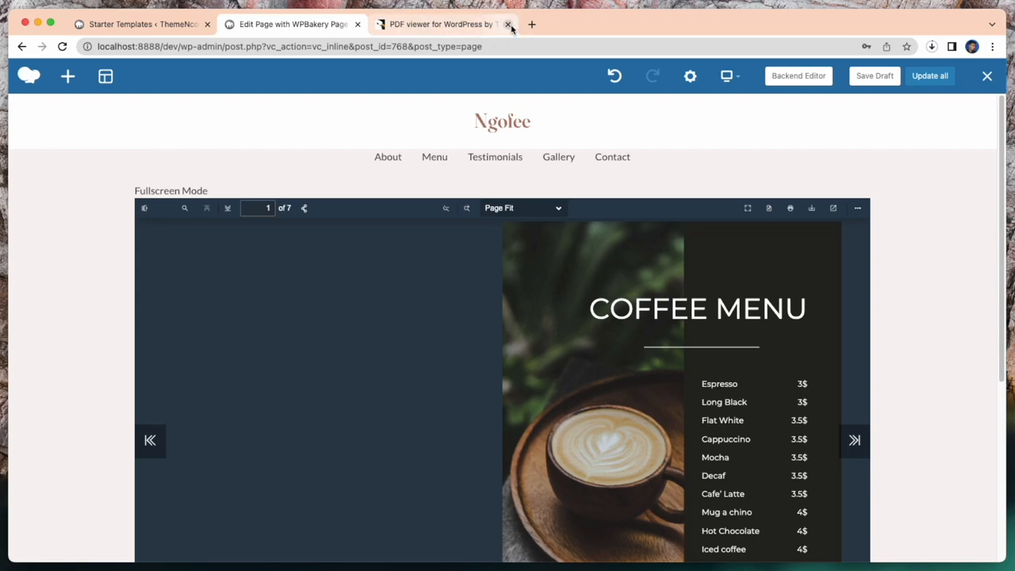
# Step: Close the CodeCanyon product tab and open a fresh tab for WordPress Menus
pyautogui.click(507, 24)
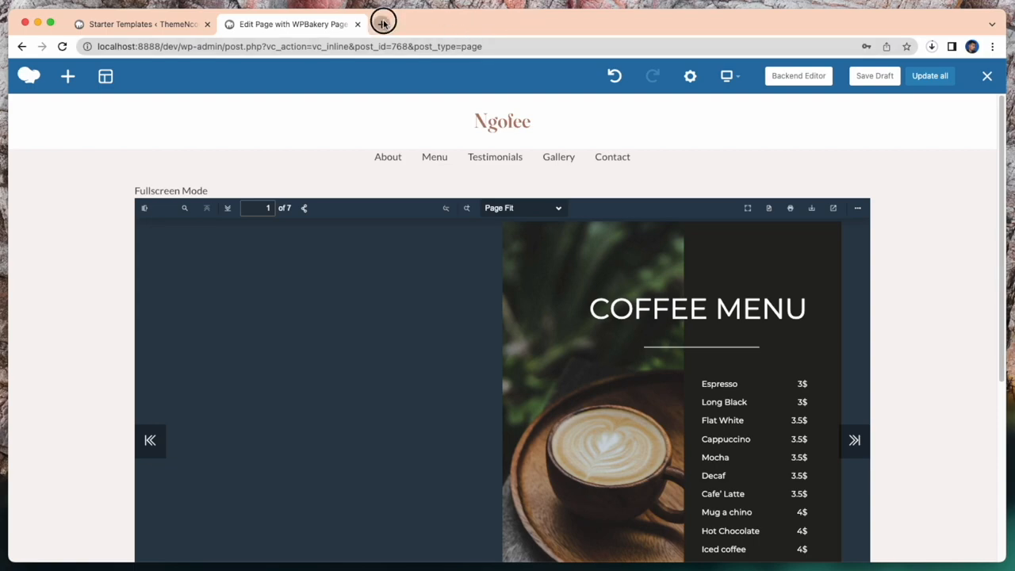
pyautogui.click(383, 21)
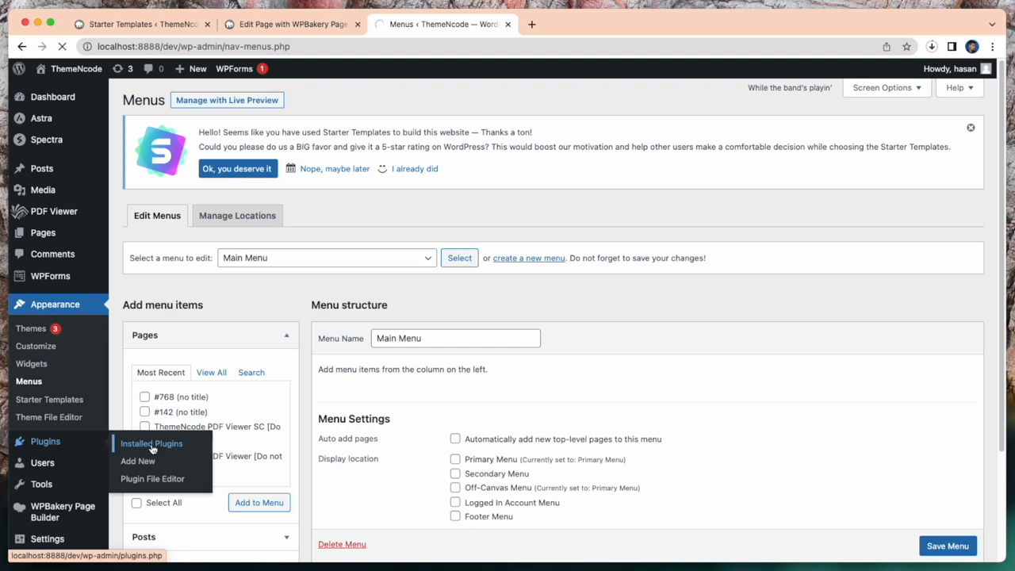
# Step: Confirm the PDF viewer plugins are active, then return to the coffee-menu page editor
pyautogui.click(152, 444)
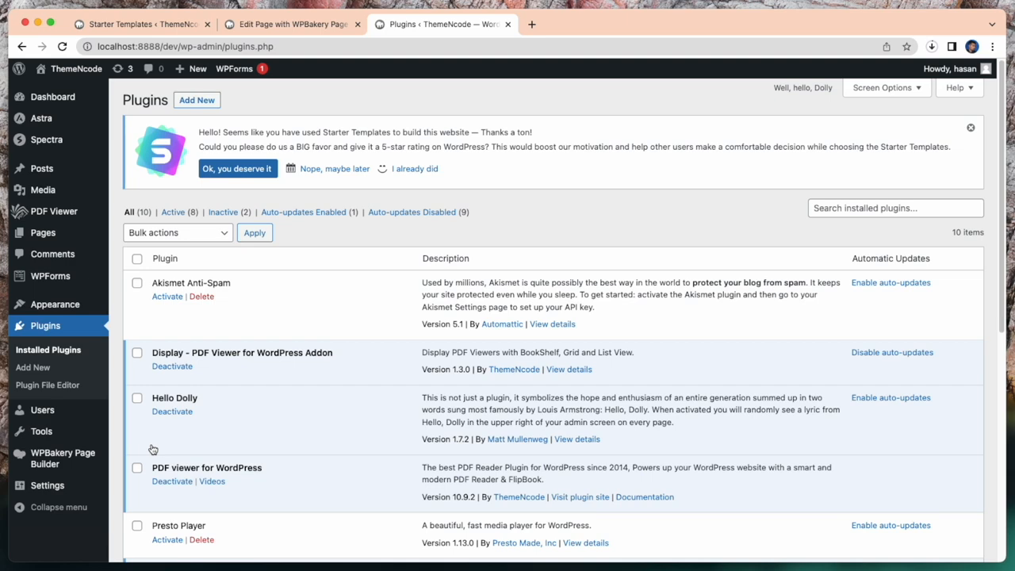
pyautogui.click(970, 128)
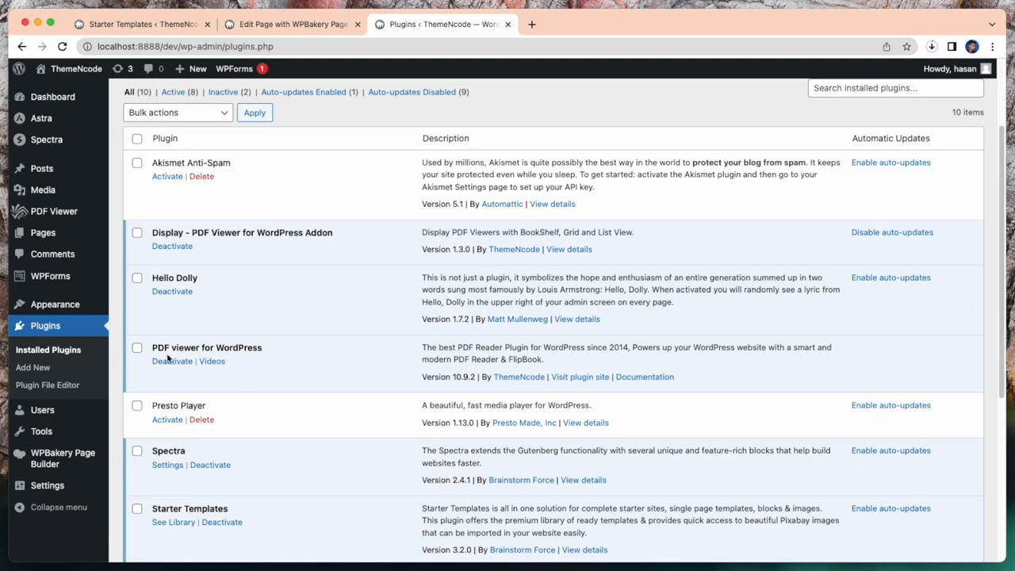
pyautogui.moveTo(462, 359)
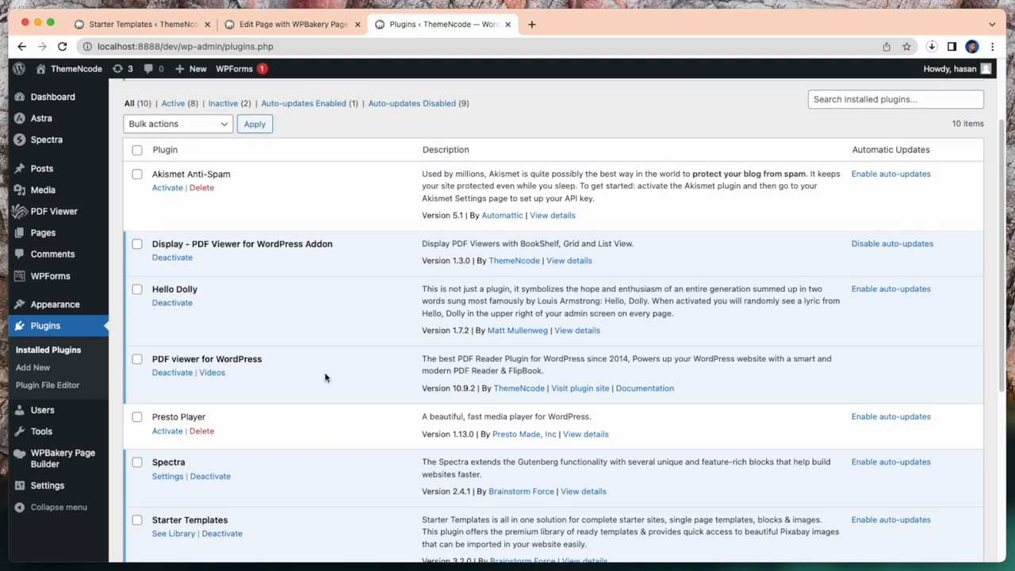
pyautogui.click(292, 23)
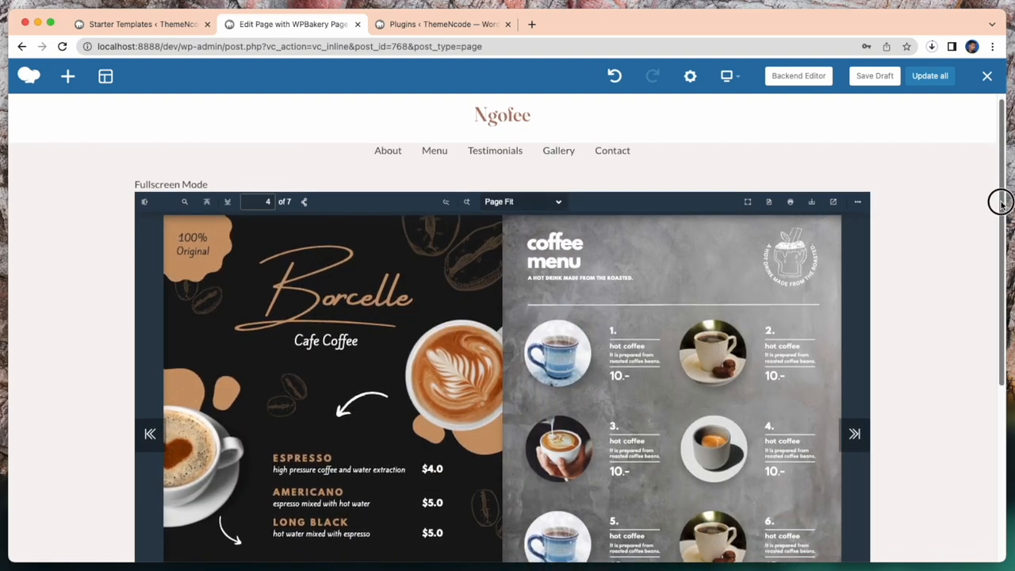
# Step: Scroll the WPBakery preview and open Canva's Templates page in a new tab
pyautogui.scroll(-3)
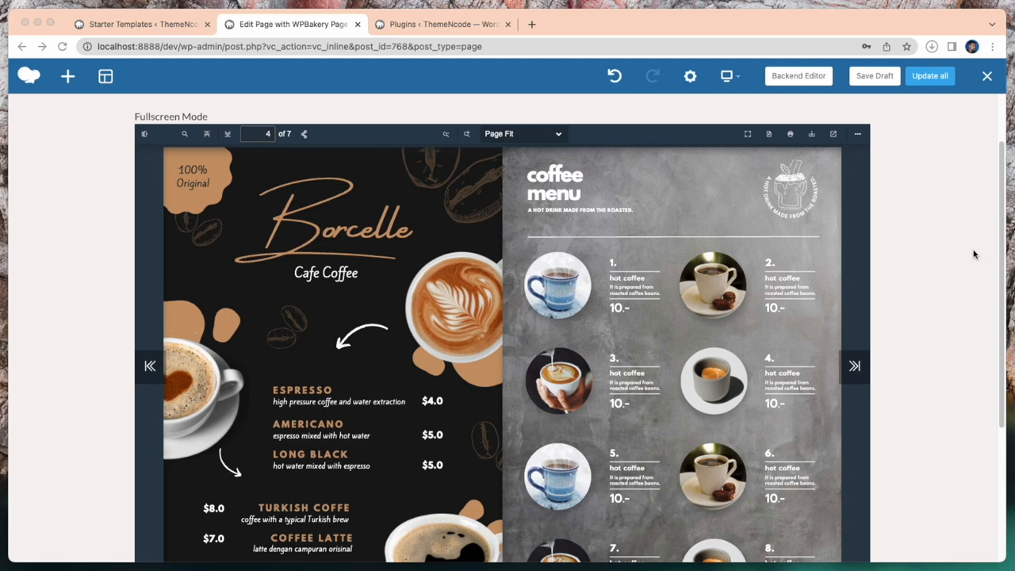
pyautogui.moveTo(966, 274)
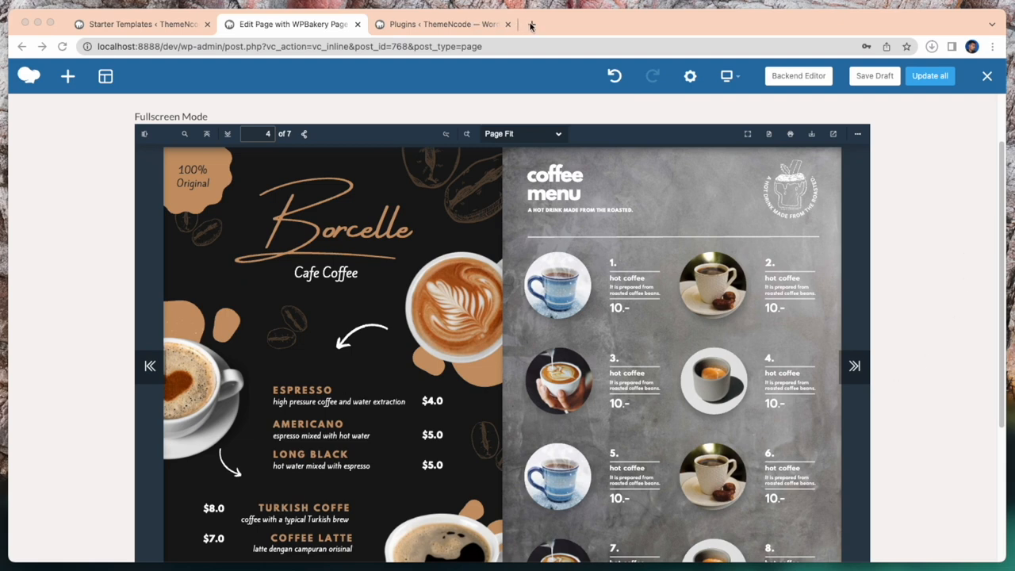
pyautogui.click(532, 24)
pyautogui.write('canva.com/templates/')
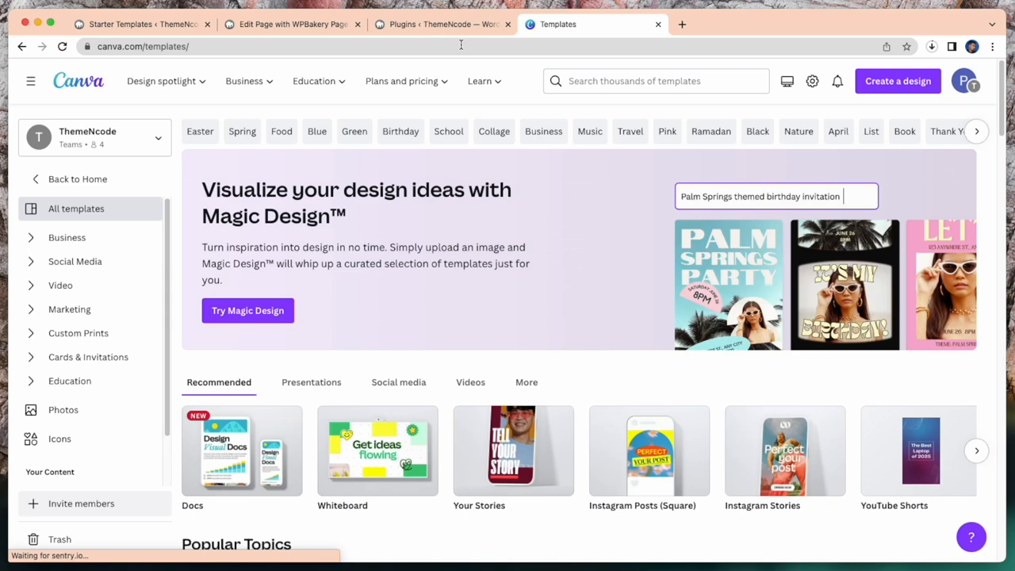
# Step: Search Canva's templates for 'coffeshop menu'
pyautogui.scroll(-3)
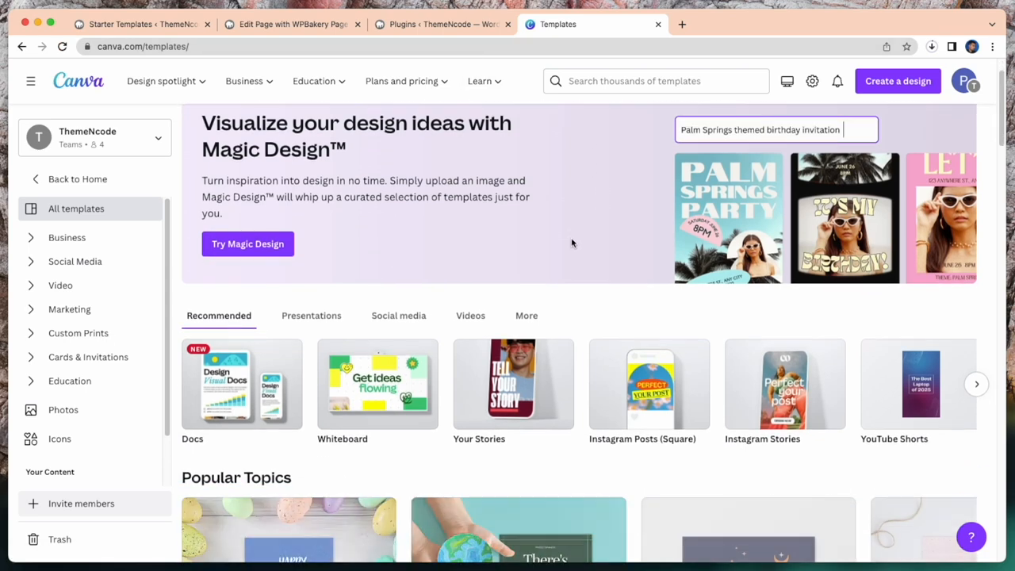
pyautogui.scroll(-3)
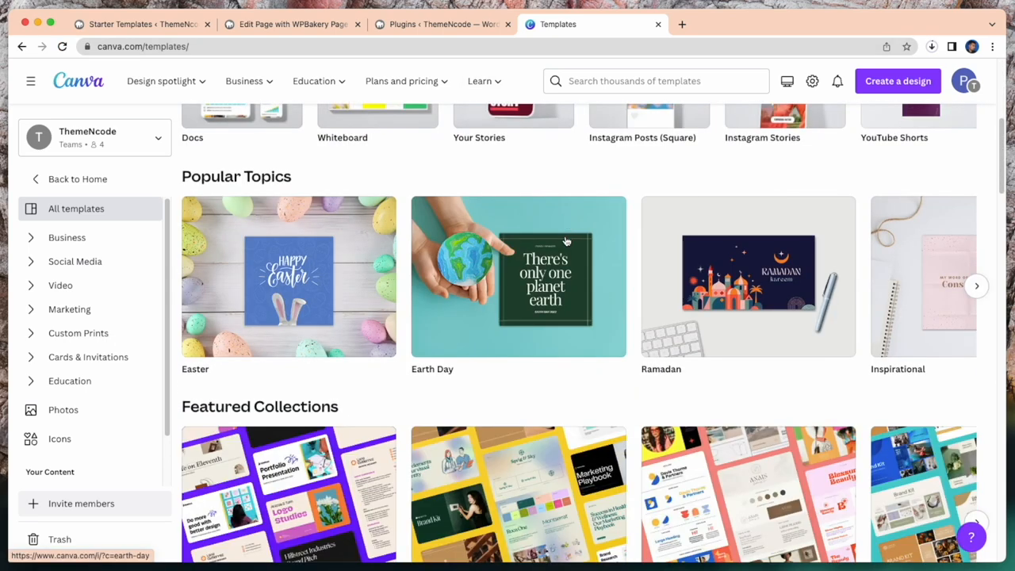
pyautogui.click(656, 80)
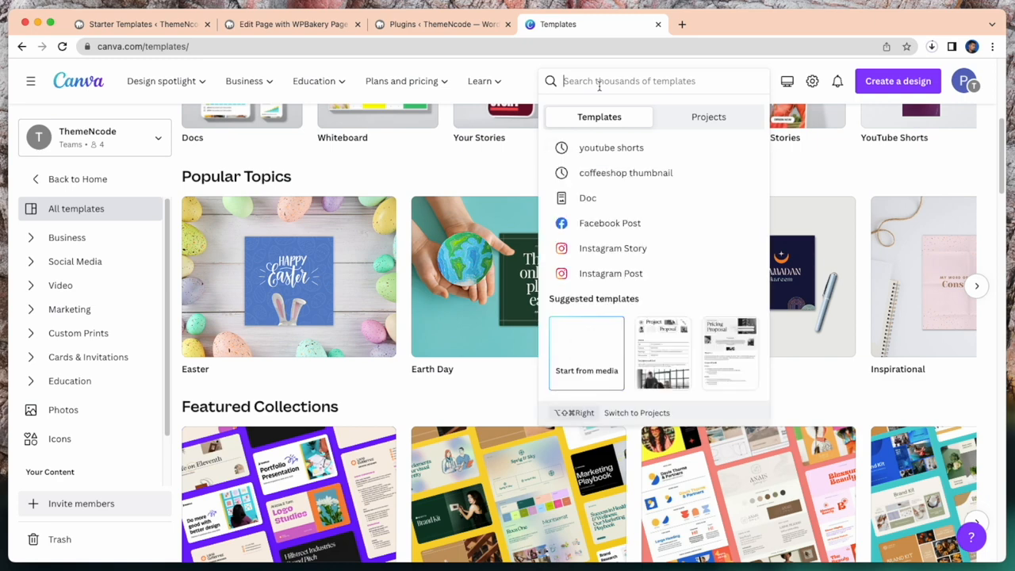
pyautogui.write('coffeshop menu')
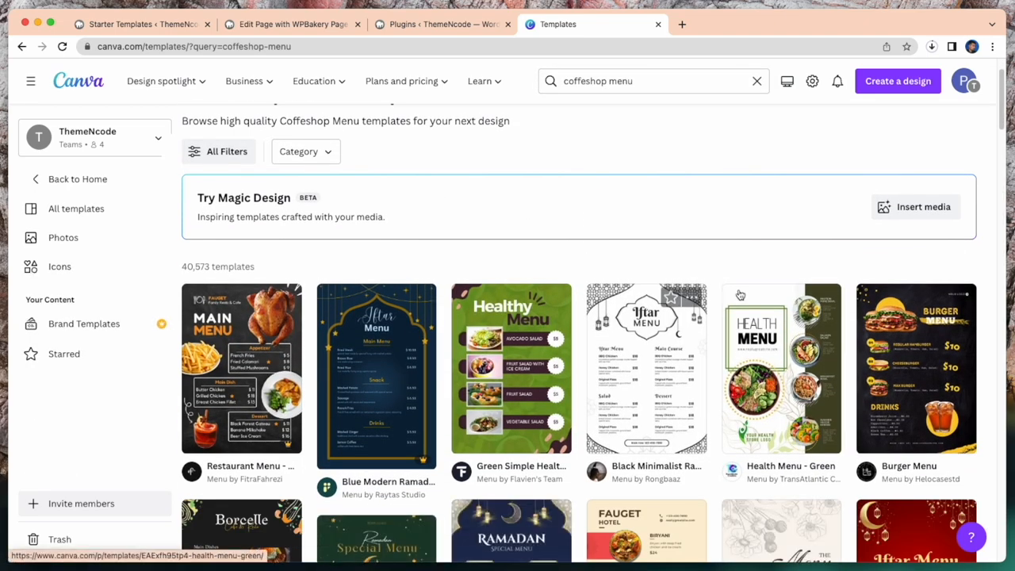
# Step: Browse the 40,573 results down to the Black Modern Bar Menu design
pyautogui.scroll(-3)
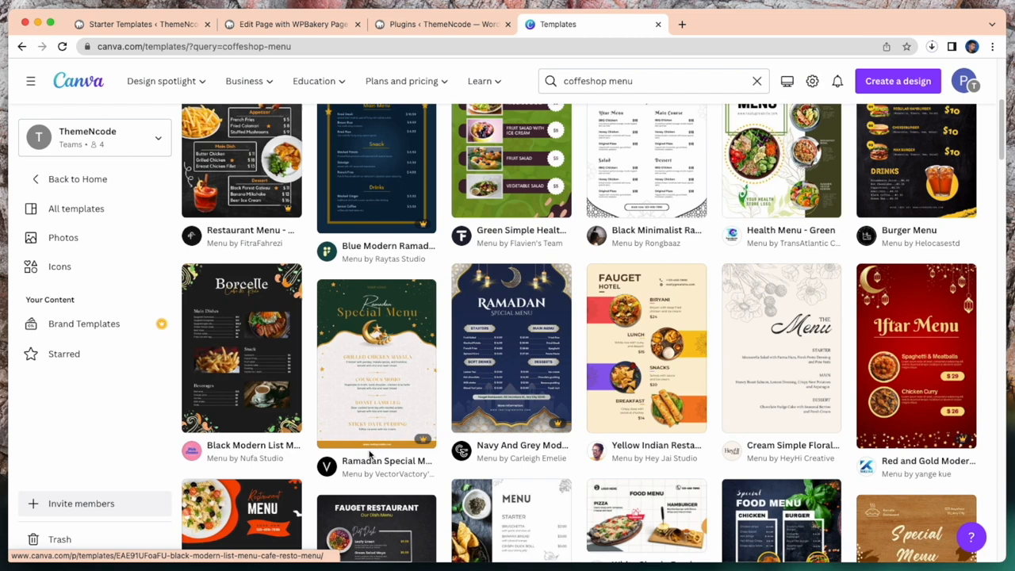
pyautogui.scroll(-3)
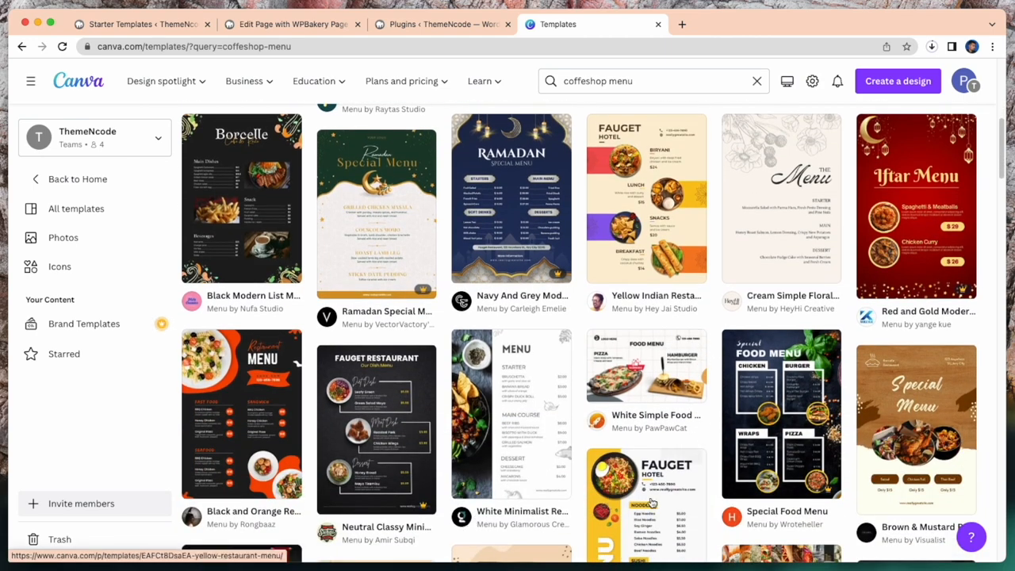
pyautogui.scroll(-3)
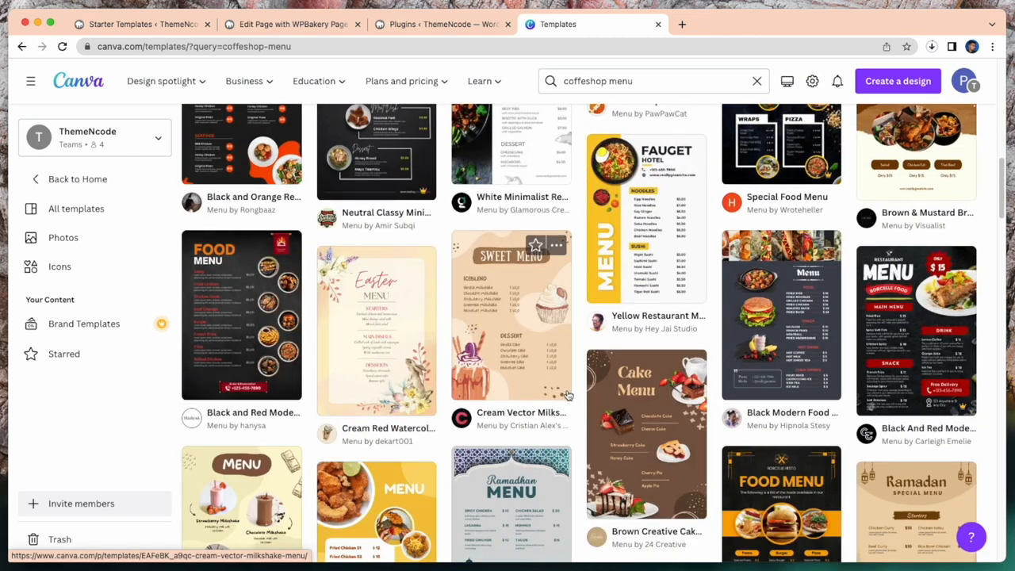
pyautogui.scroll(-3)
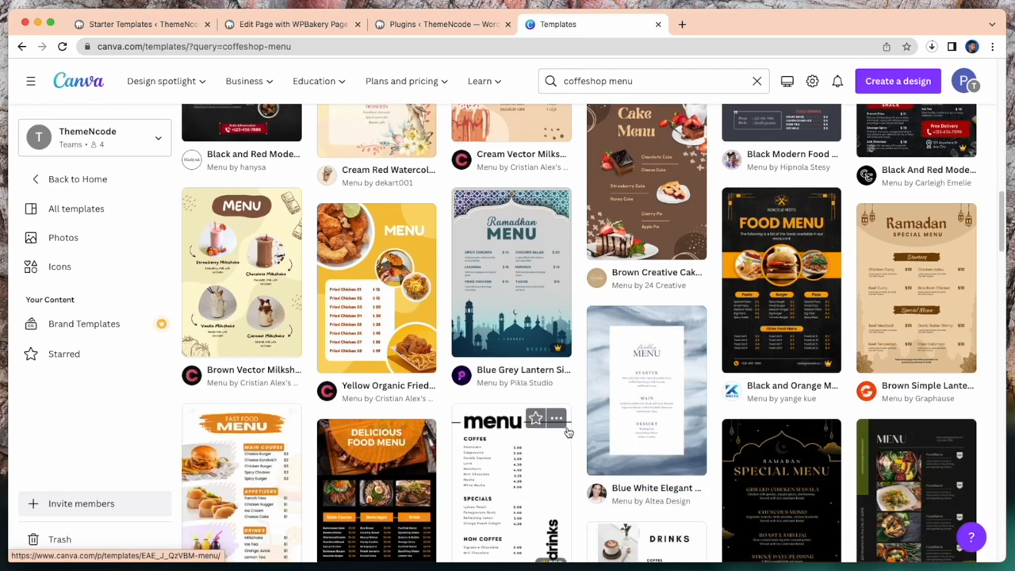
pyautogui.scroll(-3)
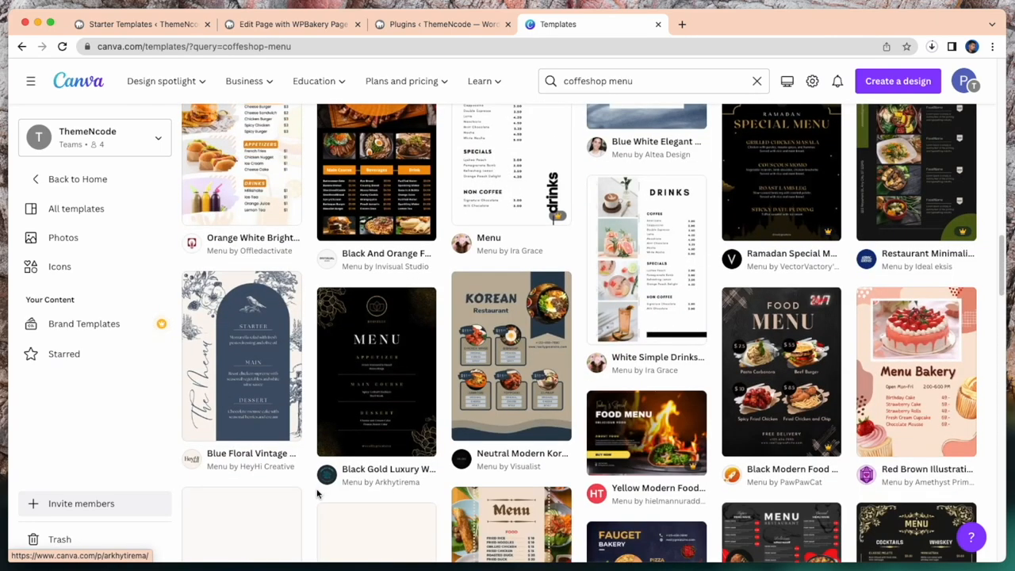
pyautogui.scroll(-3)
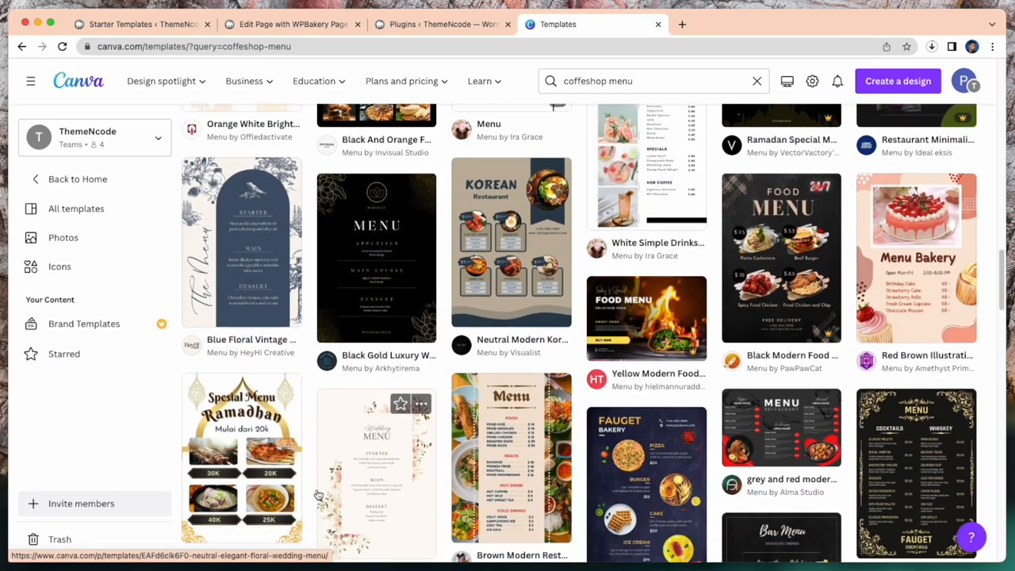
pyautogui.scroll(-3)
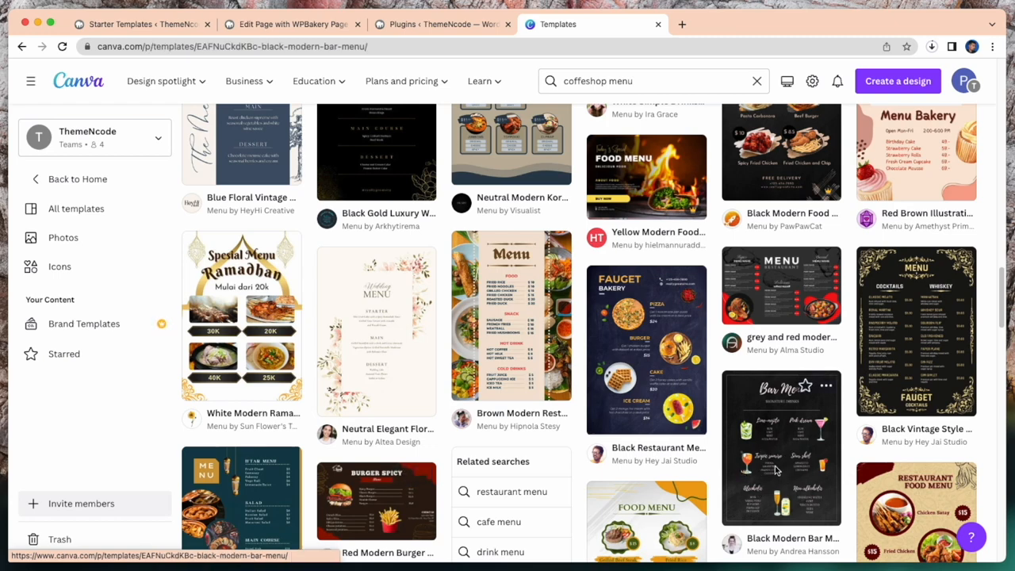
# Step: Customize Black Modern Bar Menu into a three-page coffee menu and open sharing options
pyautogui.click(781, 447)
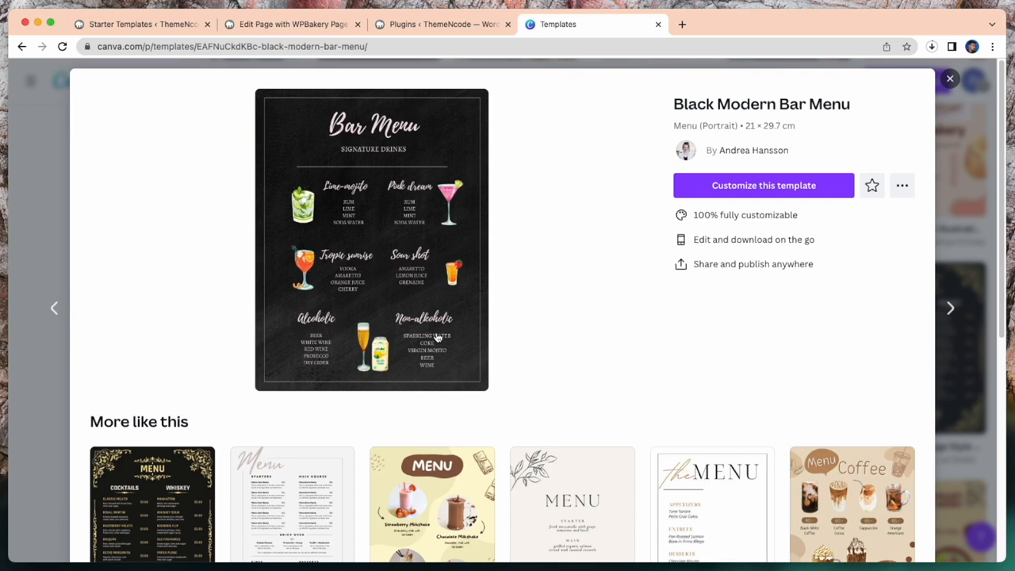
pyautogui.click(763, 185)
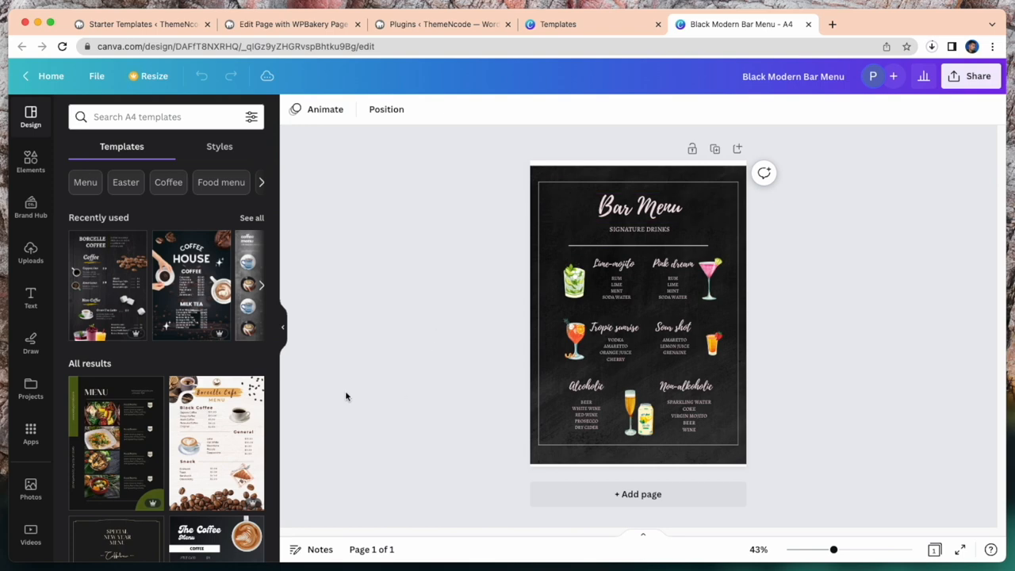
pyautogui.scroll(-3)
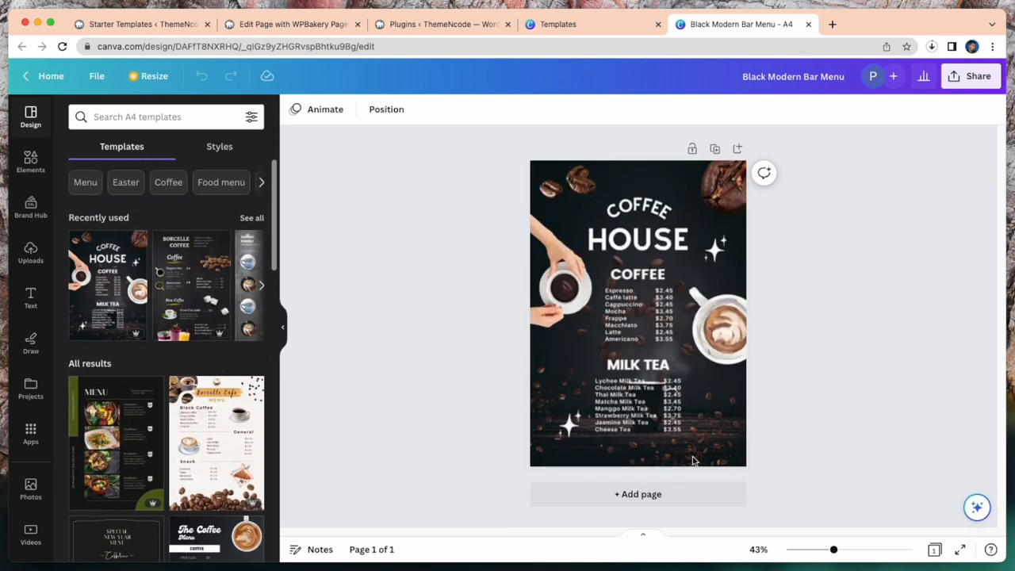
pyautogui.click(637, 493)
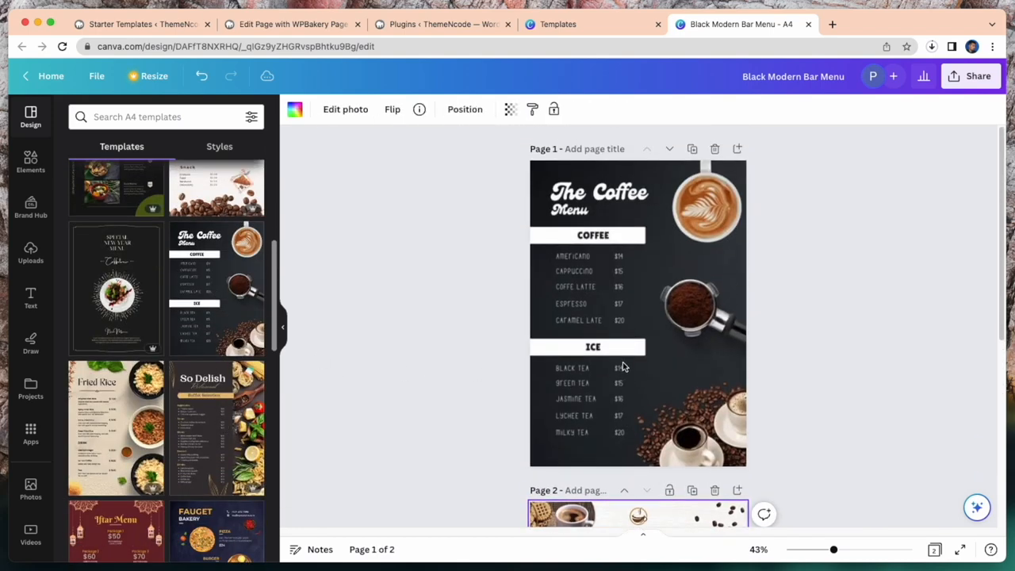
pyautogui.scroll(-3)
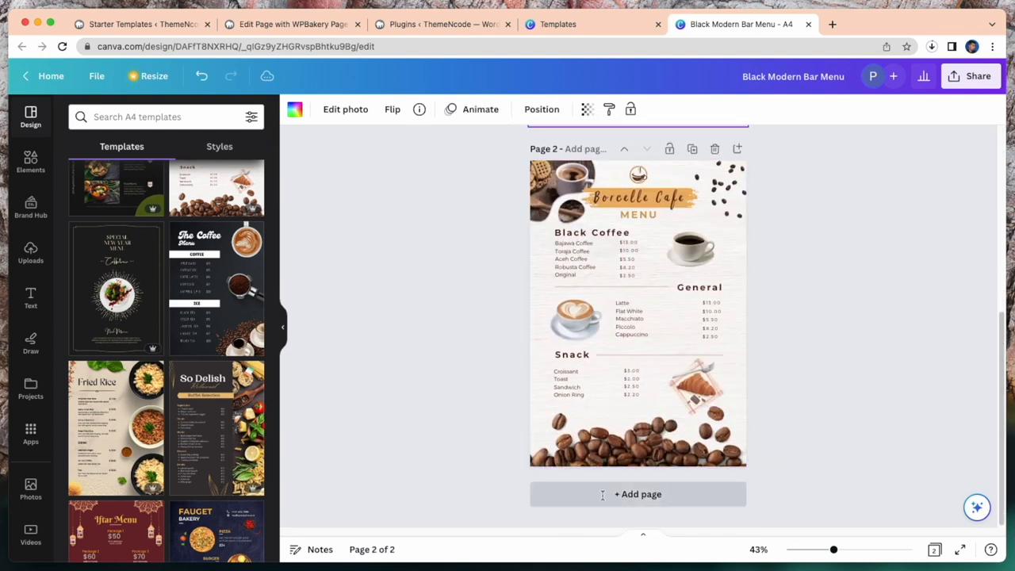
pyautogui.click(637, 494)
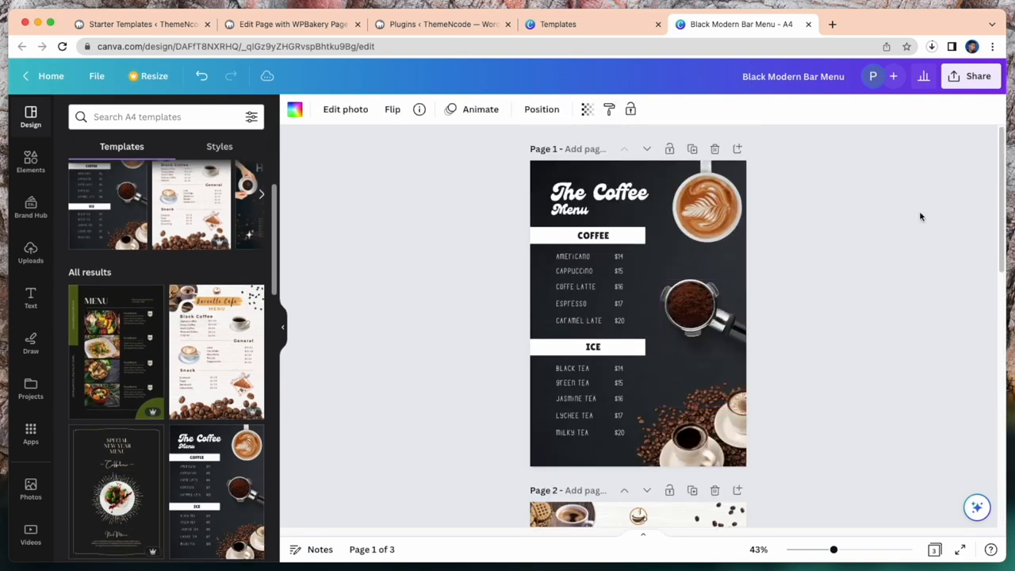
pyautogui.click(978, 76)
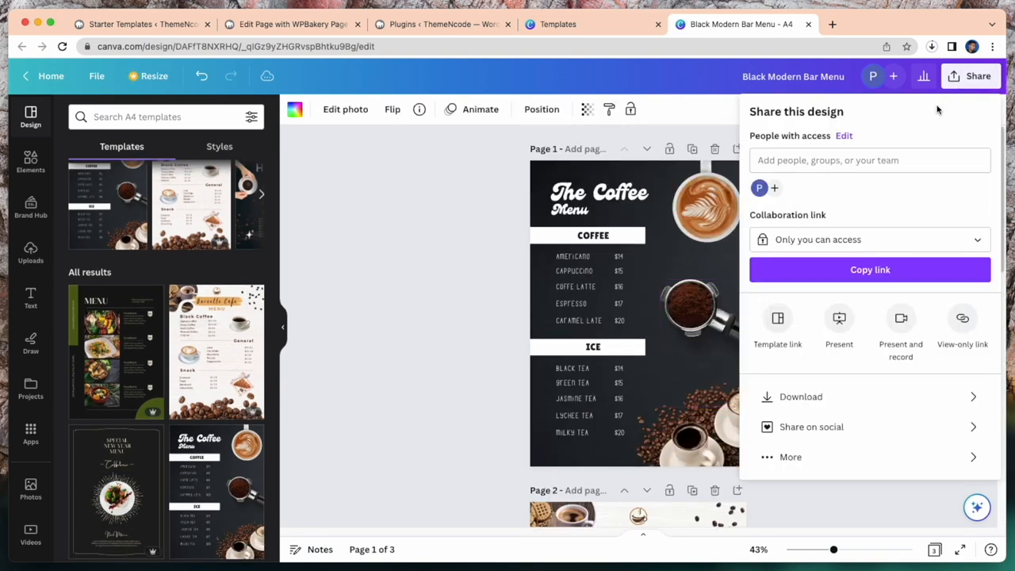
# Step: Download all three menu pages as a PDF, remembering the download settings
pyautogui.click(801, 397)
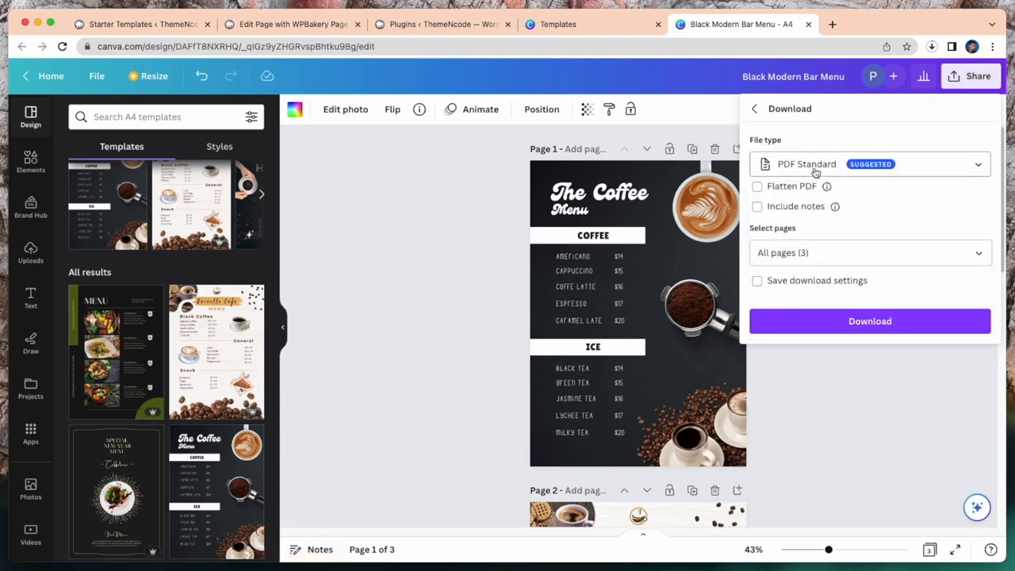
pyautogui.click(757, 280)
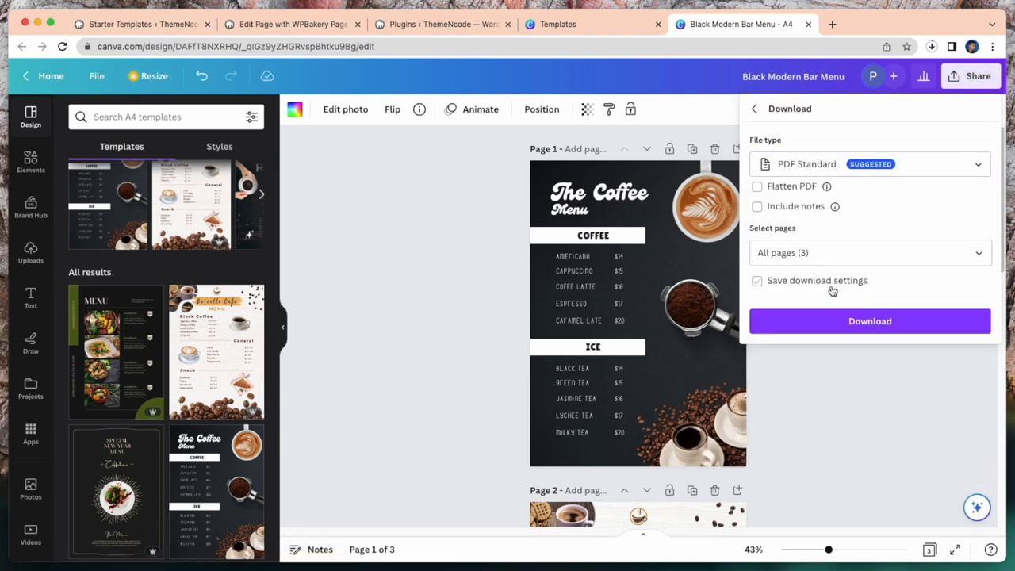
pyautogui.click(870, 322)
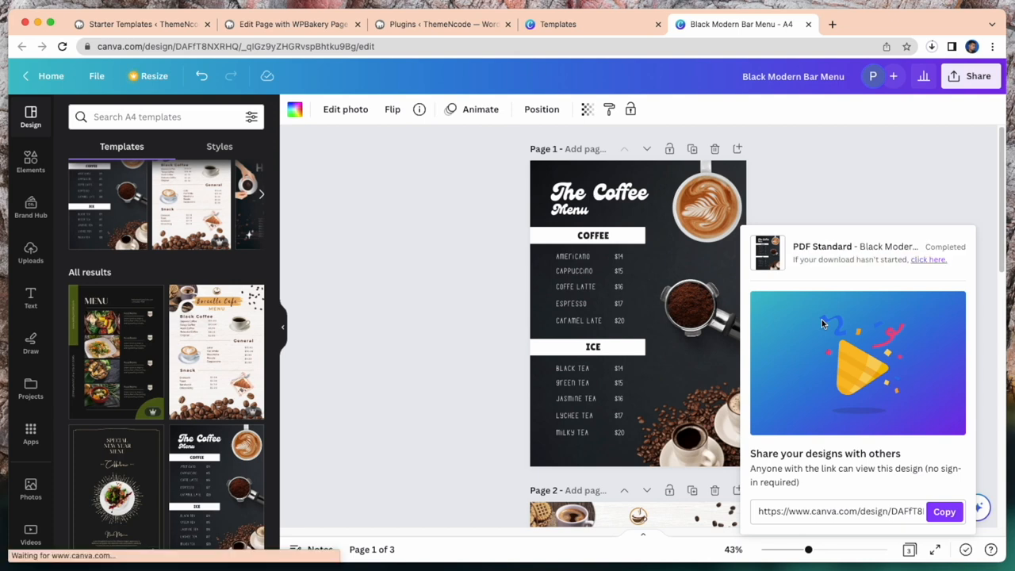
# Step: Check the downloaded PDF, close the Canva template tab, and return to the page editor
pyautogui.click(931, 46)
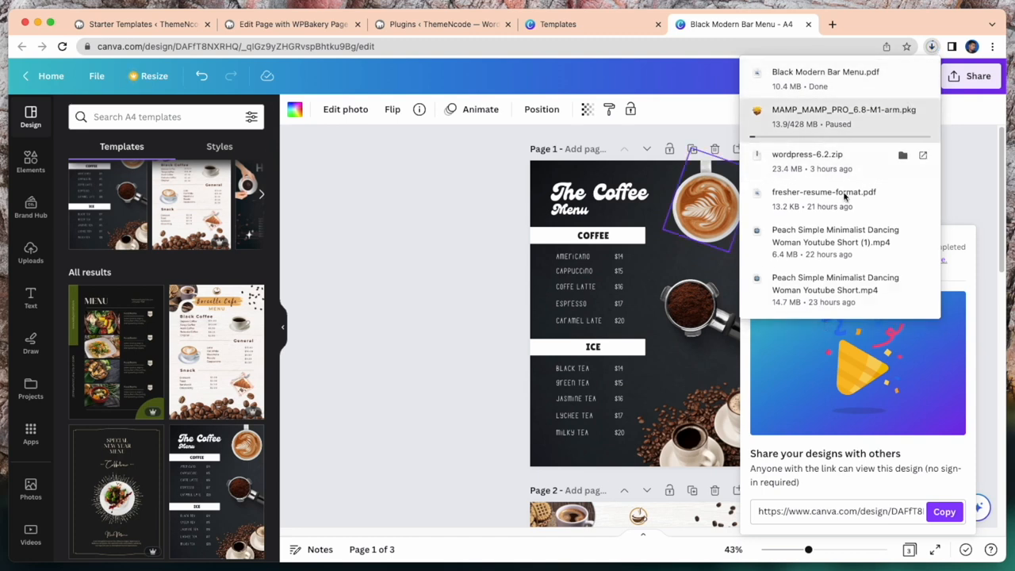
pyautogui.click(927, 118)
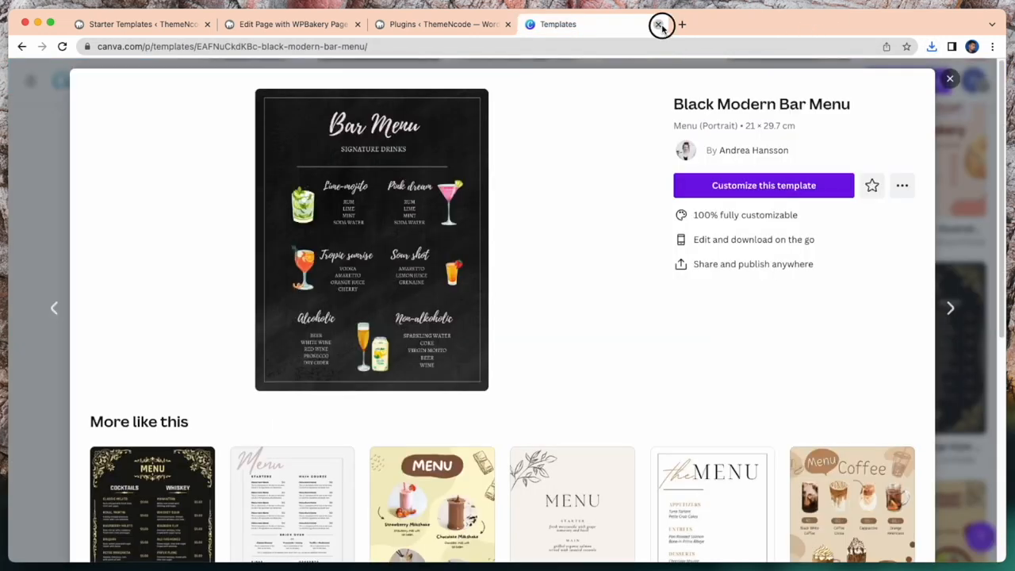
pyautogui.click(662, 24)
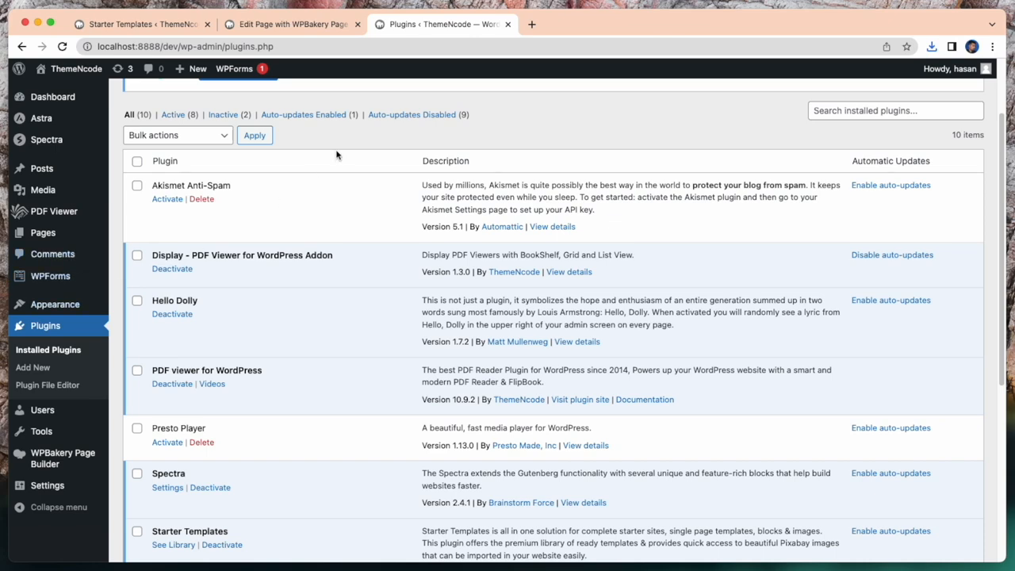
pyautogui.click(291, 24)
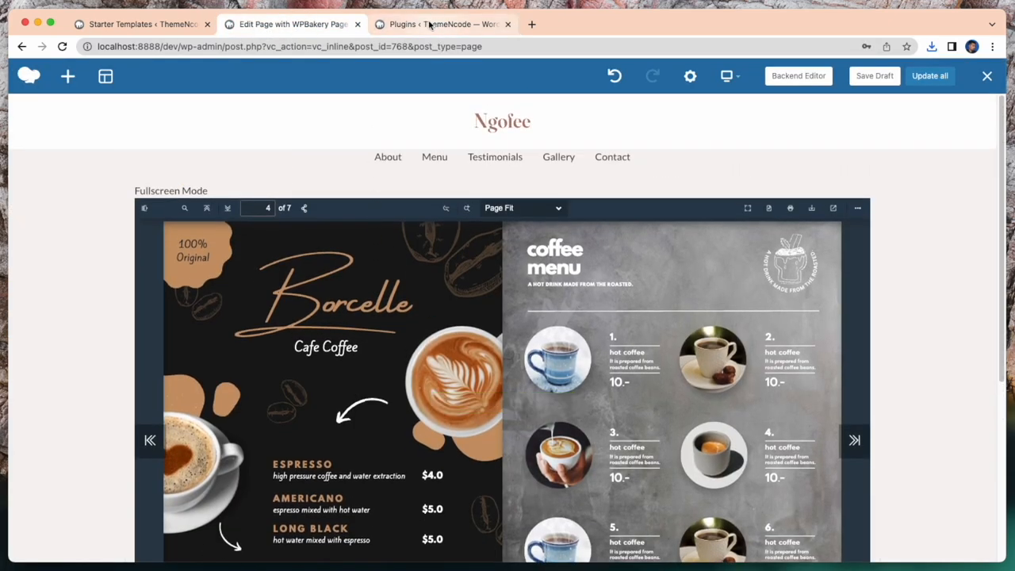
# Step: Start a new PDF Viewer draft titled 'coffeshop menu'
pyautogui.click(442, 24)
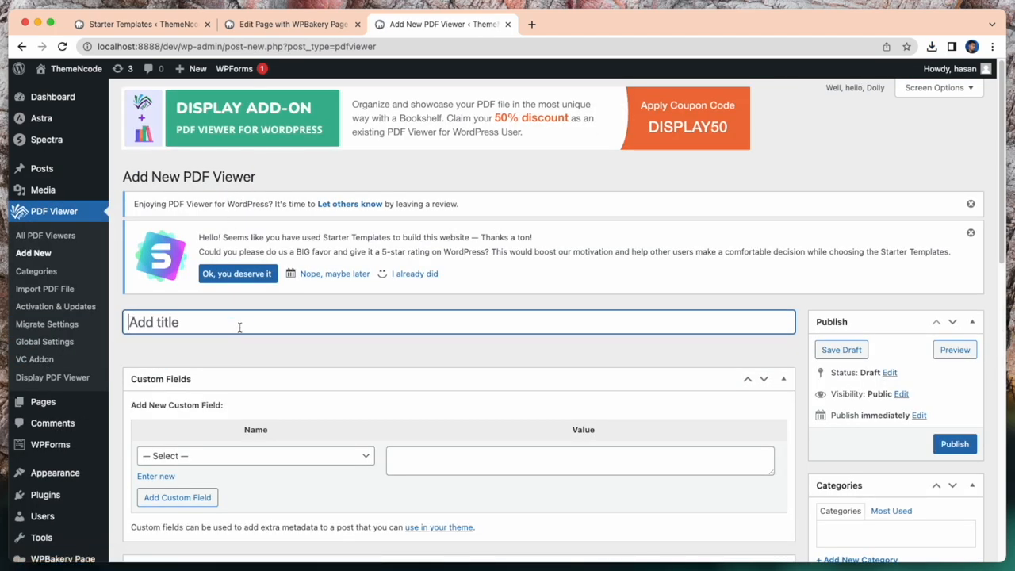
pyautogui.write('coffeshop')
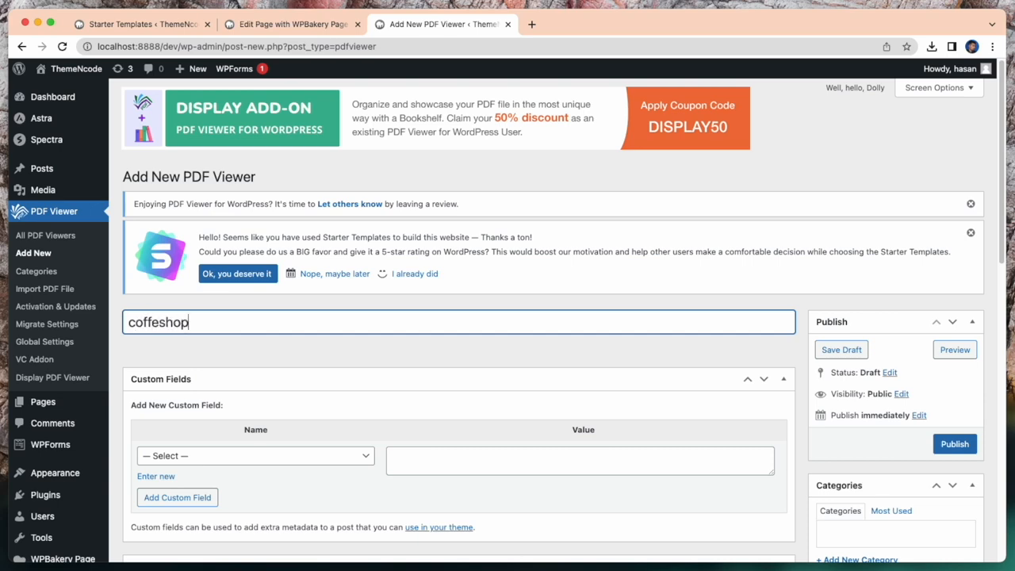
pyautogui.scroll(-3)
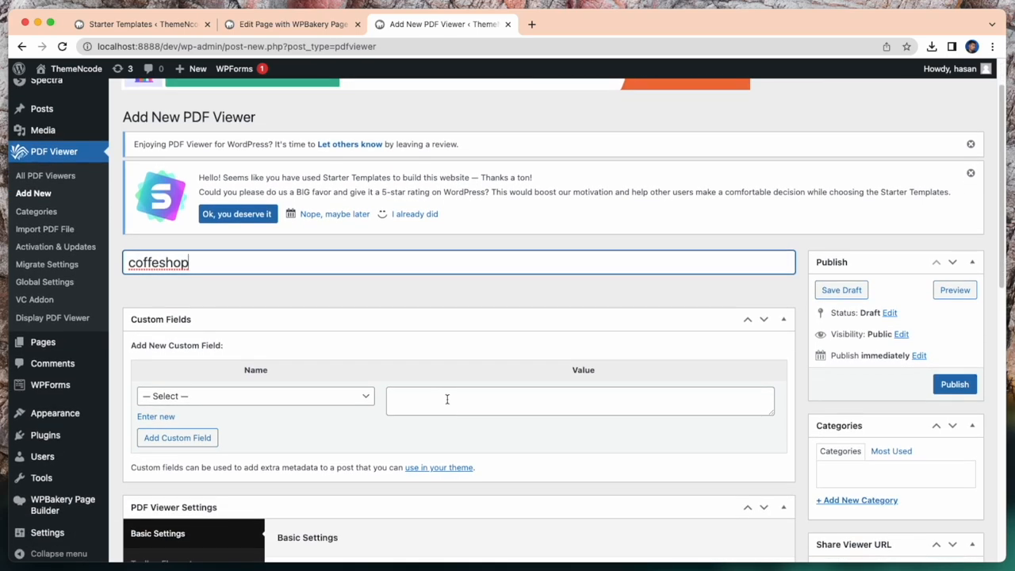
pyautogui.write('menu')
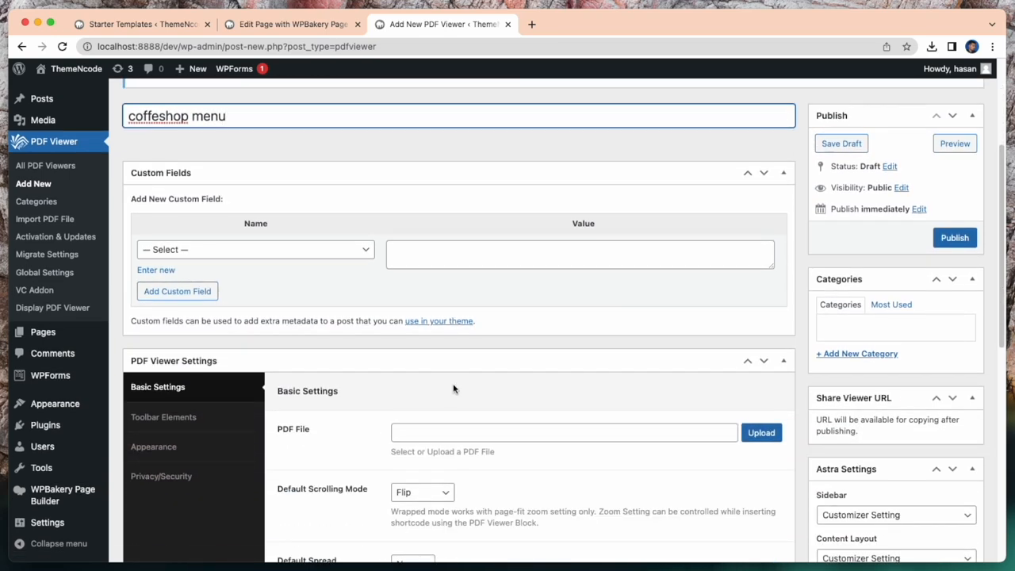
pyautogui.moveTo(439, 400)
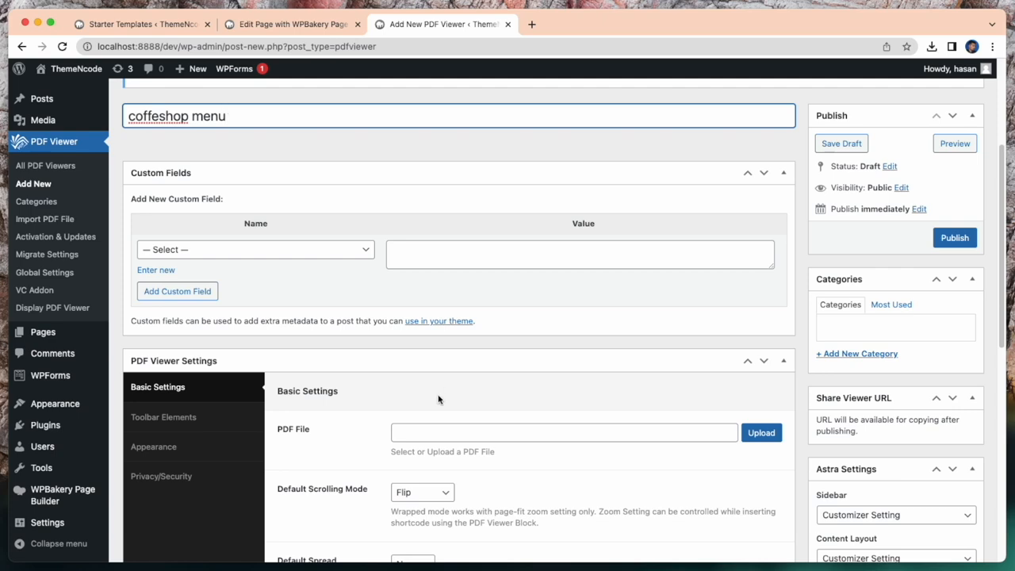
# Step: Attach Coffee-Menu-.pdf from the Media Library and set the latte cup photo as featured image
pyautogui.click(759, 432)
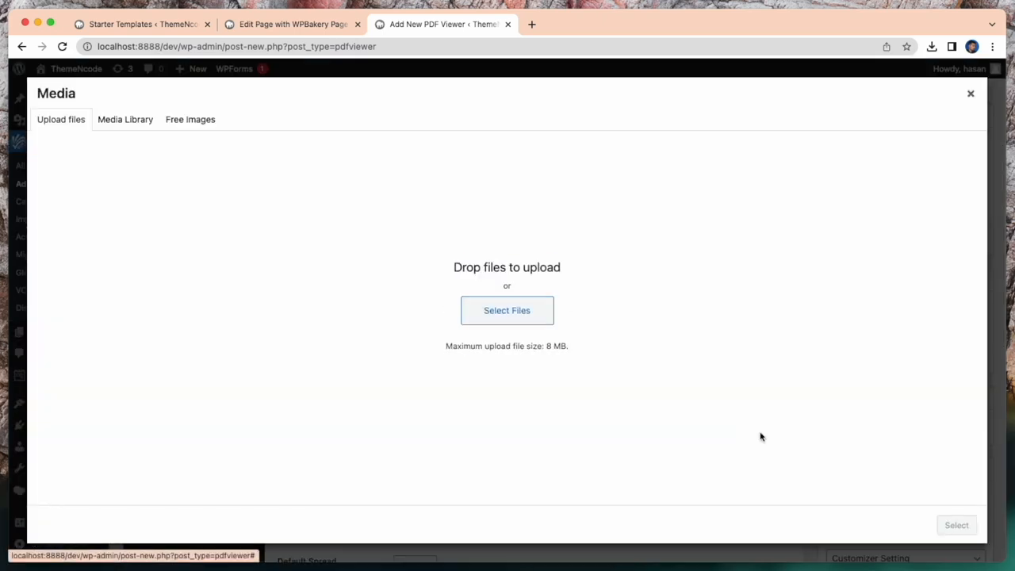
pyautogui.click(124, 119)
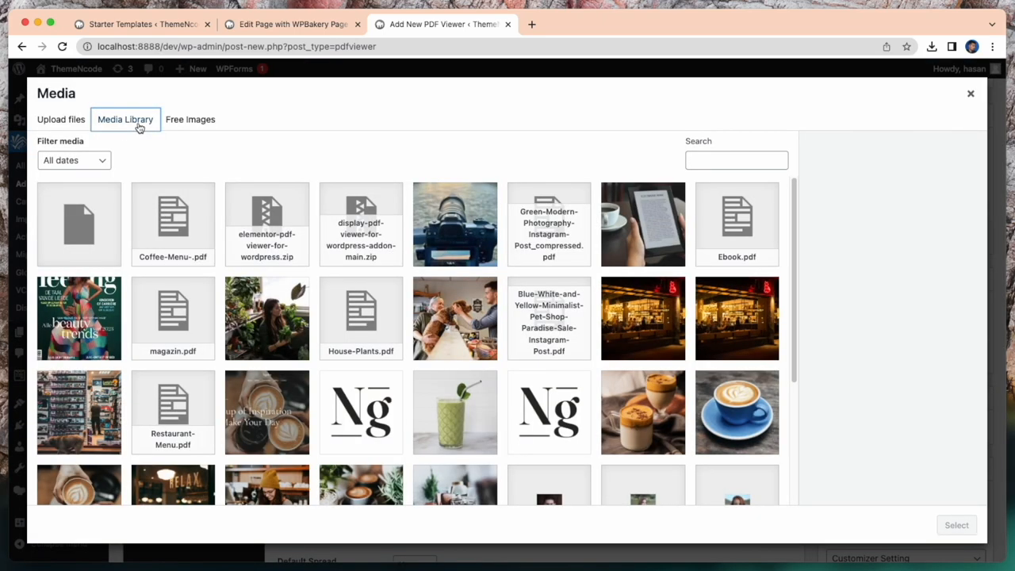
pyautogui.click(173, 223)
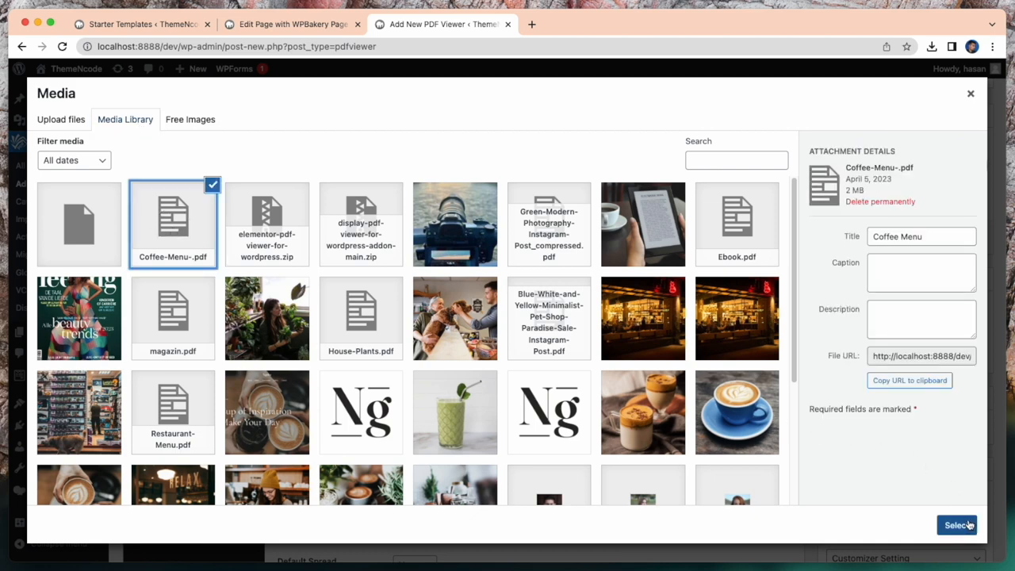
pyautogui.click(957, 525)
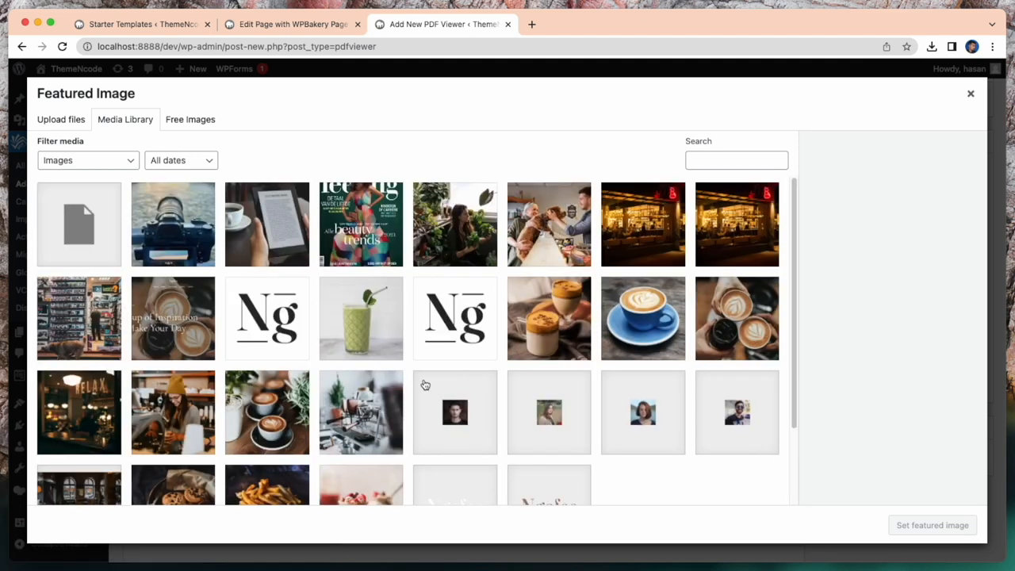
pyautogui.moveTo(629, 337)
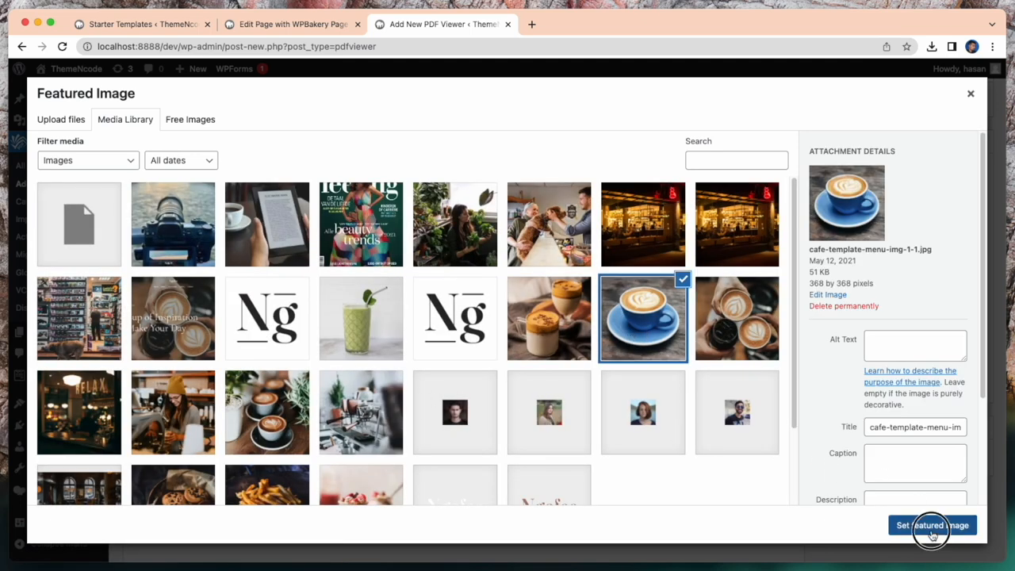
pyautogui.click(931, 525)
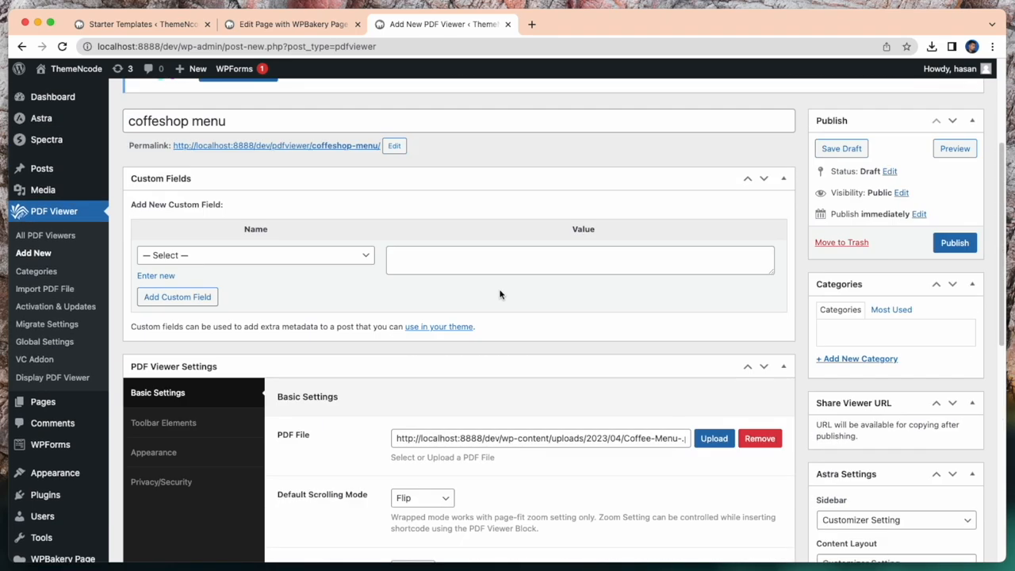
# Step: File the viewer under a new 'coffeshop menu' category copied from its title, then publish
pyautogui.doubleClick(185, 121)
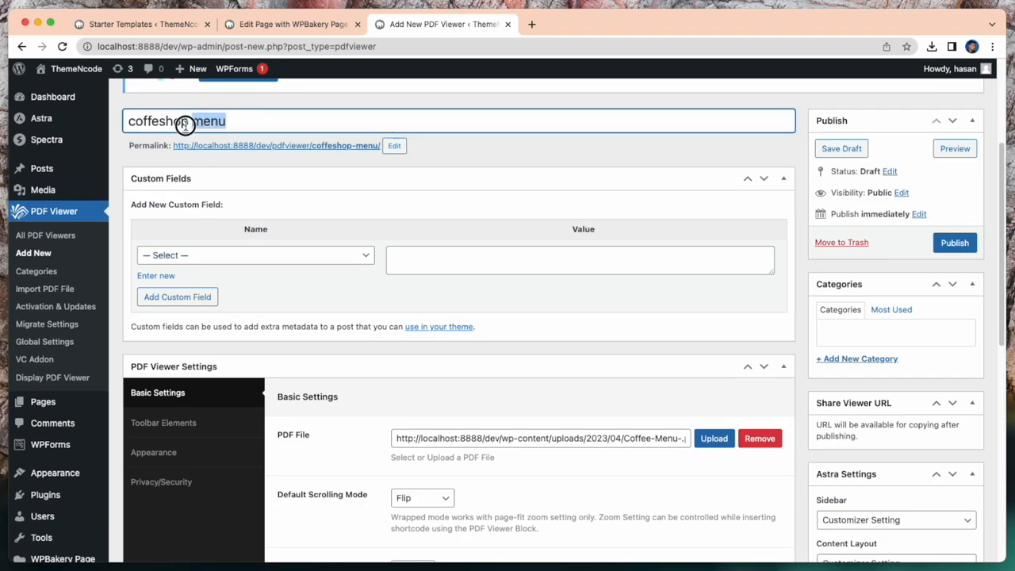
pyautogui.rightClick(184, 121)
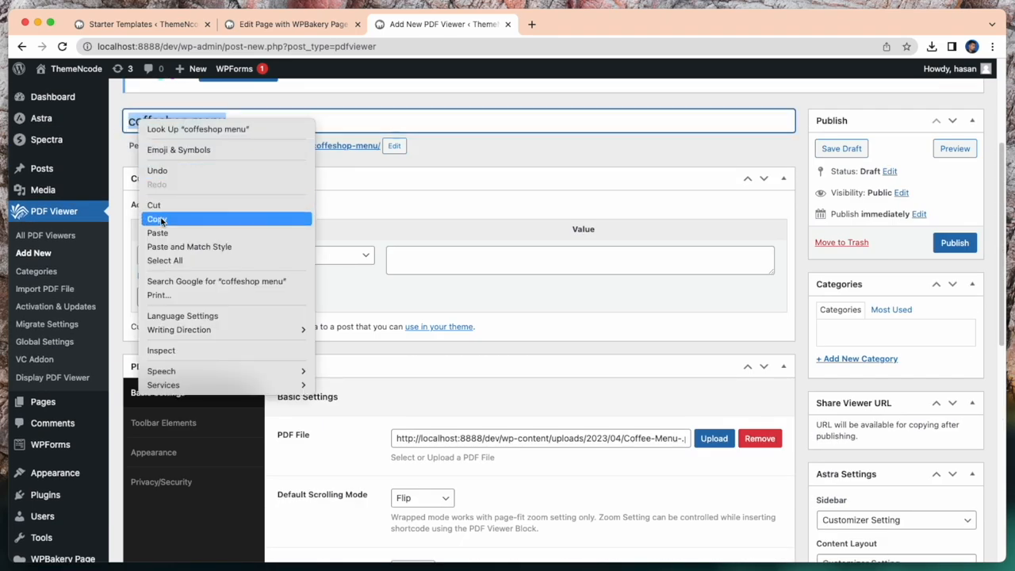
pyautogui.click(857, 337)
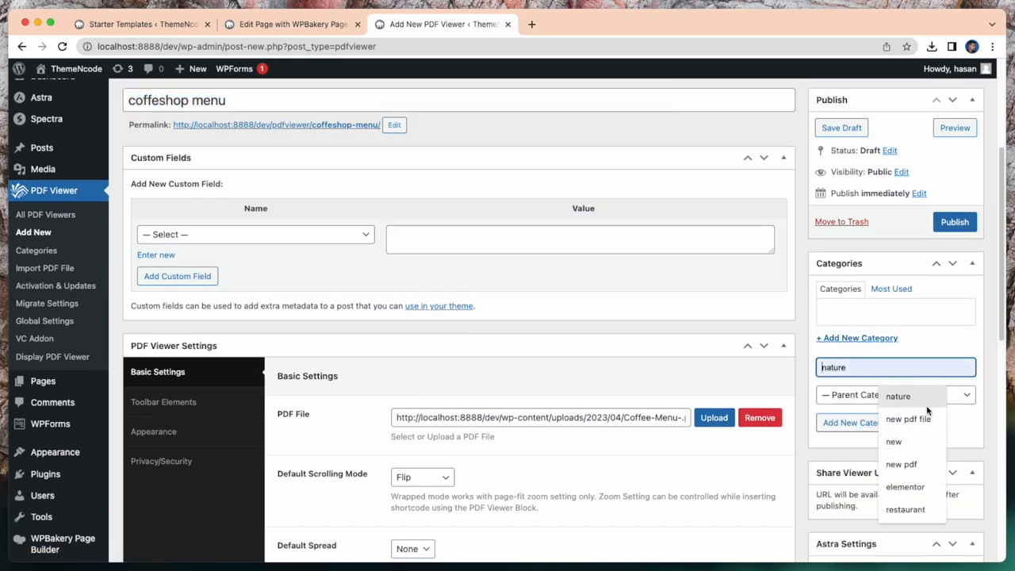
pyautogui.rightClick(894, 367)
pyautogui.write('coffeshop menu')
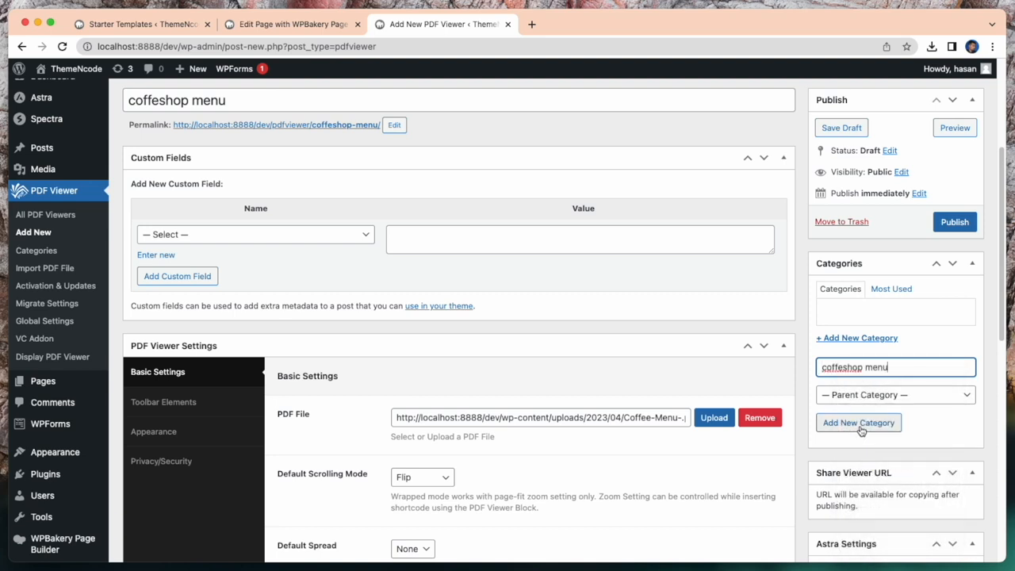
pyautogui.moveTo(840, 437)
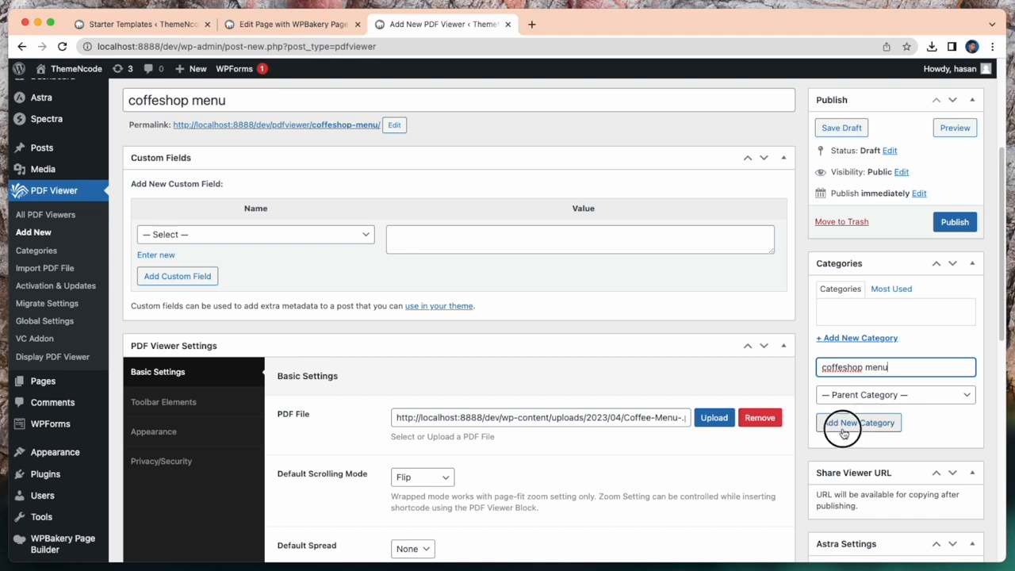
pyautogui.click(858, 422)
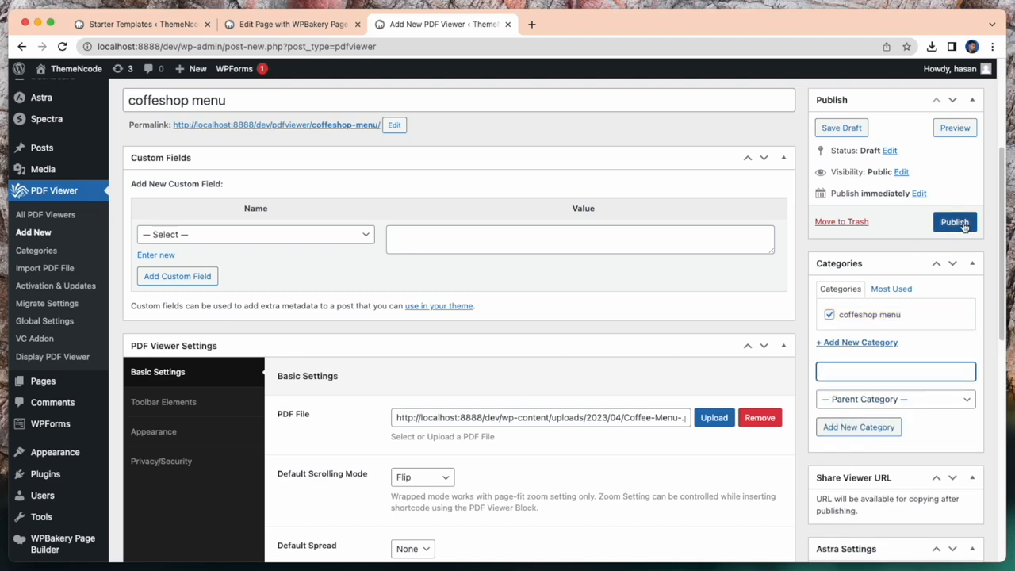
pyautogui.click(955, 222)
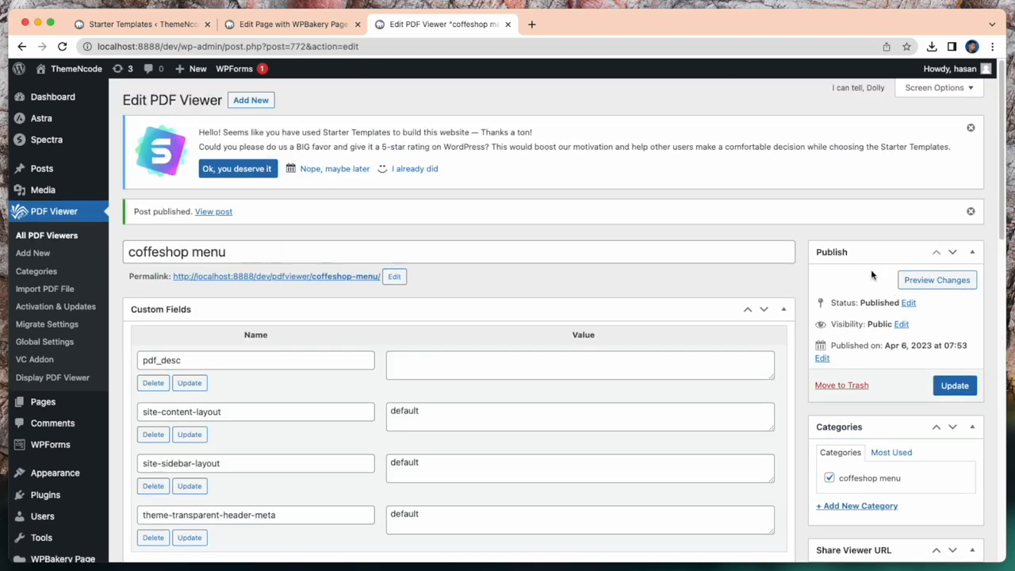
# Step: Preview the seven-page Coffee Menu flipbook, then return to the WPBakery page editor
pyautogui.scroll(-3)
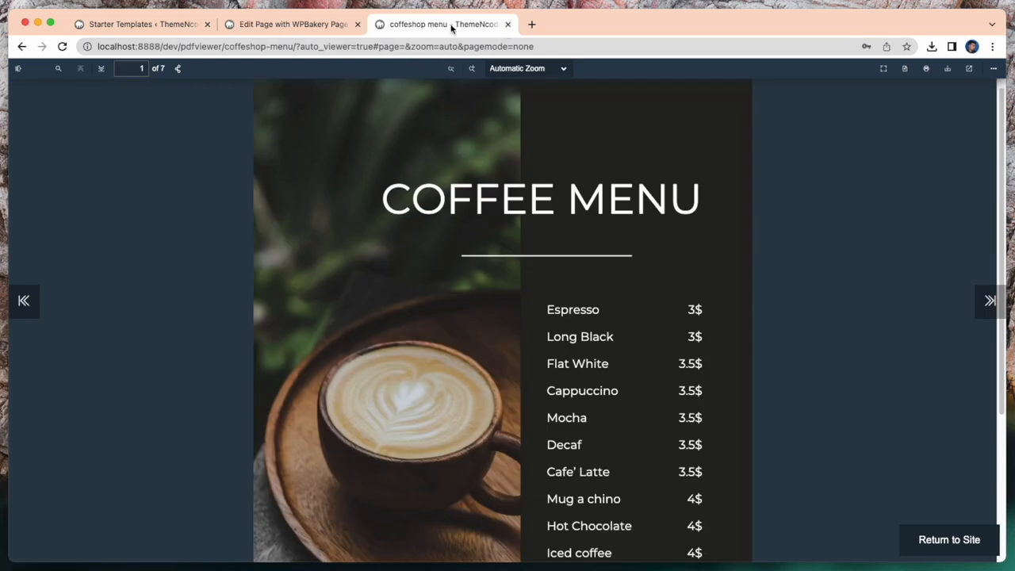
pyautogui.click(62, 46)
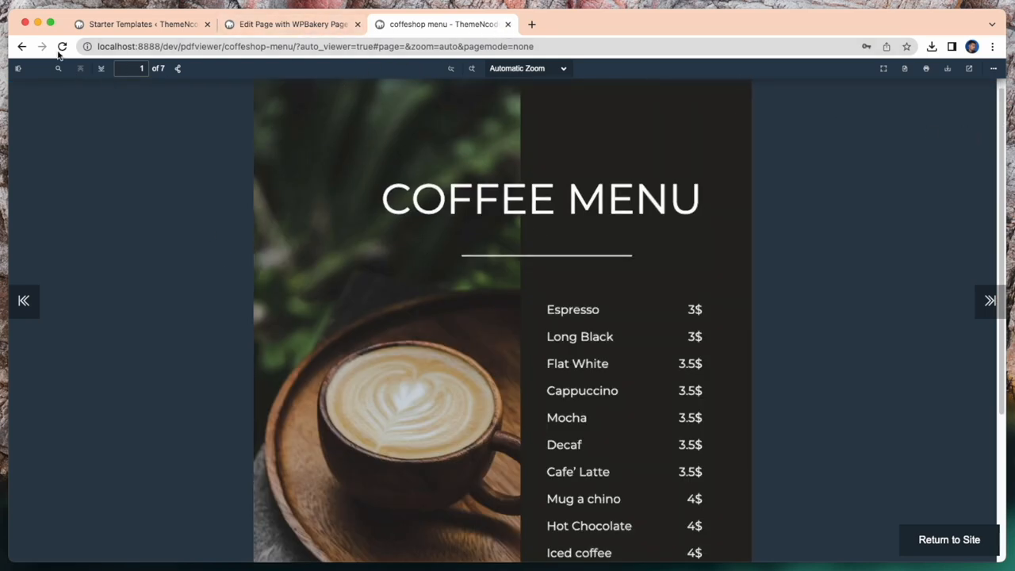
pyautogui.click(292, 23)
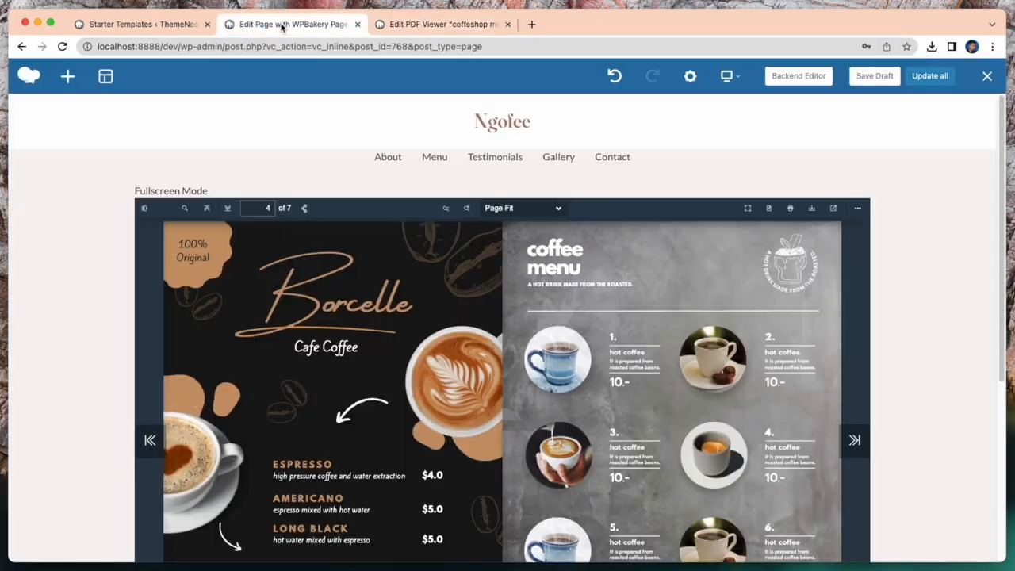
# Step: Add a PDF Viewer Link element below the flipbook by searching elements for 'pdf'
pyautogui.scroll(-3)
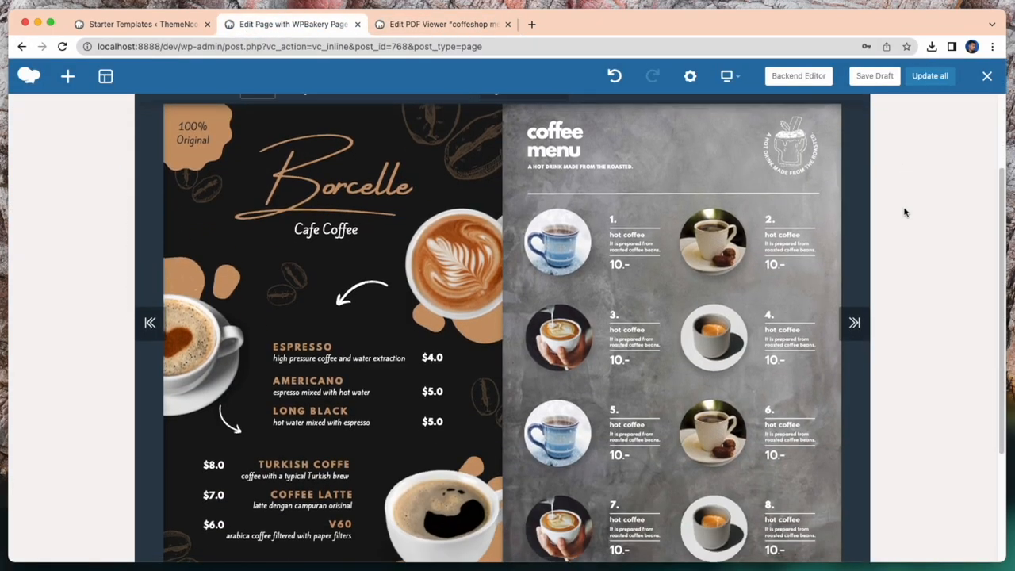
pyautogui.click(67, 76)
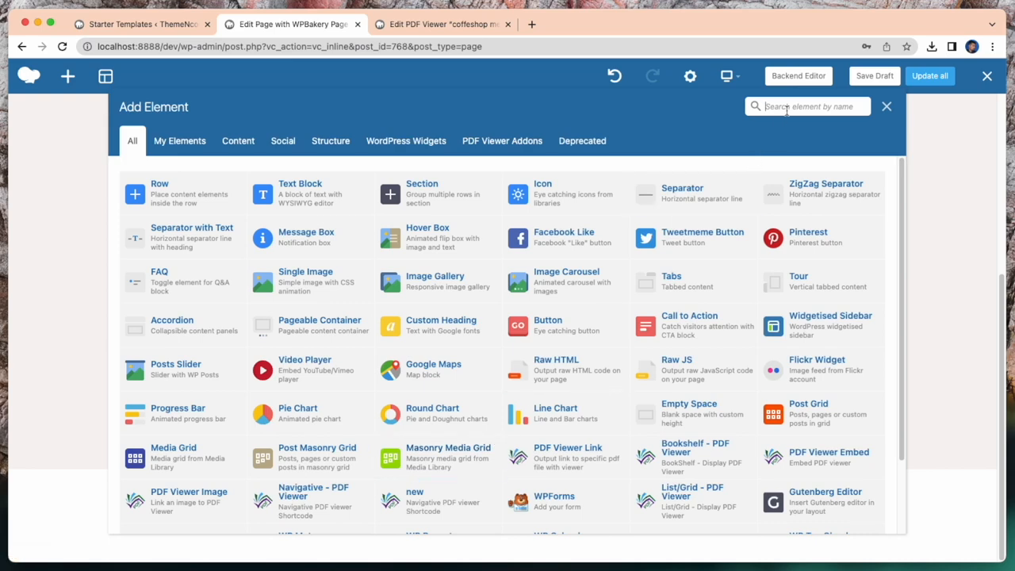
pyautogui.write('pdf')
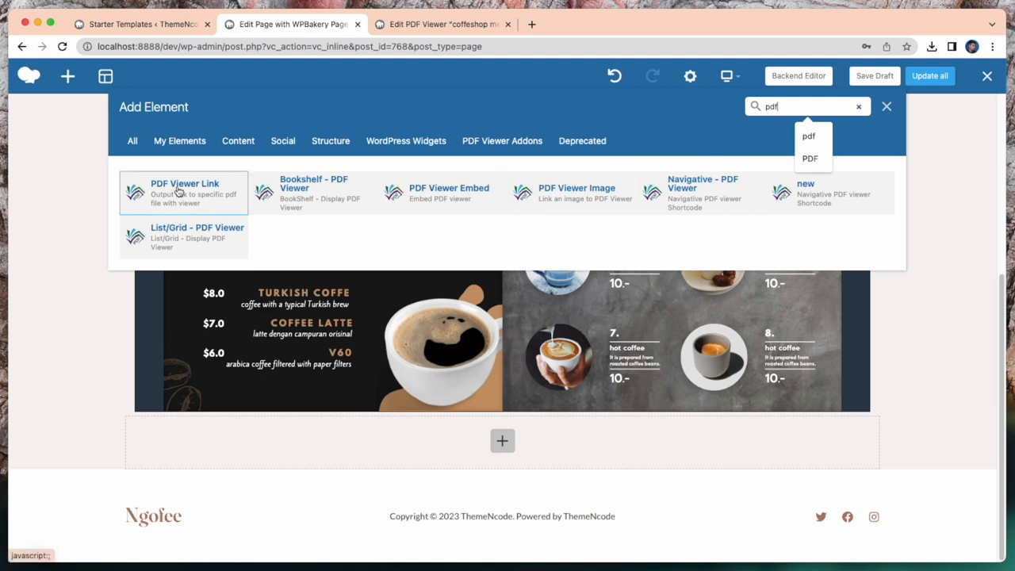
pyautogui.click(184, 192)
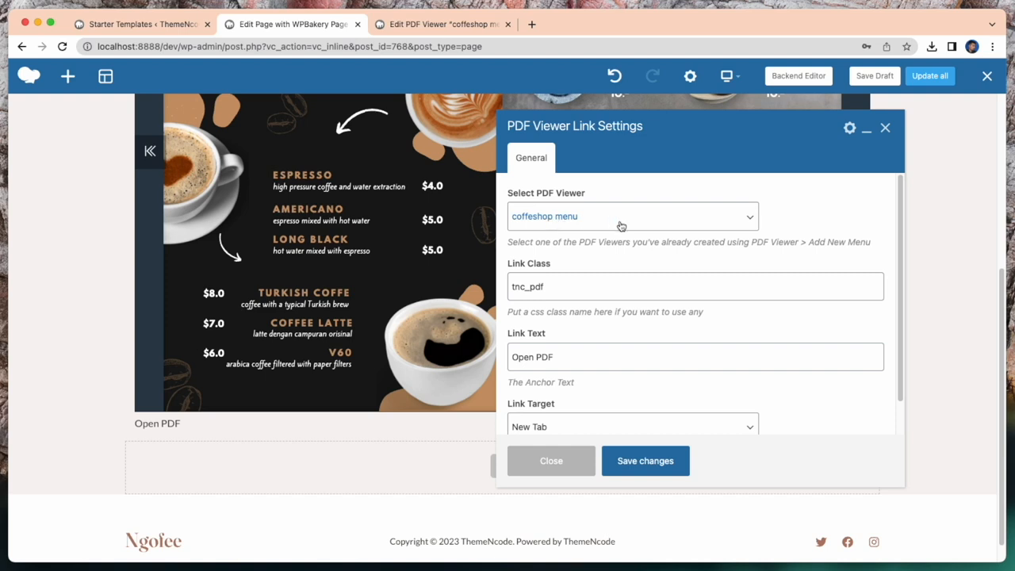
# Step: Point the link at the coffeshop menu viewer, titled COFFEESHOP PDF, opening in a new tab
pyautogui.click(632, 215)
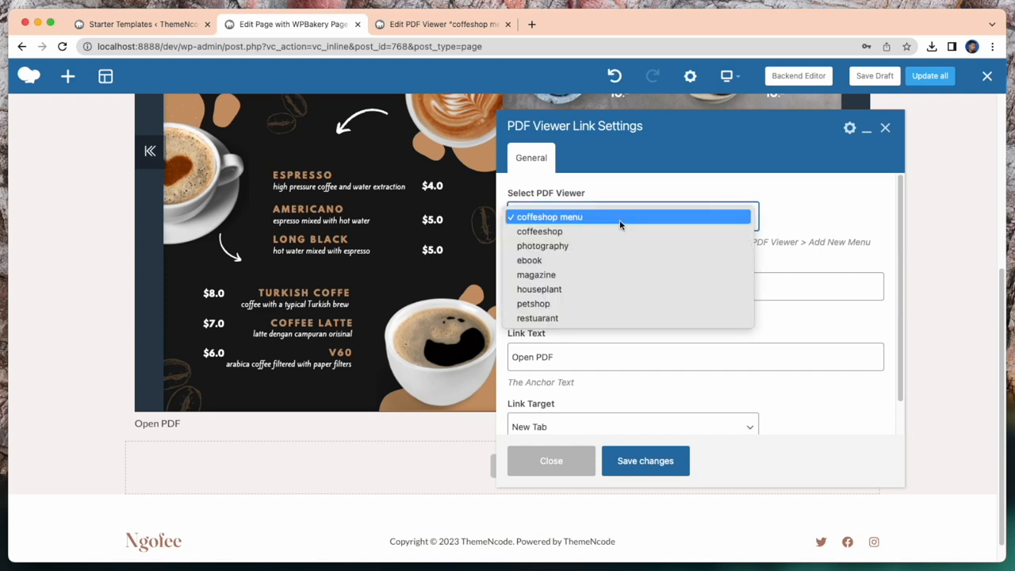
pyautogui.click(550, 217)
pyautogui.write('COFFEESHOP')
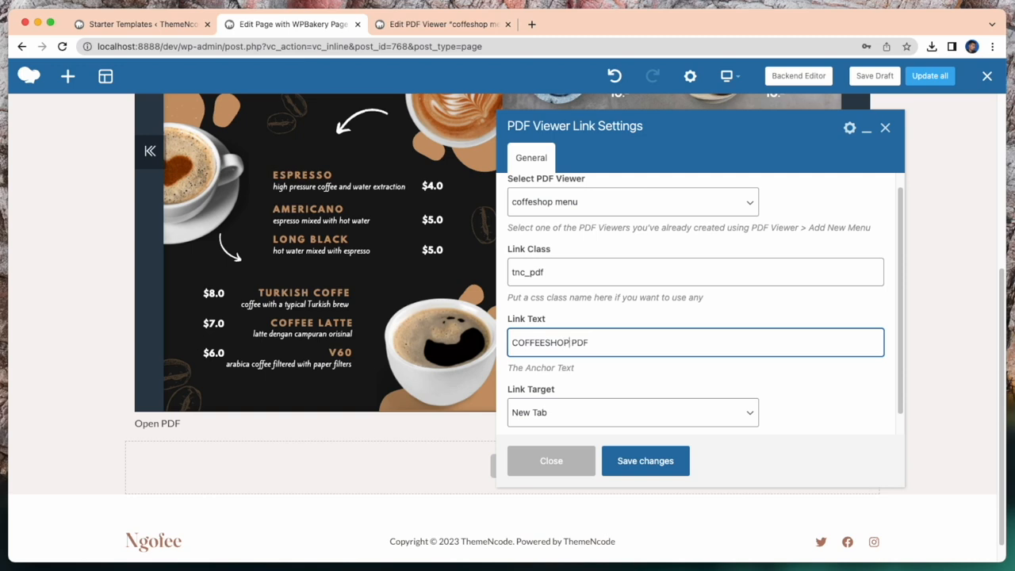
pyautogui.moveTo(635, 481)
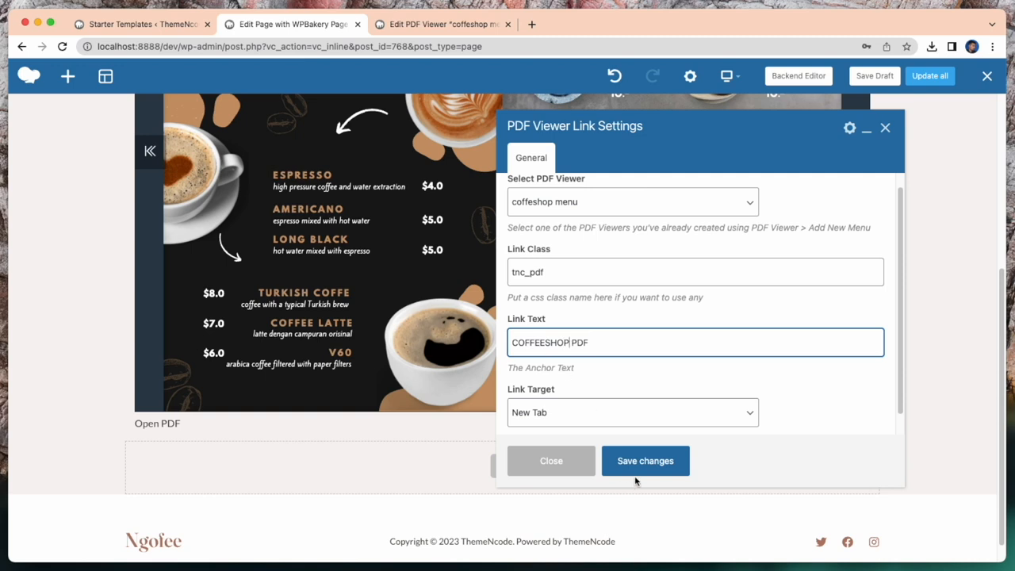
pyautogui.click(645, 461)
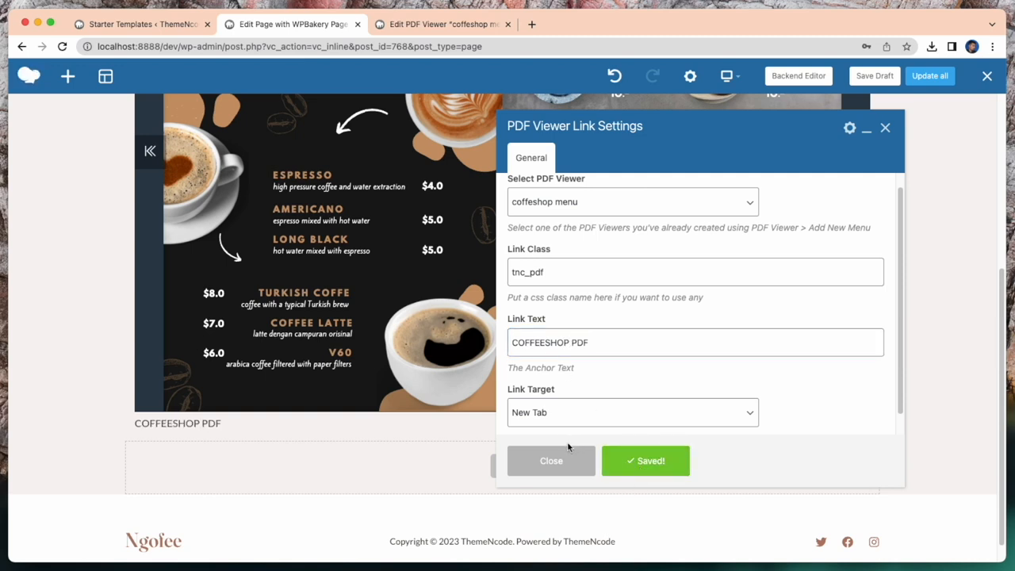
pyautogui.click(632, 412)
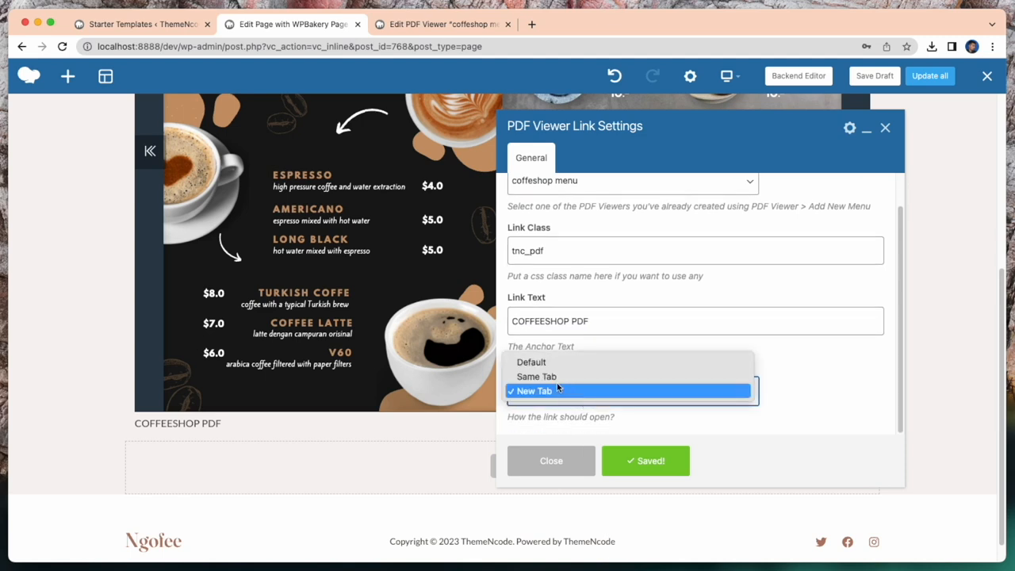
pyautogui.click(534, 390)
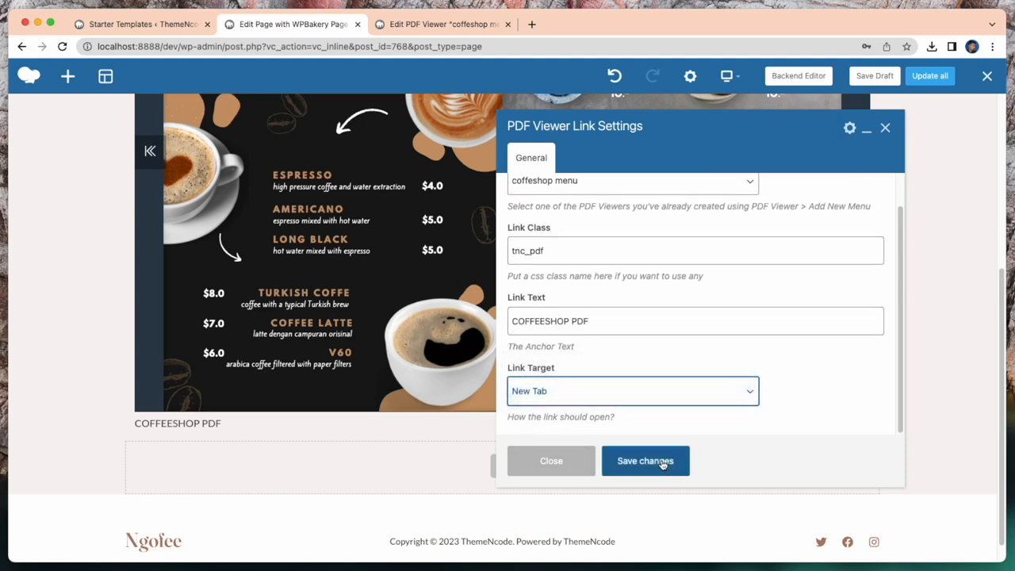
pyautogui.click(645, 460)
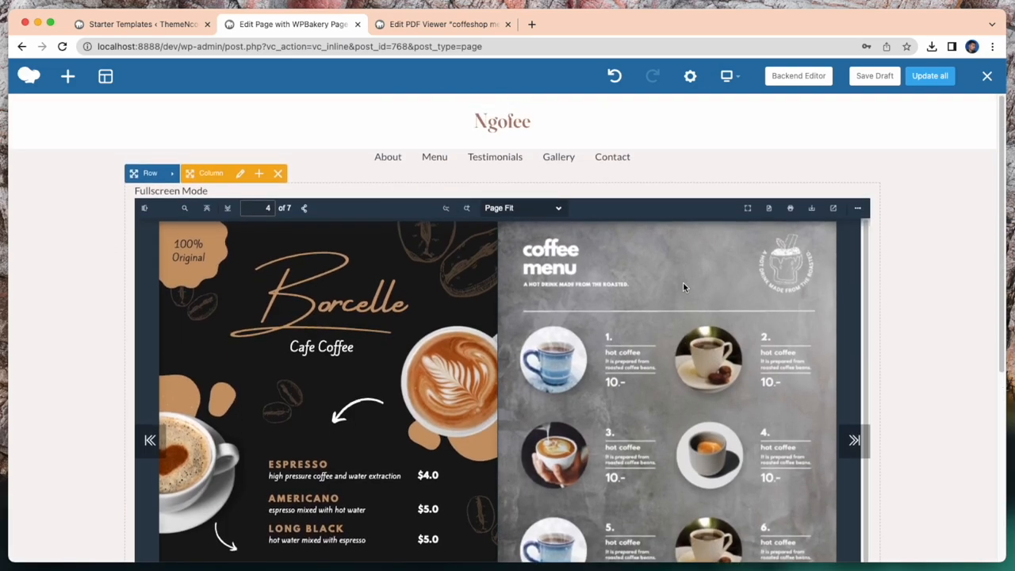
pyautogui.scroll(-3)
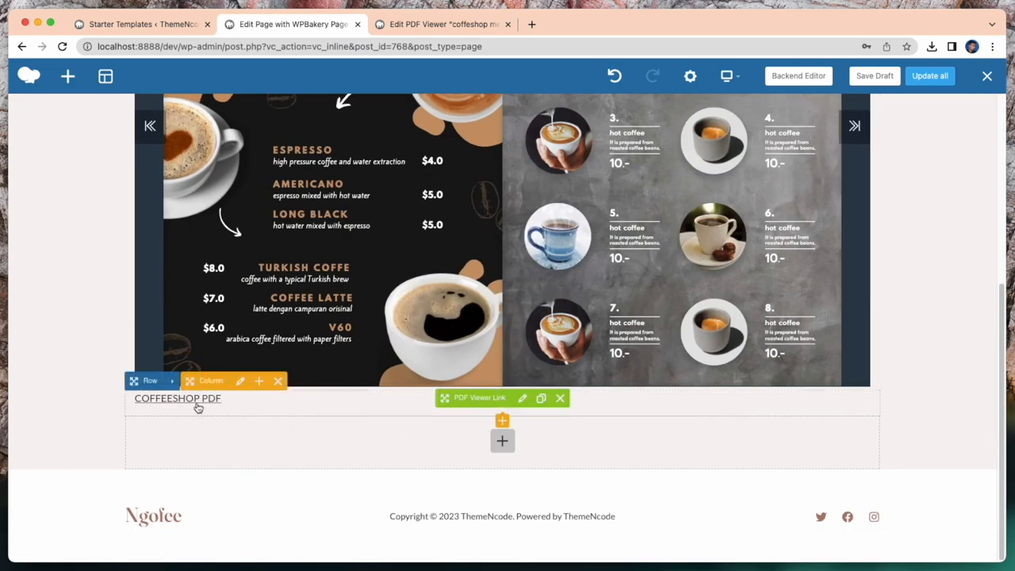
# Step: Test the COFFEESHOP PDF link, trying the menu viewer's zoom options and extra tools
pyautogui.click(177, 398)
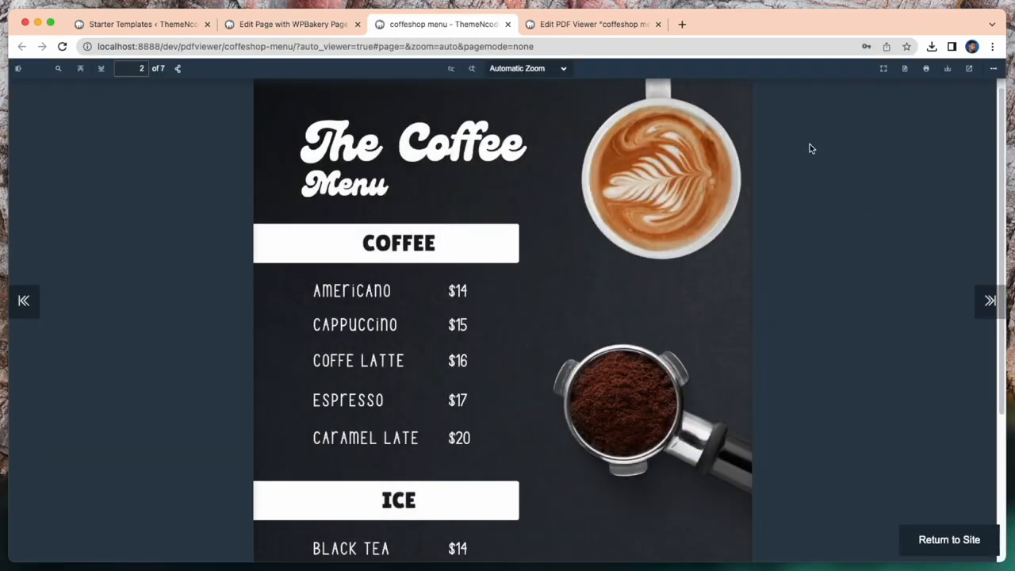
pyautogui.click(993, 68)
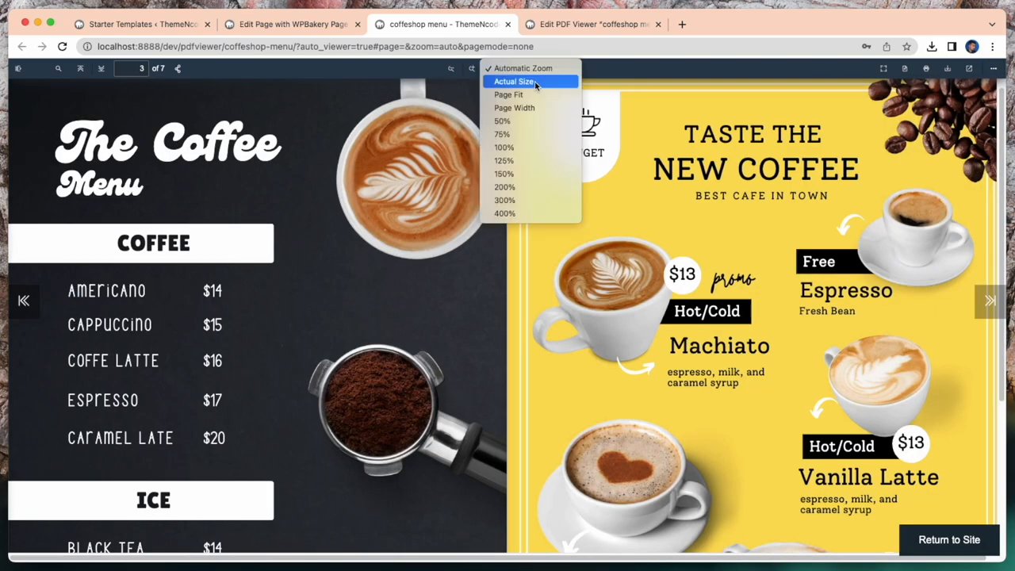
pyautogui.click(508, 94)
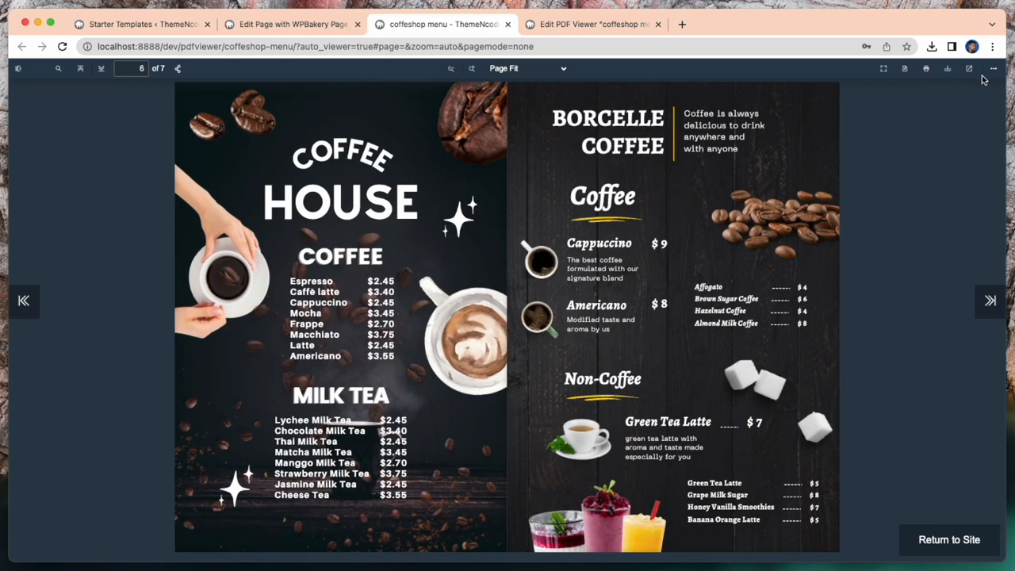
pyautogui.click(993, 68)
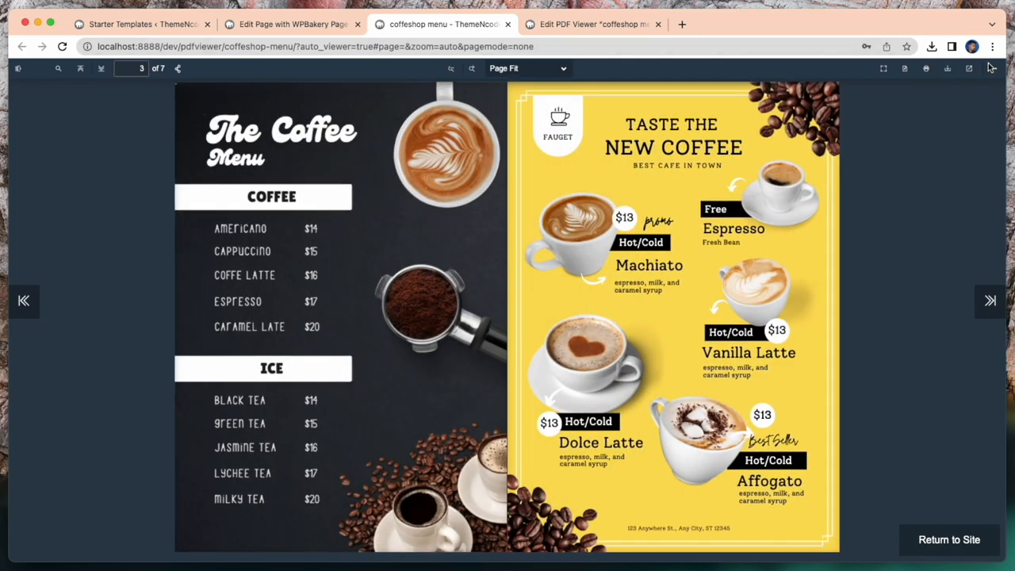
pyautogui.moveTo(969, 68)
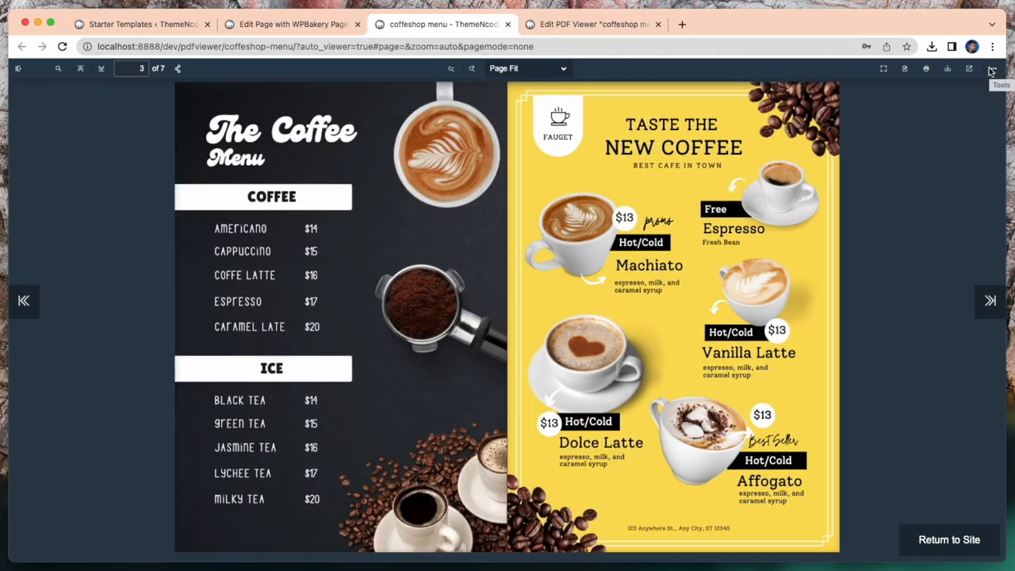
pyautogui.click(292, 24)
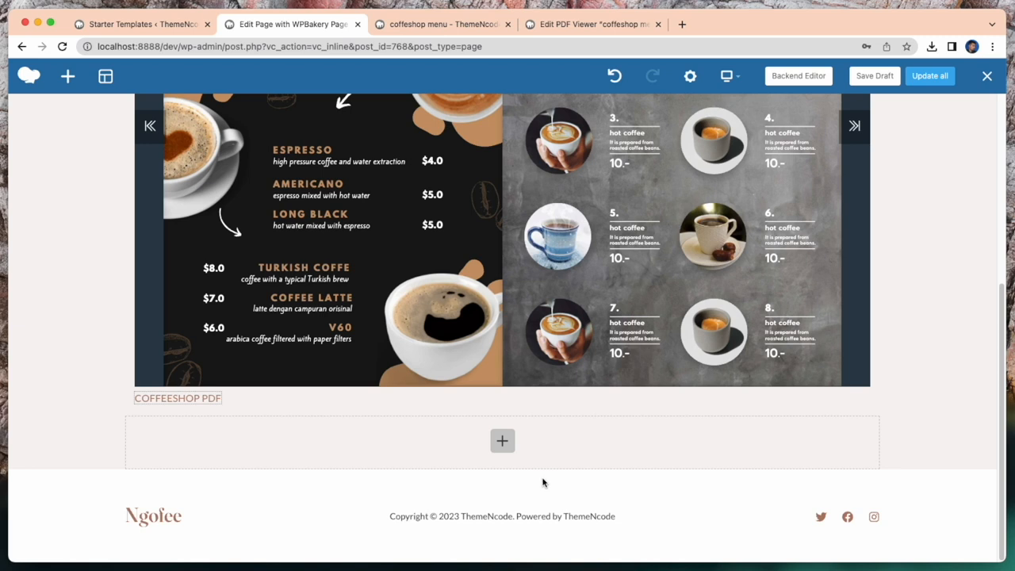
pyautogui.moveTo(648, 487)
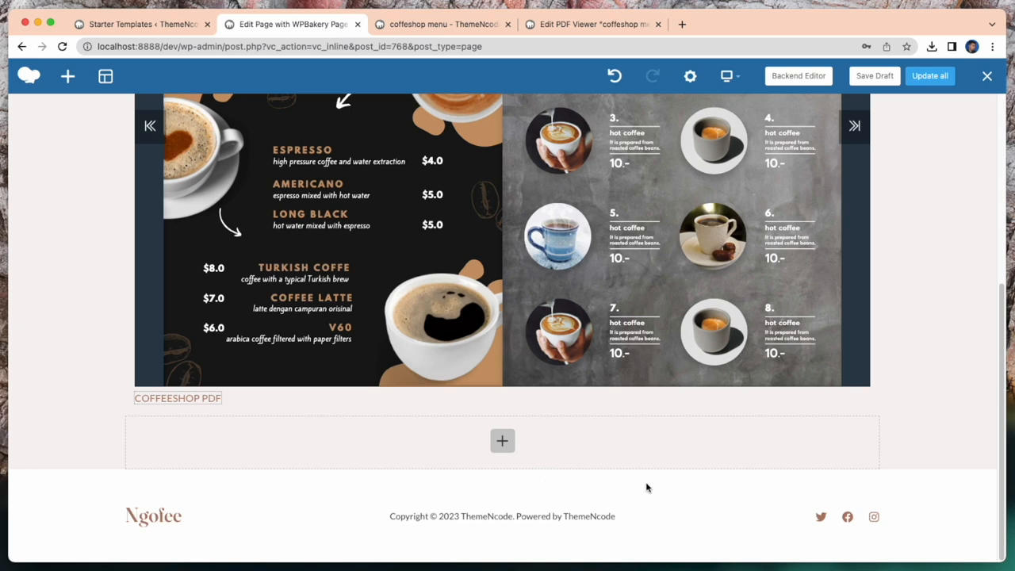
pyautogui.moveTo(599, 489)
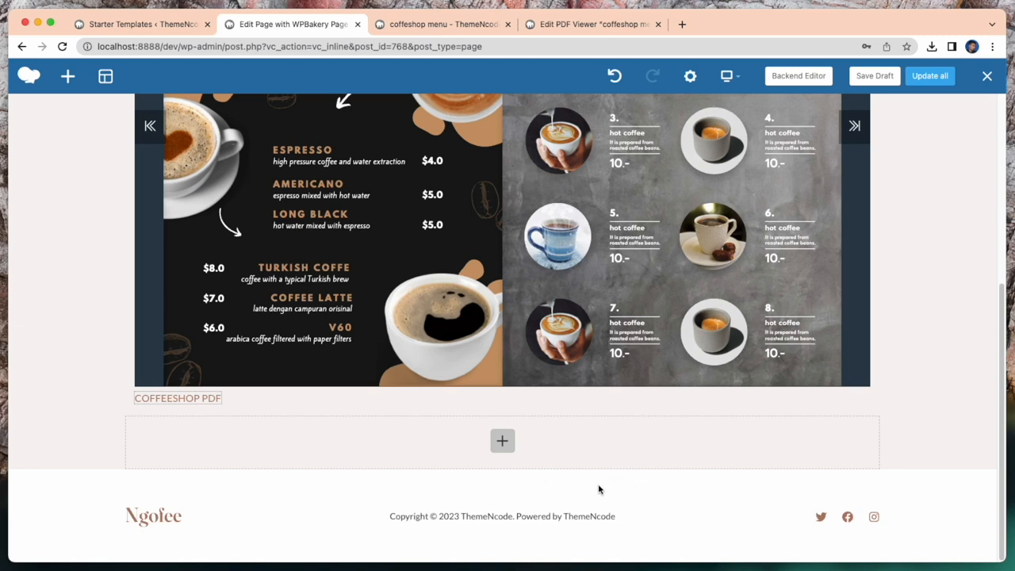
# Step: Add a Bookshelf - PDF Viewer element to the empty row via a 'PDF' search
pyautogui.click(502, 440)
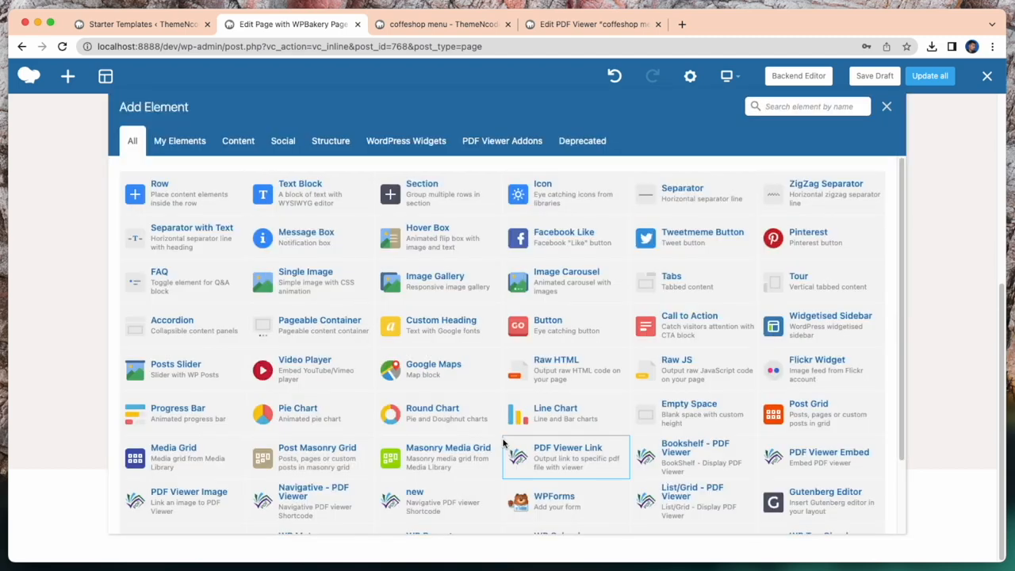
pyautogui.write('PDF')
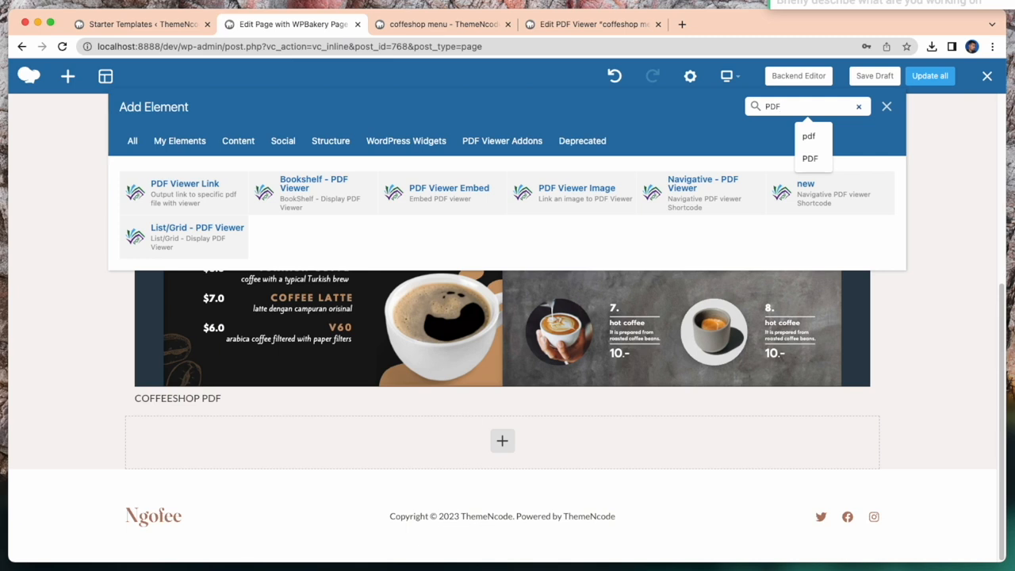
pyautogui.moveTo(381, 226)
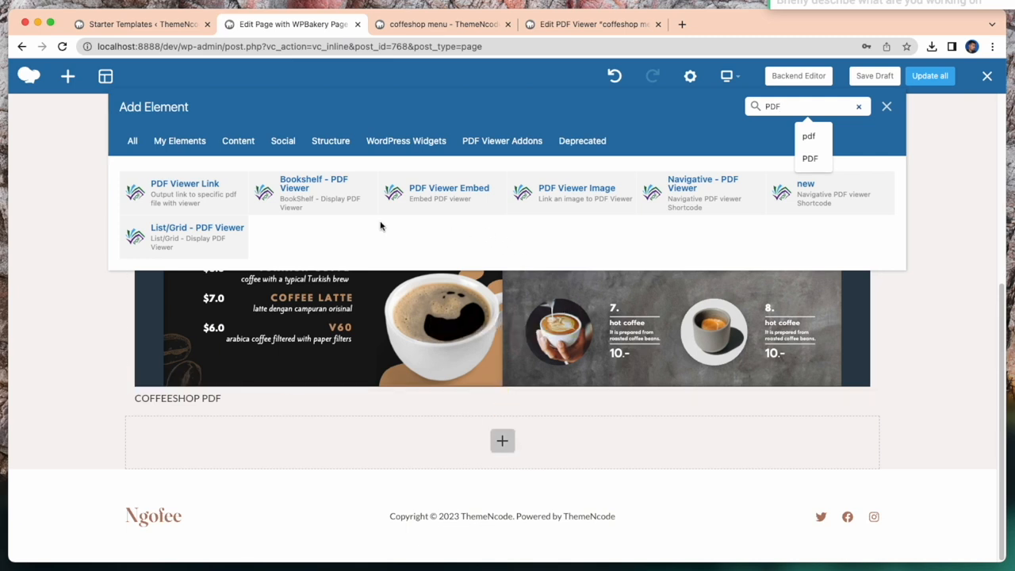
pyautogui.click(314, 193)
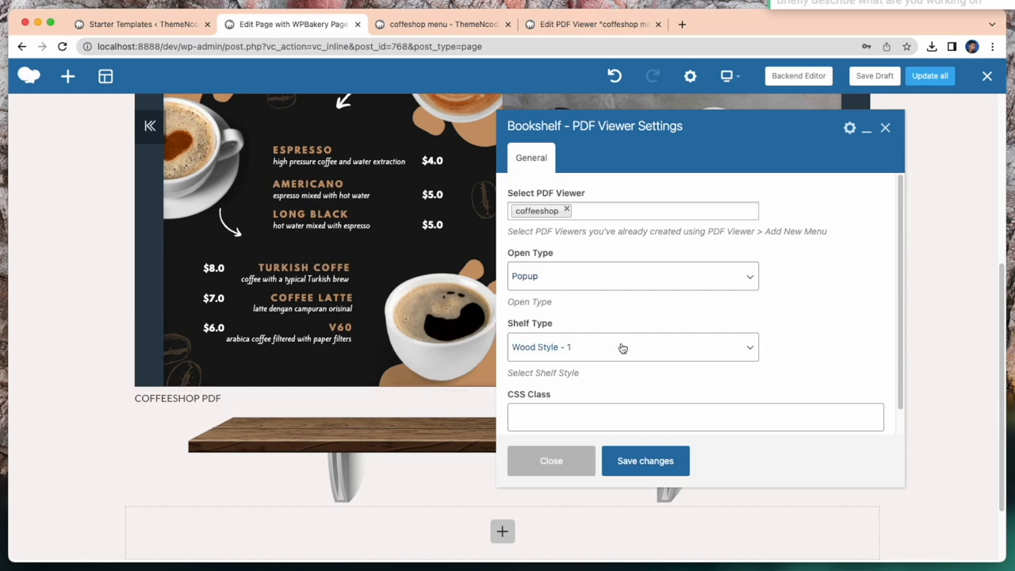
# Step: Give the bookshelf Glass Style - 2 and add the photography, ebook and petshop PDFs, then save
pyautogui.click(627, 347)
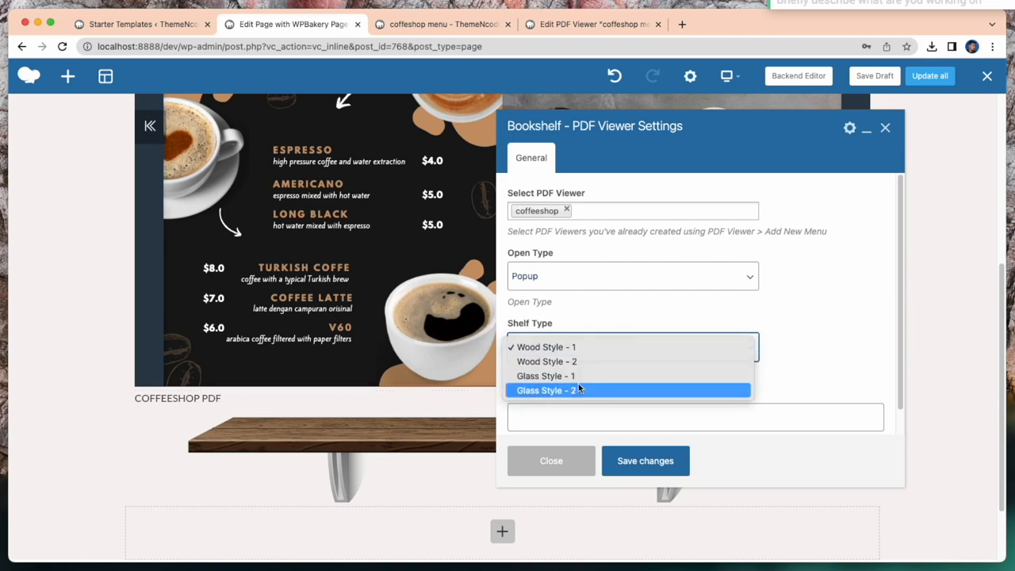
pyautogui.click(547, 390)
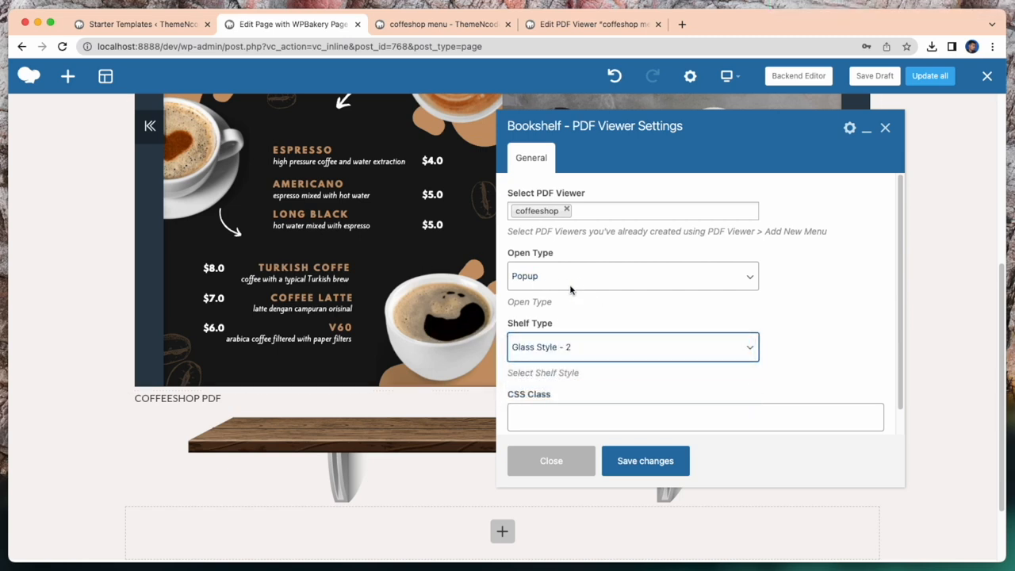
pyautogui.click(662, 210)
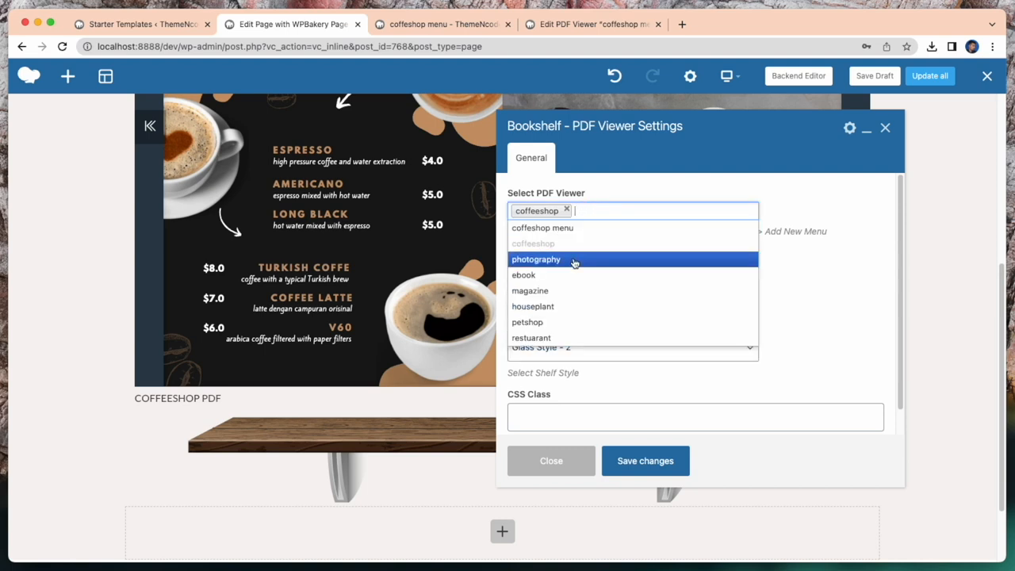
pyautogui.click(537, 259)
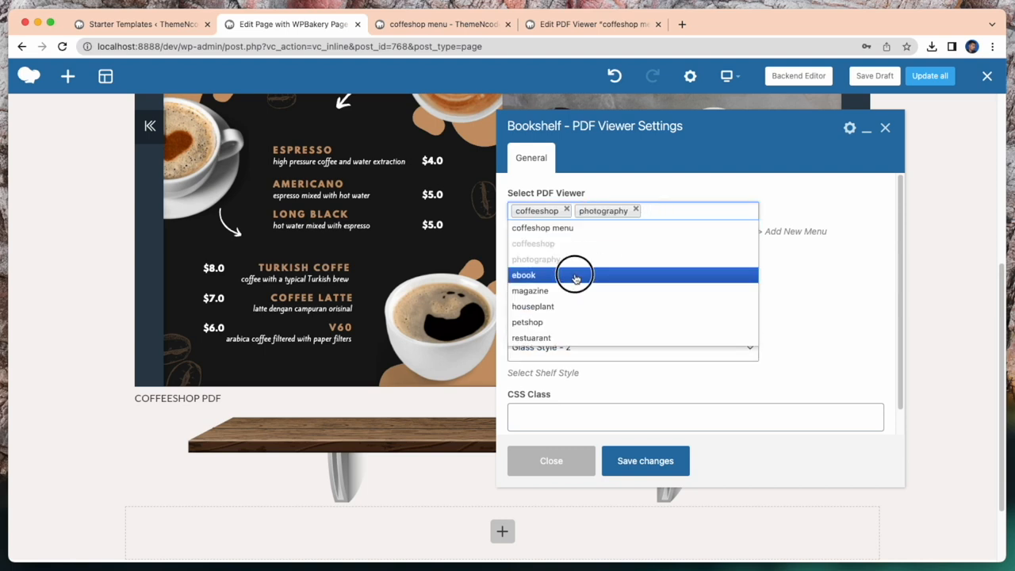
pyautogui.click(524, 275)
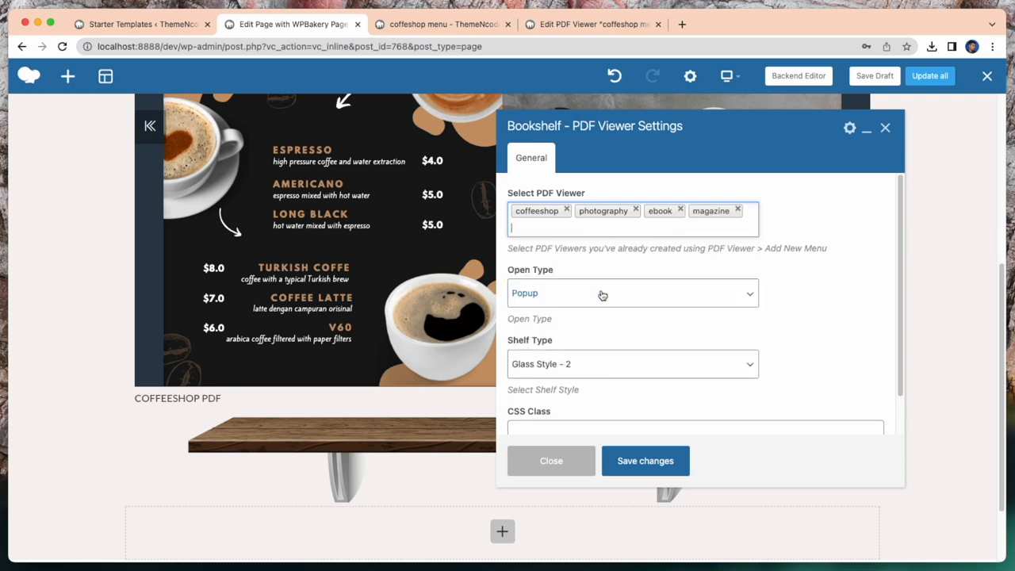
pyautogui.click(632, 229)
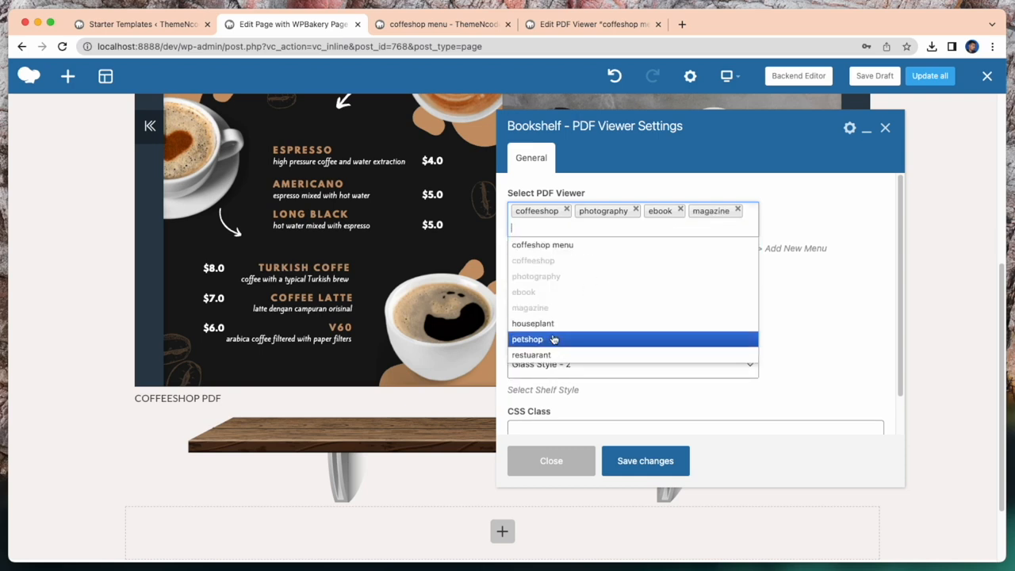
pyautogui.click(527, 339)
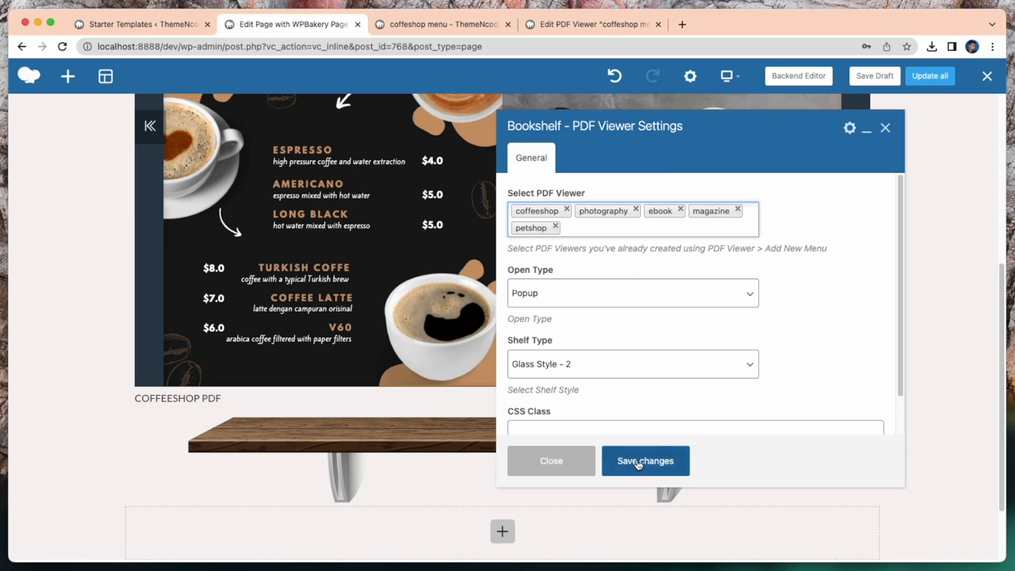
pyautogui.click(646, 460)
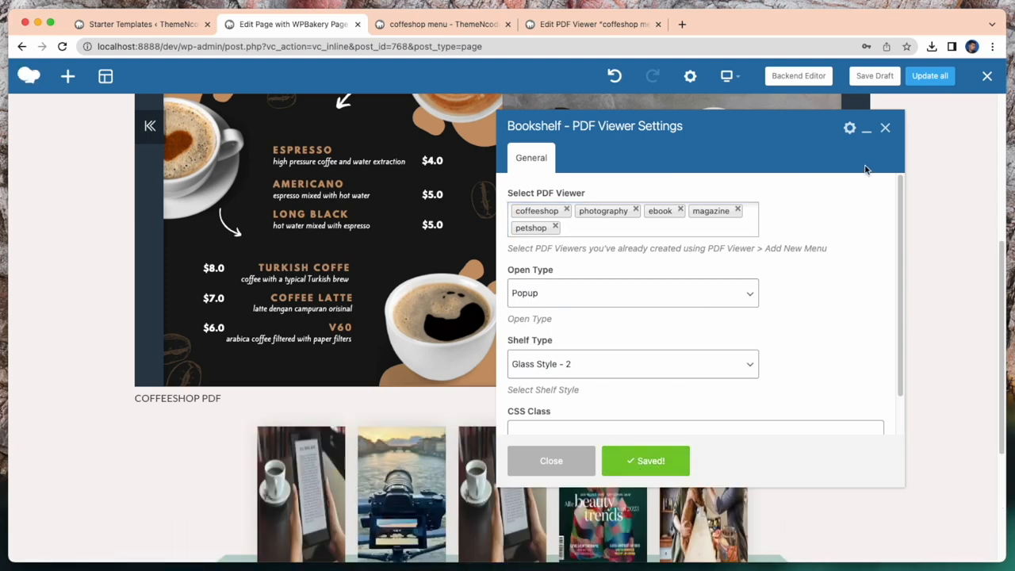
# Step: Preview The Sunken City ebook from the shelf, close it, and return to the coffeshop menu viewer editor
pyautogui.click(551, 461)
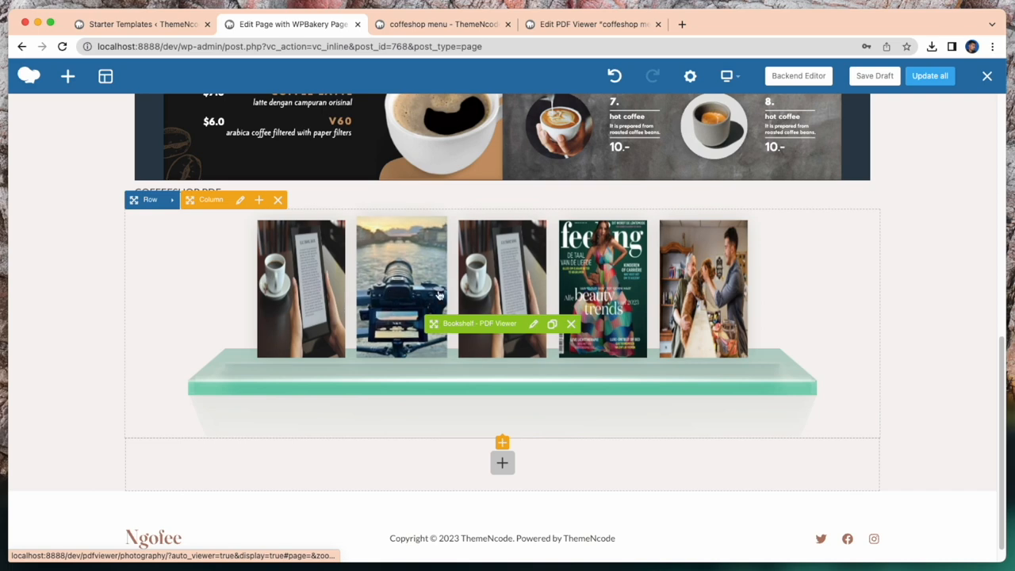
pyautogui.click(401, 288)
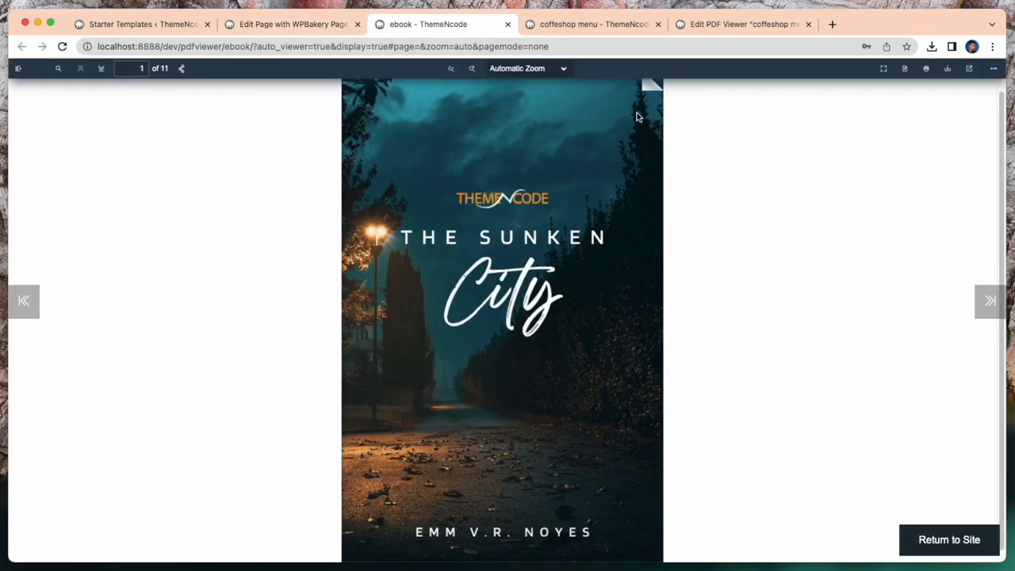
pyautogui.click(990, 300)
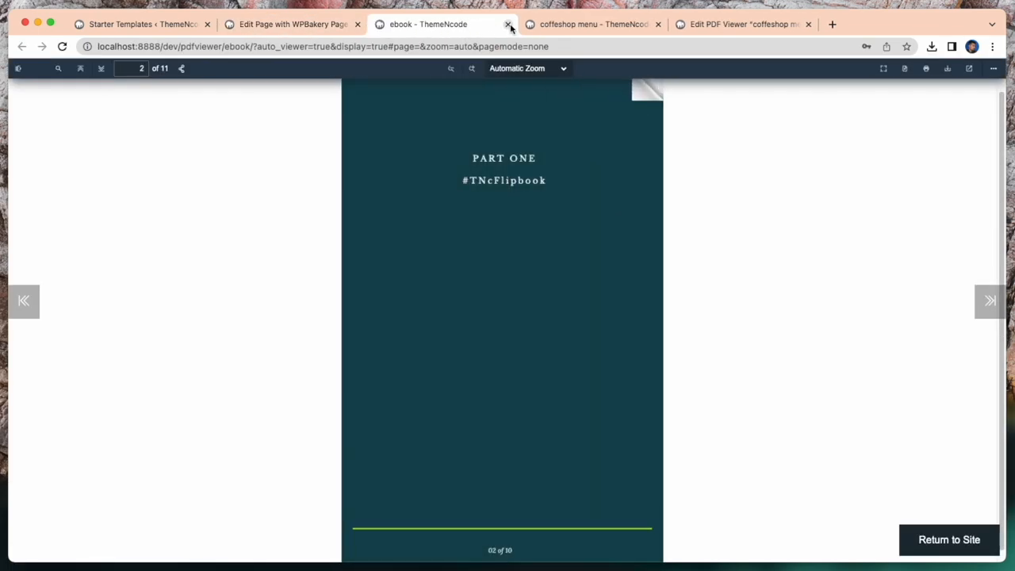
pyautogui.click(508, 24)
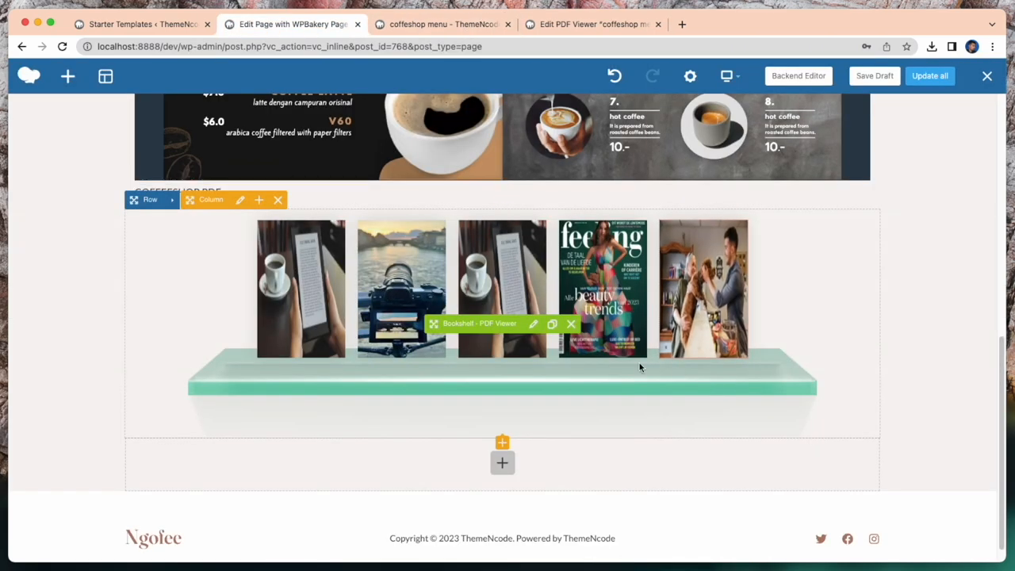
pyautogui.click(591, 24)
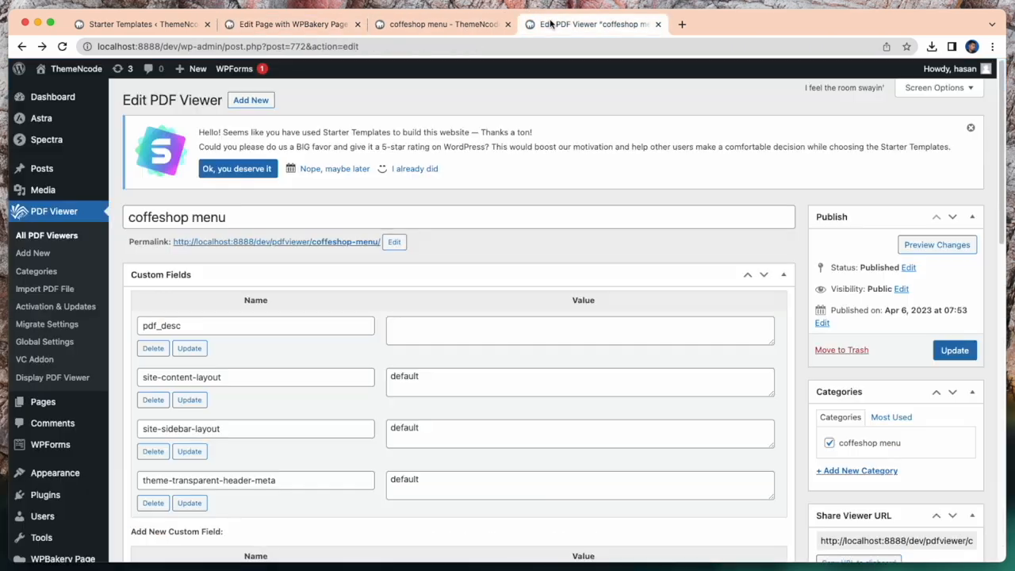
# Step: Check the installed plugins list, then view ThemeNcode's CodeCanyon portfolio
pyautogui.click(55, 472)
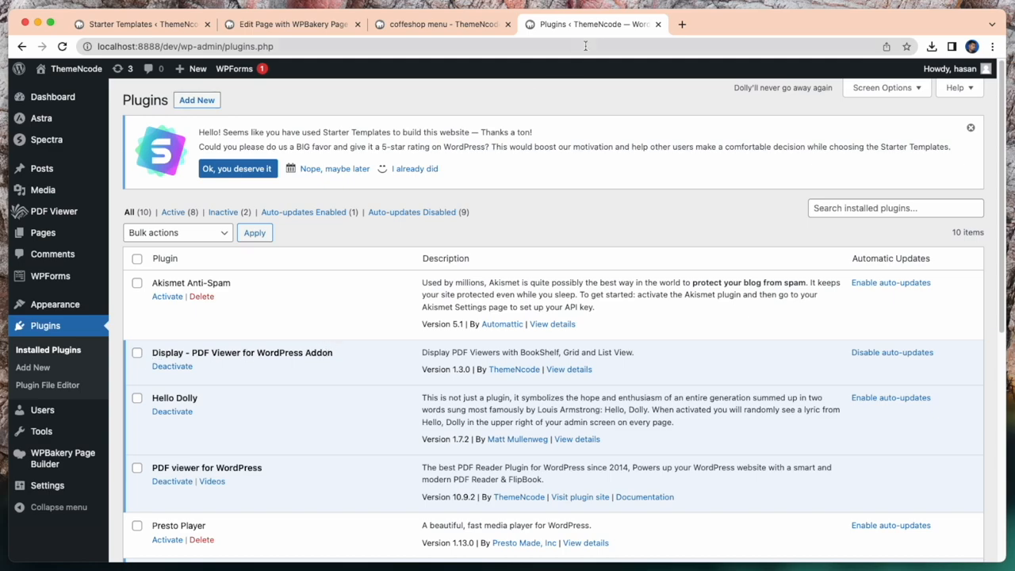
pyautogui.click(832, 23)
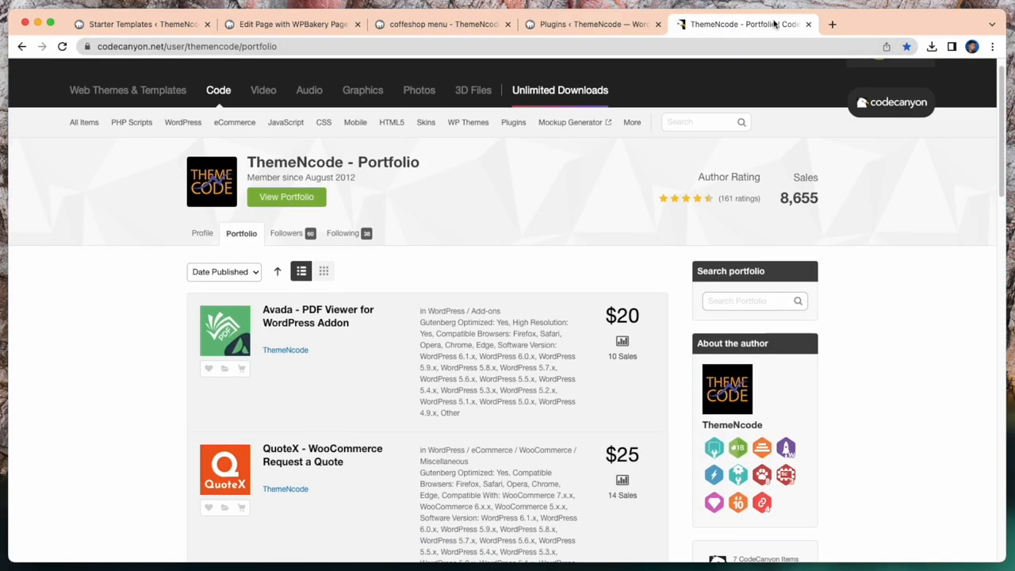
# Step: Browse down the ThemeNcode Display Add-on page to its license options
pyautogui.click(831, 23)
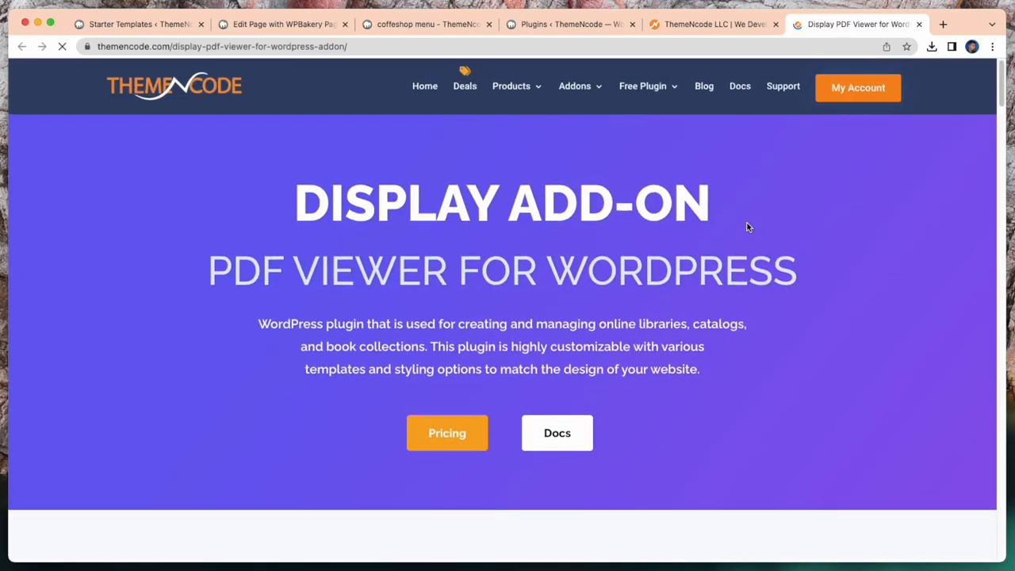
pyautogui.scroll(-3)
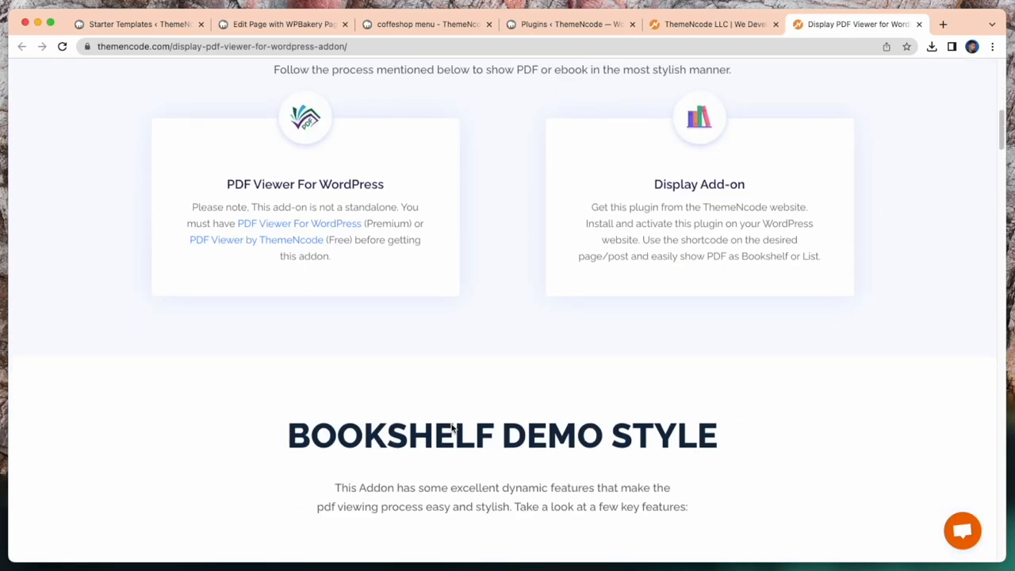
pyautogui.scroll(-3)
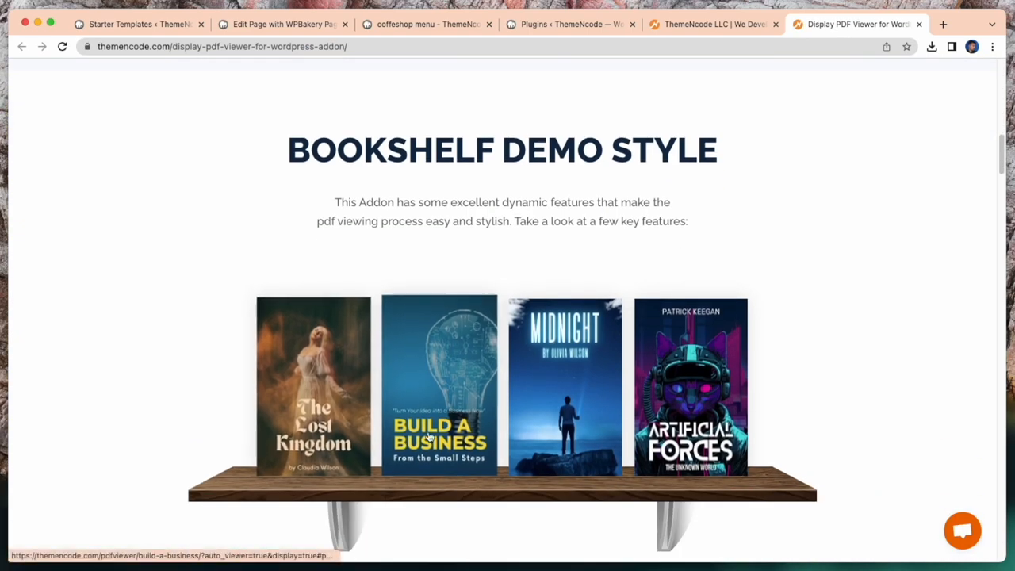
pyautogui.scroll(-3)
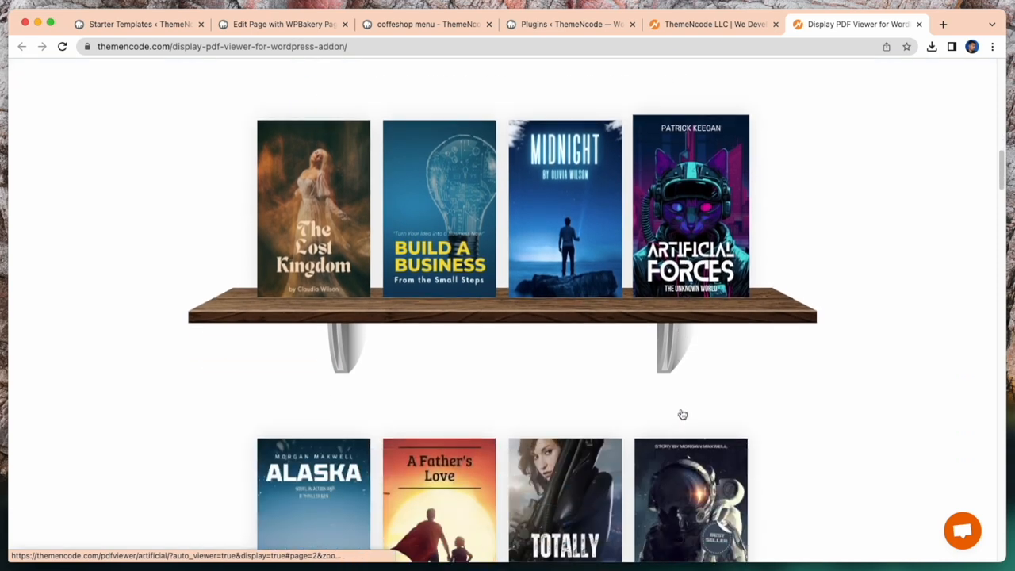
pyautogui.scroll(-3)
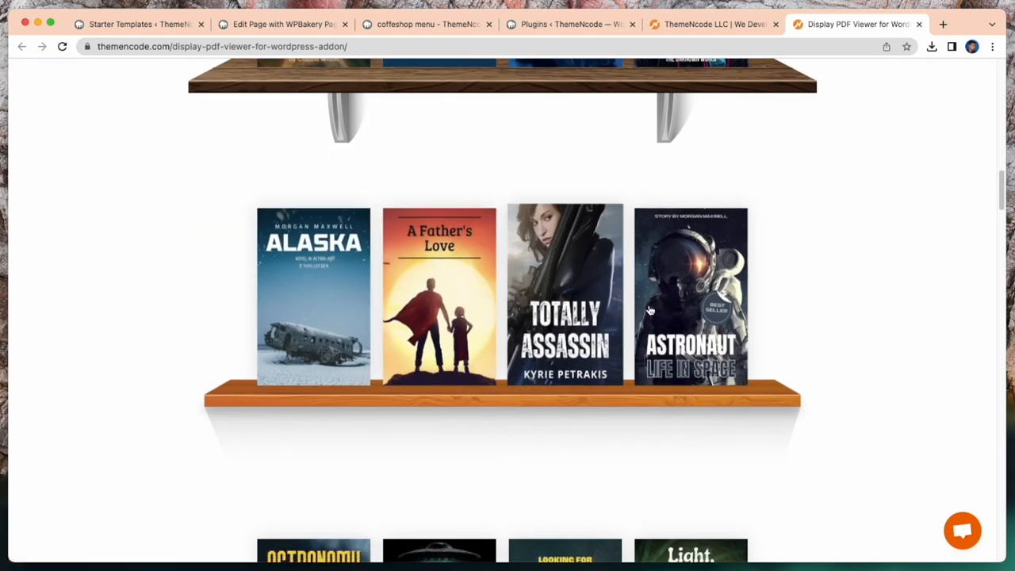
pyautogui.scroll(-3)
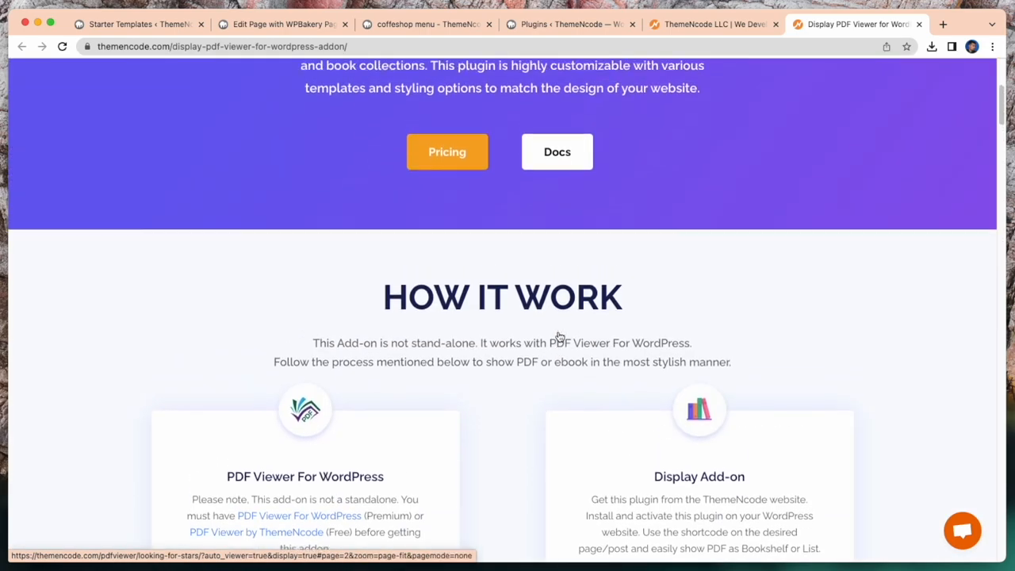
pyautogui.scroll(-3)
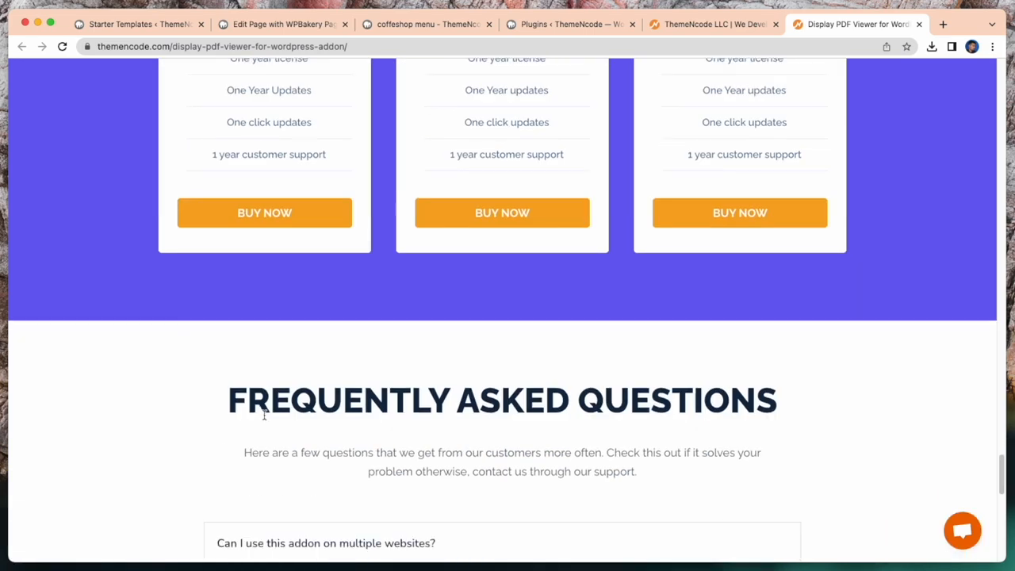
# Step: Put the single-site license ($17.50) in the checkout cart and go to the ThemeNcode homepage
pyautogui.click(264, 213)
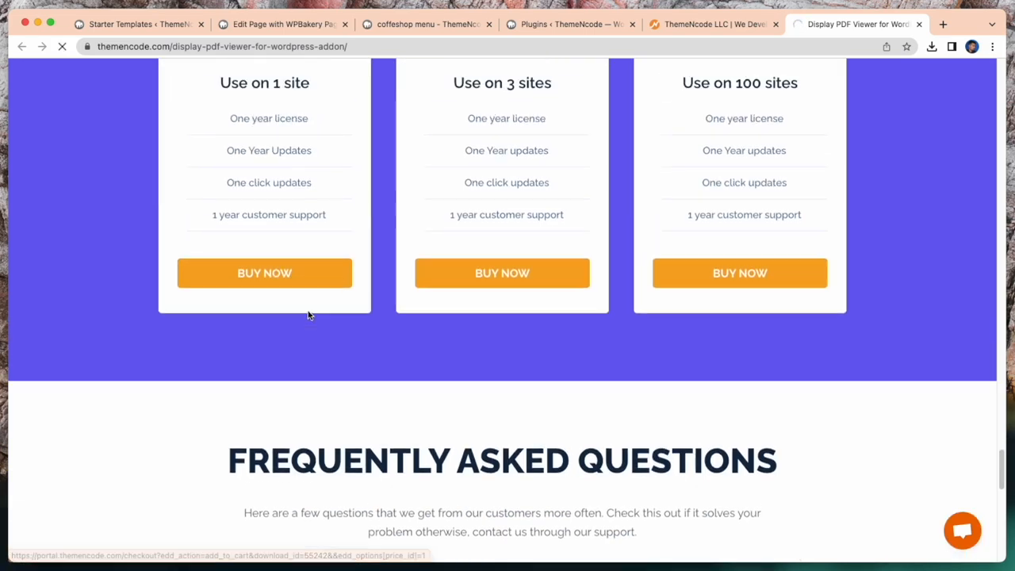
pyautogui.click(265, 273)
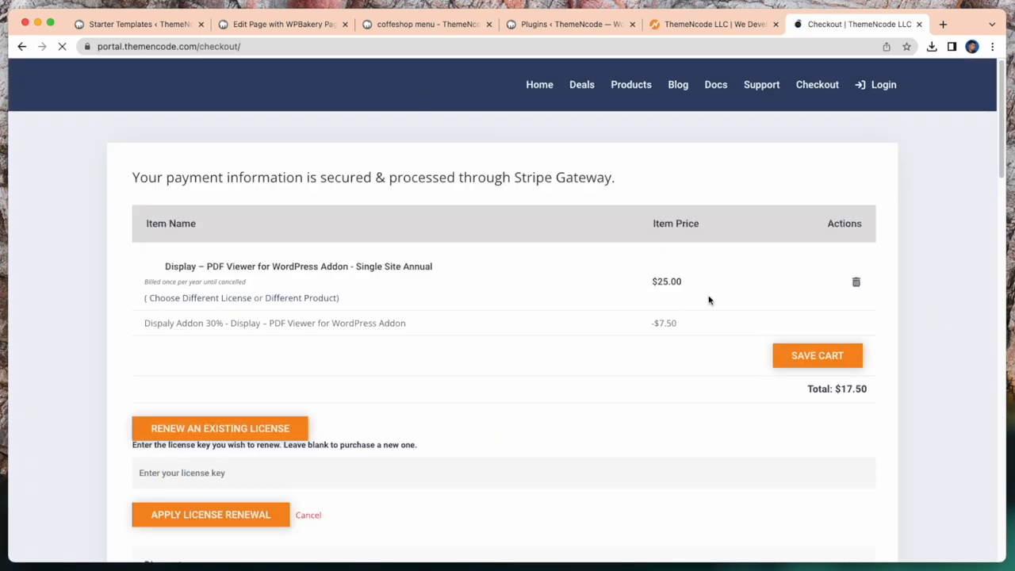
pyautogui.scroll(-3)
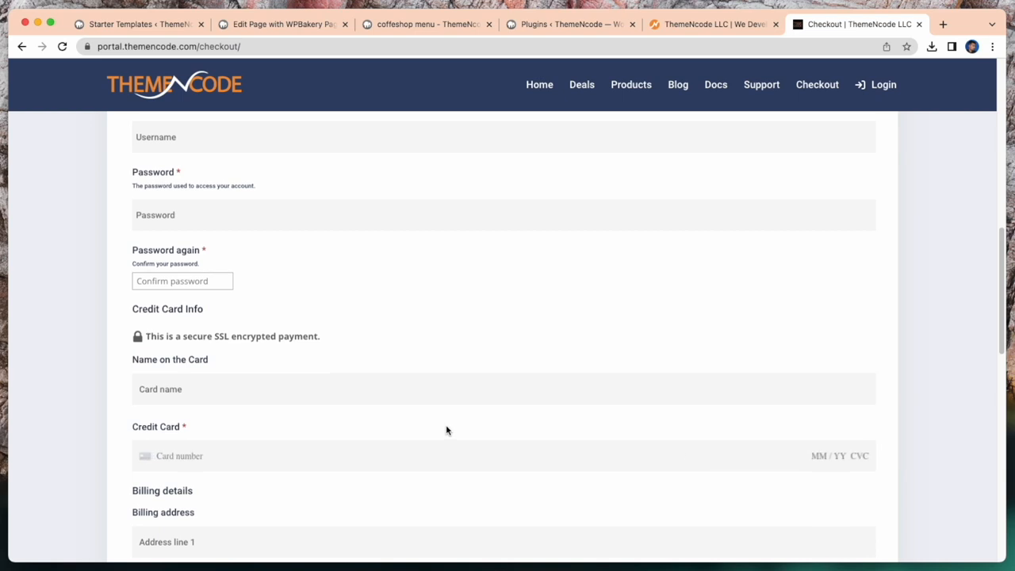
pyautogui.click(714, 23)
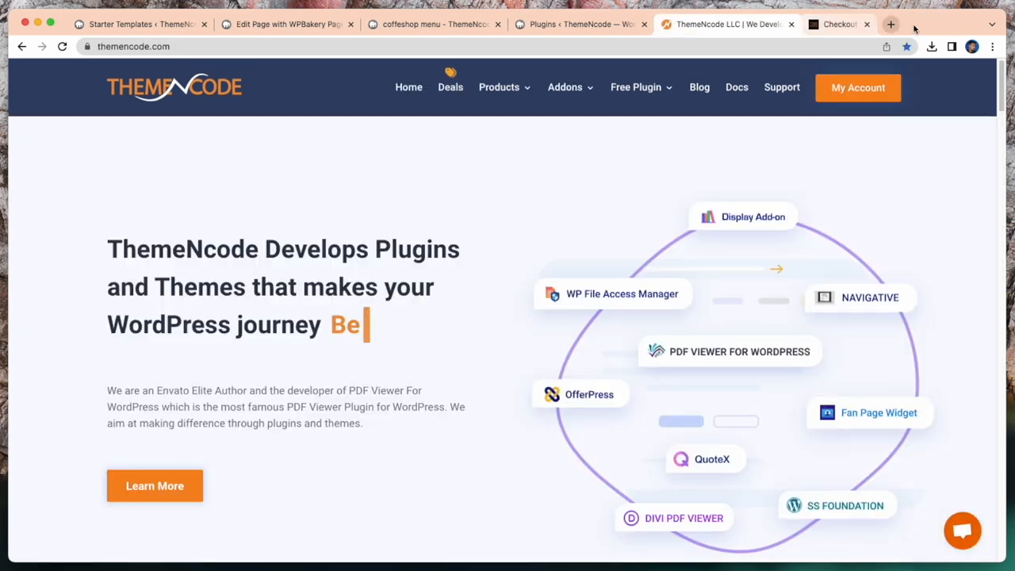
# Step: Close the ThemeNcode tabs and the coffee menu preview tab
pyautogui.click(579, 24)
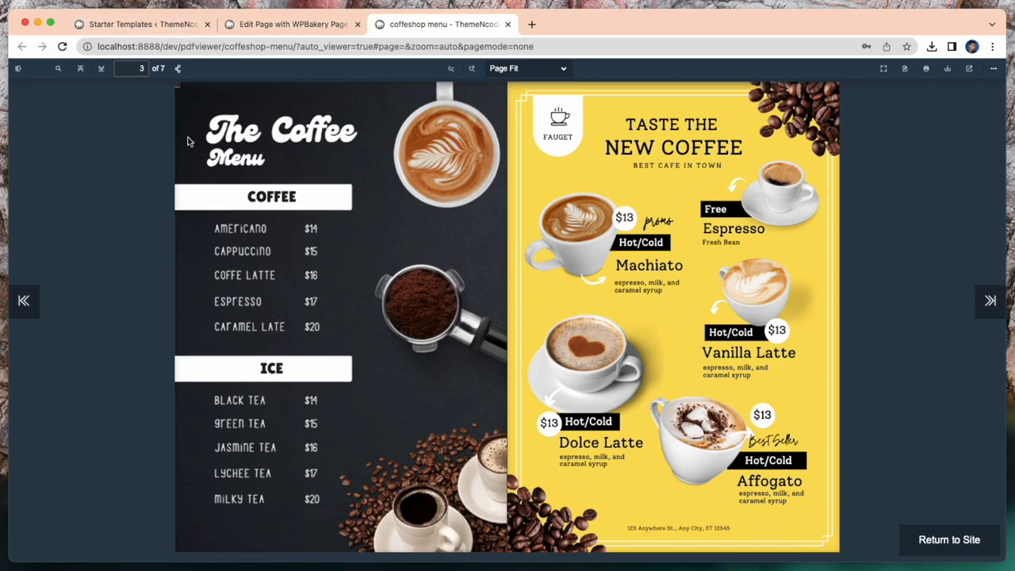
pyautogui.click(291, 24)
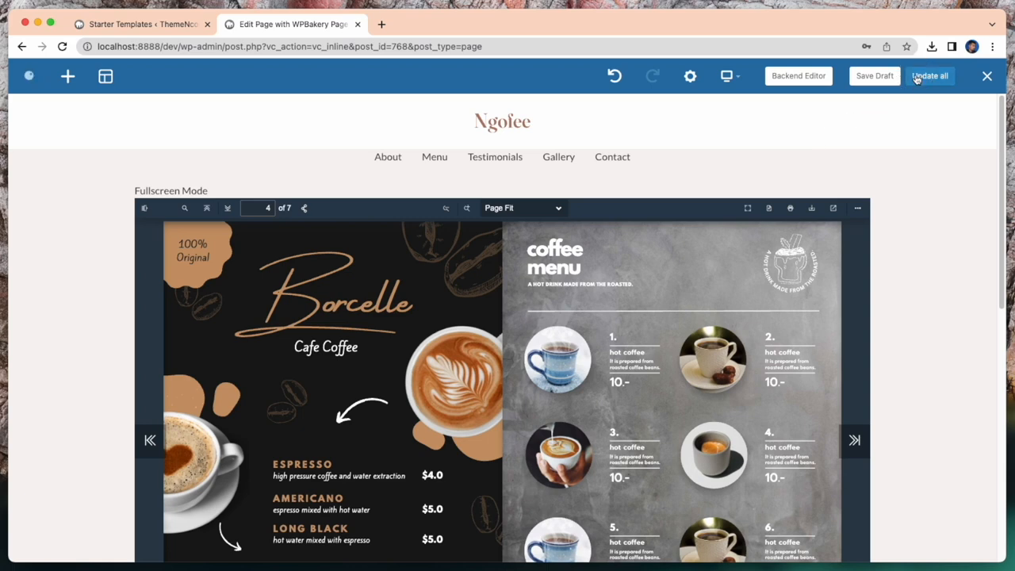
# Step: Save the page with Update all and the classic editor's Update, then view it live
pyautogui.click(929, 75)
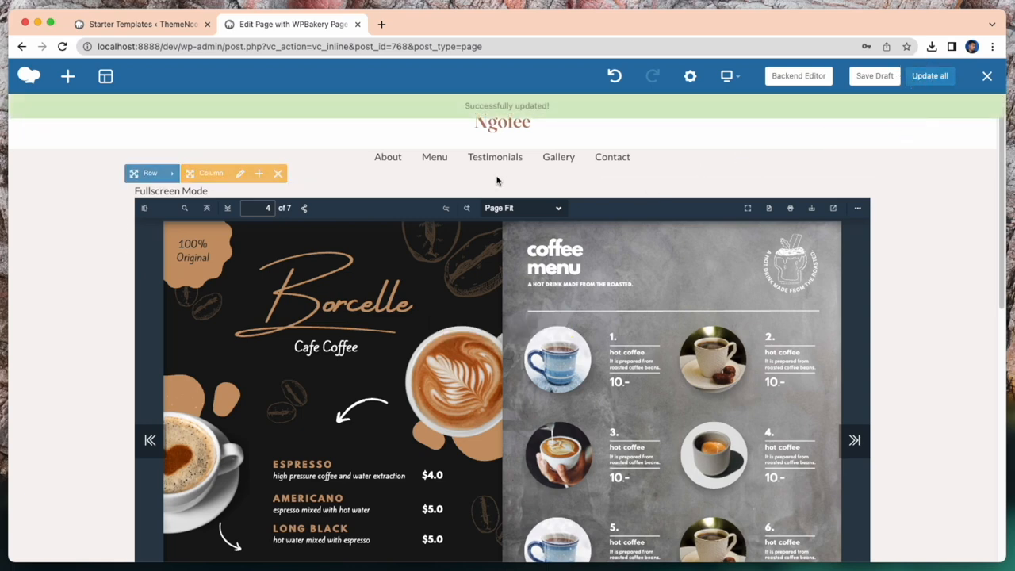
pyautogui.click(22, 46)
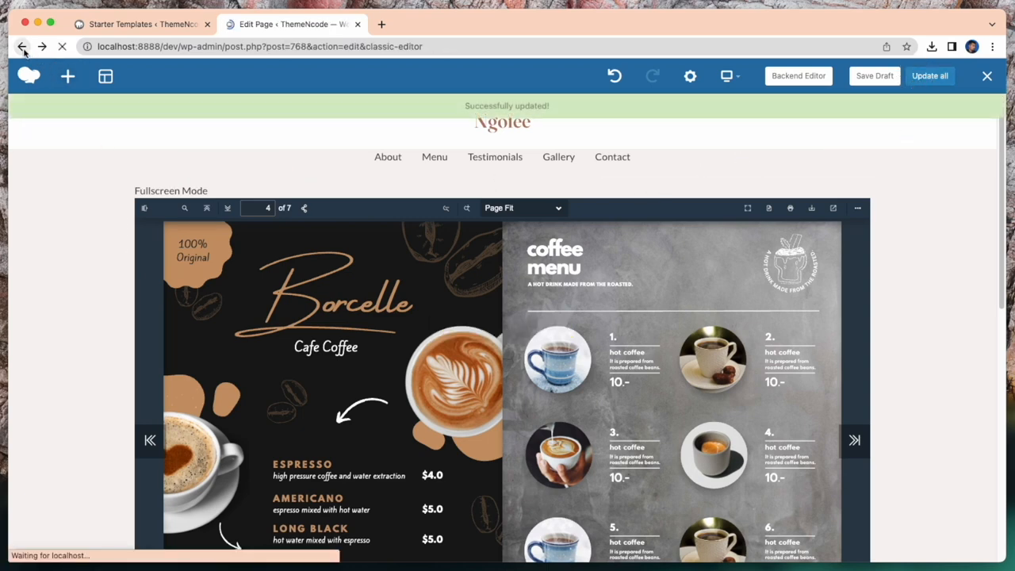
pyautogui.click(22, 46)
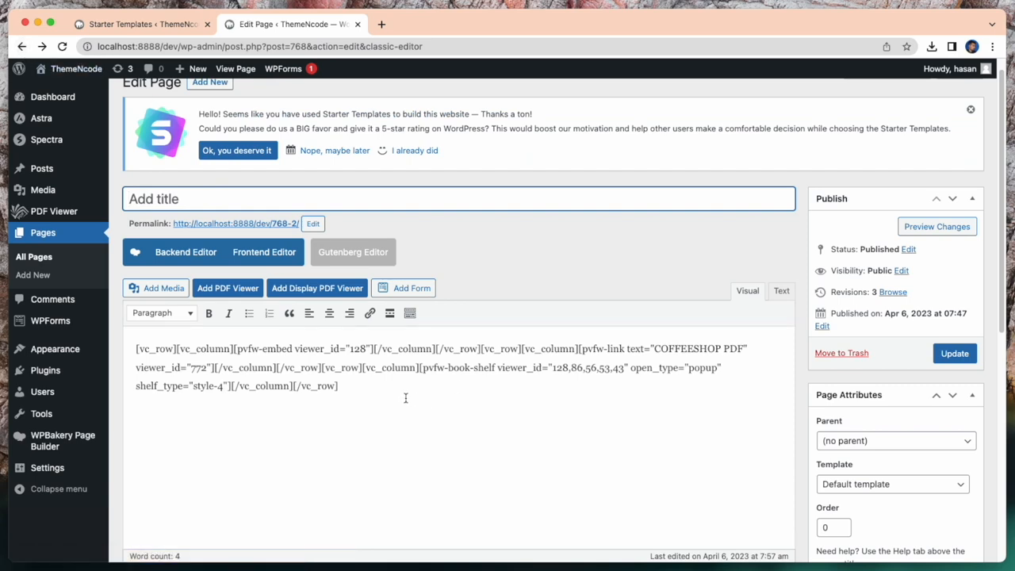
pyautogui.moveTo(350, 414)
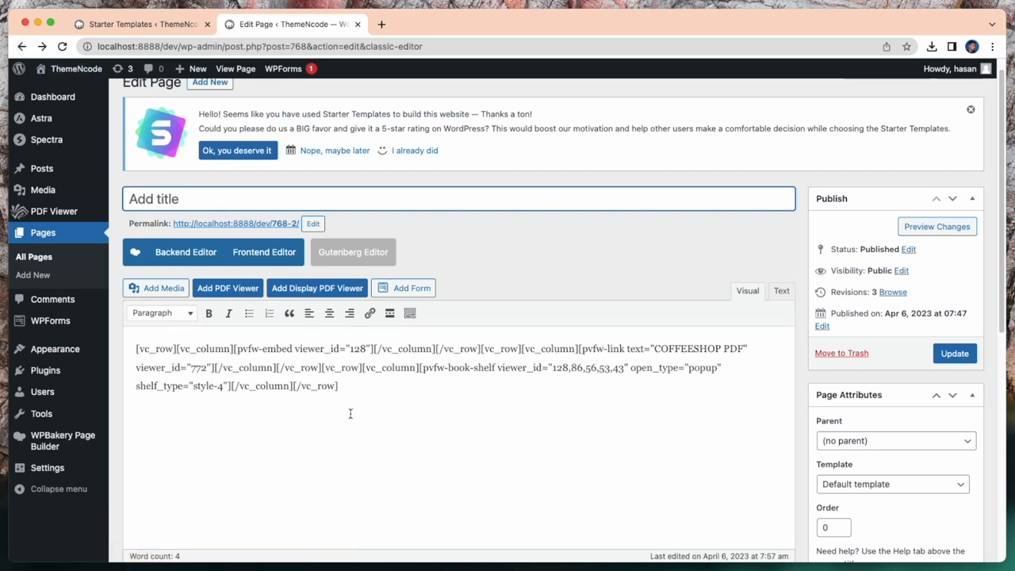
pyautogui.click(954, 352)
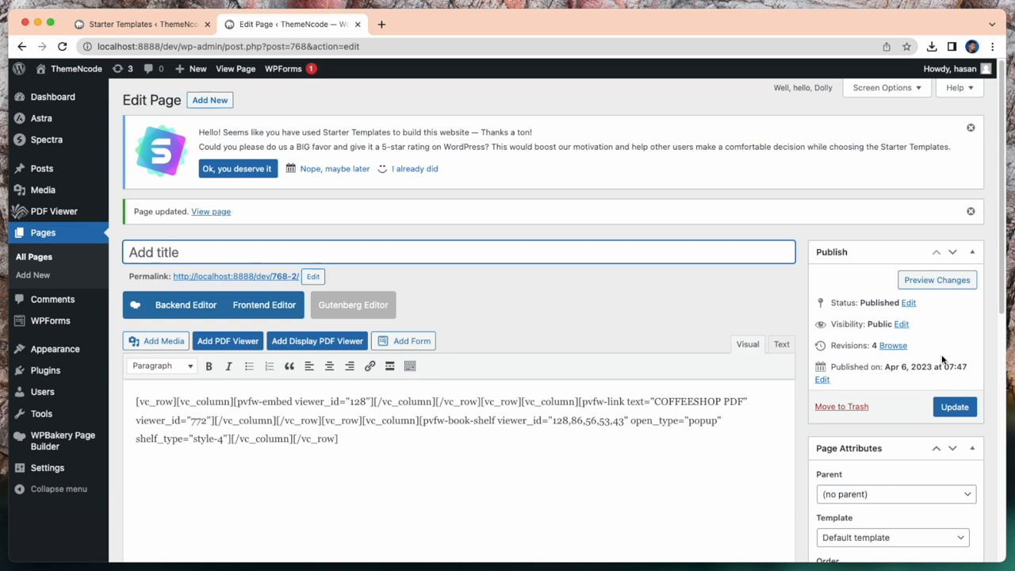
pyautogui.moveTo(243, 222)
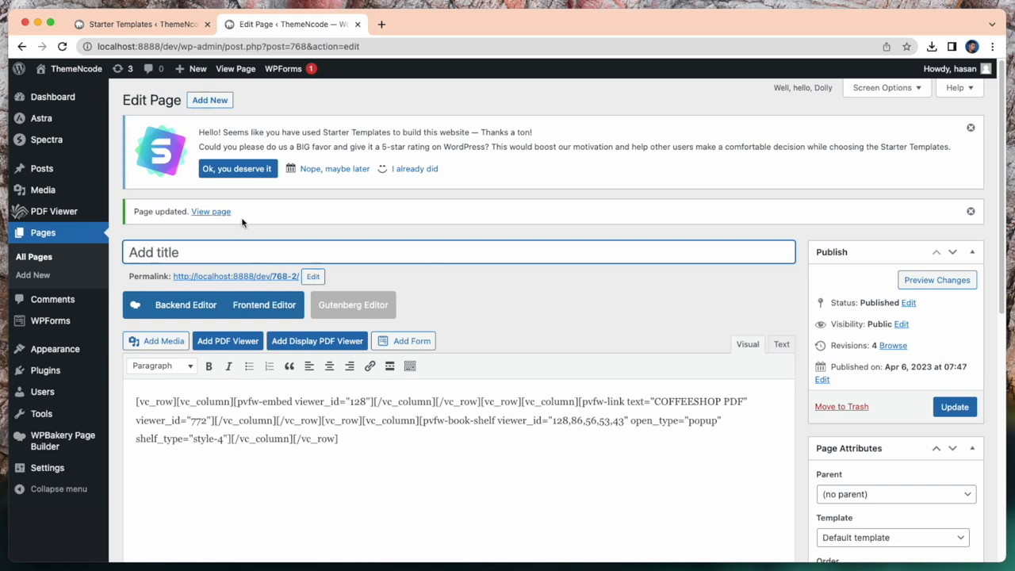
pyautogui.moveTo(187, 196)
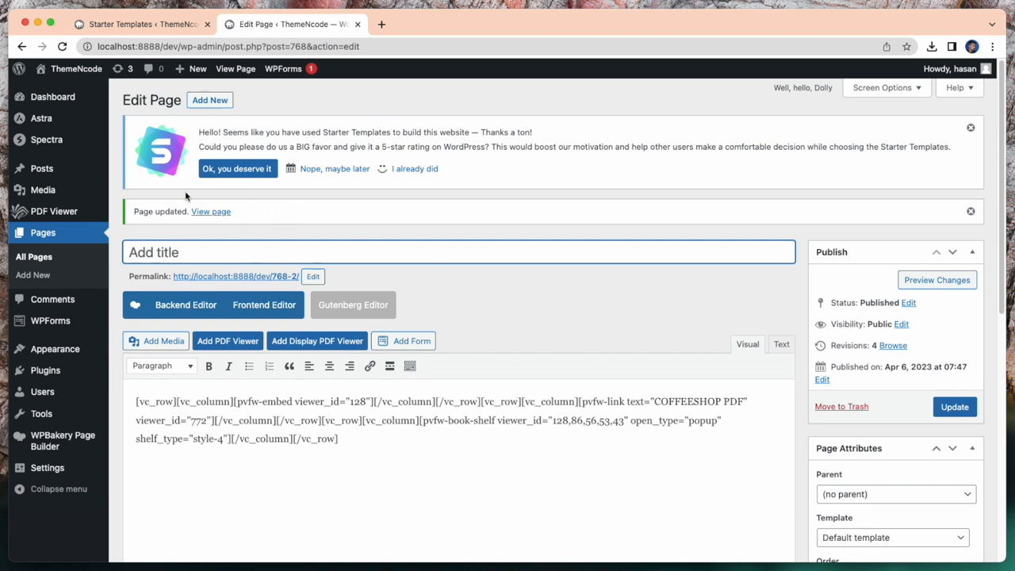
pyautogui.click(22, 46)
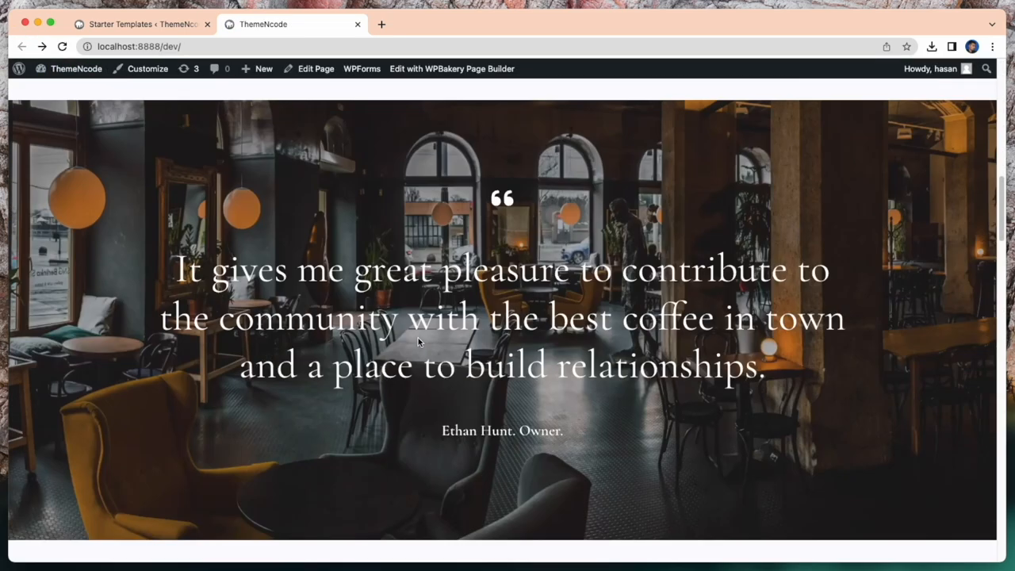
# Step: Scroll the live Ngofee site down to the testimonial cards and photo gallery
pyautogui.scroll(-3)
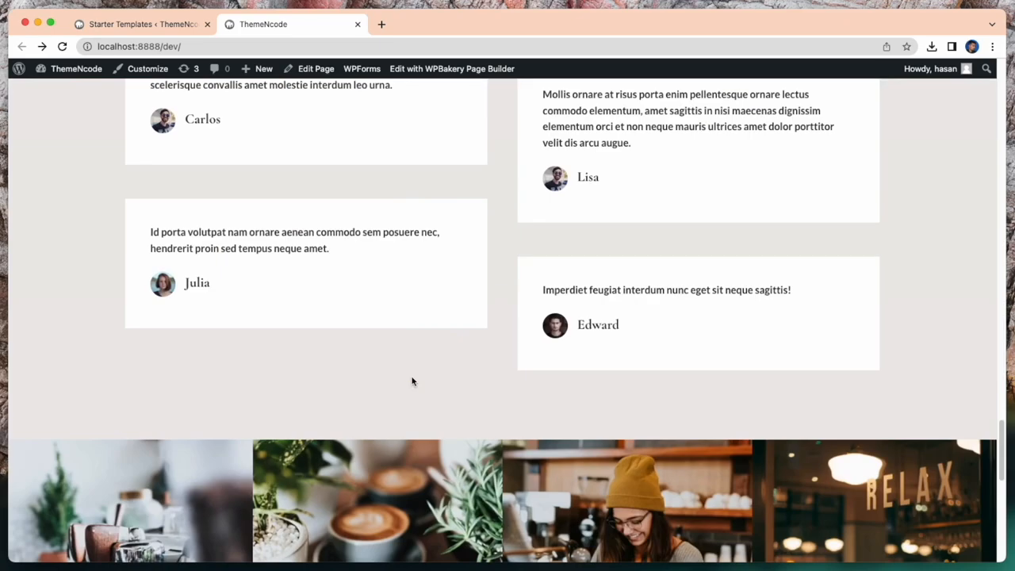